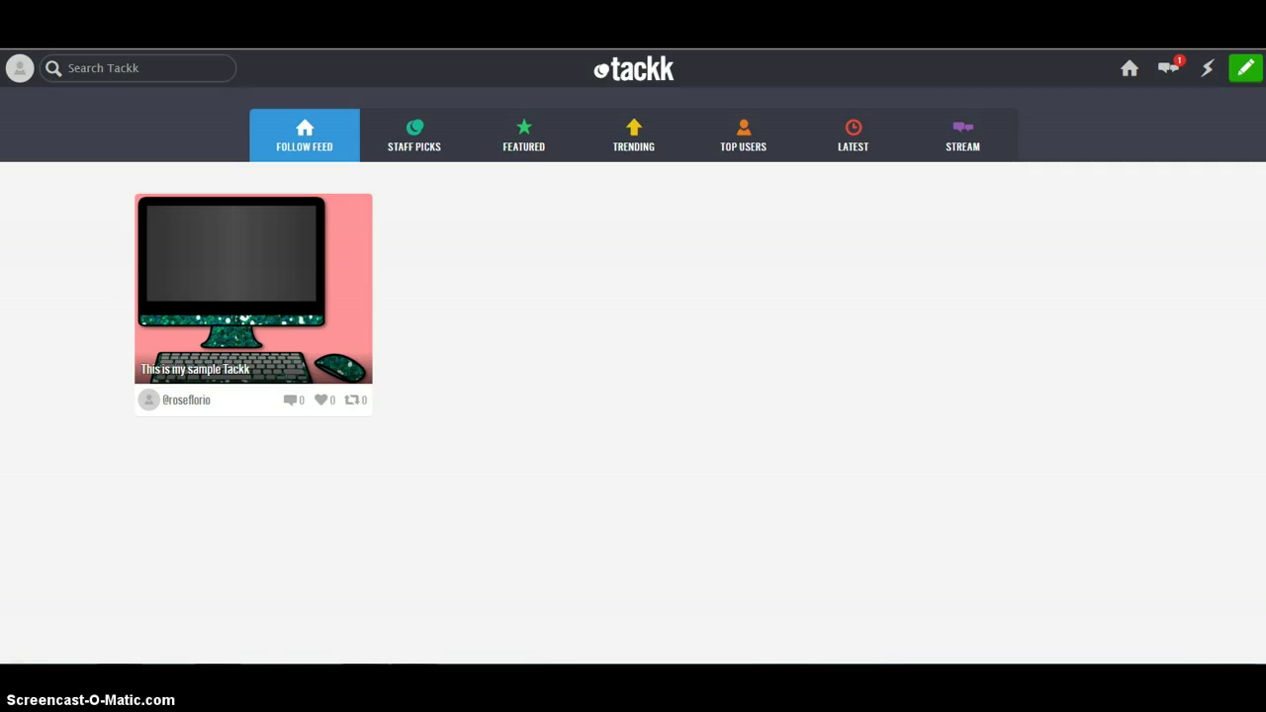
mouse_move(93, 386)
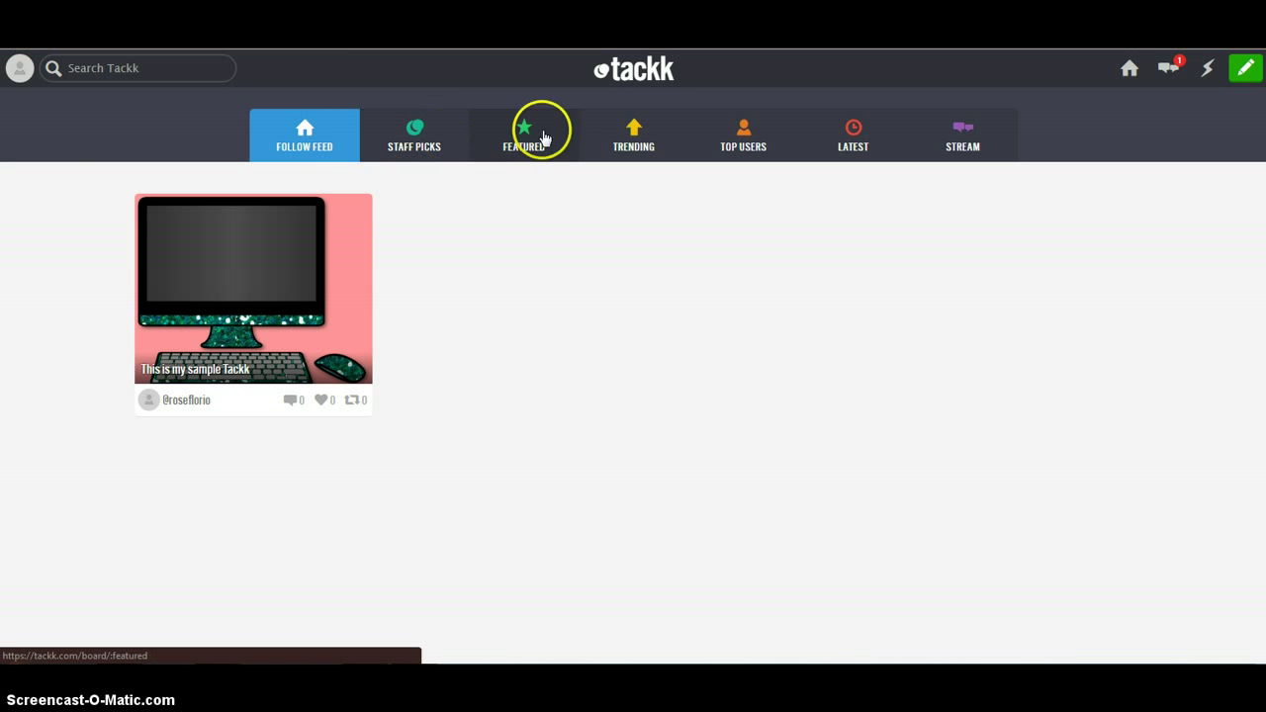
mouse_move(430, 158)
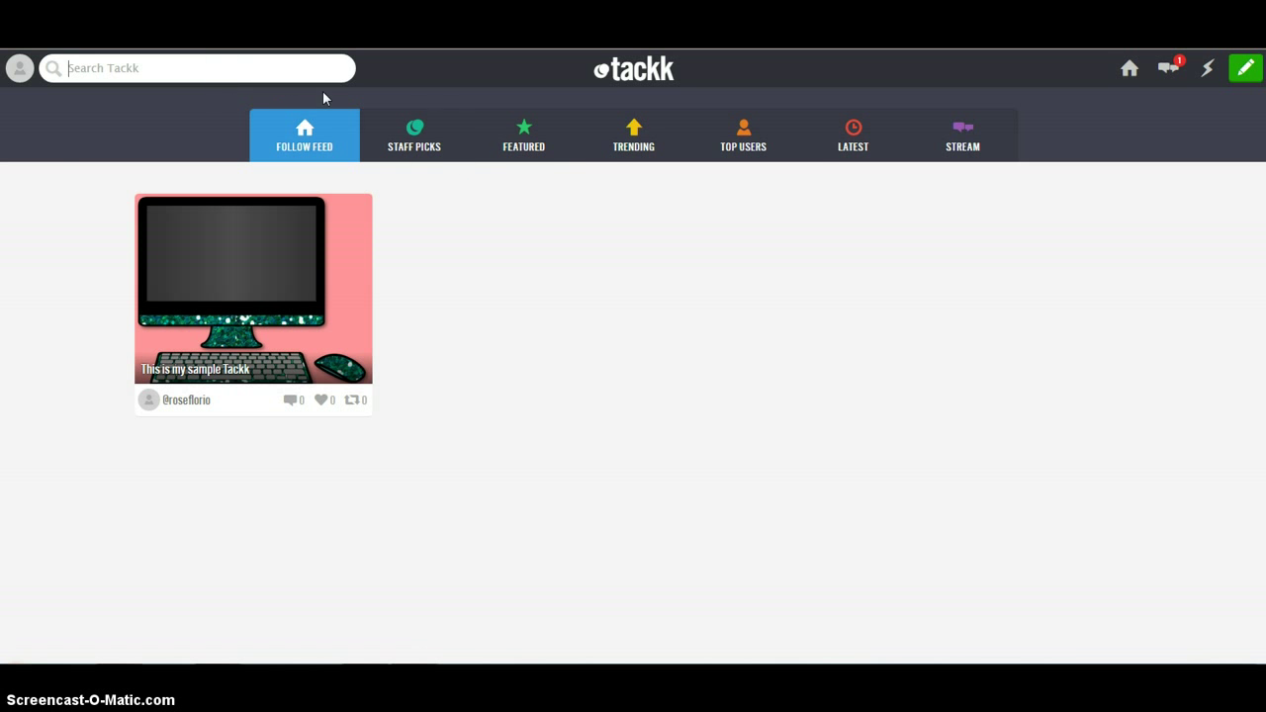
Search Tackk for 'animal adaptations' and browse the 53 matching Tackks.
type("animal")
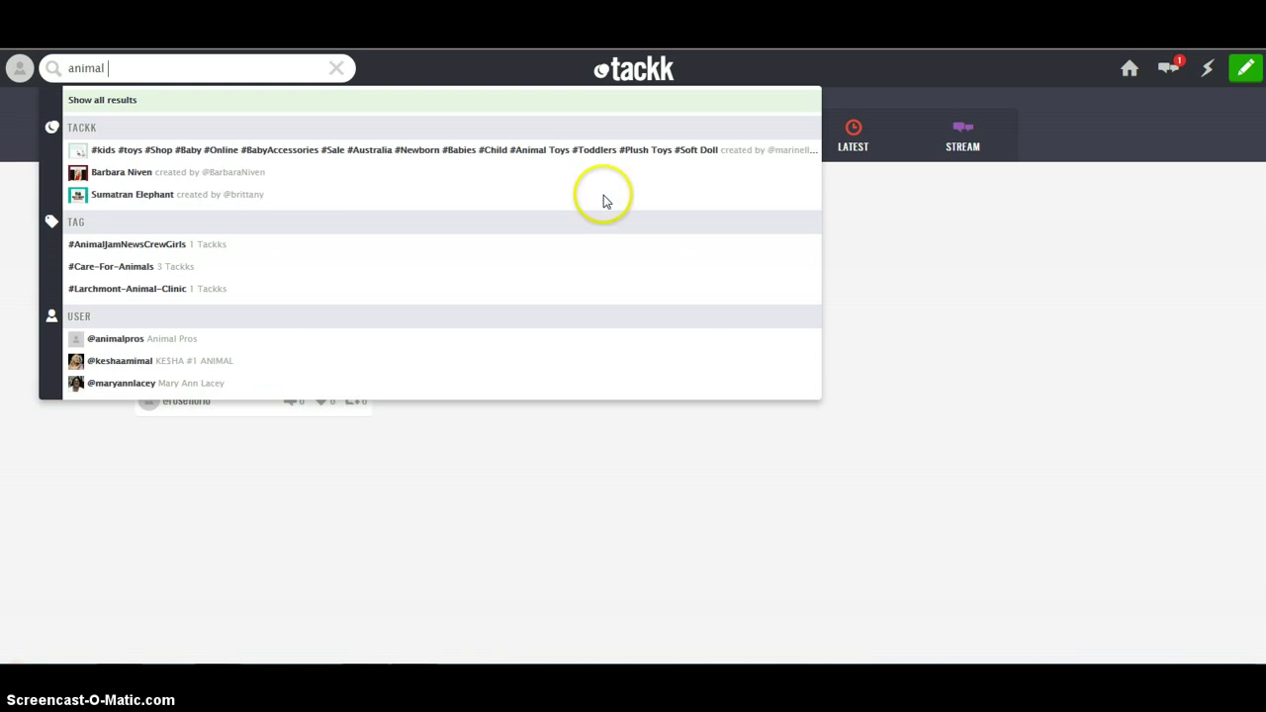
type("adaptations")
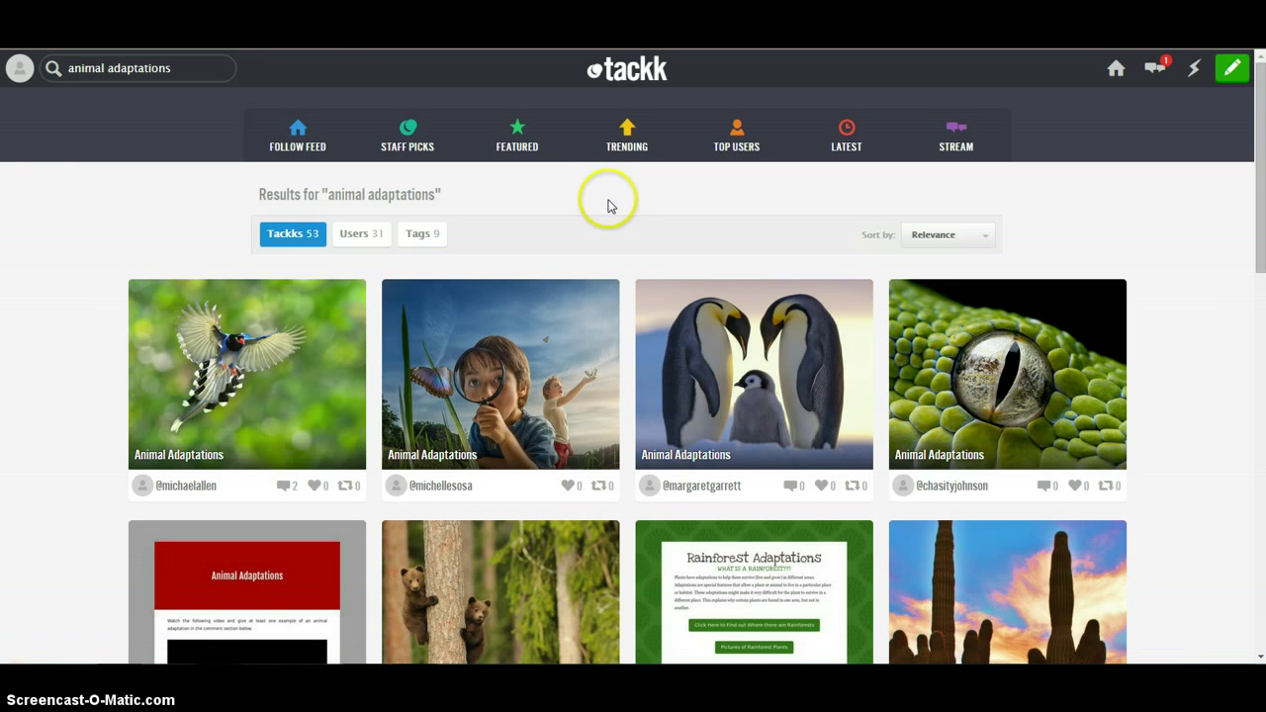
scroll("down", 3)
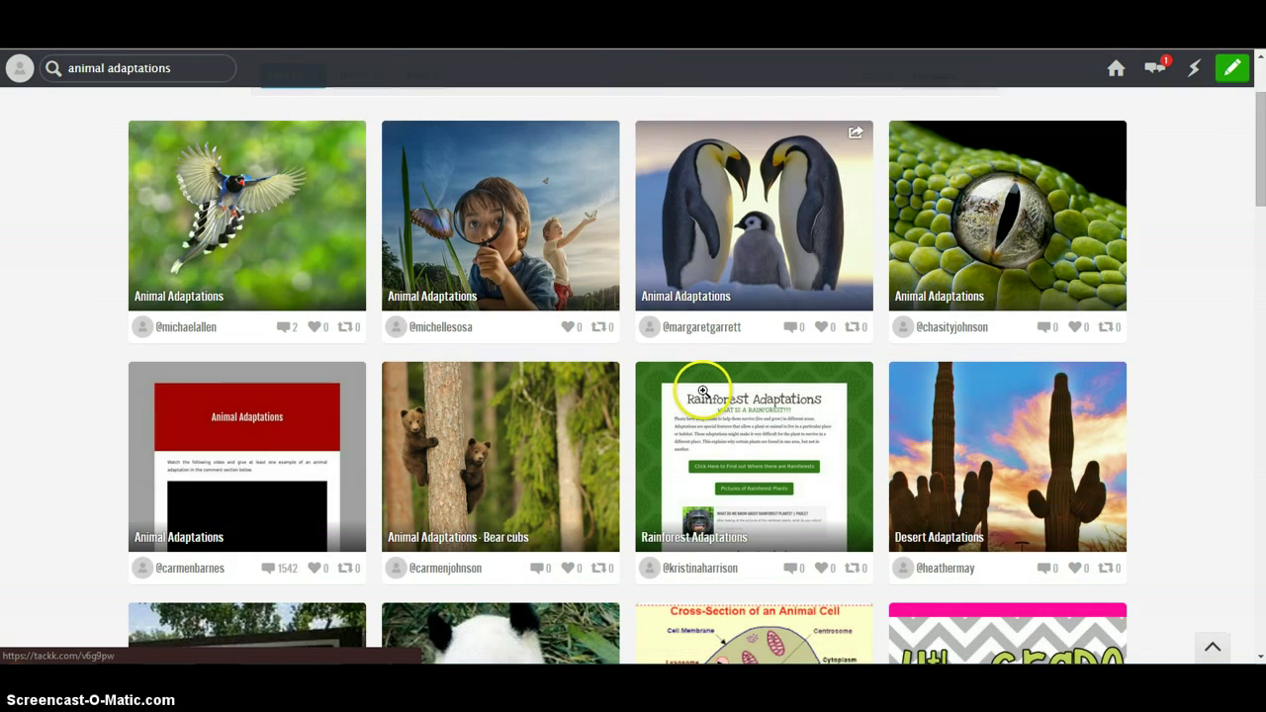
scroll("down", 3)
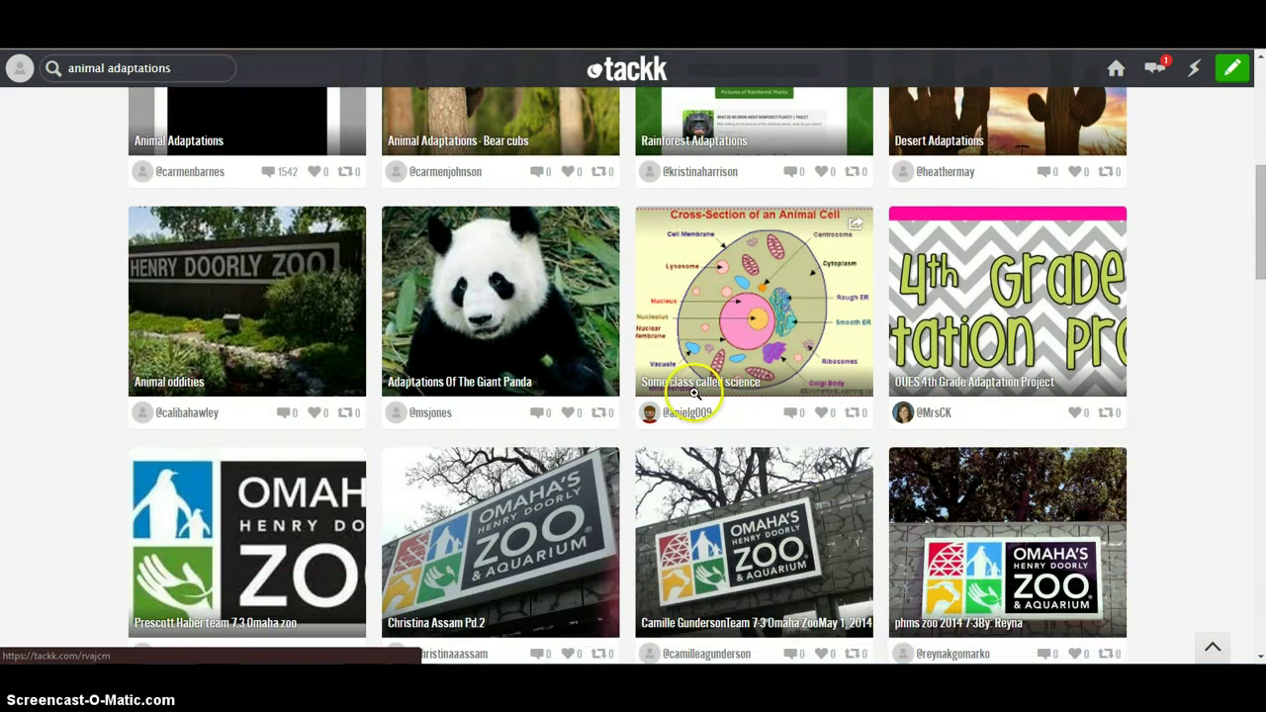
scroll("down", 3)
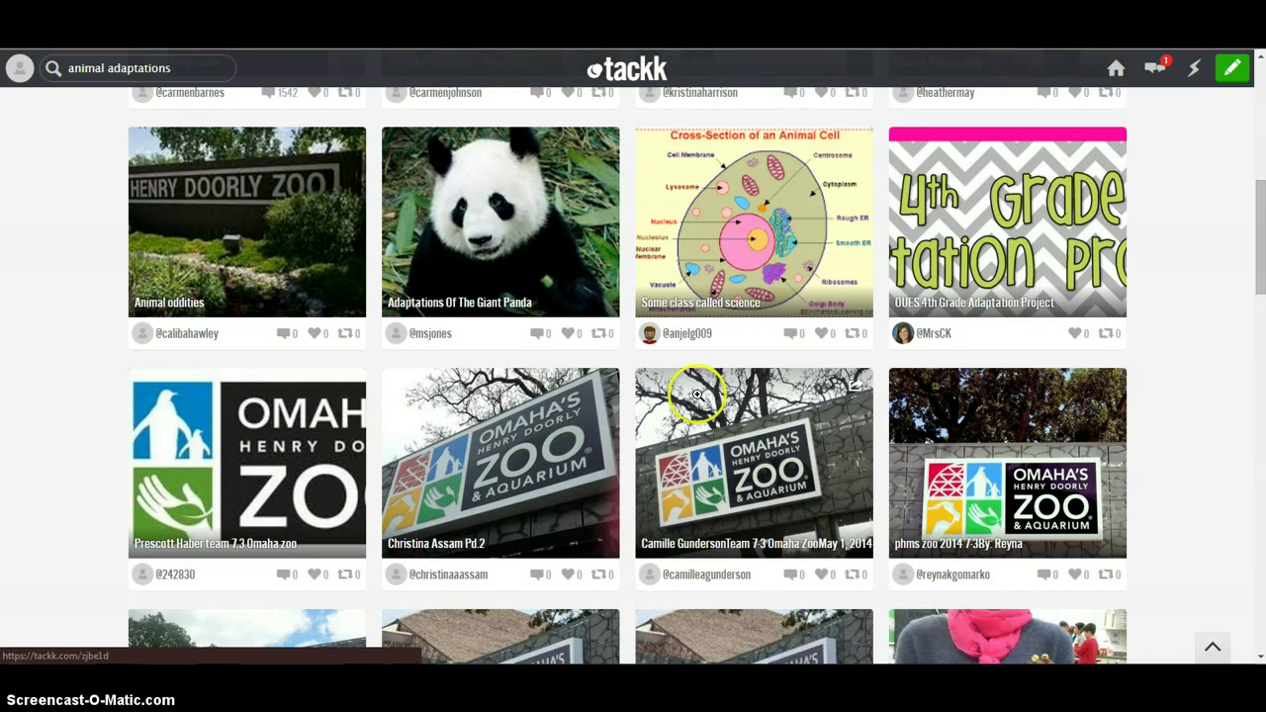
scroll("down", 3)
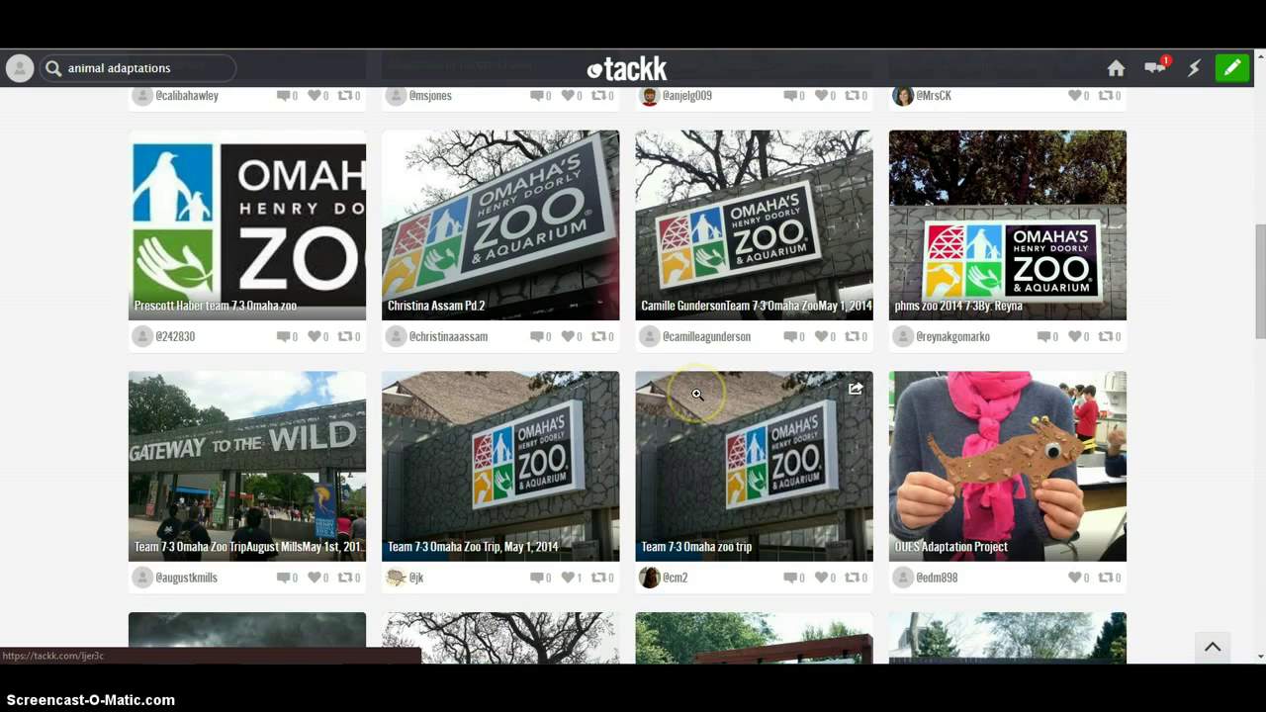
scroll("up", 3)
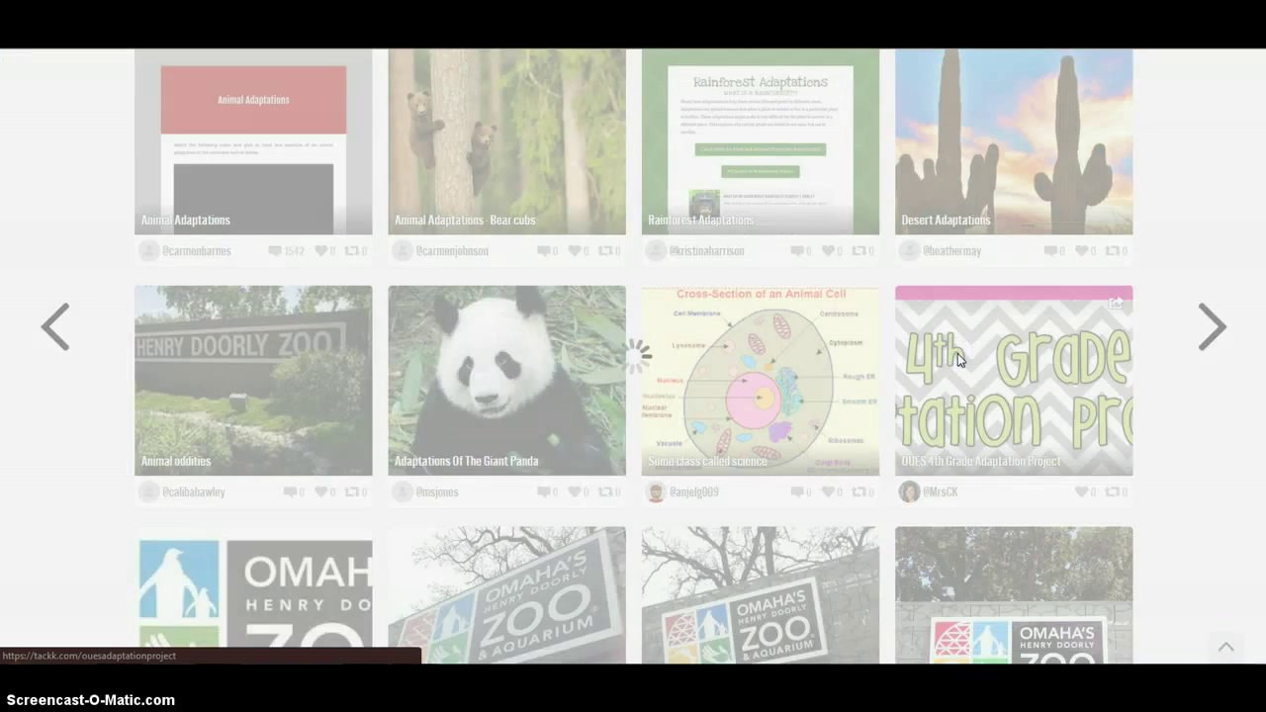
Open the OUES 4th Grade Adaptation Project and read down through it.
left_click(1012, 380)
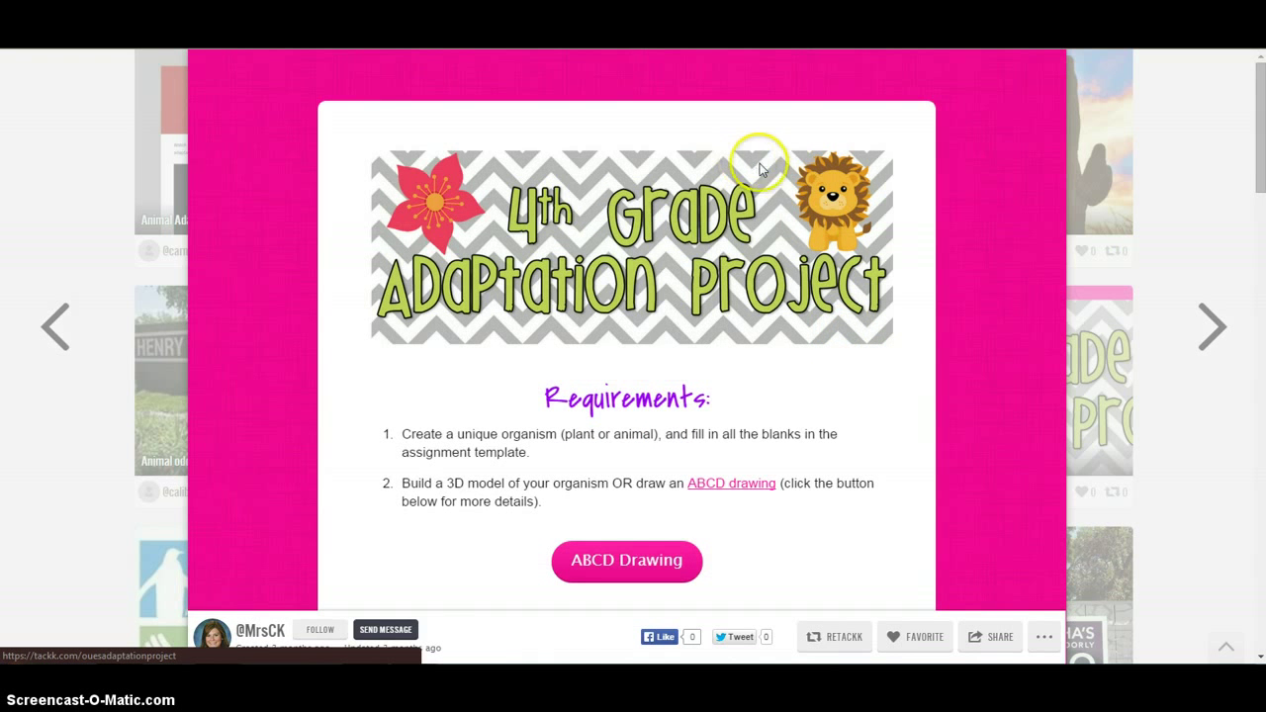
mouse_move(766, 285)
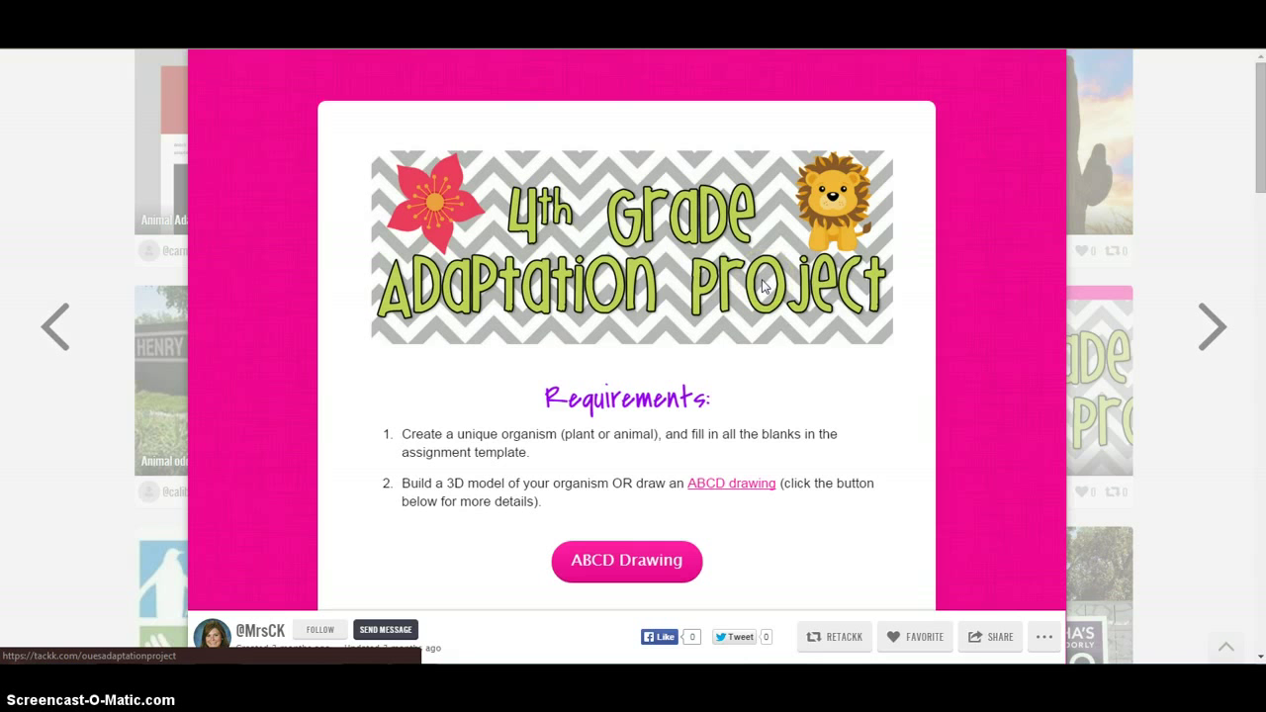
scroll("down", 3)
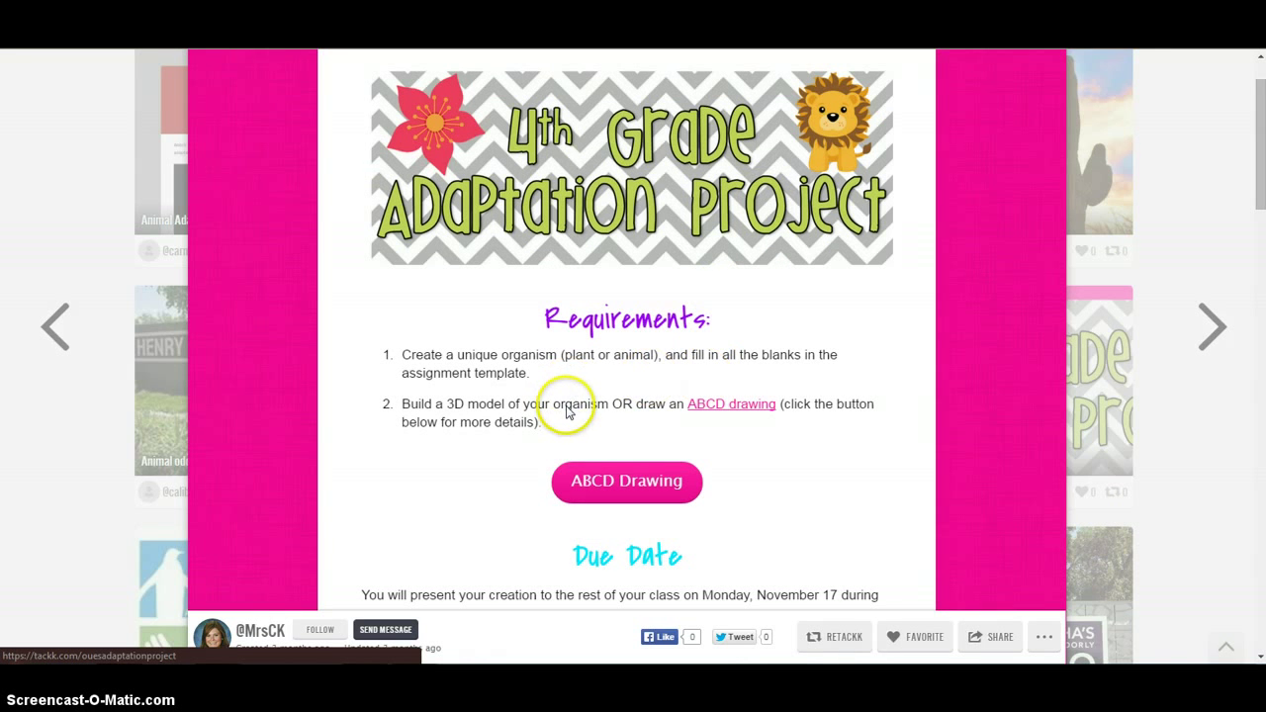
mouse_move(732, 411)
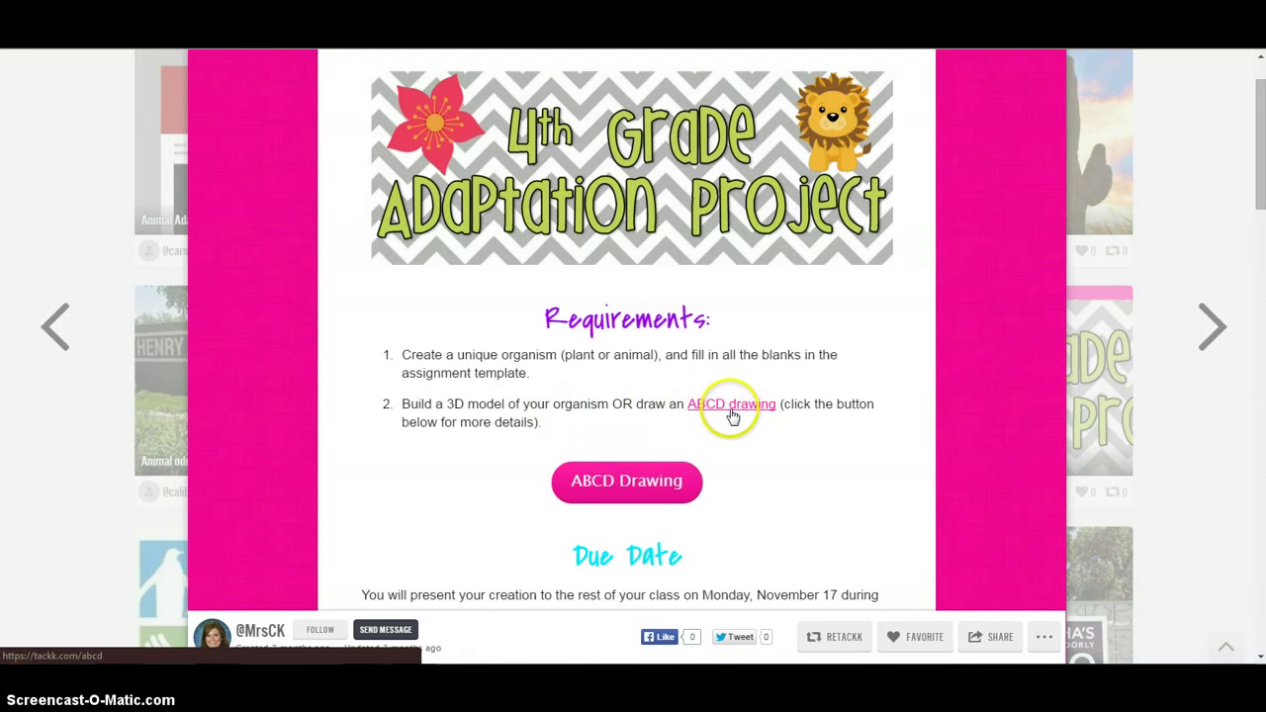
mouse_move(731, 413)
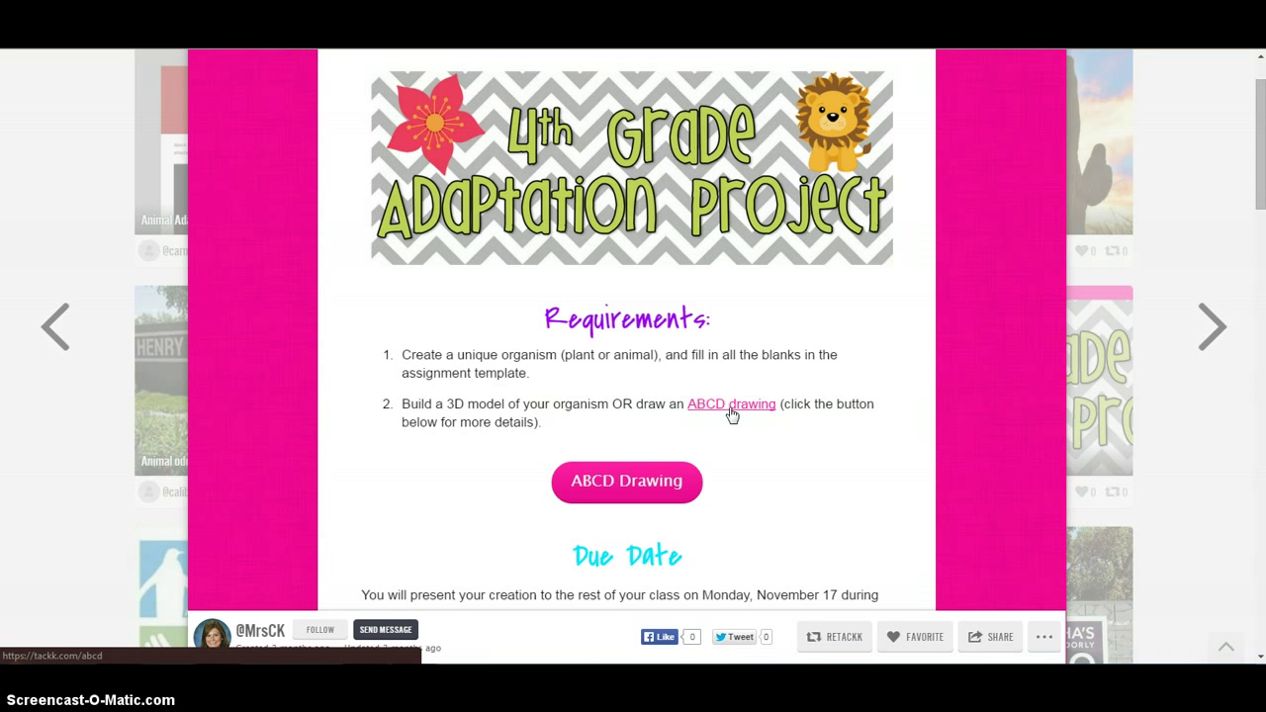
scroll("down", 3)
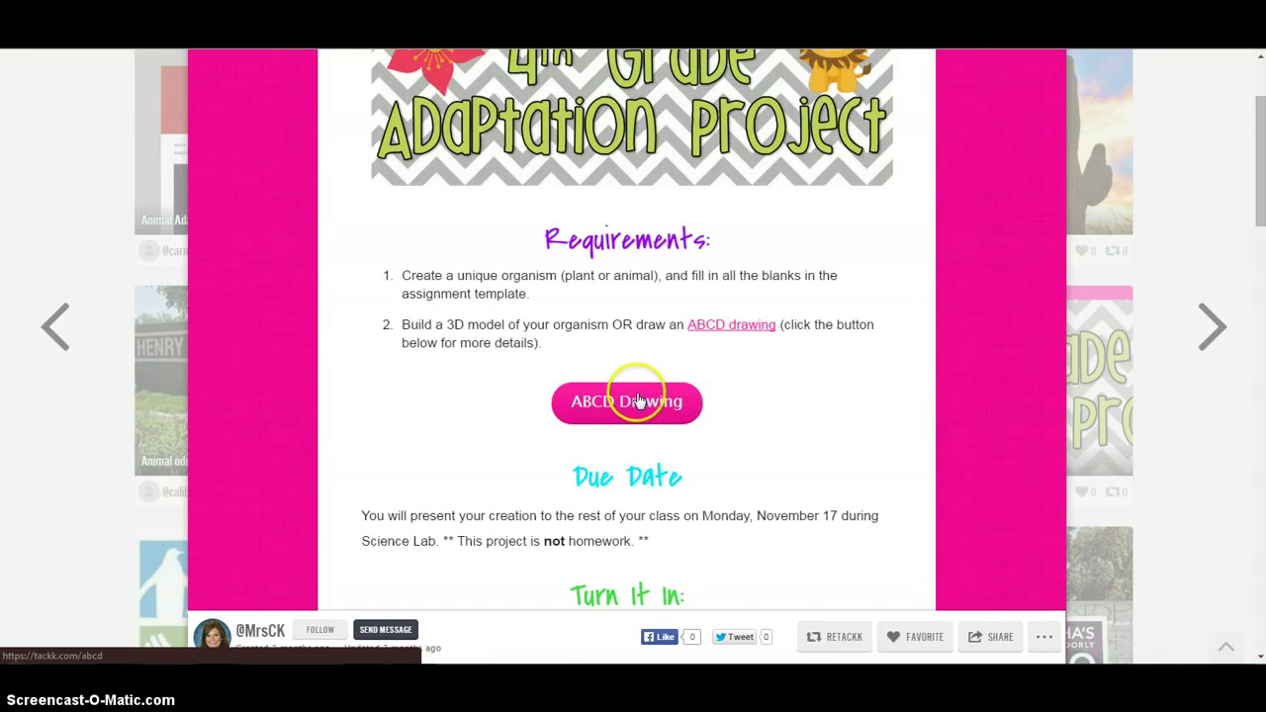
scroll("down", 3)
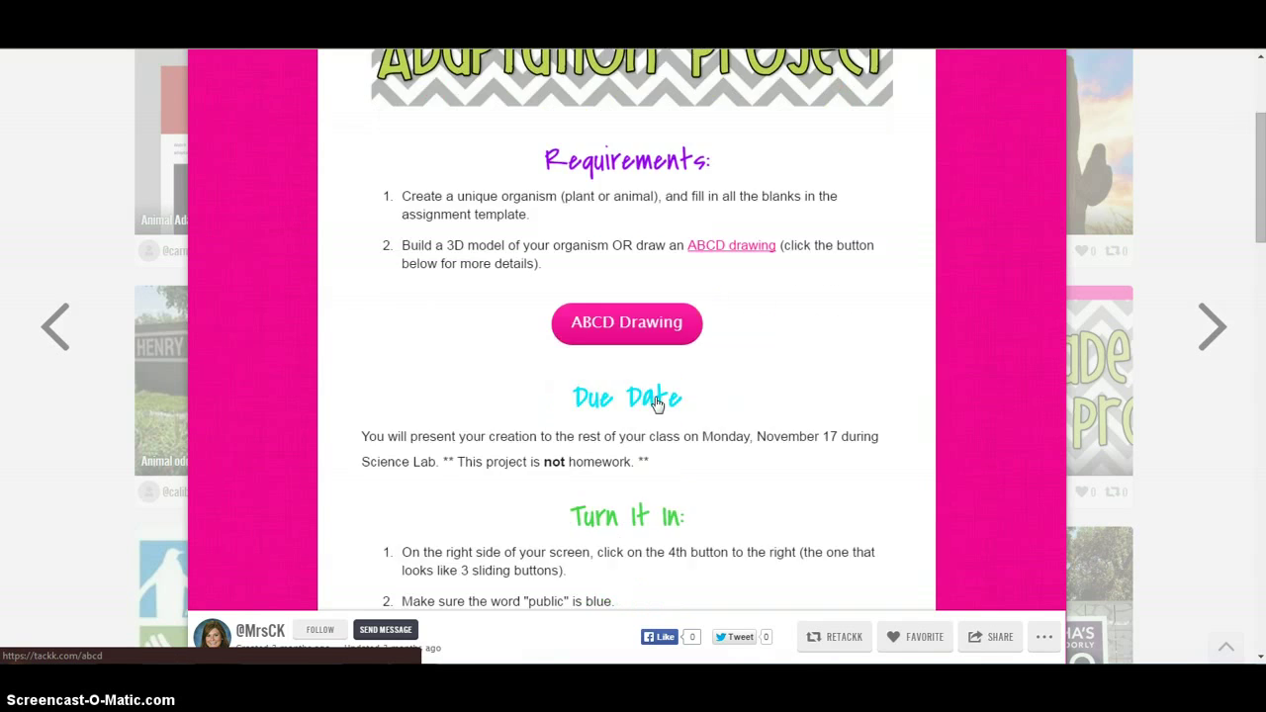
mouse_move(594, 445)
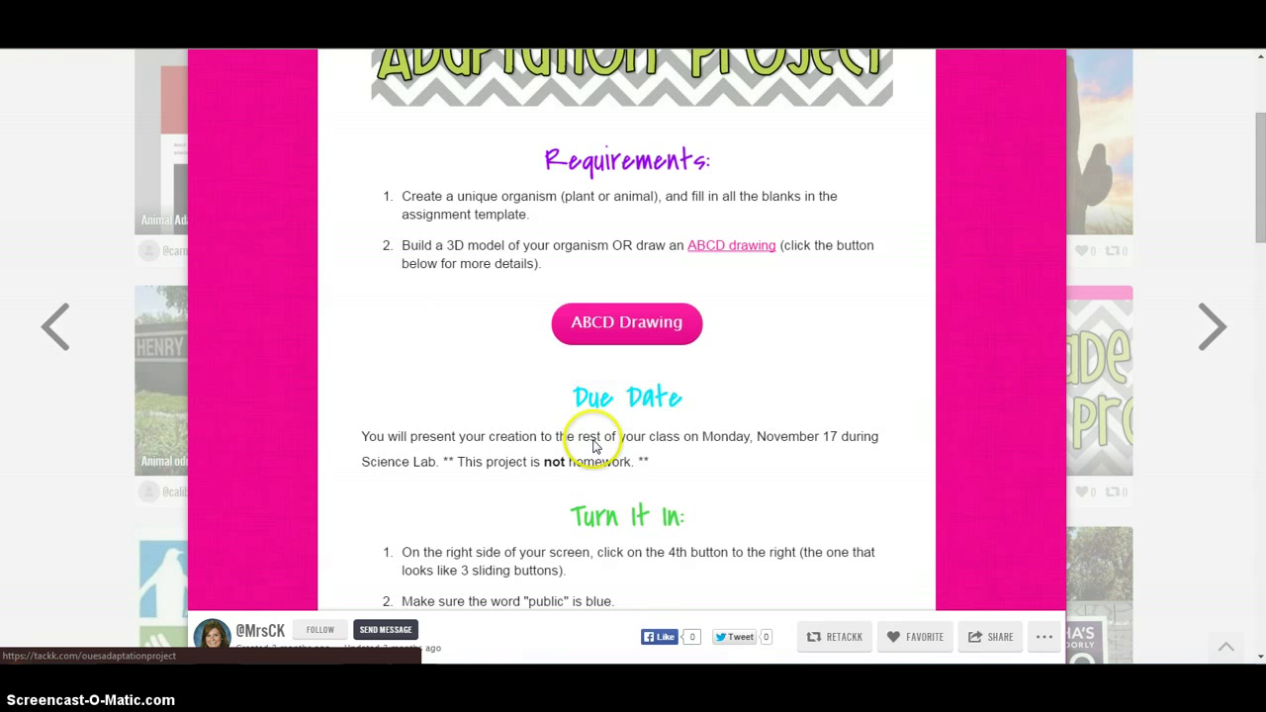
scroll("down", 3)
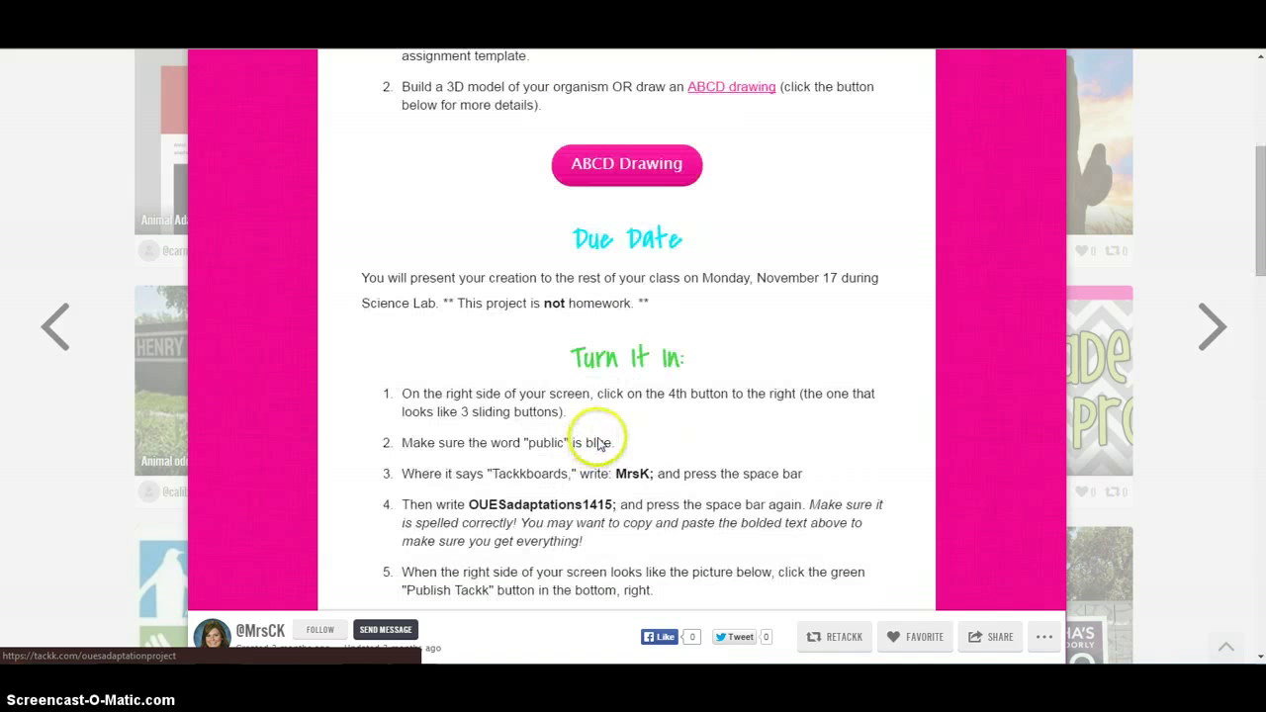
scroll("down", 3)
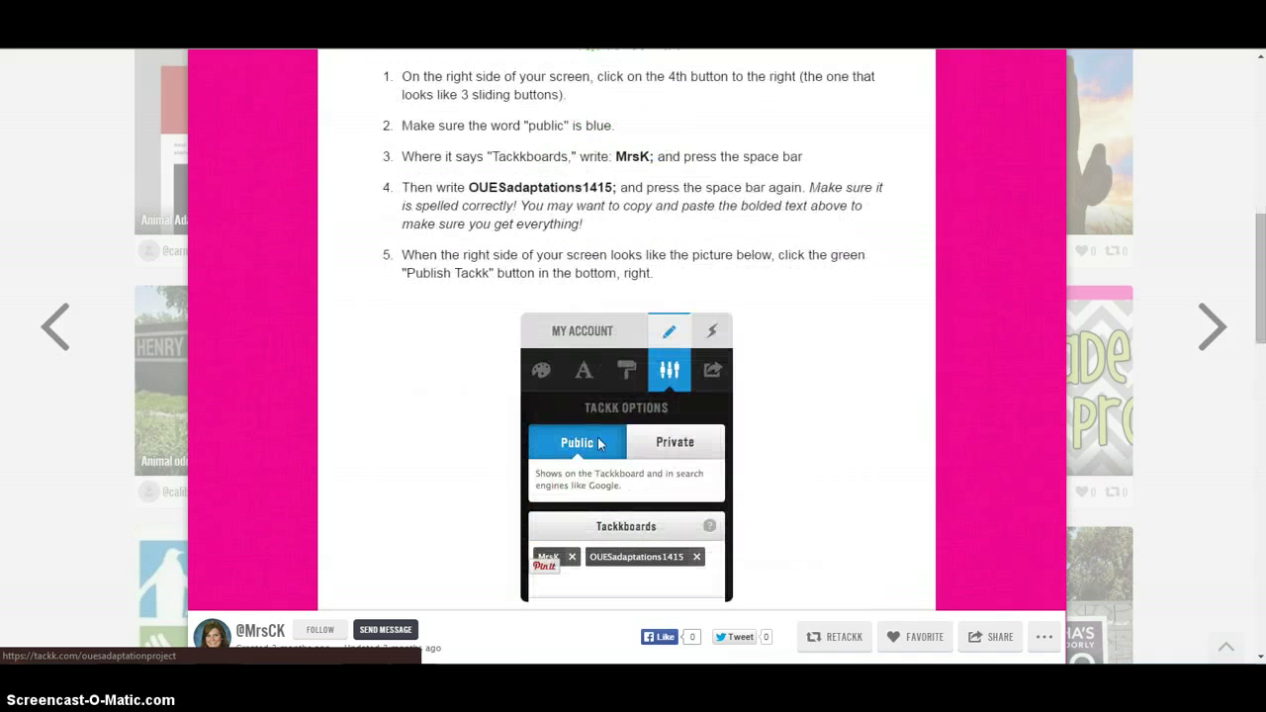
scroll("down", 3)
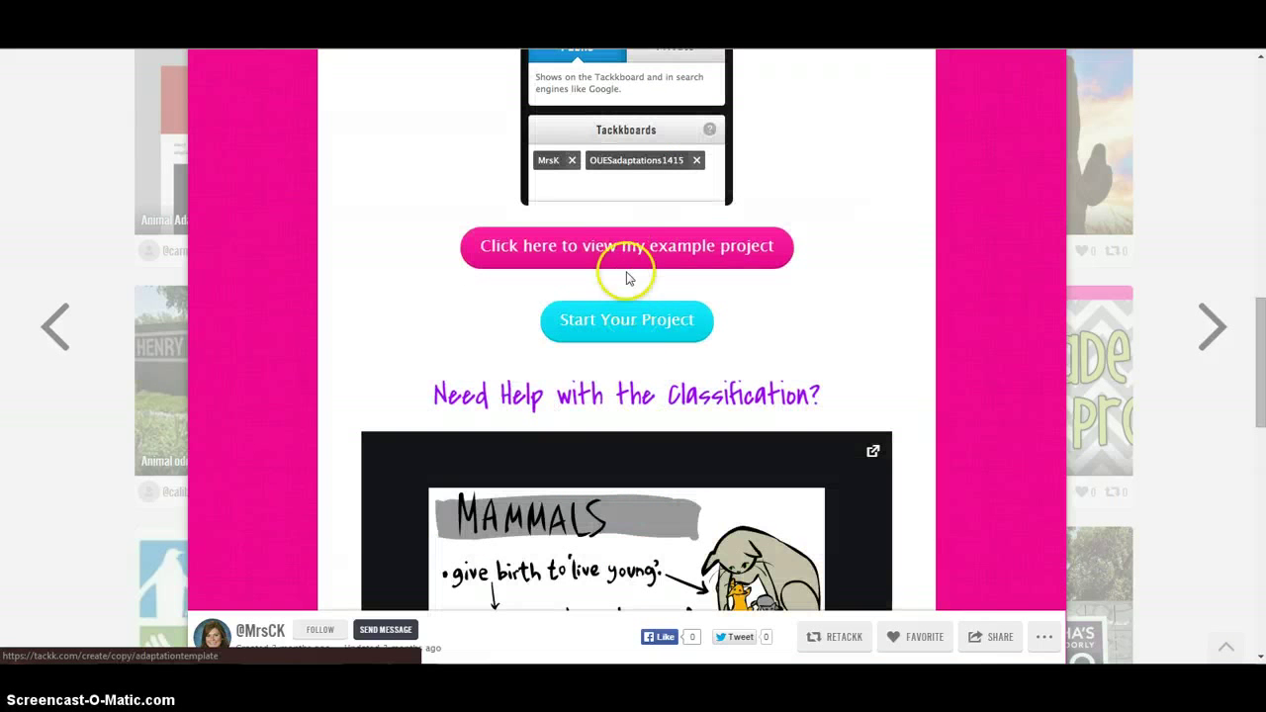
mouse_move(625, 252)
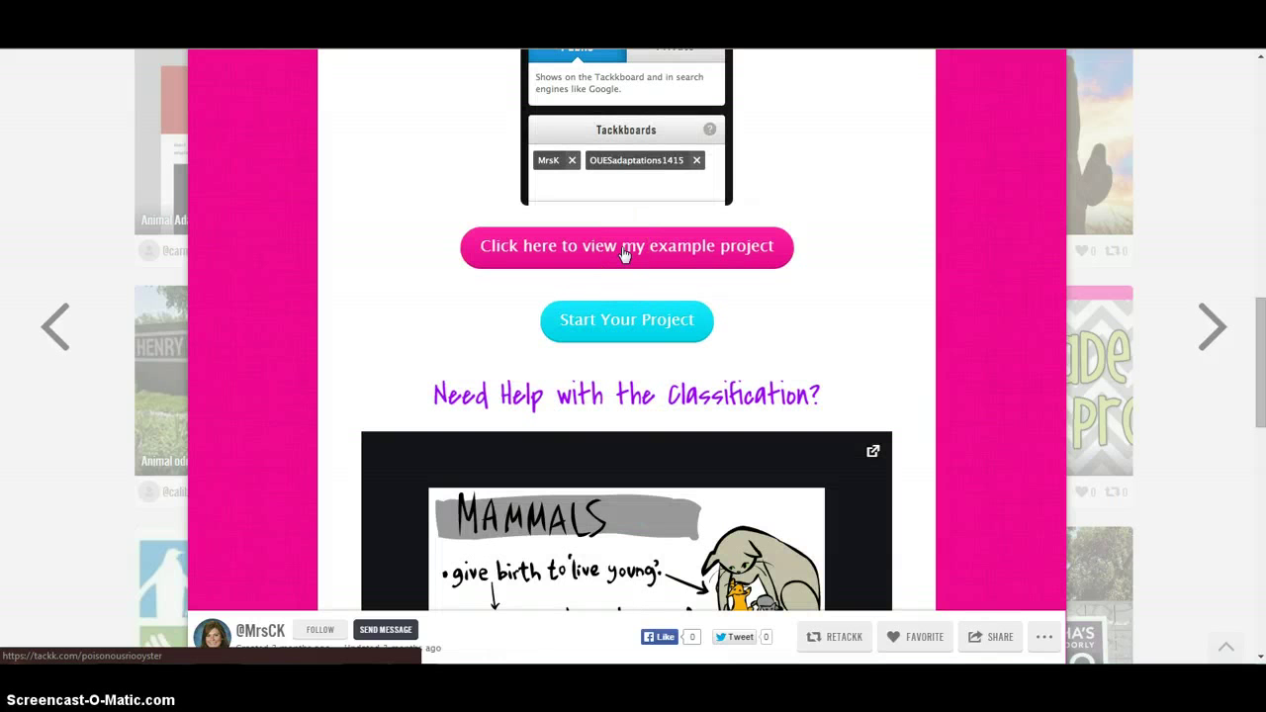
scroll("down", 3)
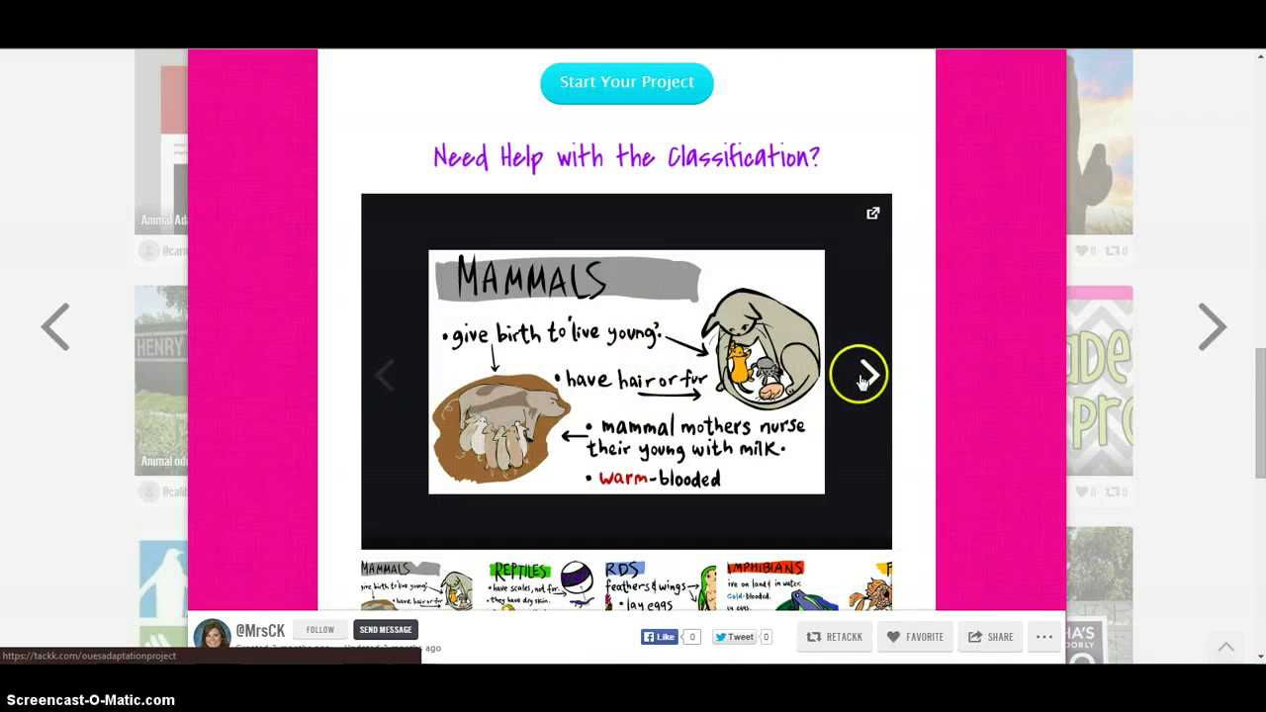
Advance the classification slideshow to Birds, then open Mrs. Karas's example project.
left_click(861, 375)
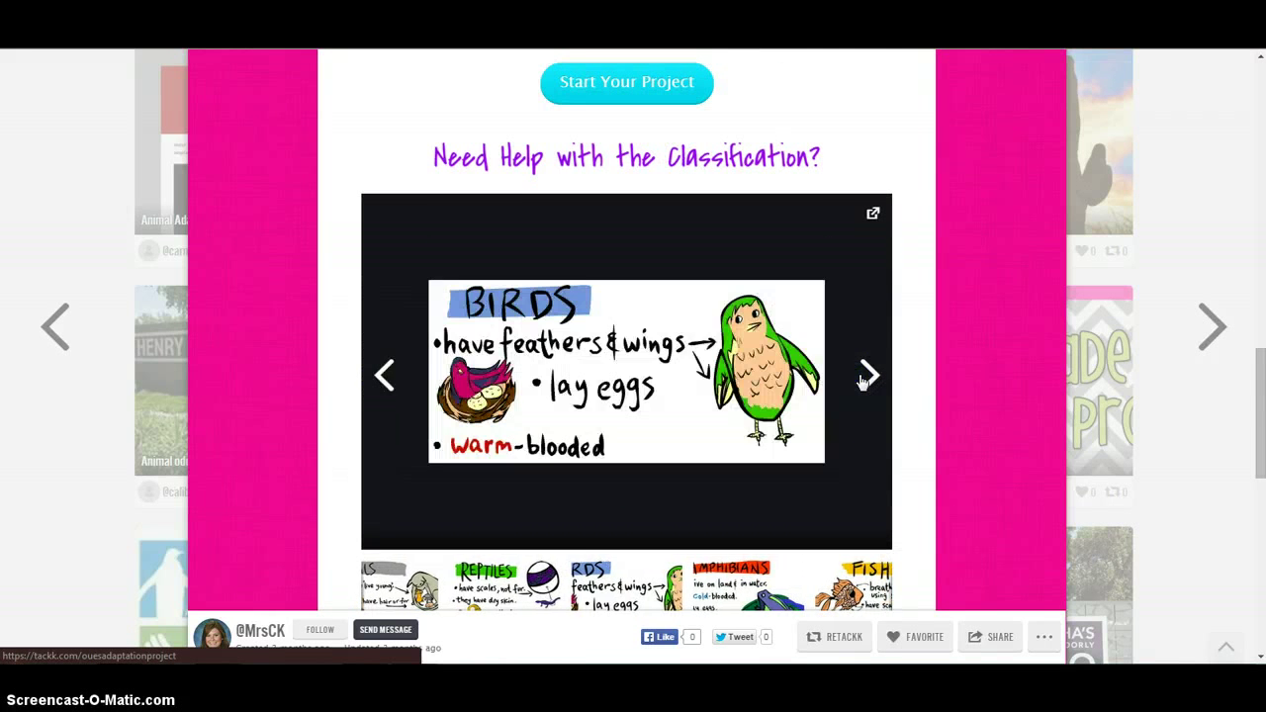
scroll("down", 3)
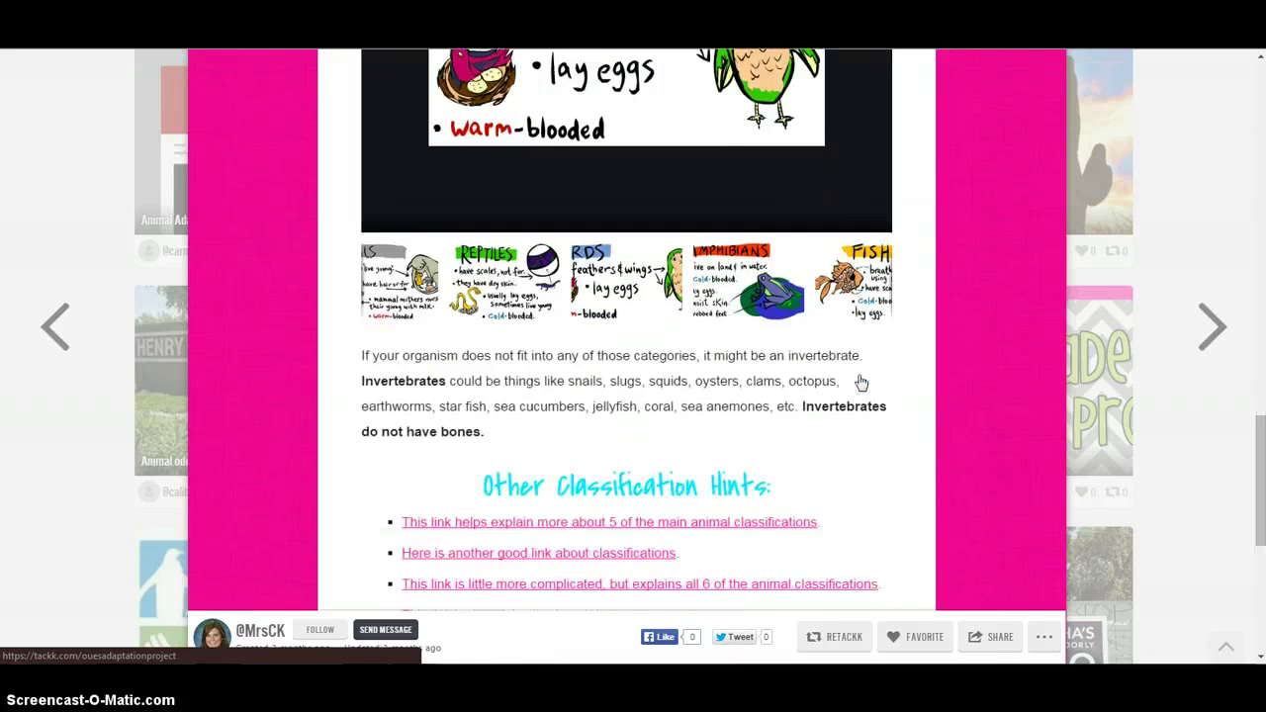
scroll("down", 3)
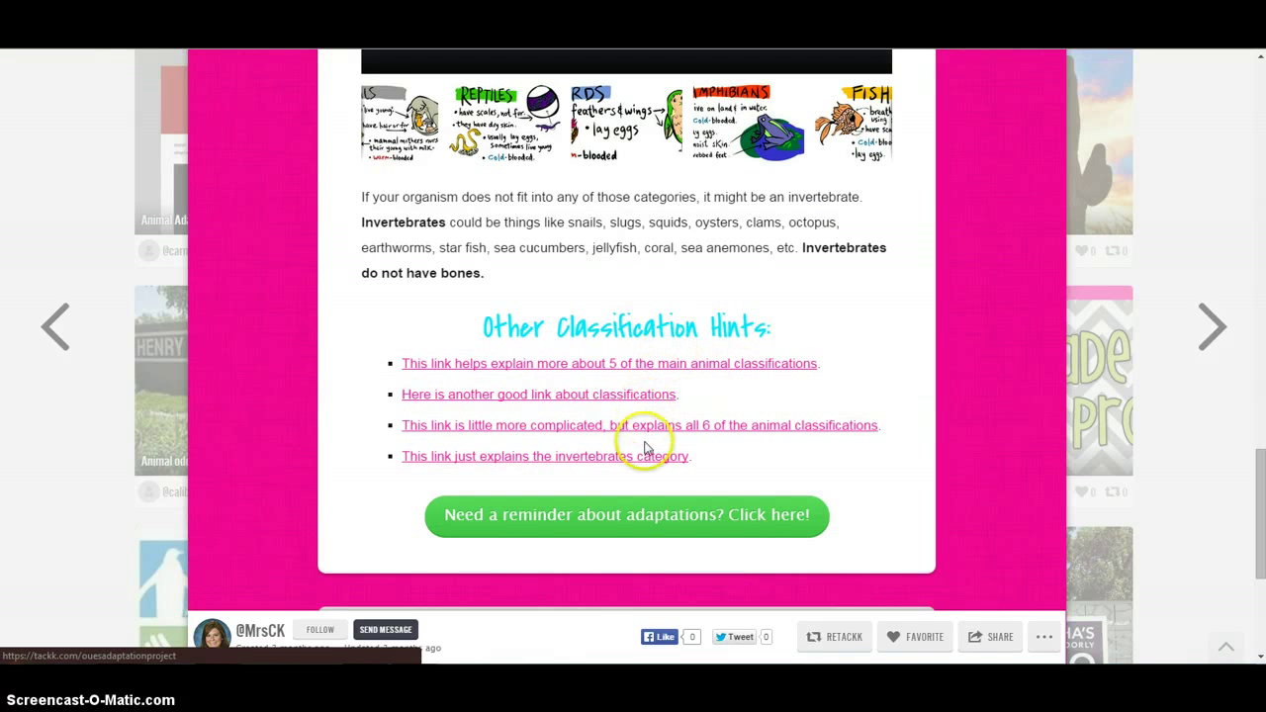
scroll("up", 3)
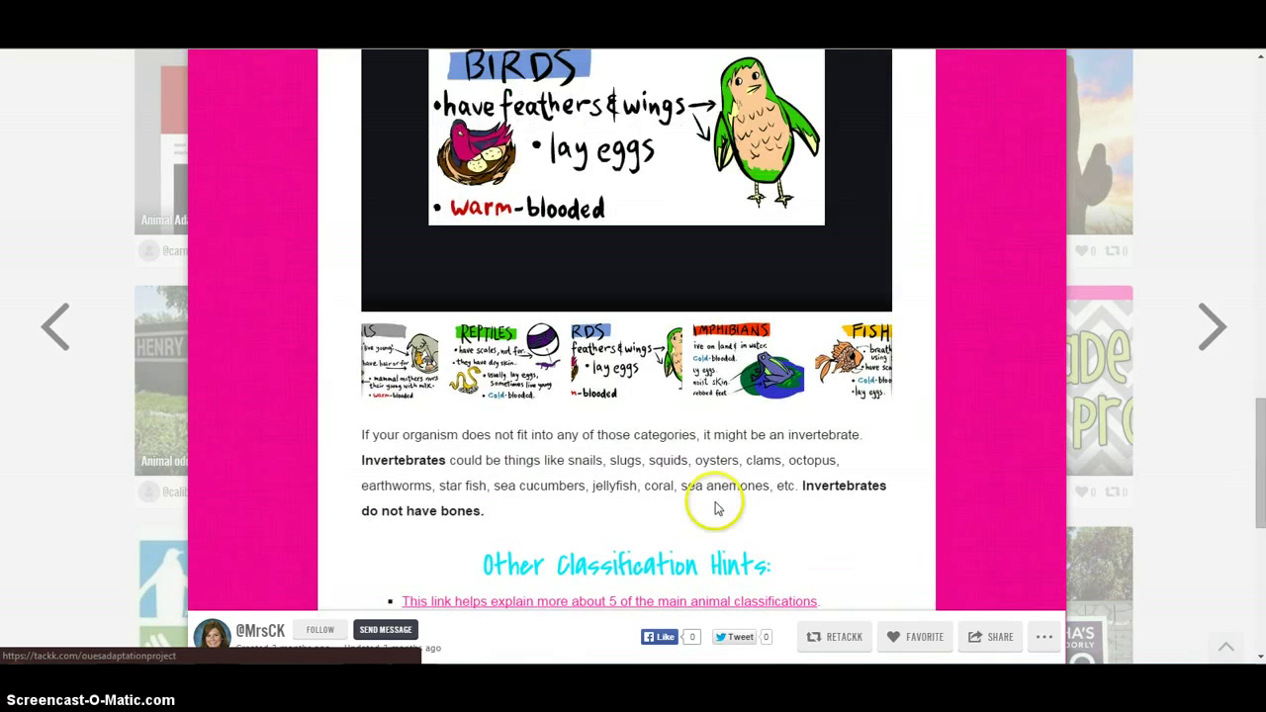
scroll("up", 3)
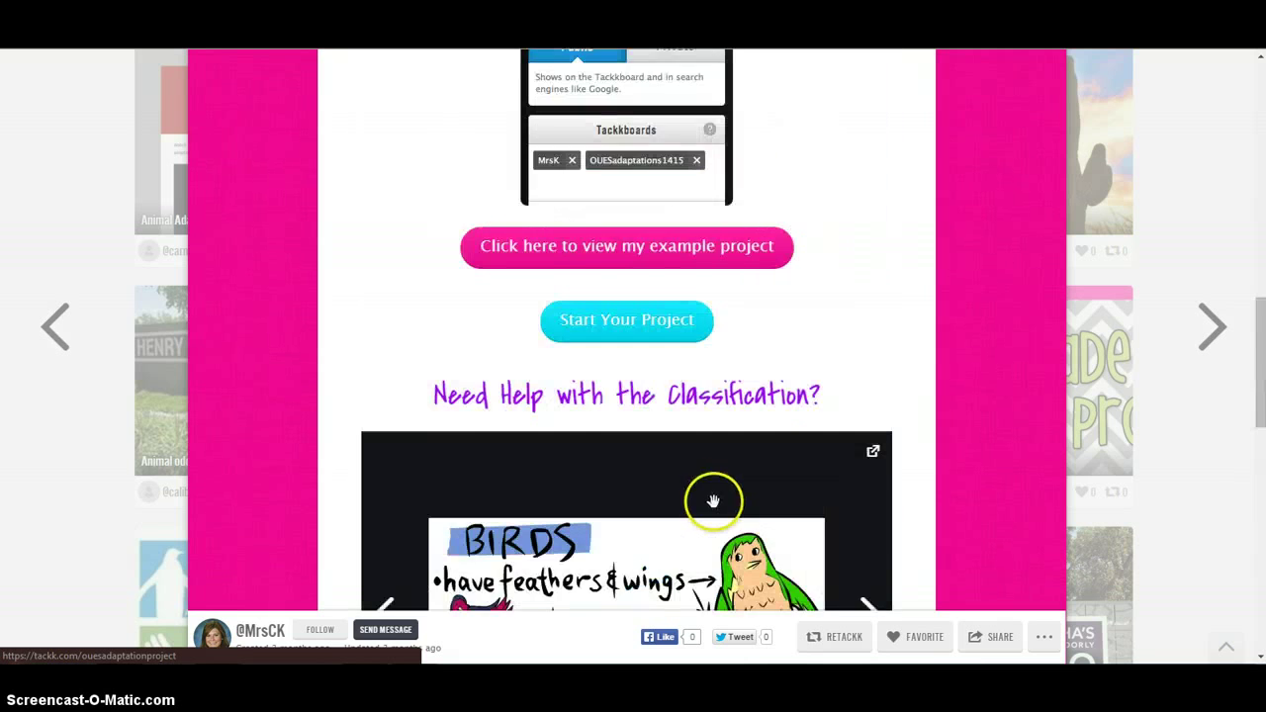
left_click(626, 245)
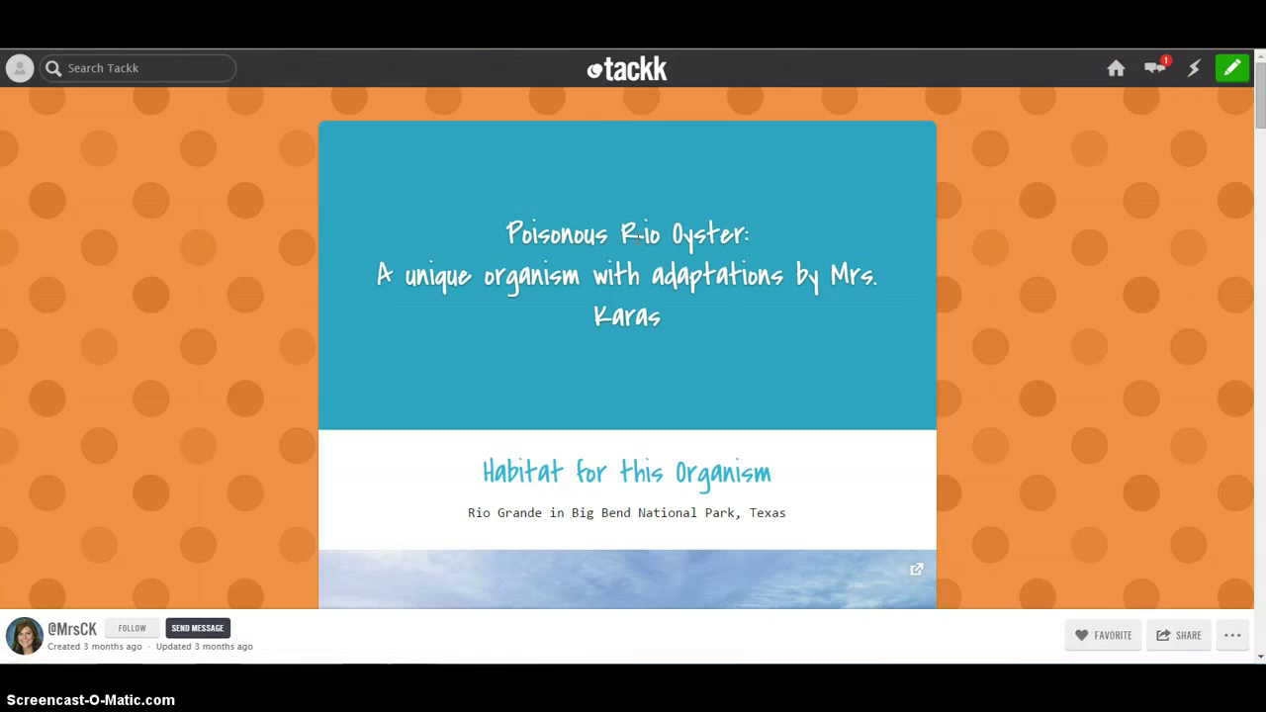
mouse_move(552, 186)
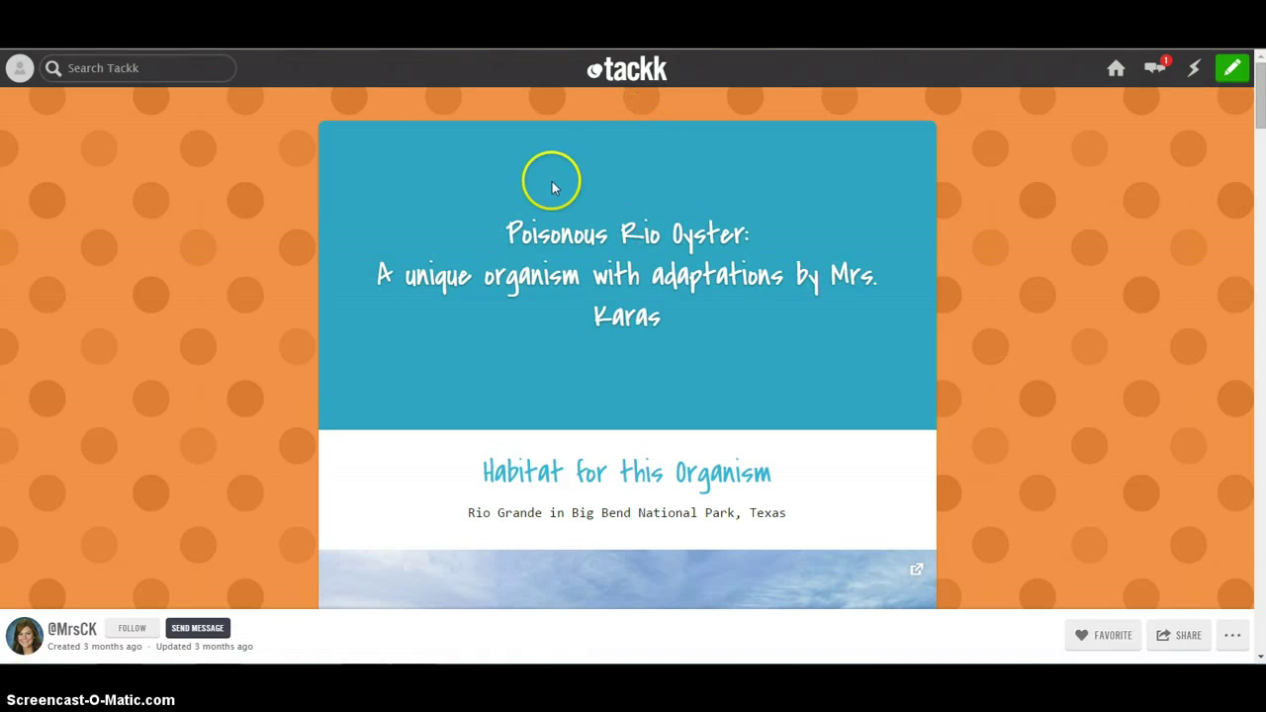
mouse_move(627, 259)
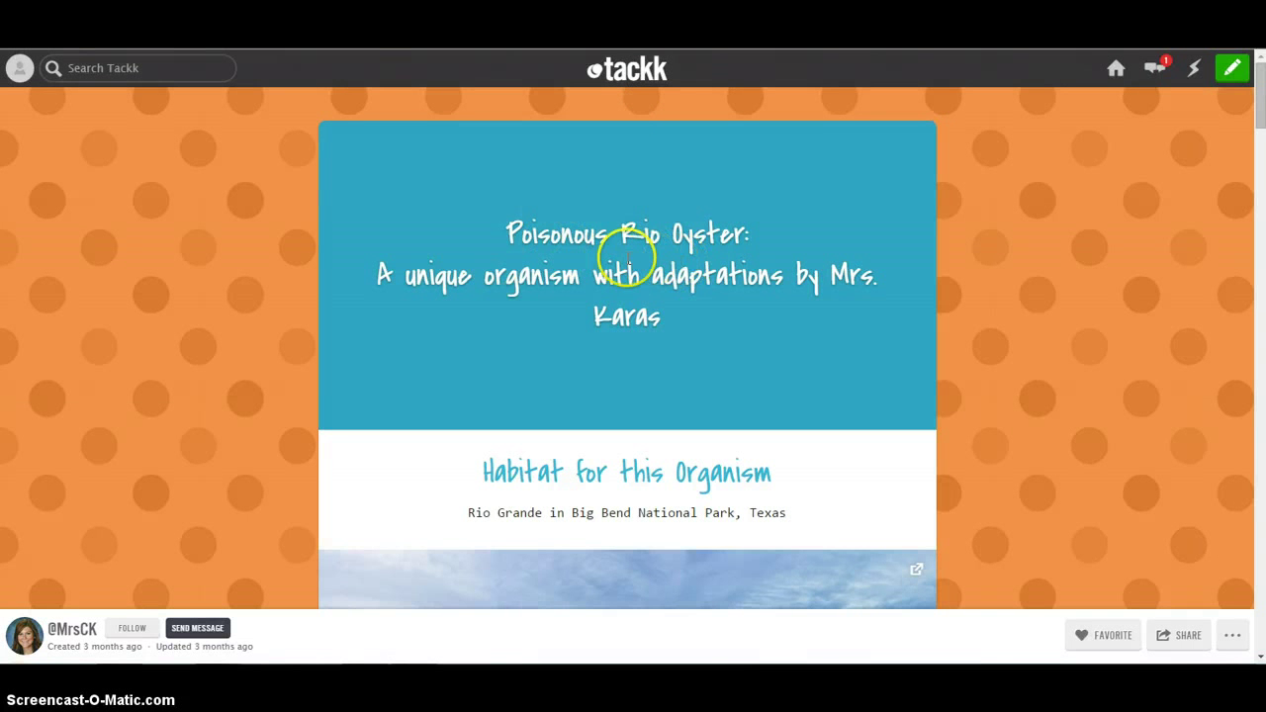
mouse_move(627, 257)
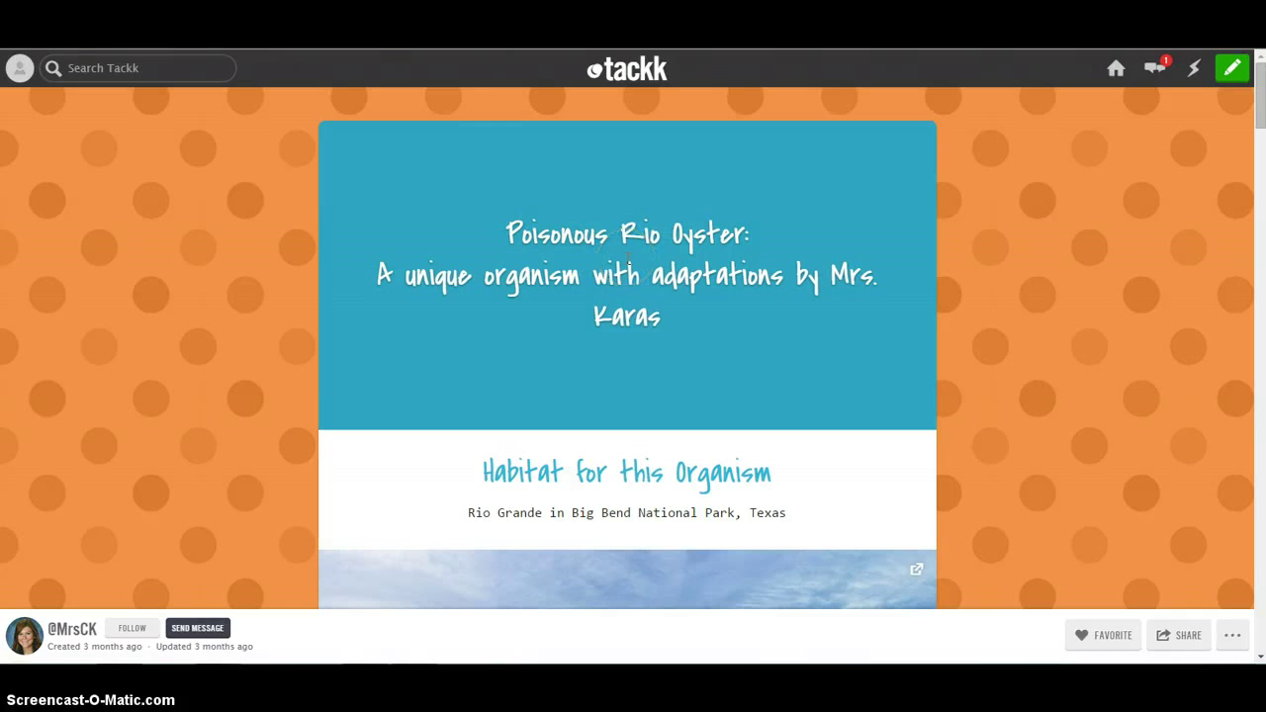
scroll("down", 3)
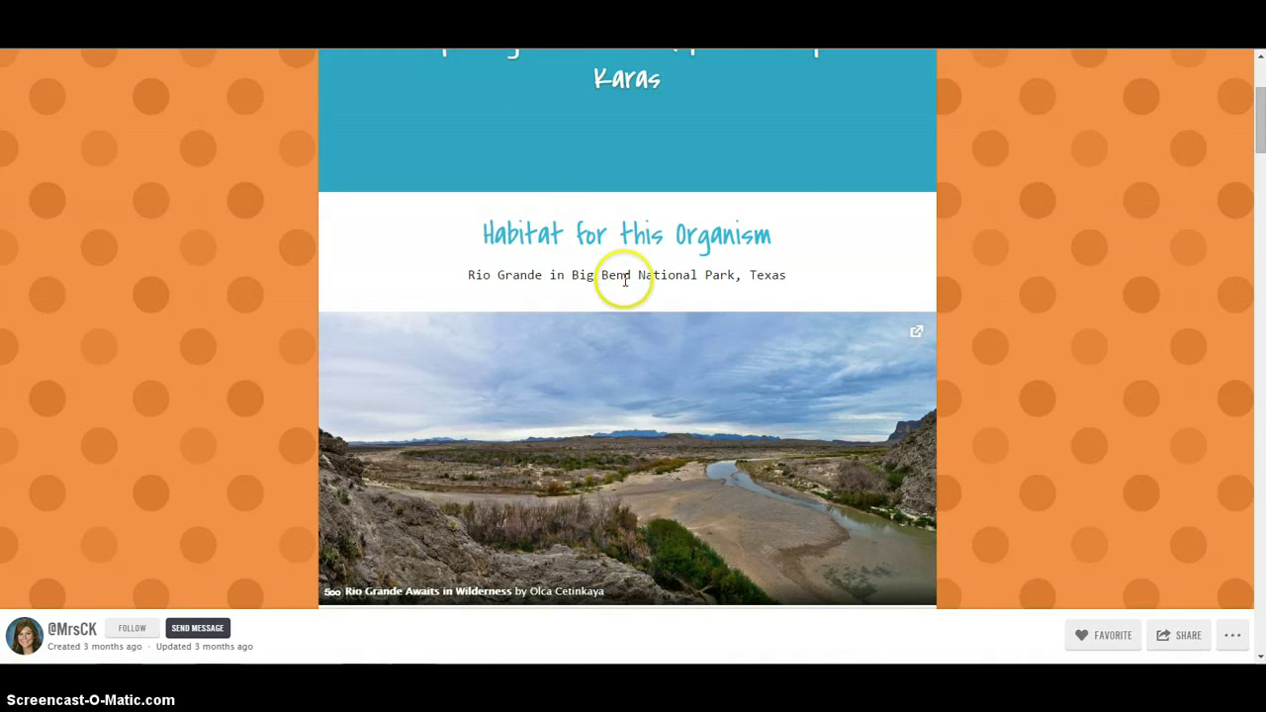
scroll("down", 3)
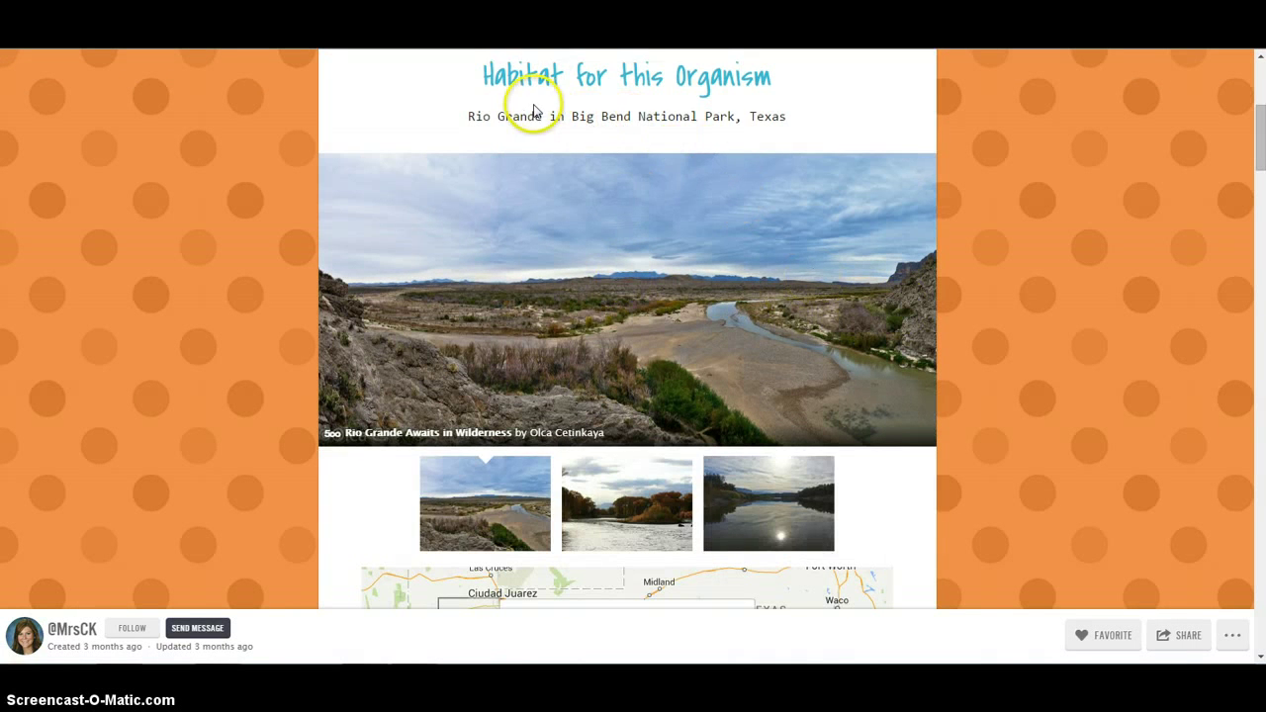
mouse_move(905, 321)
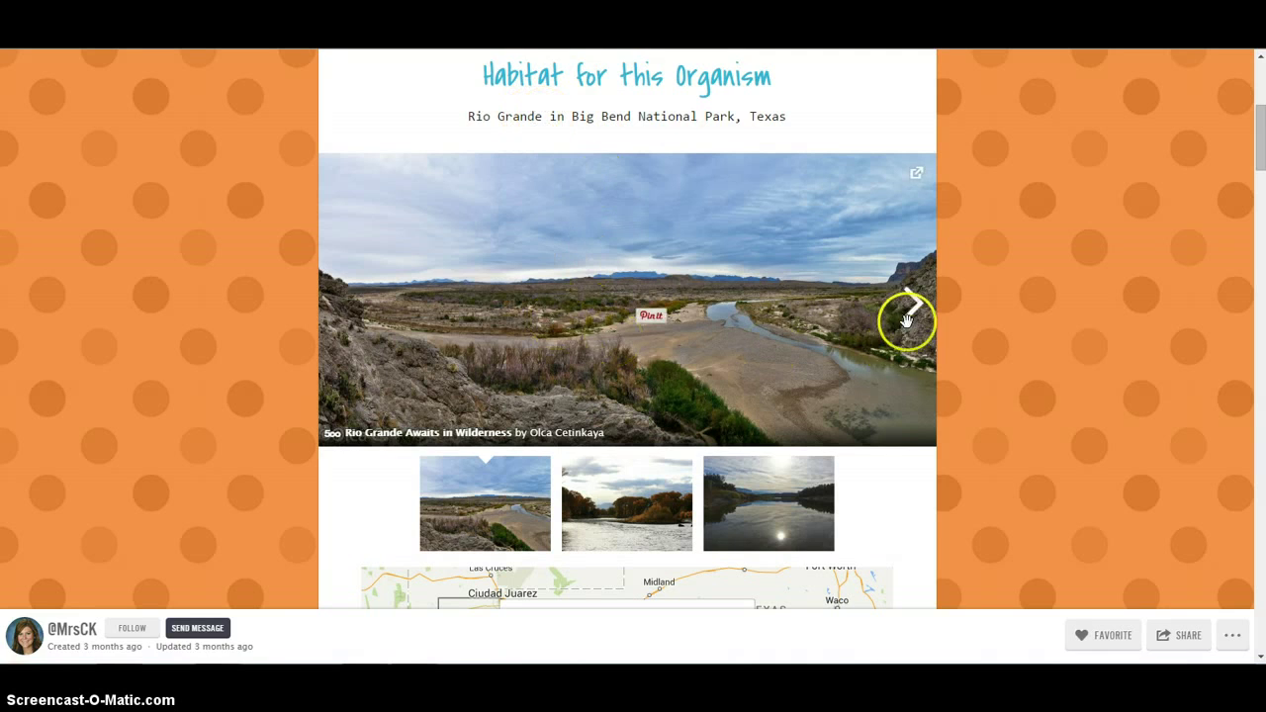
left_click(905, 304)
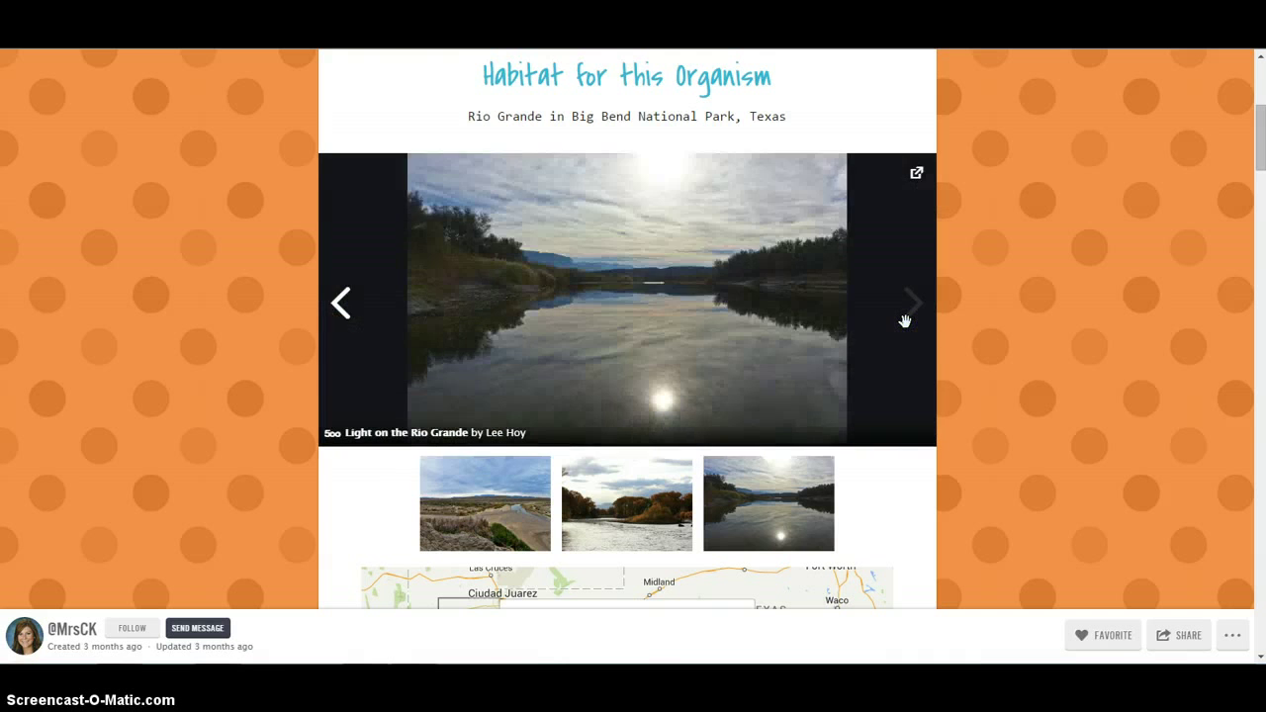
scroll("down", 3)
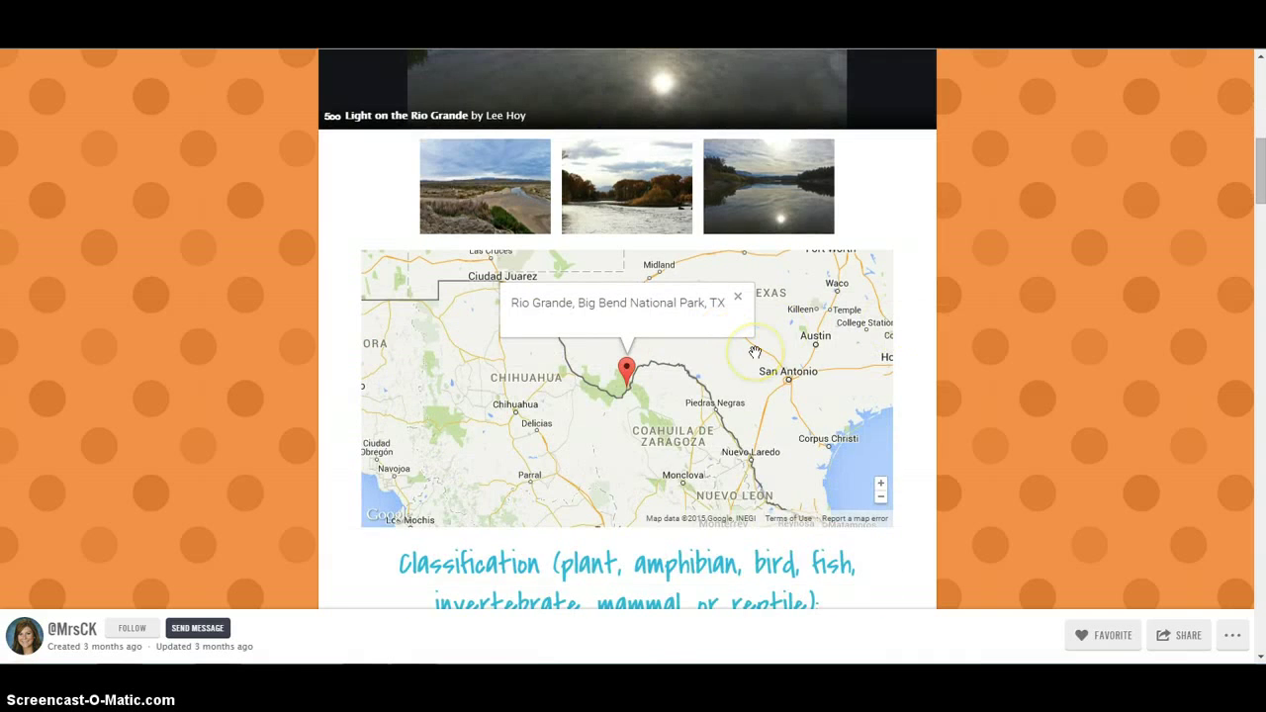
scroll("down", 3)
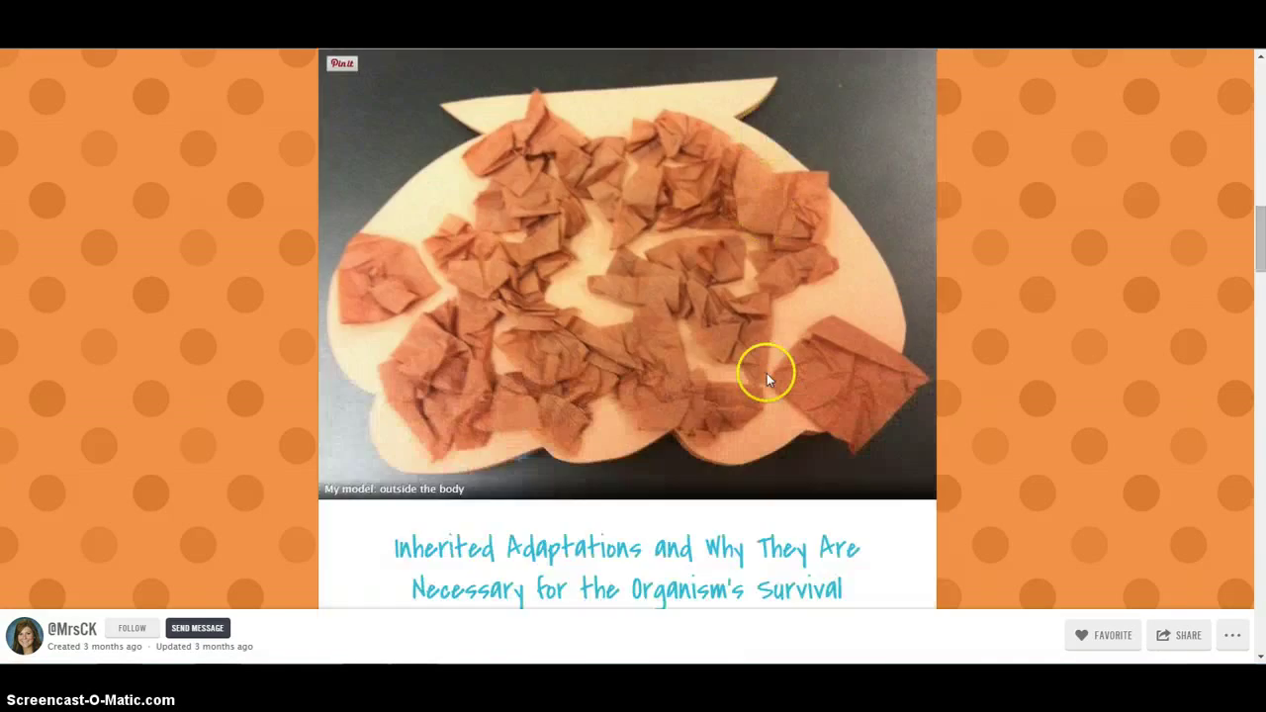
scroll("down", 3)
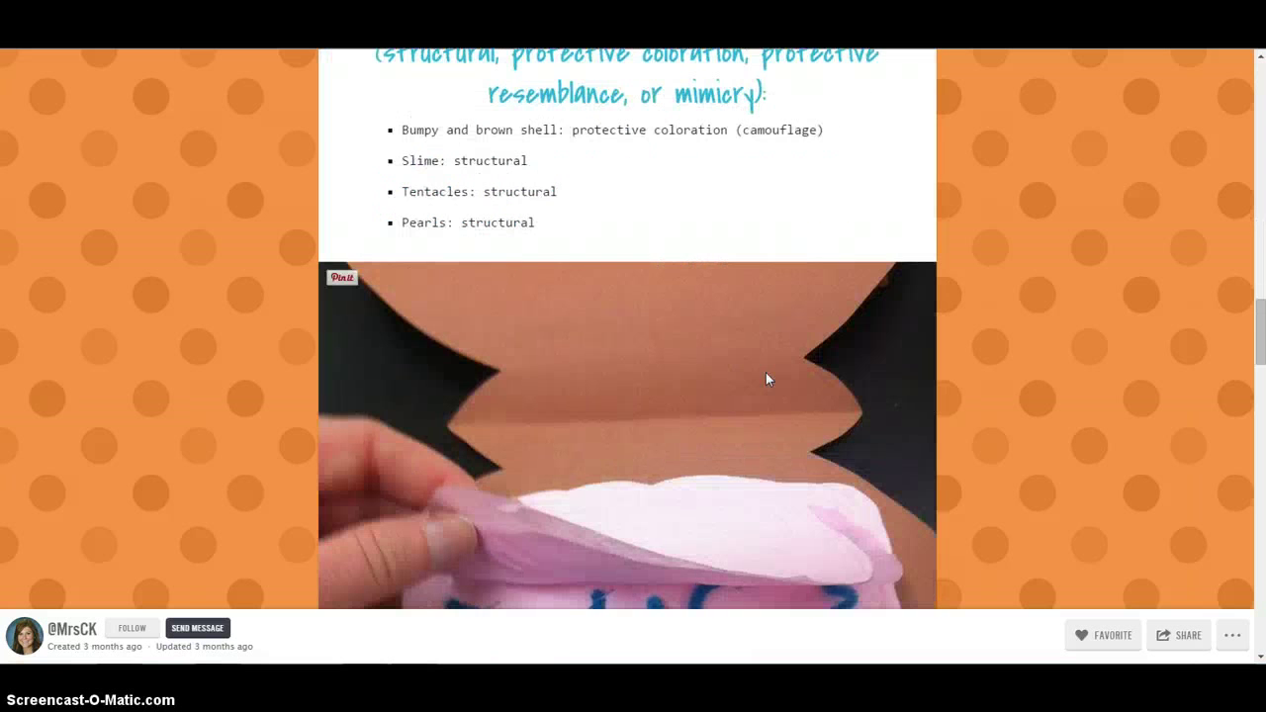
scroll("down", 3)
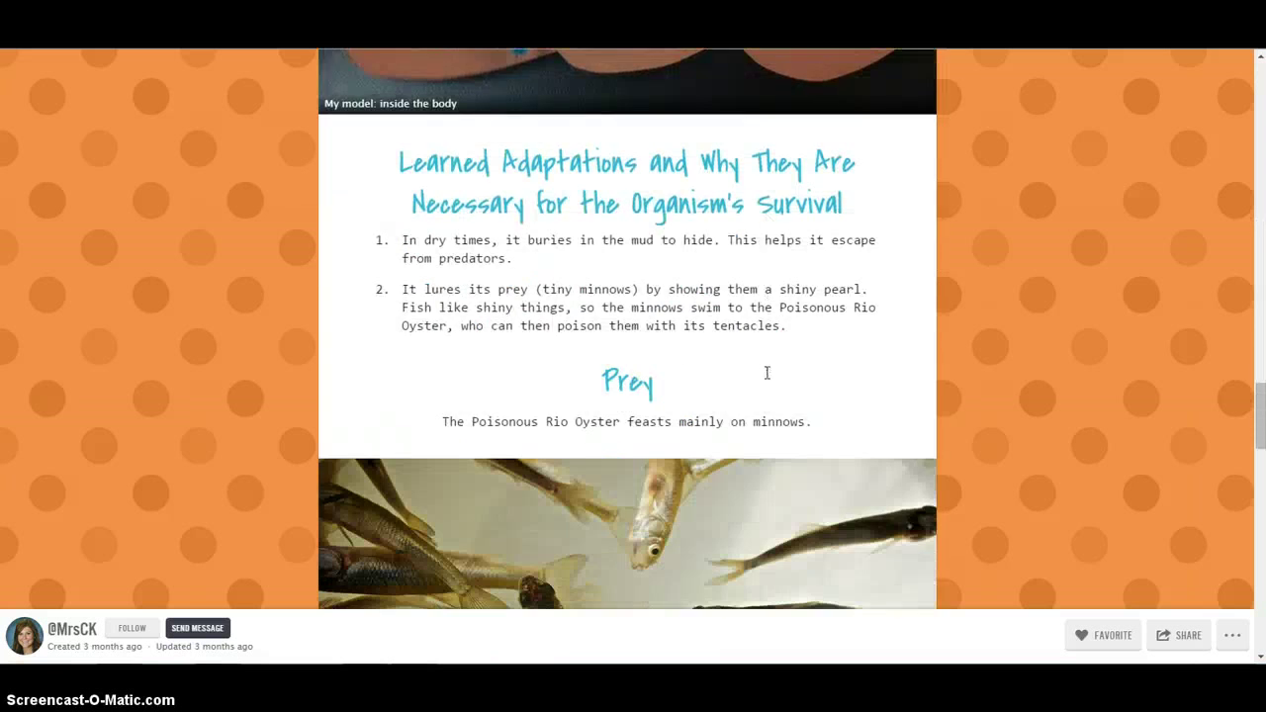
scroll("down", 3)
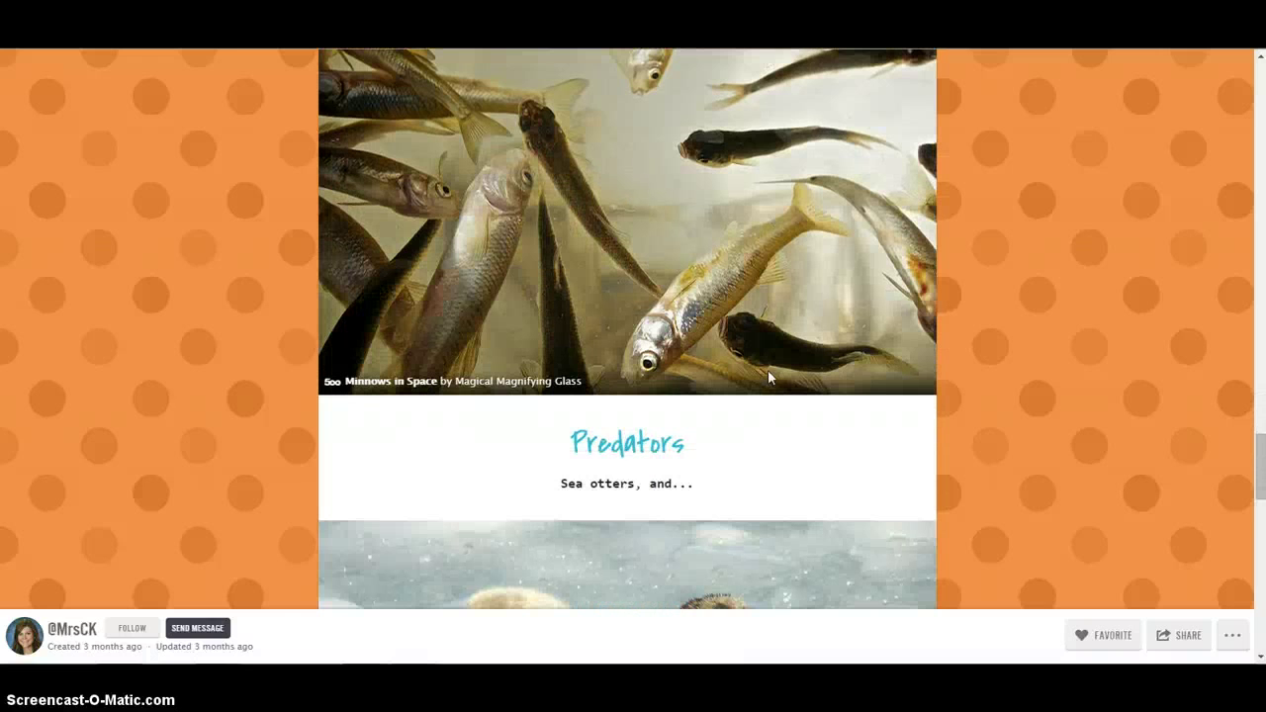
scroll("down", 3)
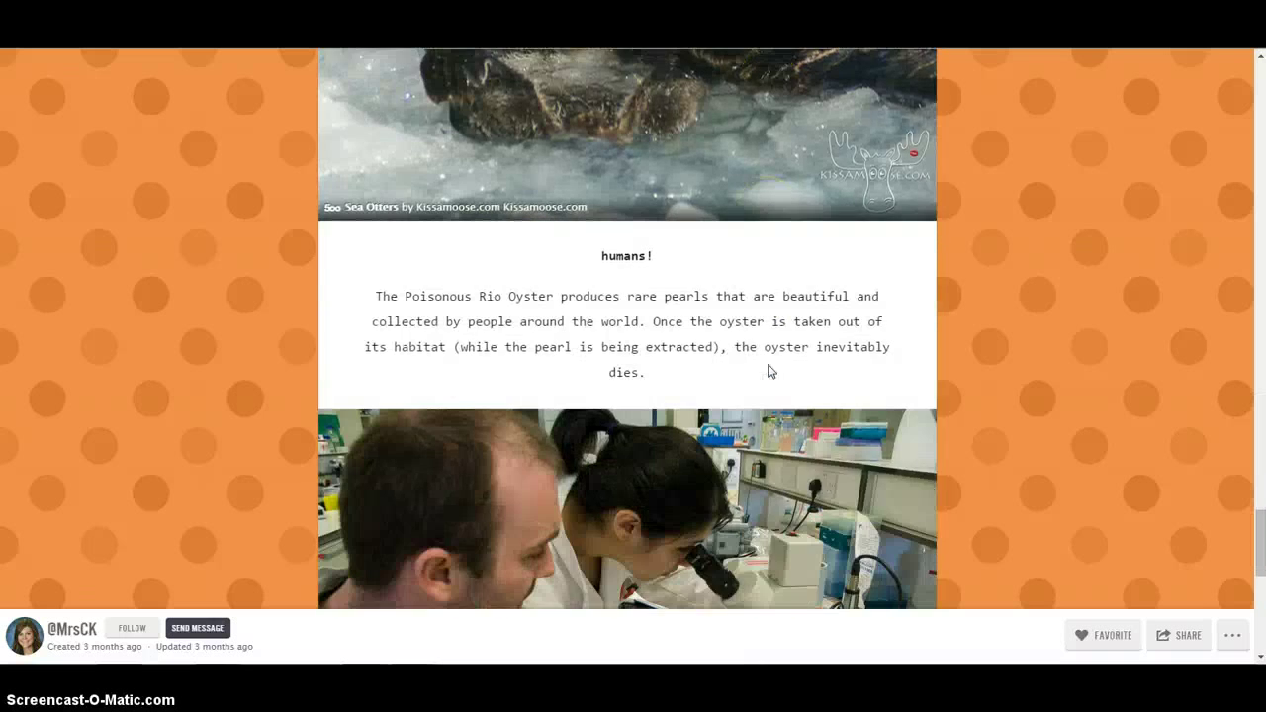
scroll("down", 3)
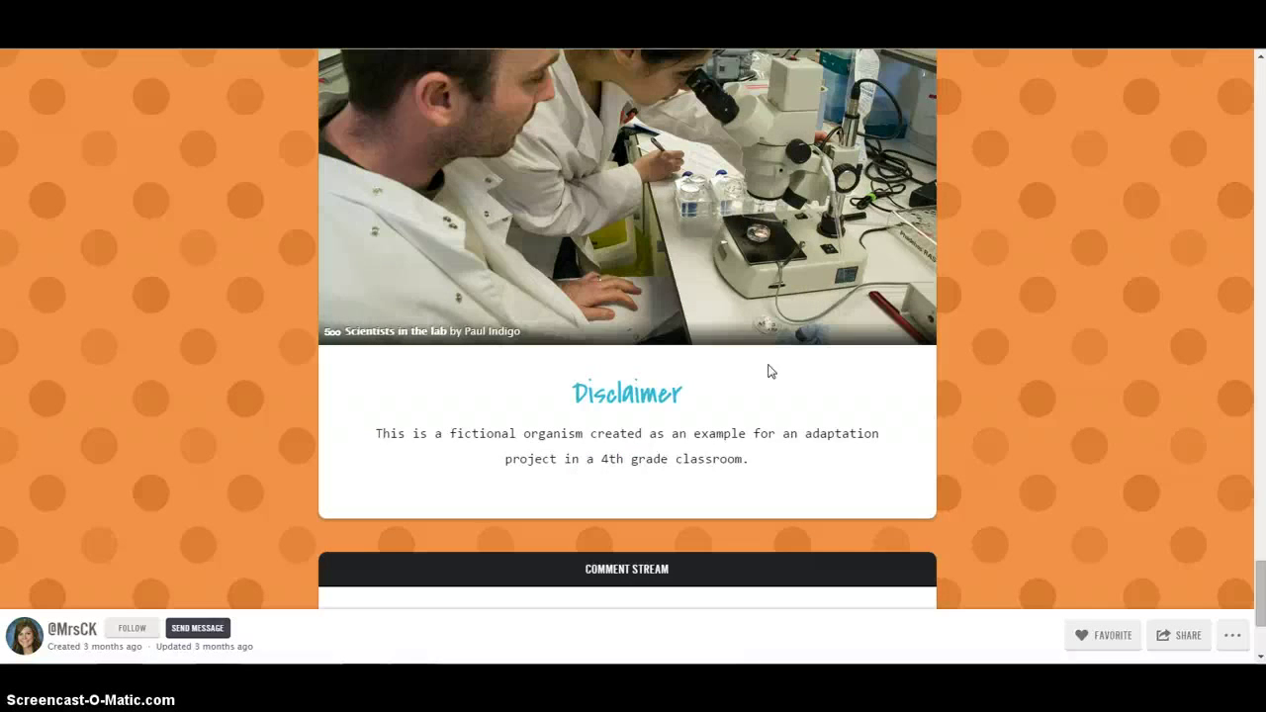
scroll("down", 3)
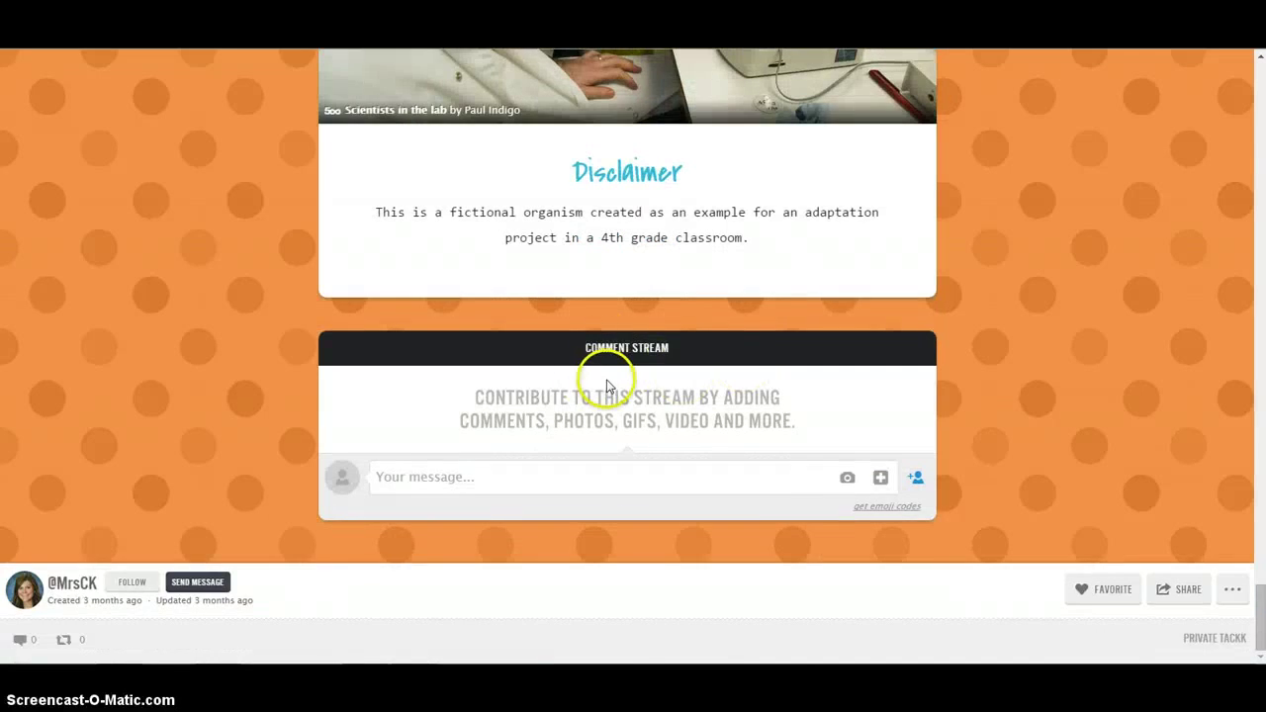
mouse_move(618, 423)
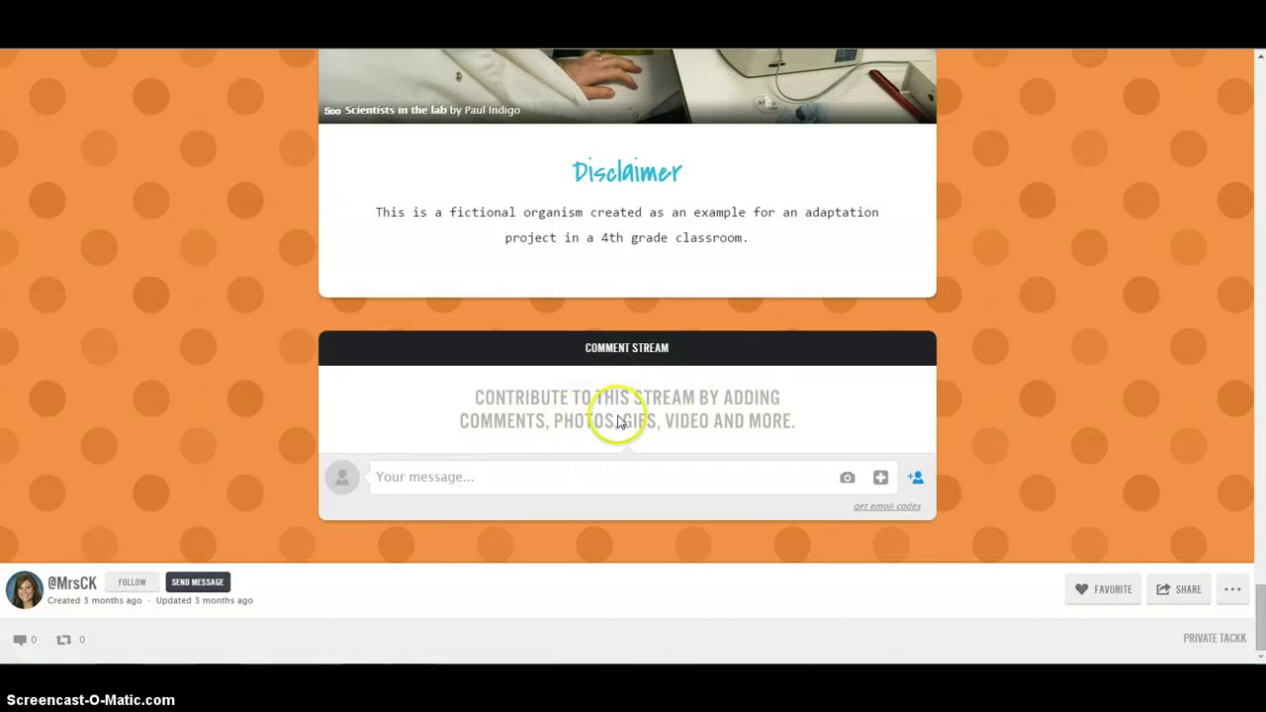
mouse_move(712, 428)
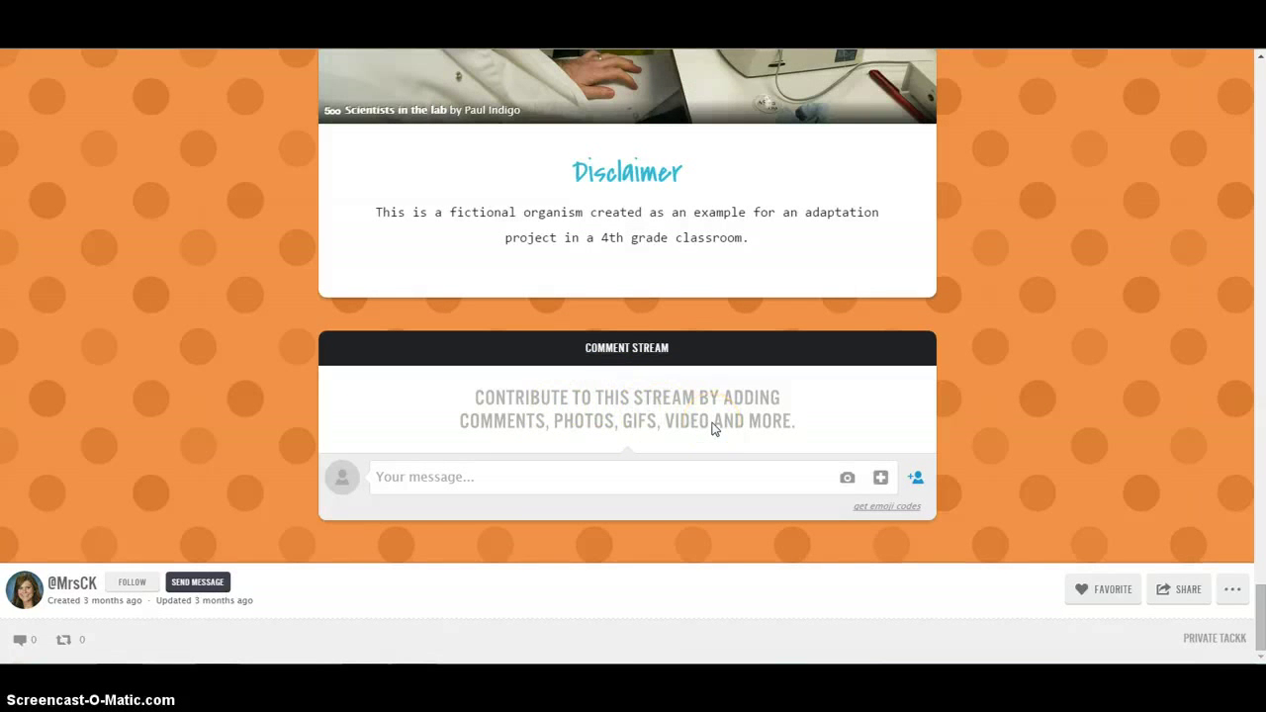
scroll("up", 3)
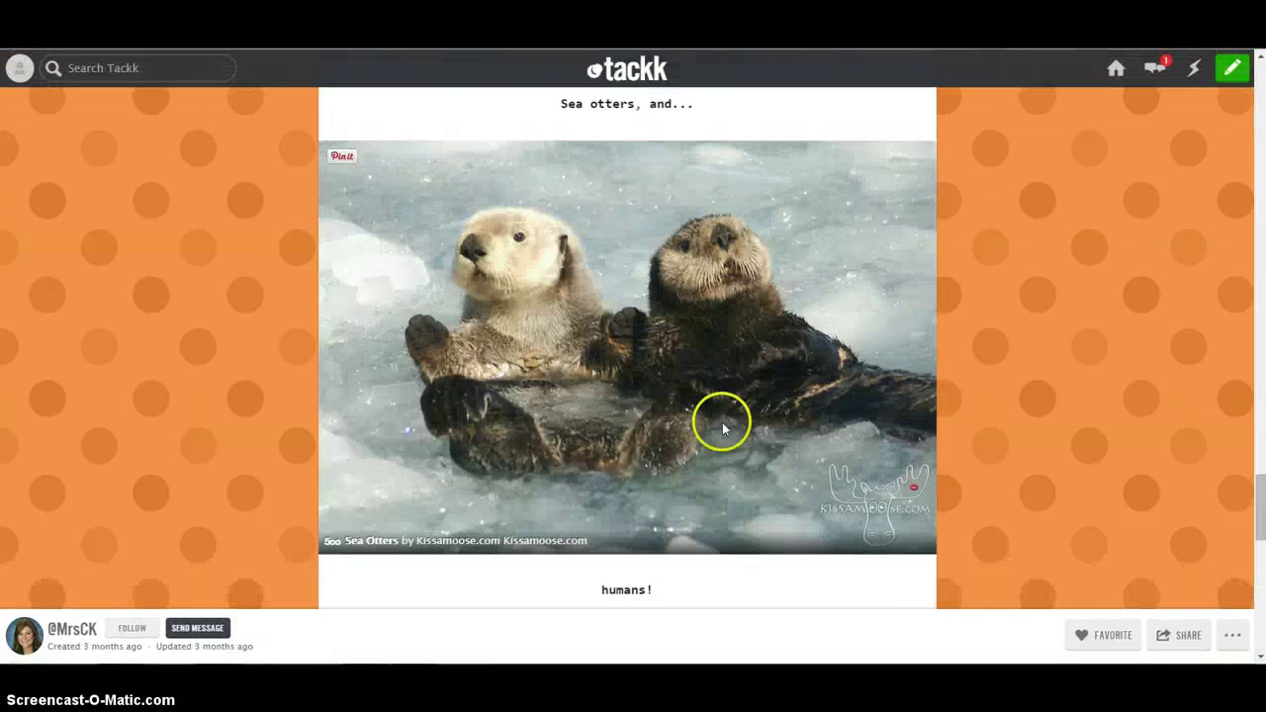
Return to the oyster example's top, briefly open a draft Tackk, then reach the home page.
scroll("down", 3)
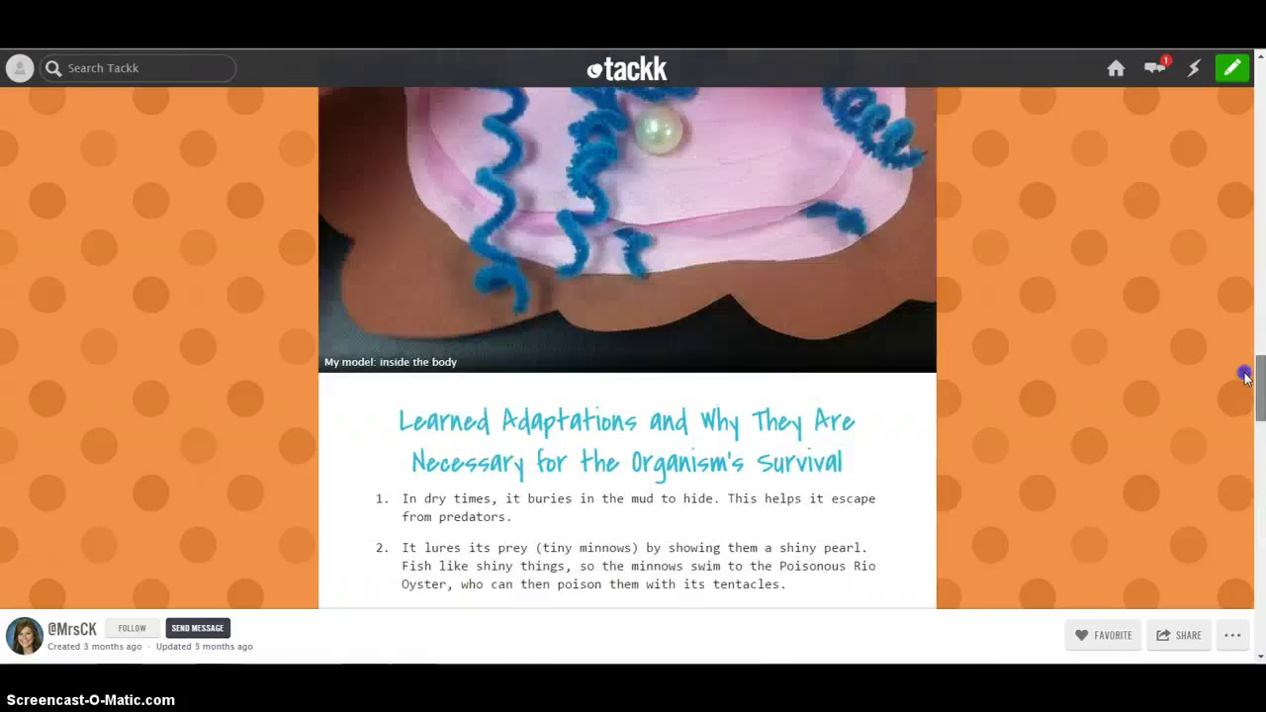
scroll("up", 3)
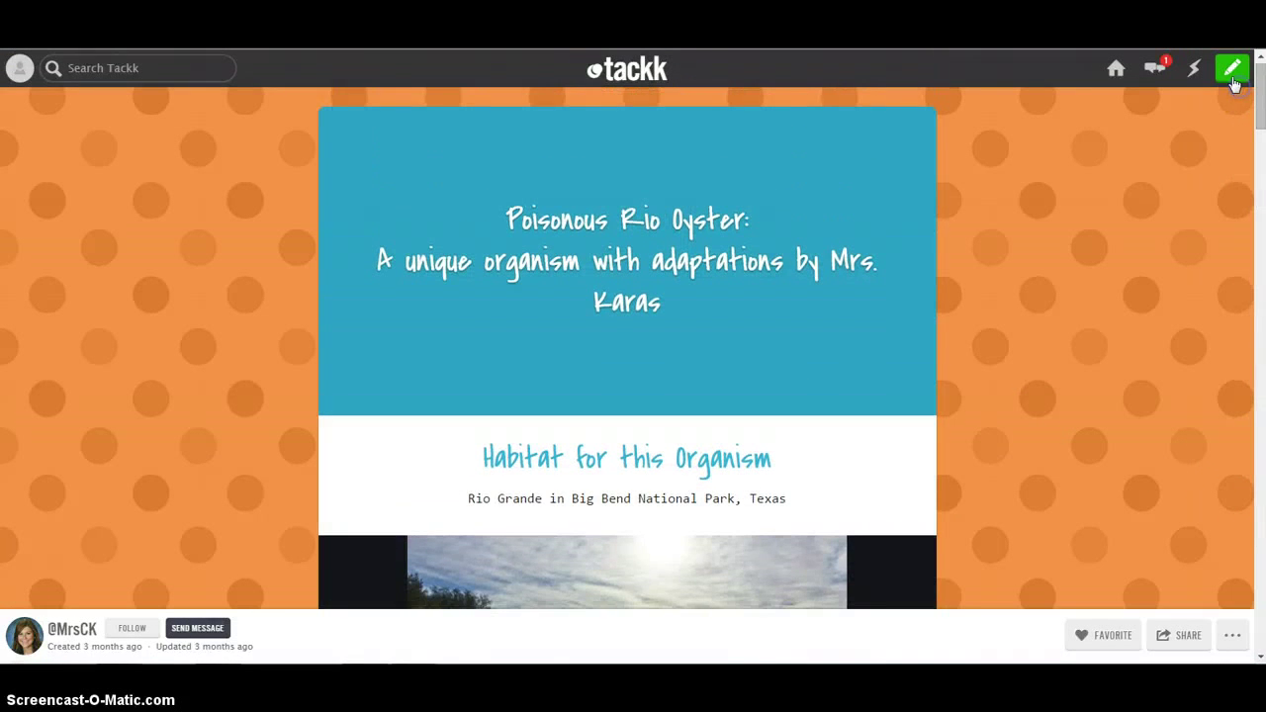
mouse_move(1232, 69)
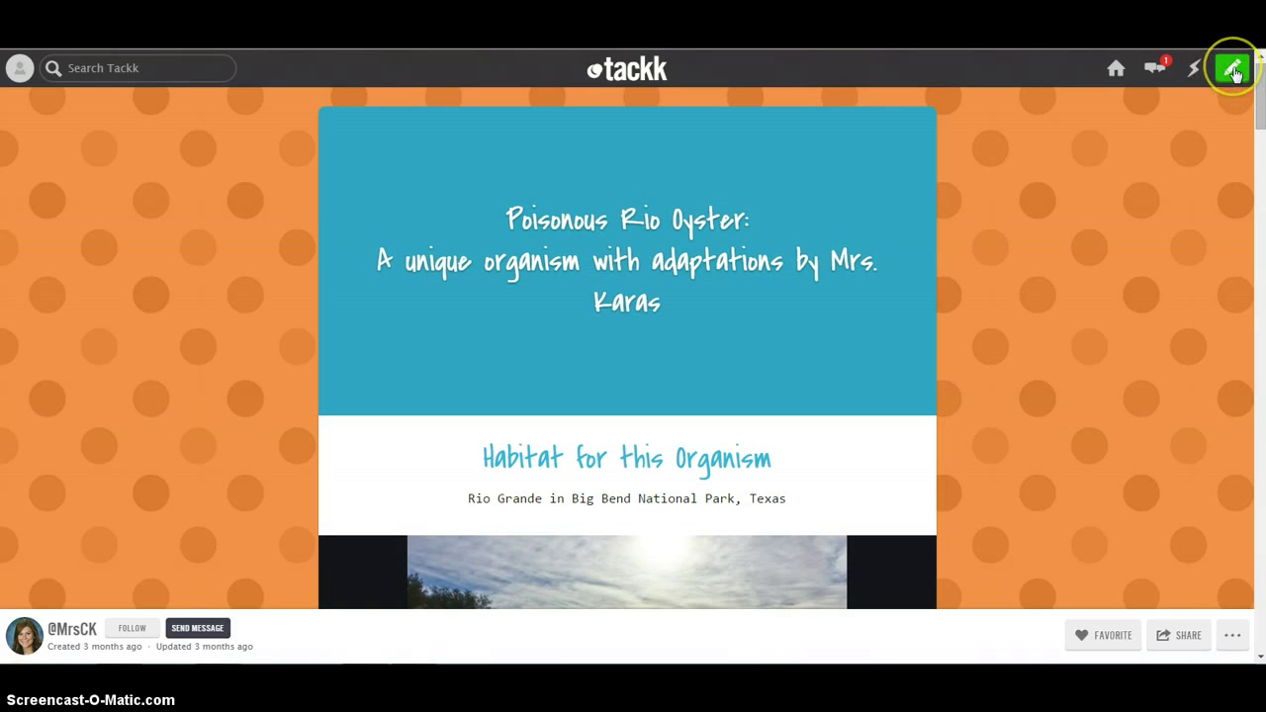
left_click(1231, 67)
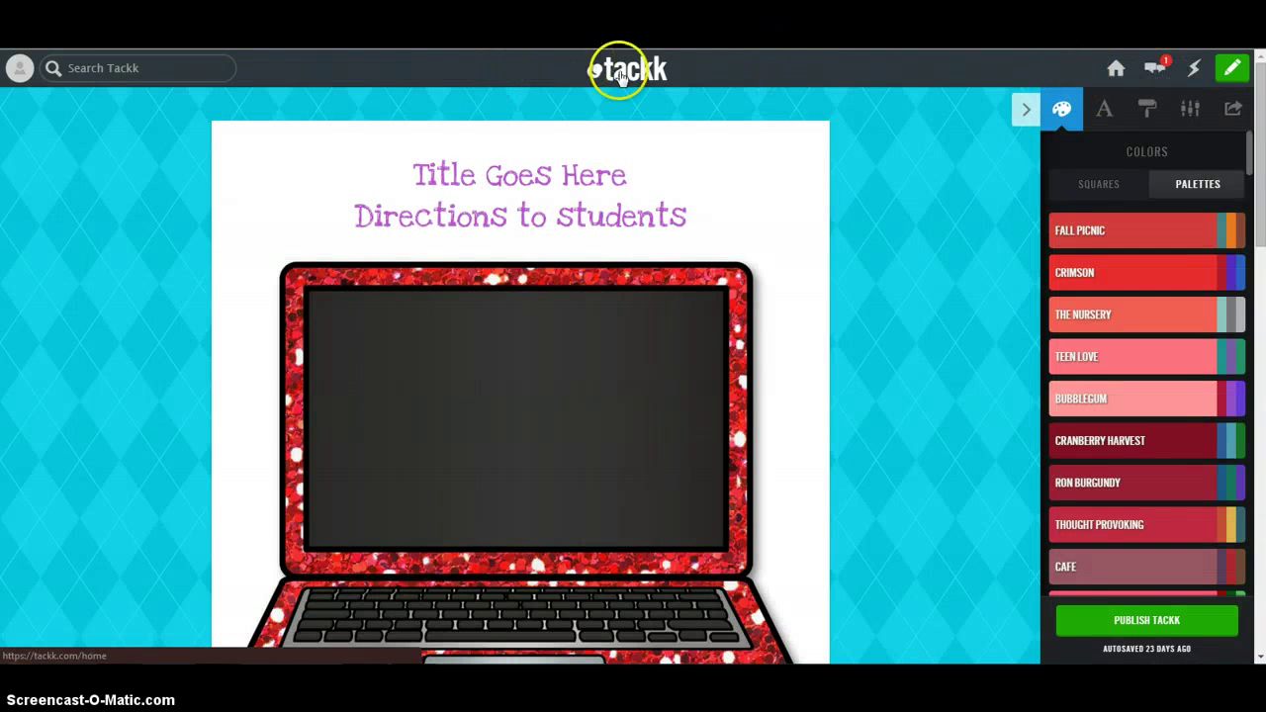
left_click(627, 68)
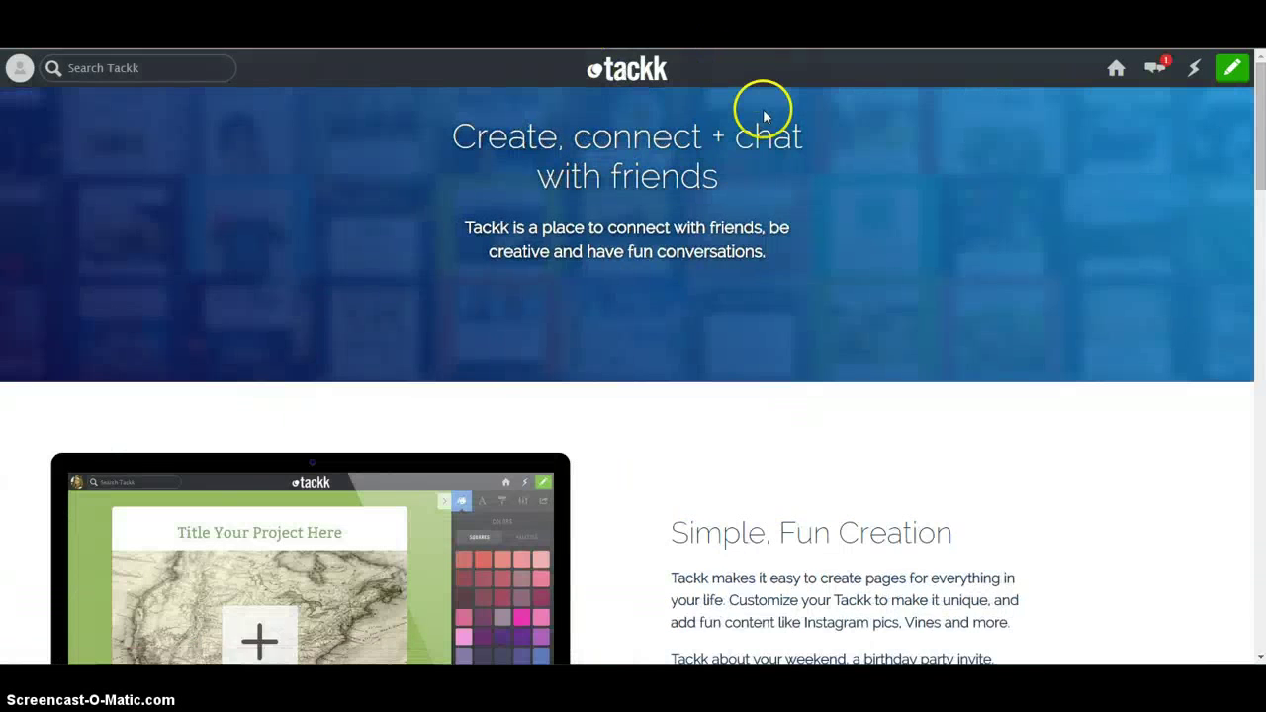
mouse_move(1230, 68)
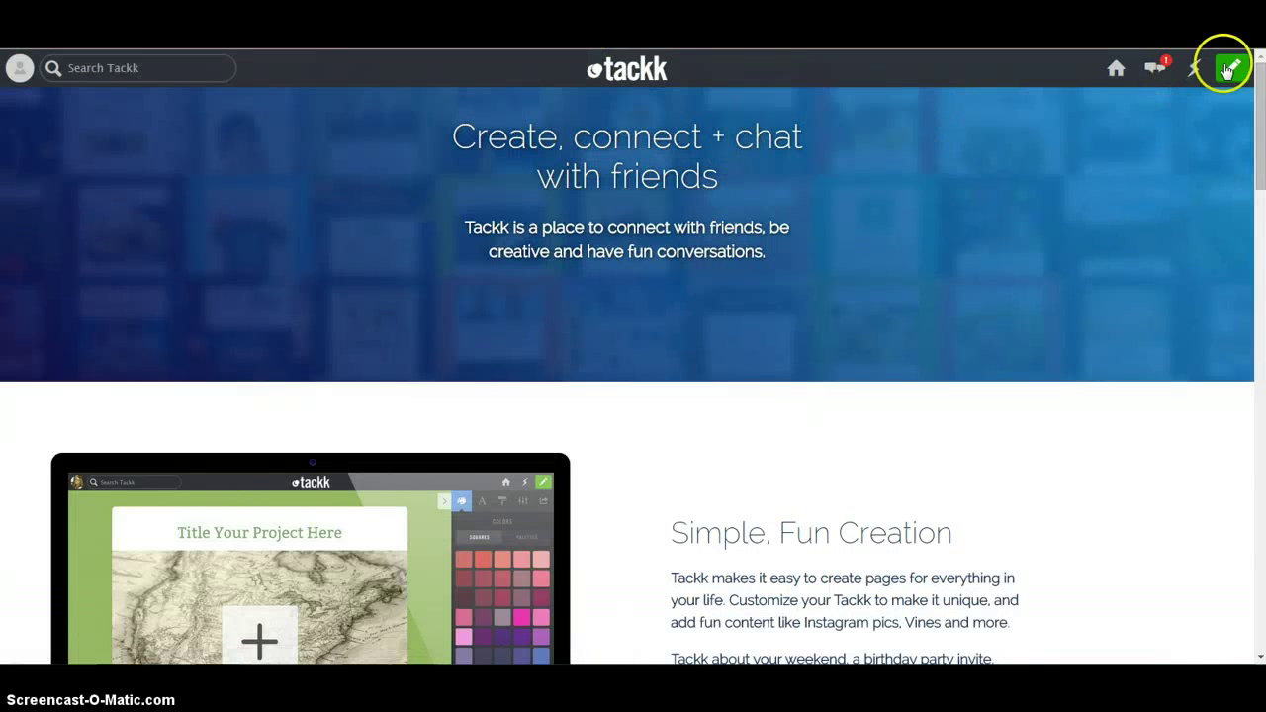
Create a new Tackk using the Blank Canvas option.
left_click(1230, 67)
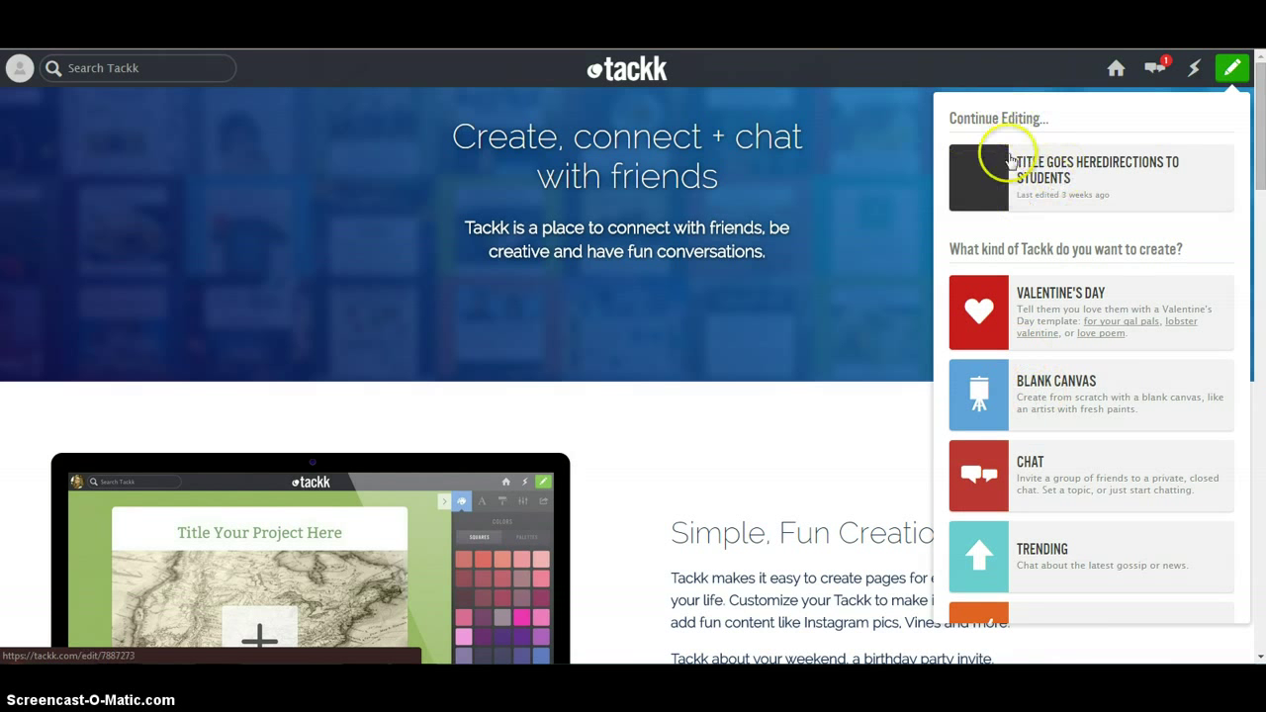
mouse_move(1028, 272)
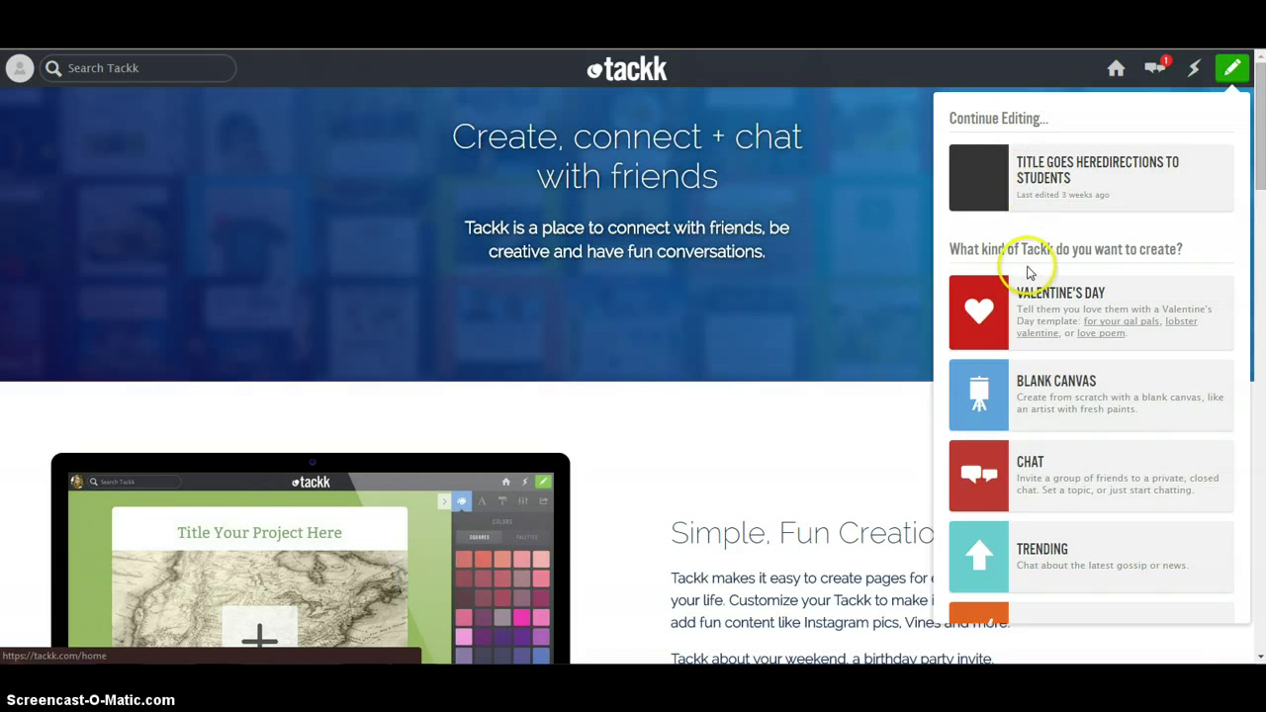
mouse_move(1053, 265)
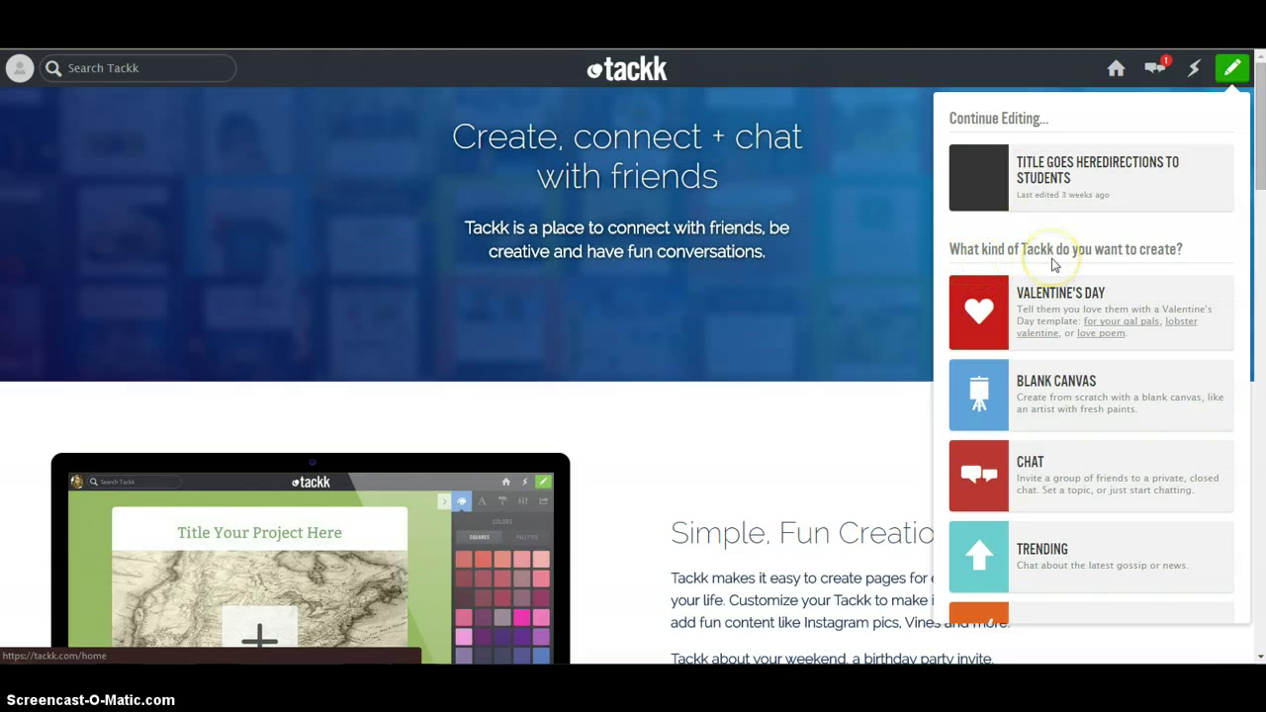
scroll("down", 3)
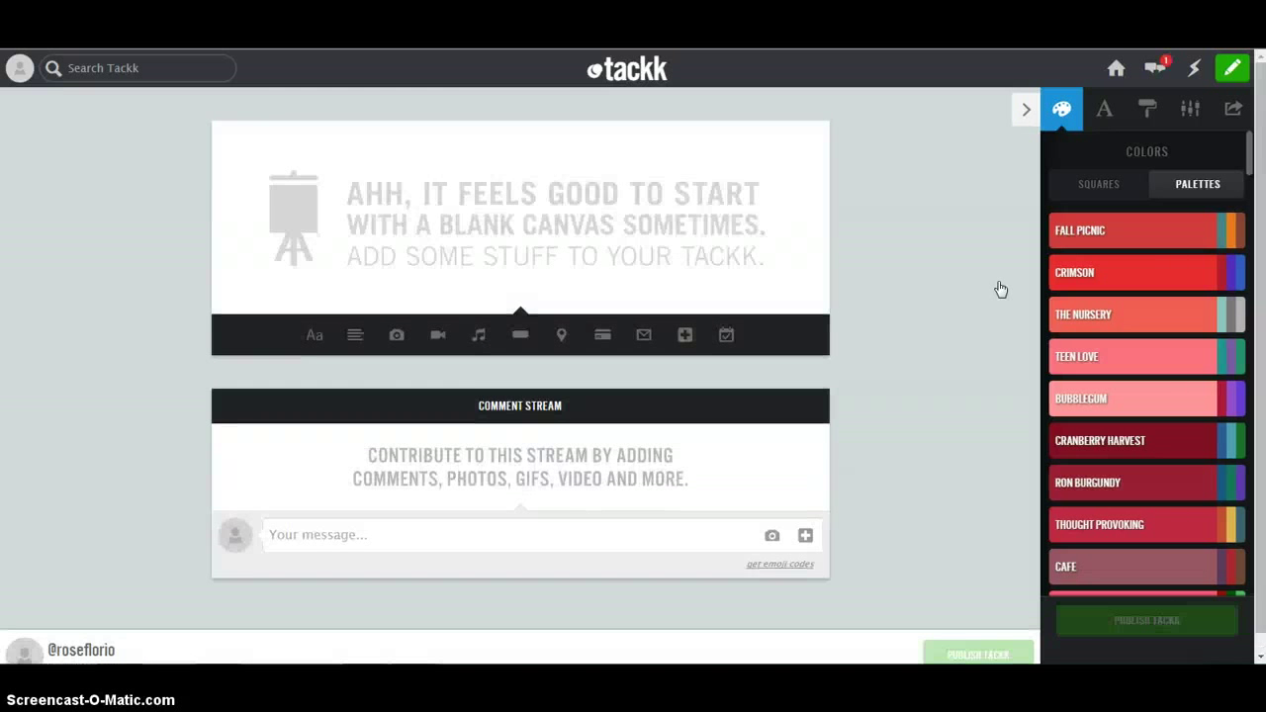
mouse_move(708, 103)
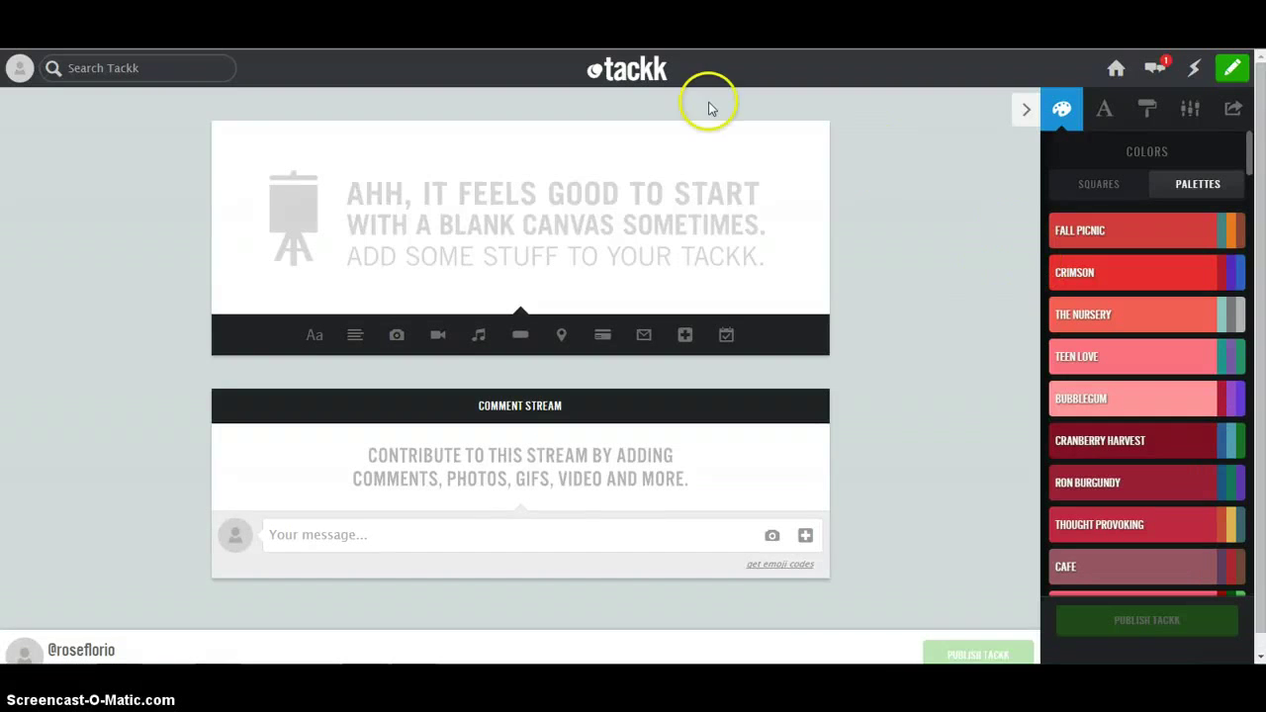
mouse_move(580, 469)
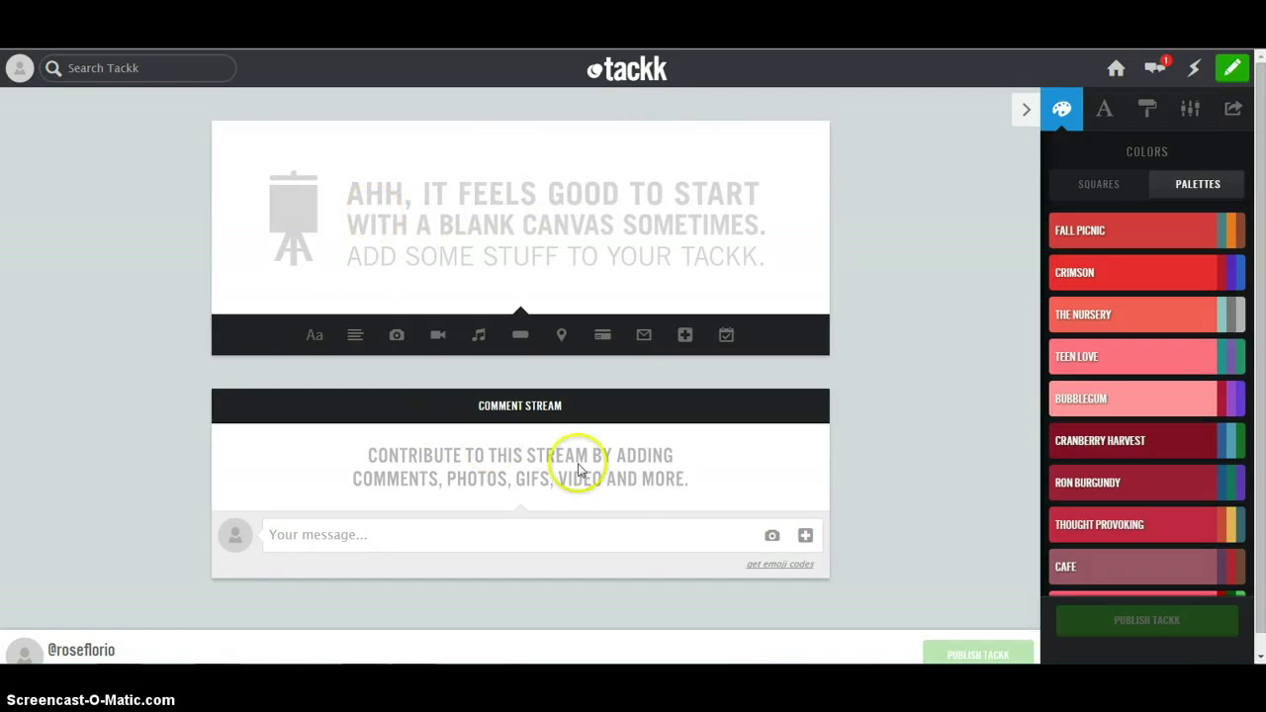
mouse_move(496, 389)
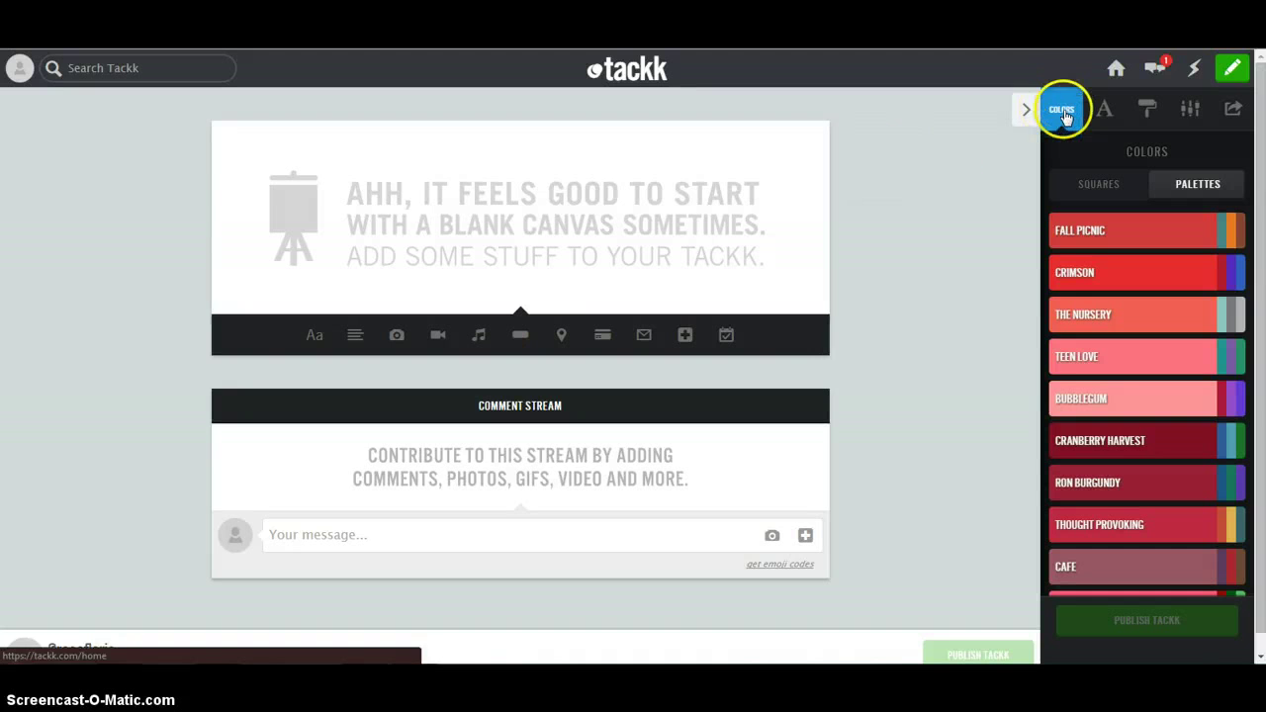
mouse_move(1111, 183)
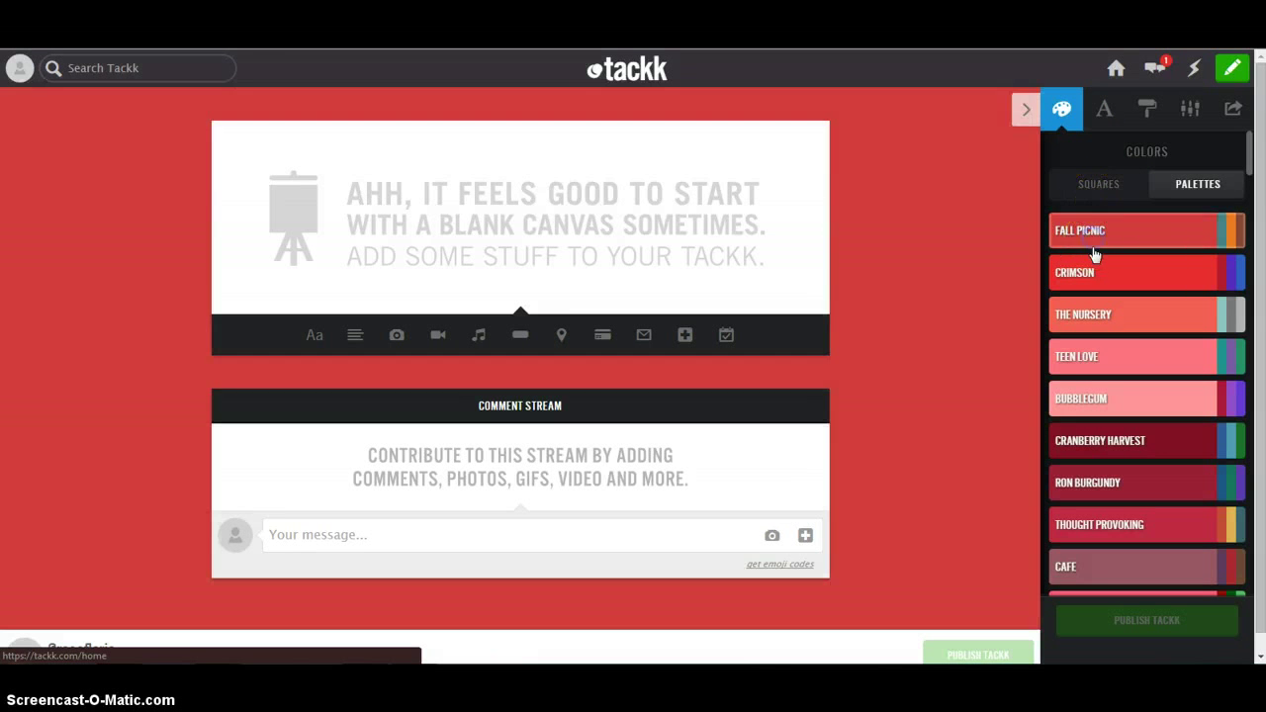
Scroll the palette list and apply the blue Crystal Cave palette.
scroll("down", 3)
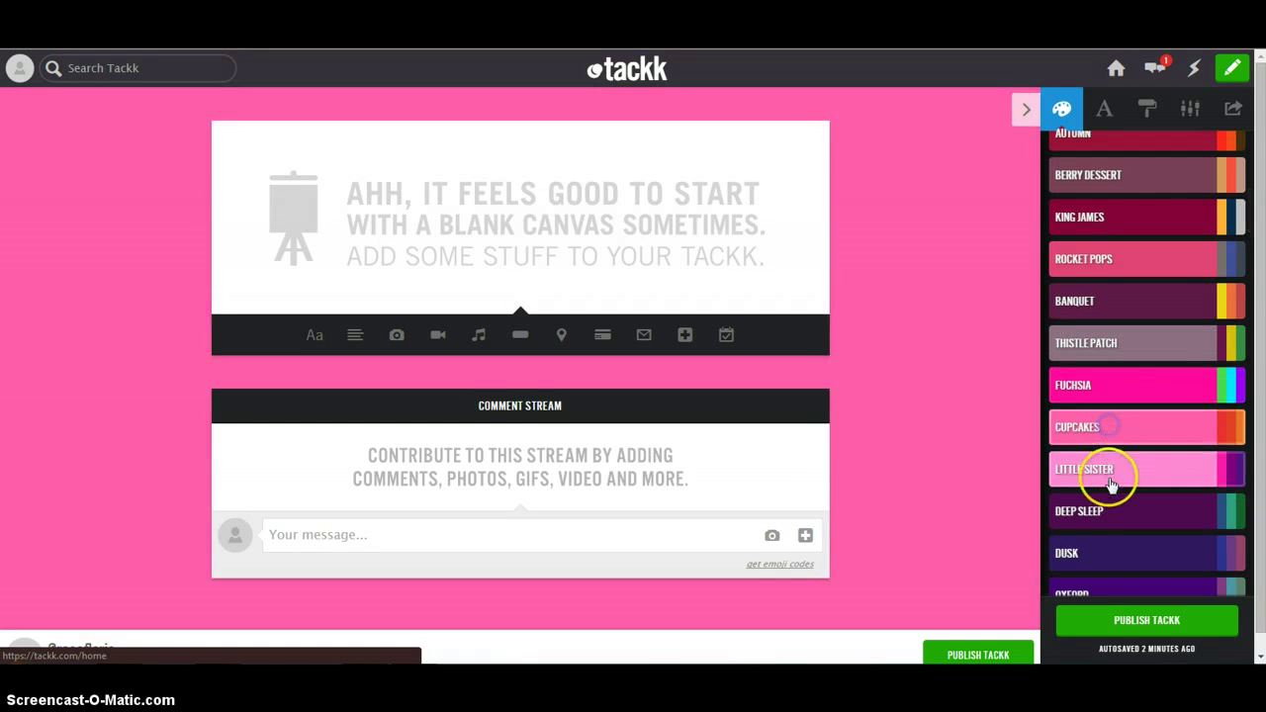
scroll("down", 3)
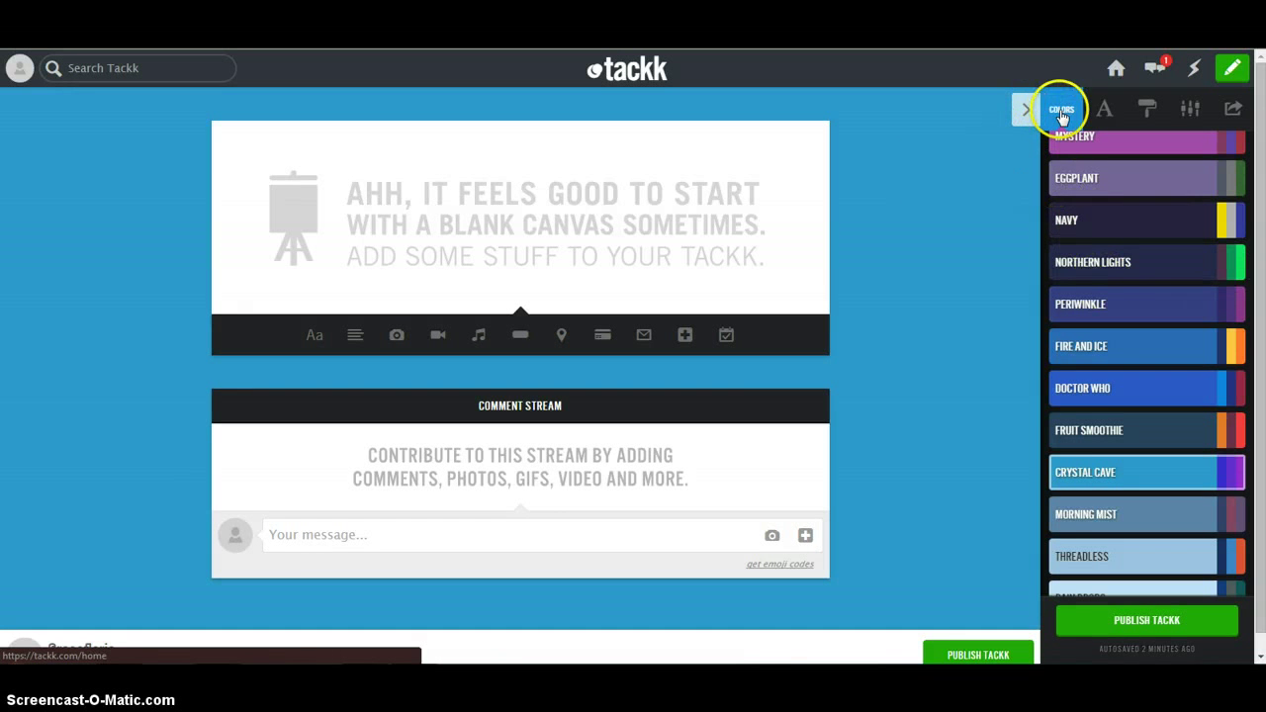
Apply the Quatrefoil background pattern, after trying houndstooth.
left_click(1103, 109)
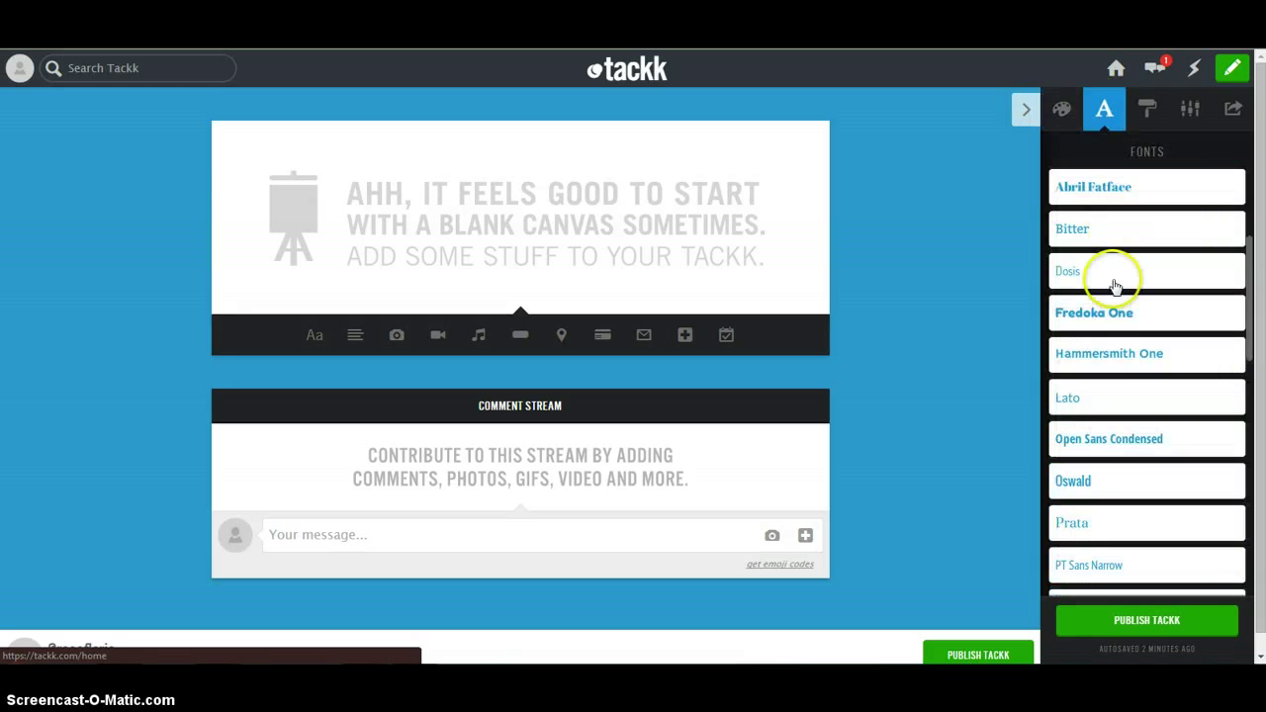
mouse_move(1147, 109)
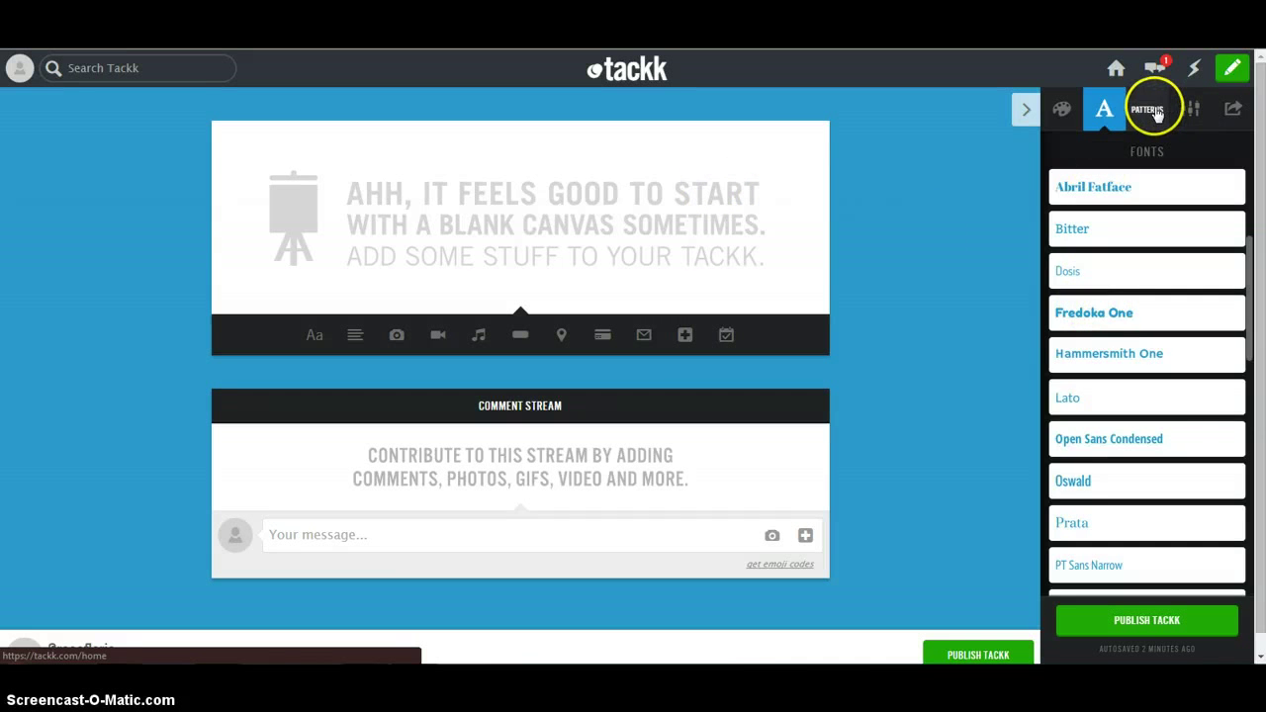
left_click(1146, 109)
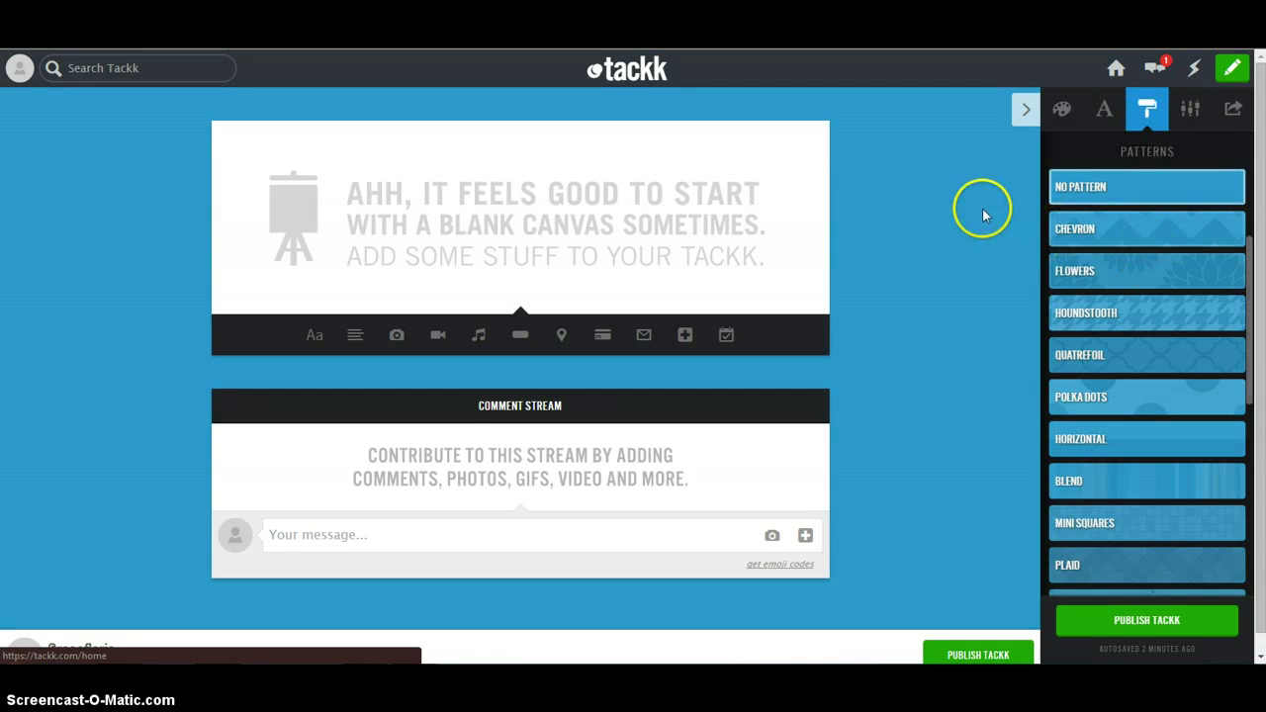
left_click(1146, 312)
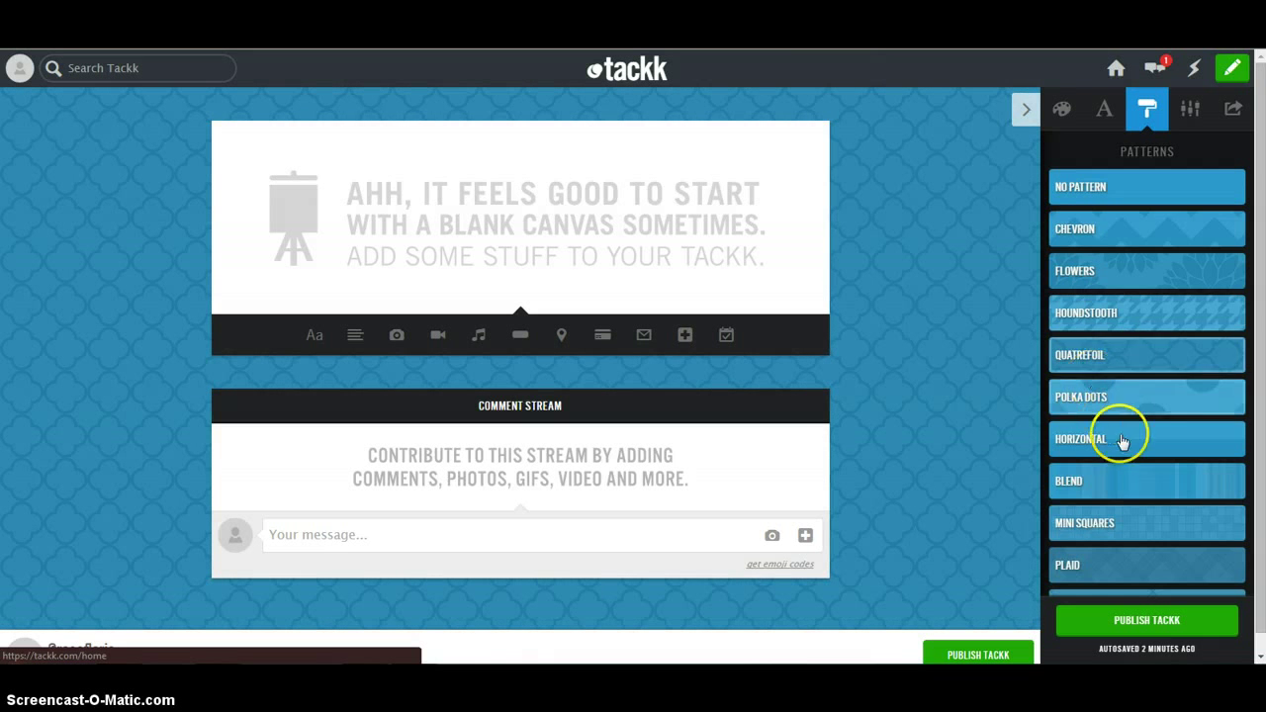
scroll("down", 3)
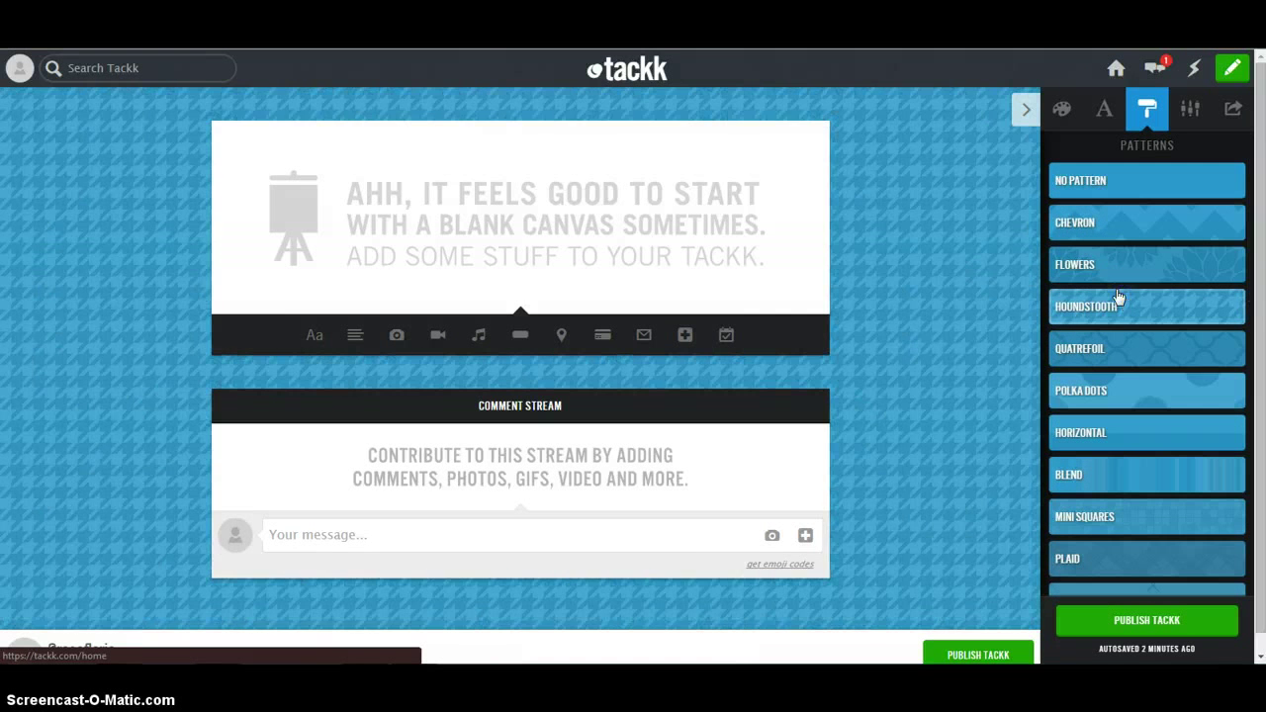
left_click(1147, 348)
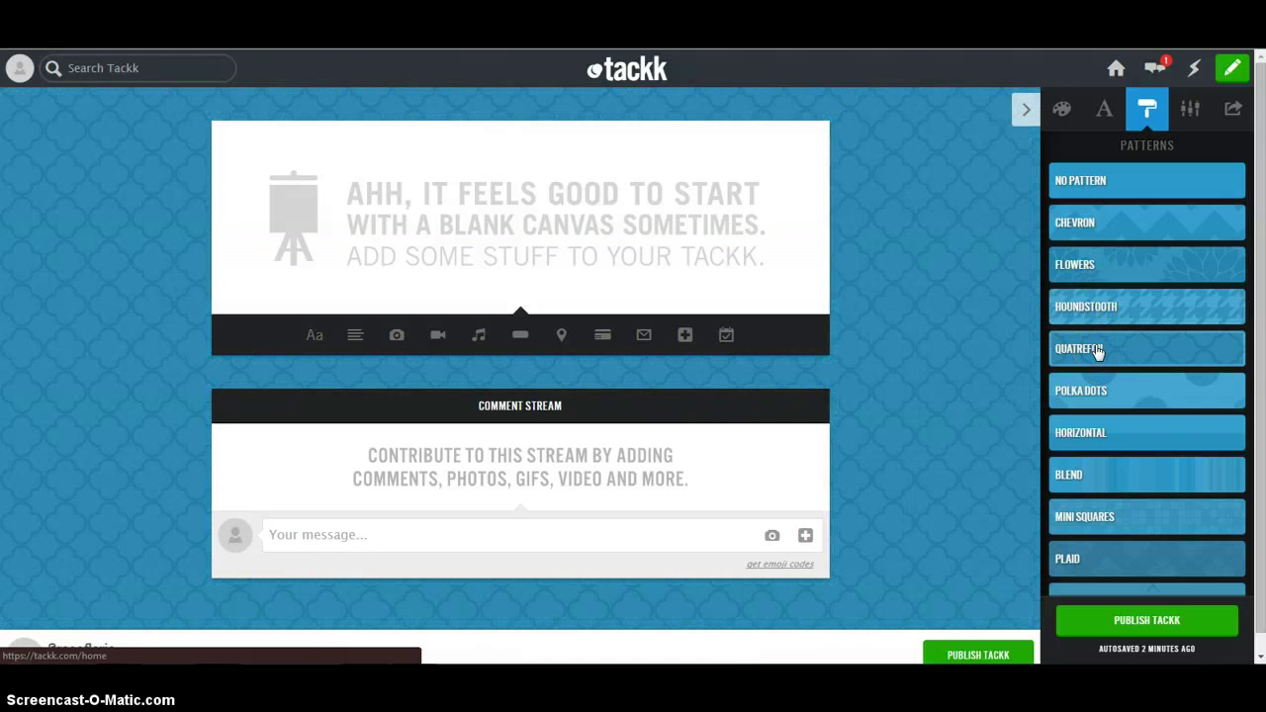
mouse_move(1195, 126)
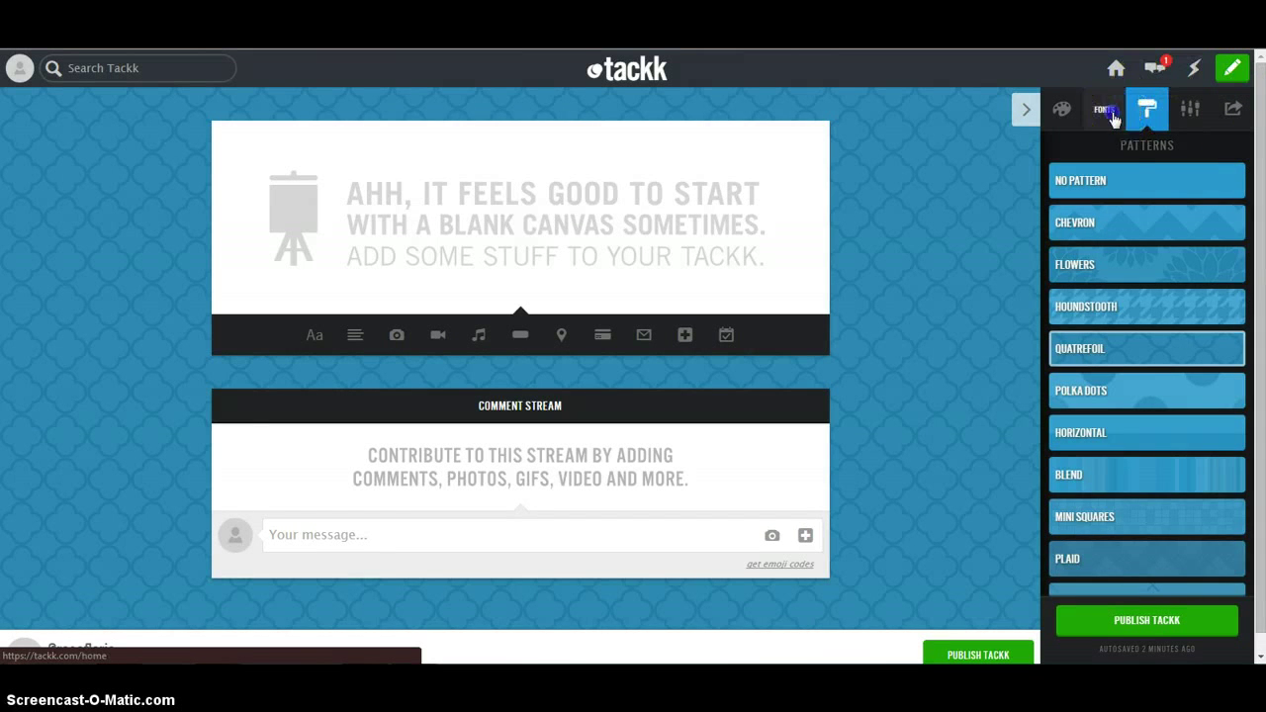
Browse the page font list for Rammetto One.
left_click(1103, 109)
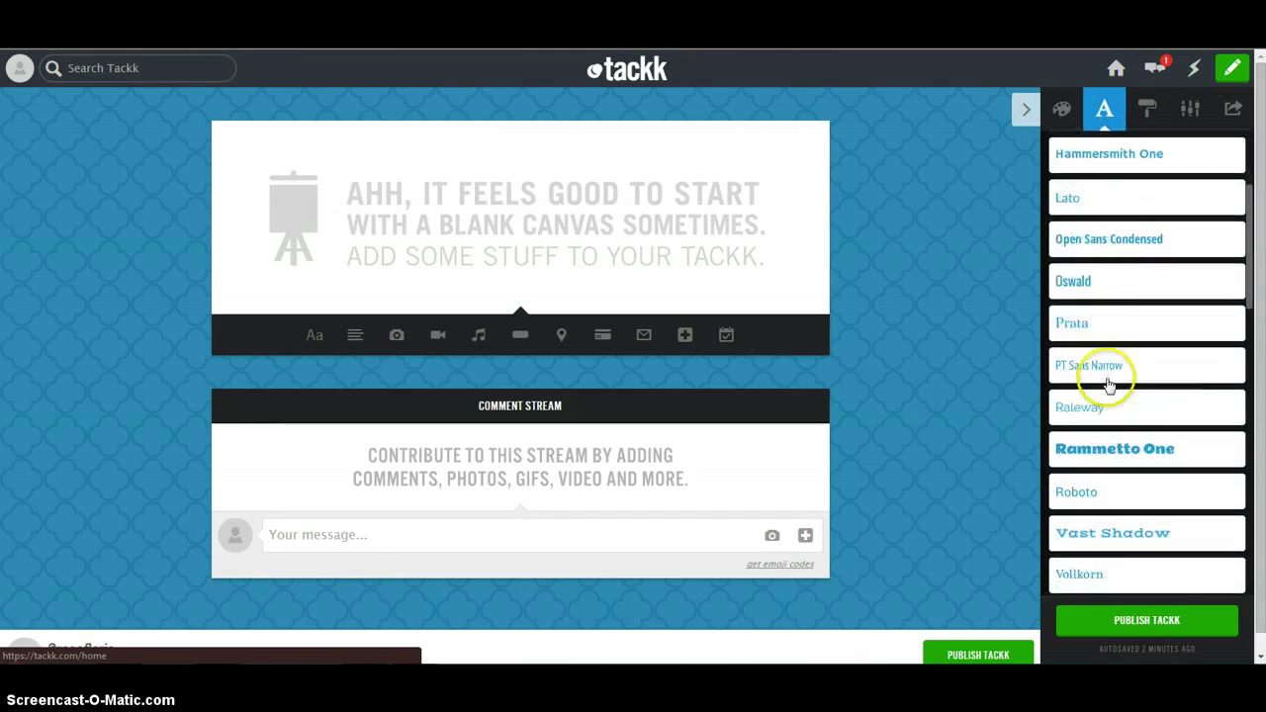
scroll("down", 3)
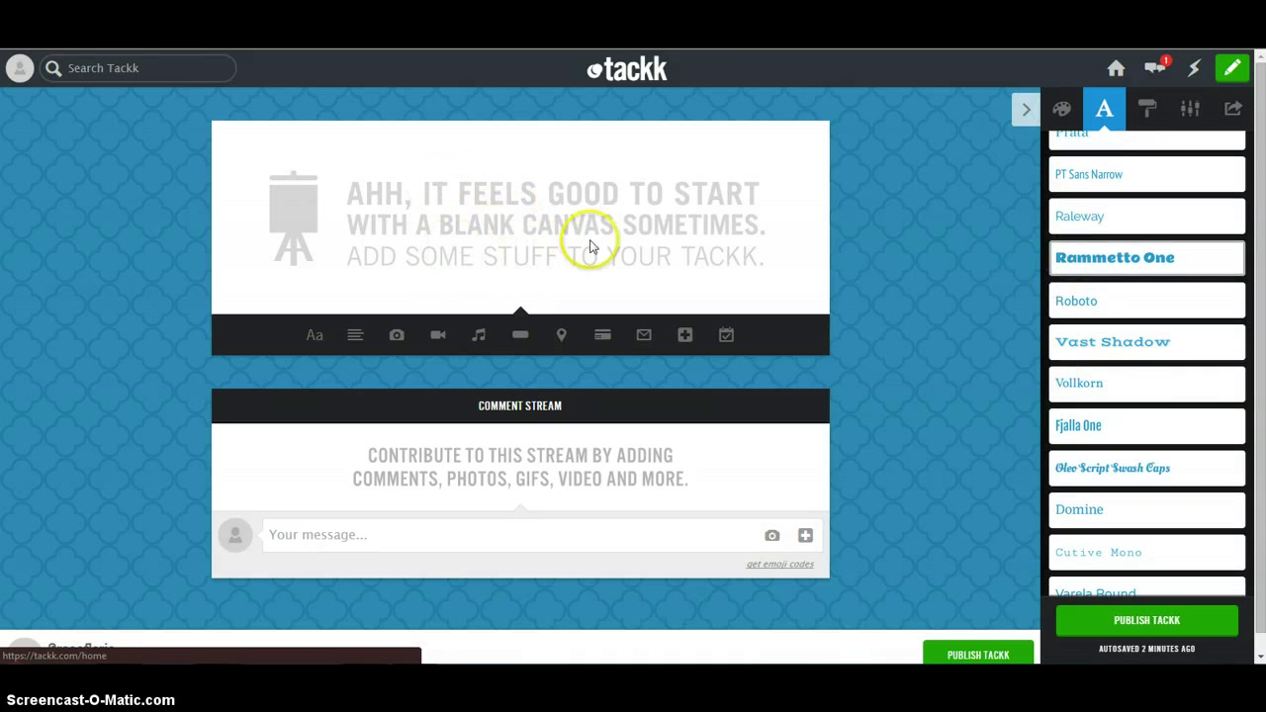
mouse_move(480, 235)
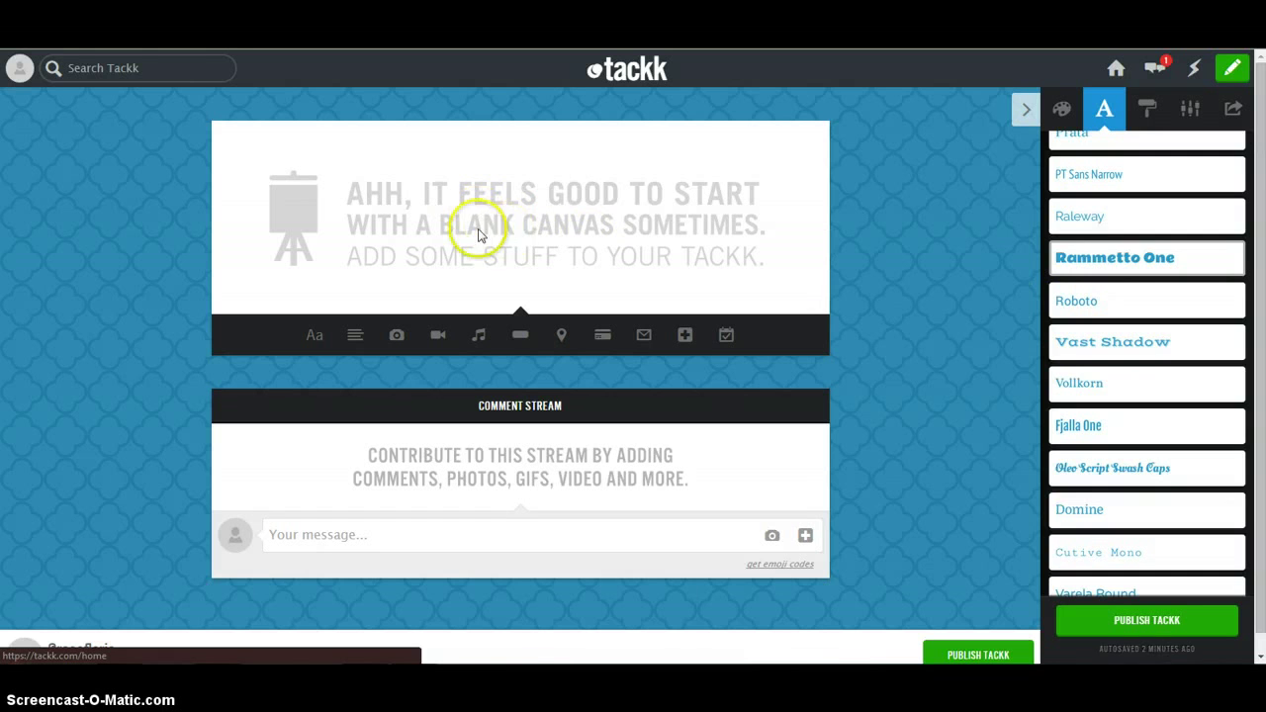
mouse_move(314, 334)
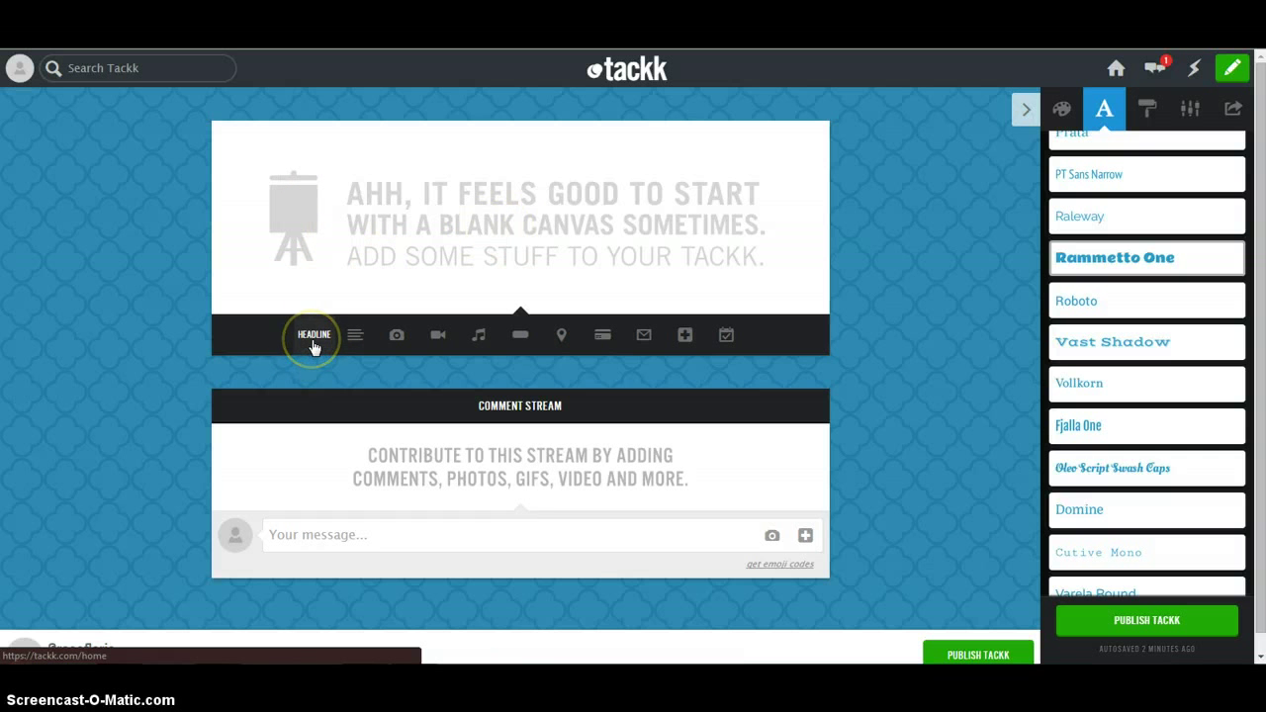
mouse_move(301, 336)
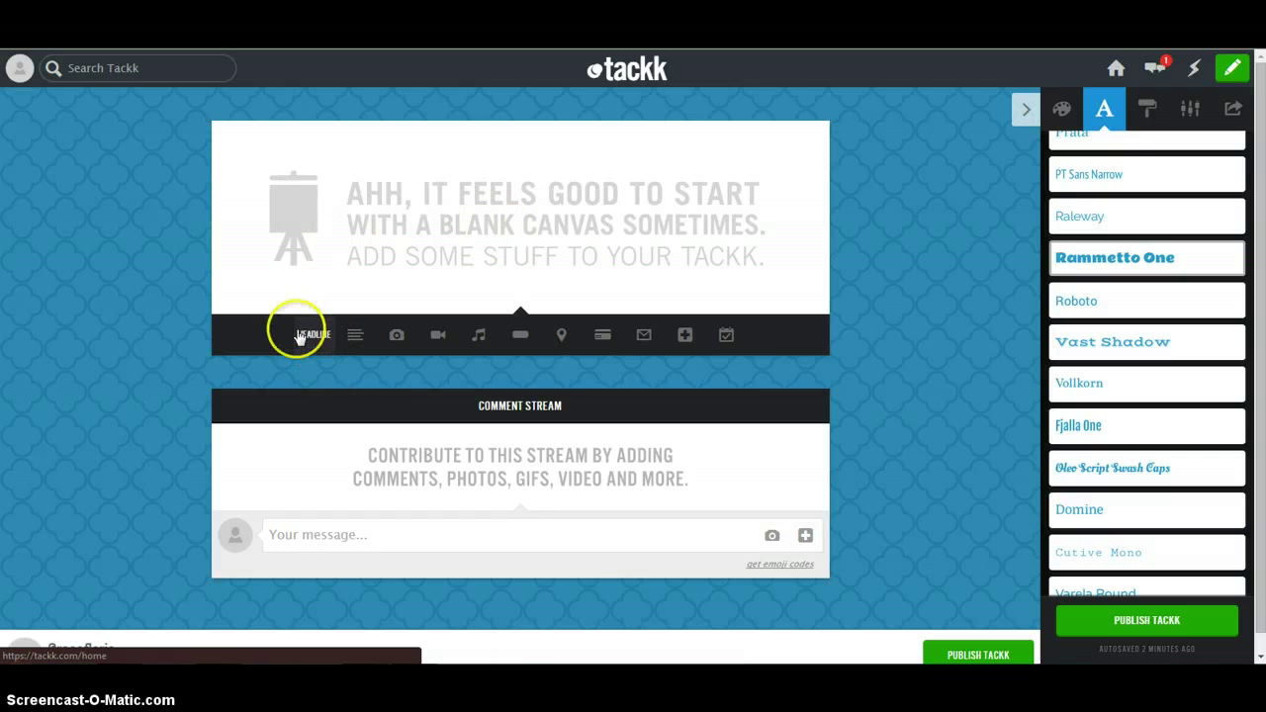
Add a 'Tackk Example' headline block, coloured purple and centred.
left_click(311, 334)
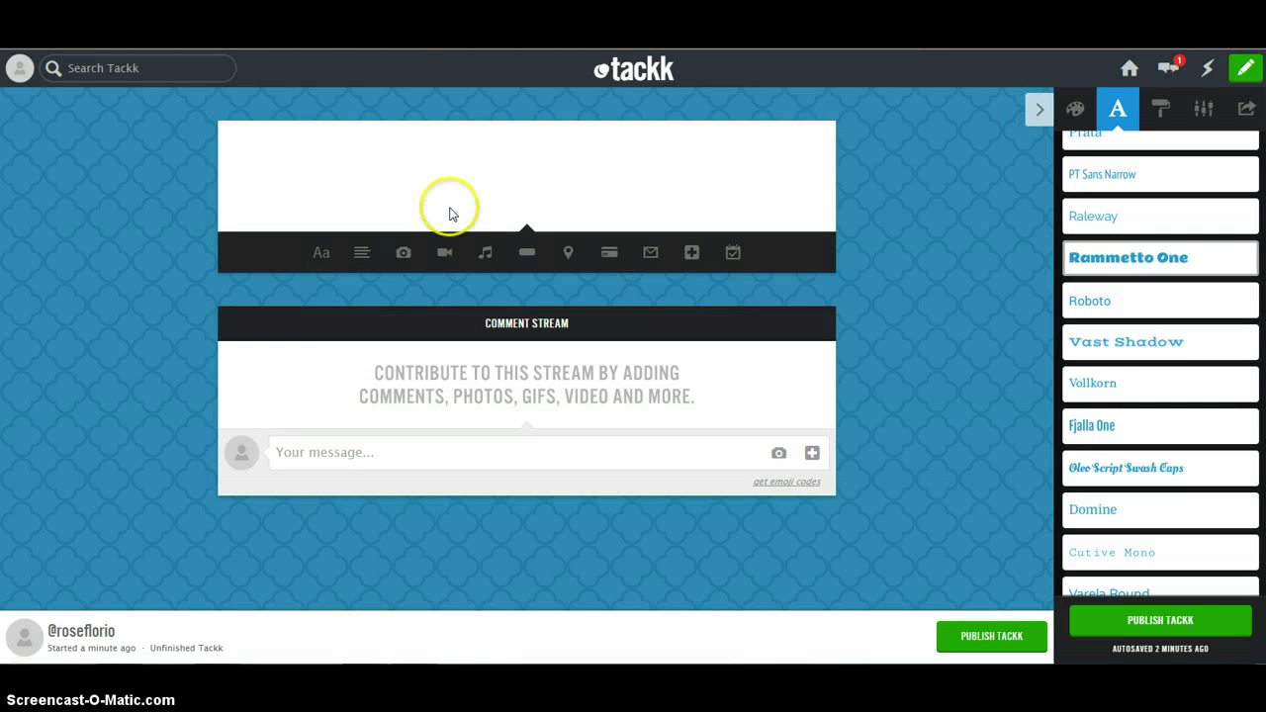
type("Tackk Ec")
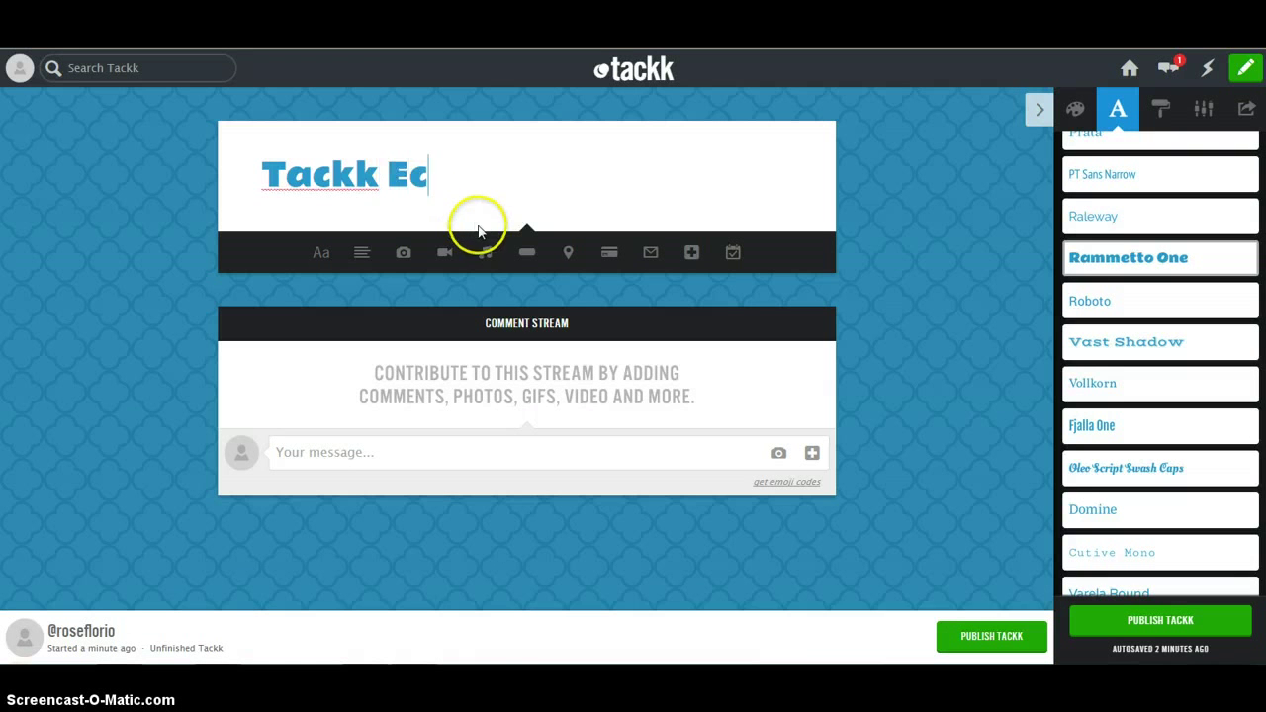
type("ample")
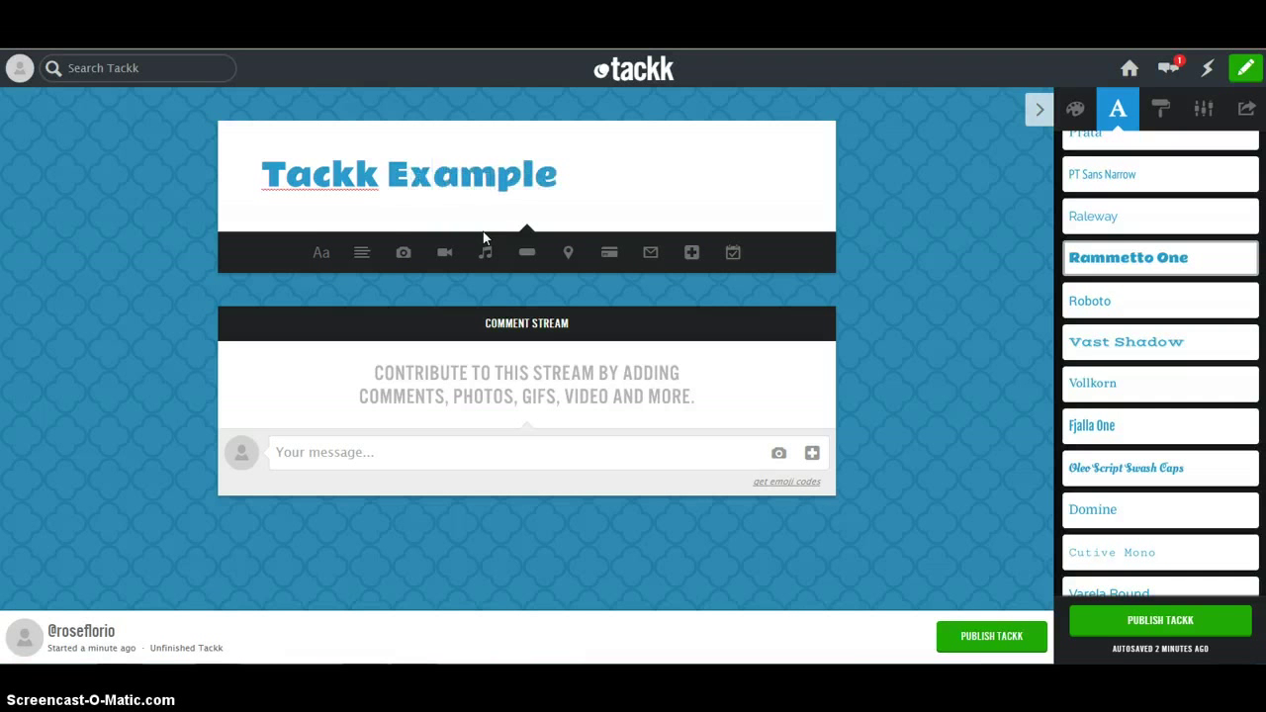
left_click(484, 174)
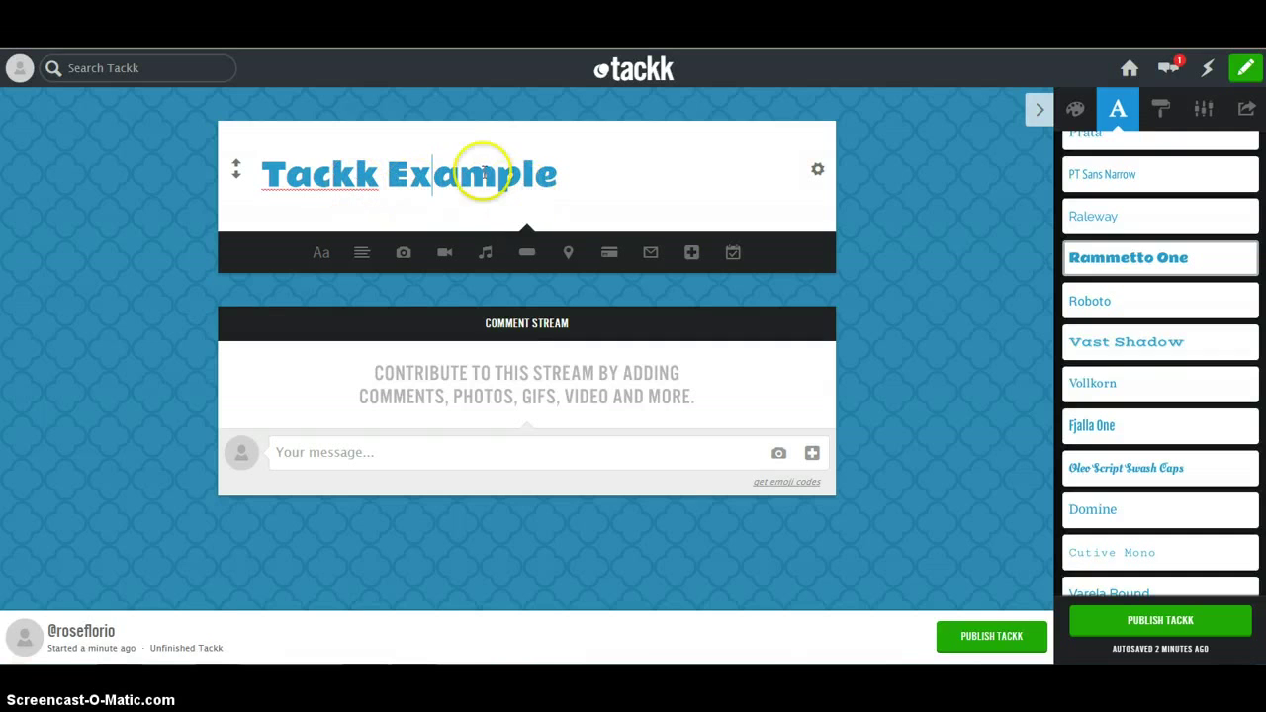
mouse_move(786, 166)
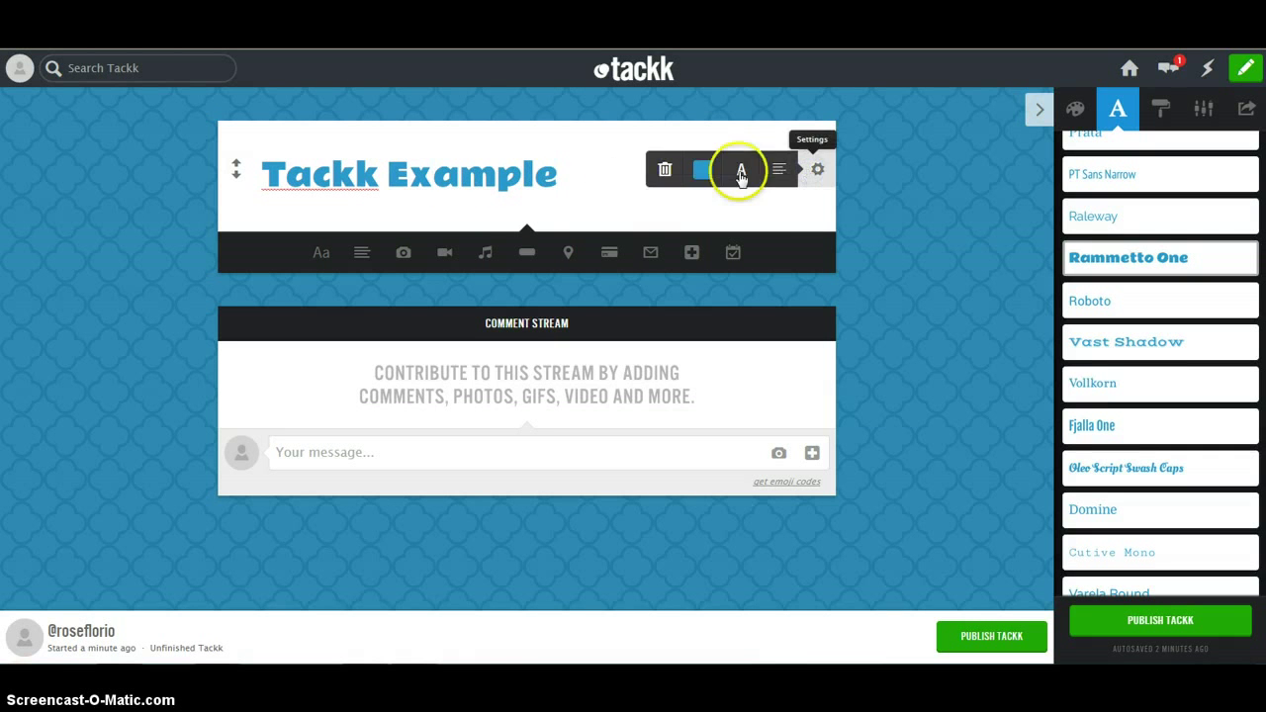
left_click(741, 169)
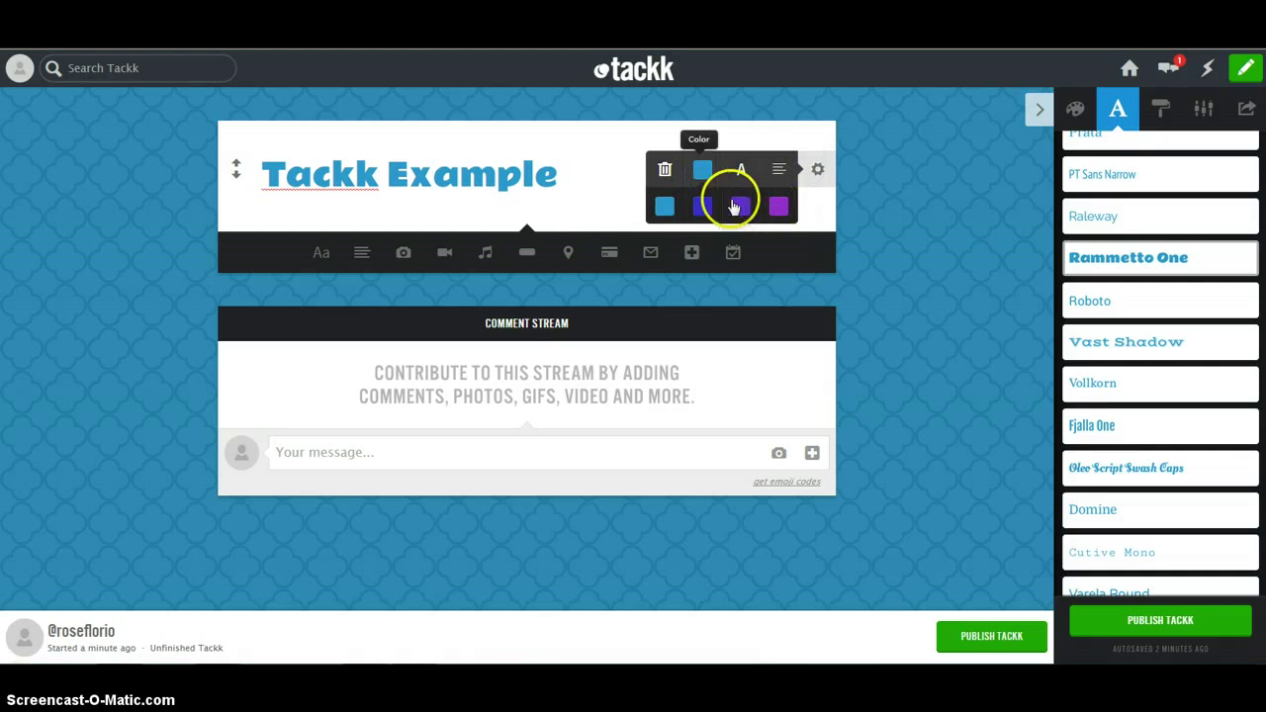
left_click(702, 205)
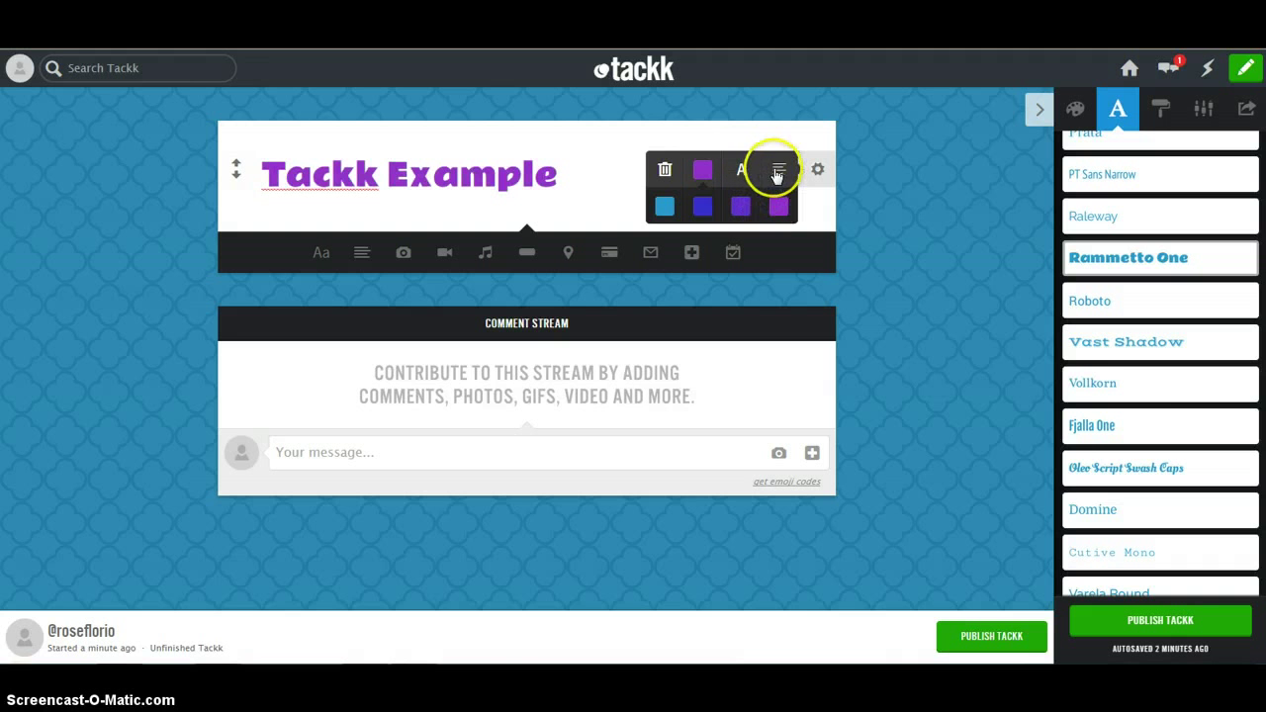
left_click(740, 170)
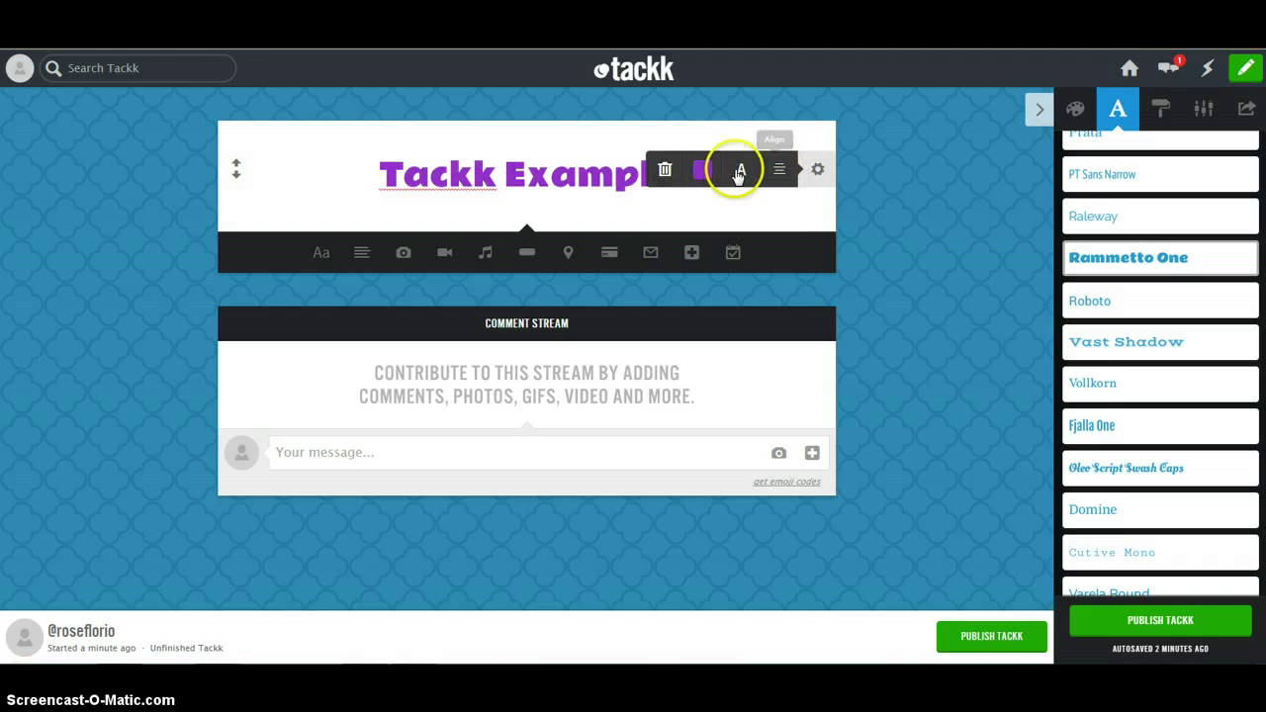
mouse_move(665, 168)
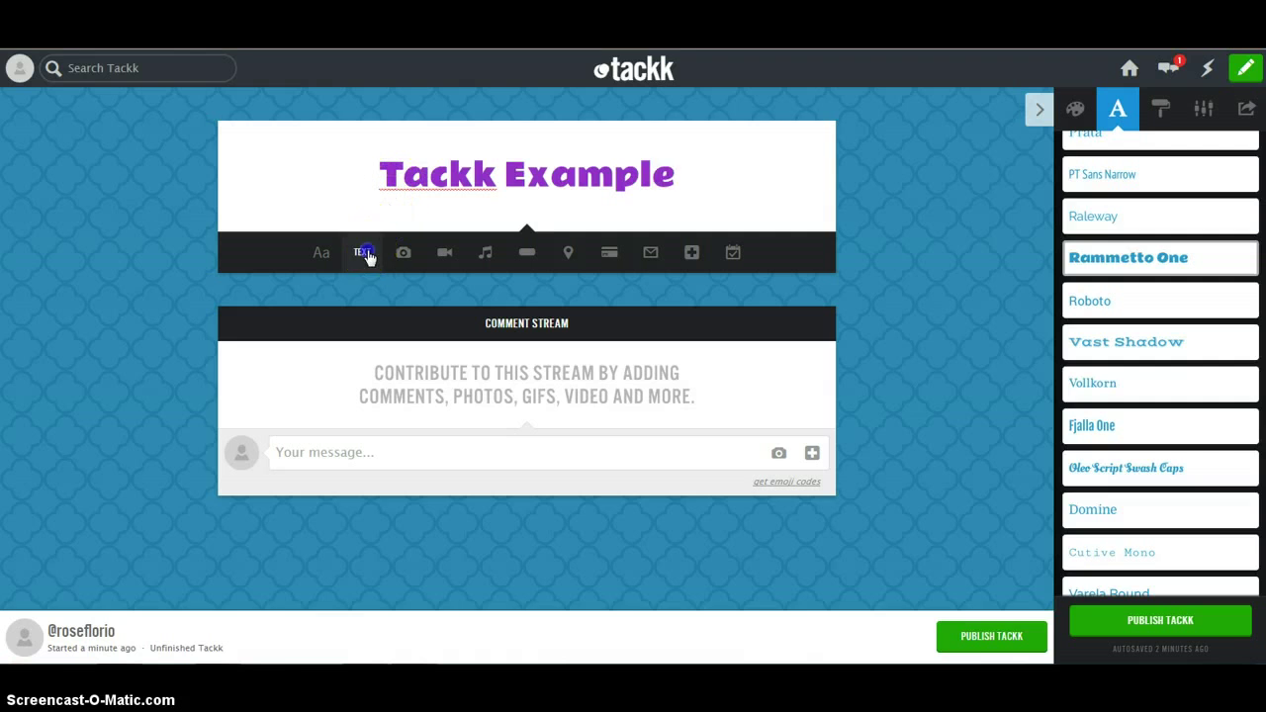
Add a text block reading 'Directions to class can go here.'.
left_click(363, 252)
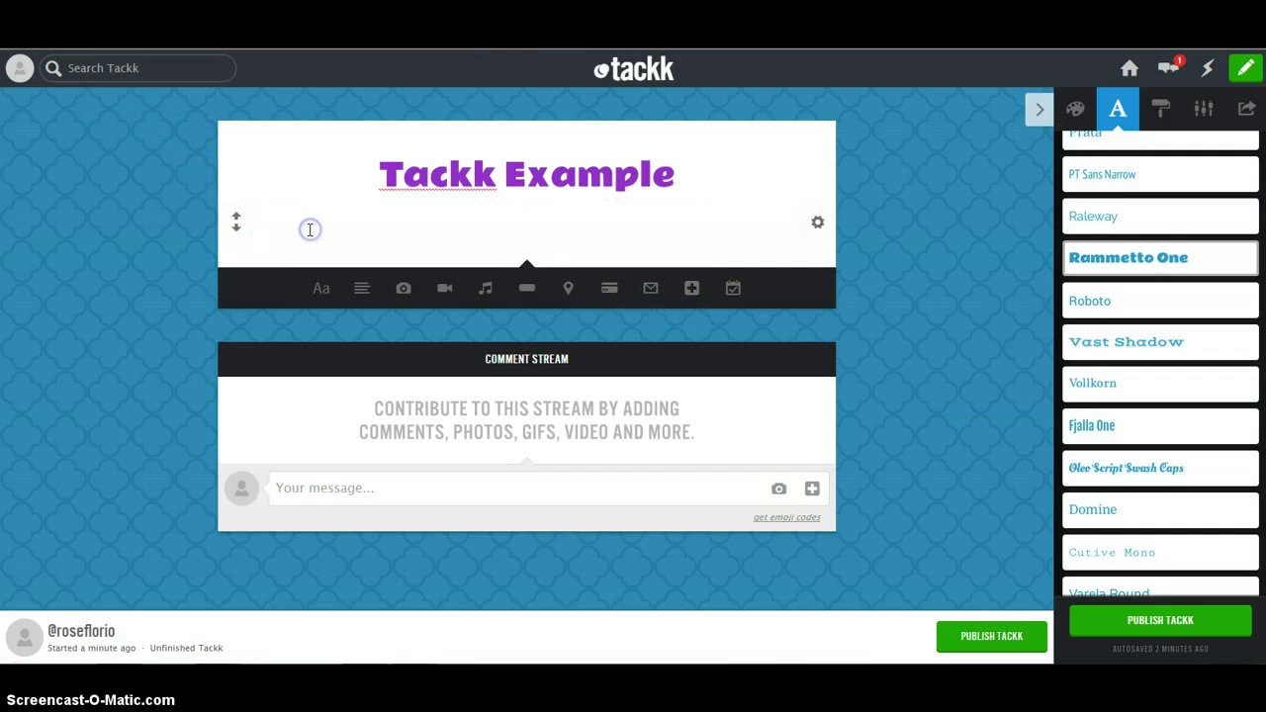
type("Directions")
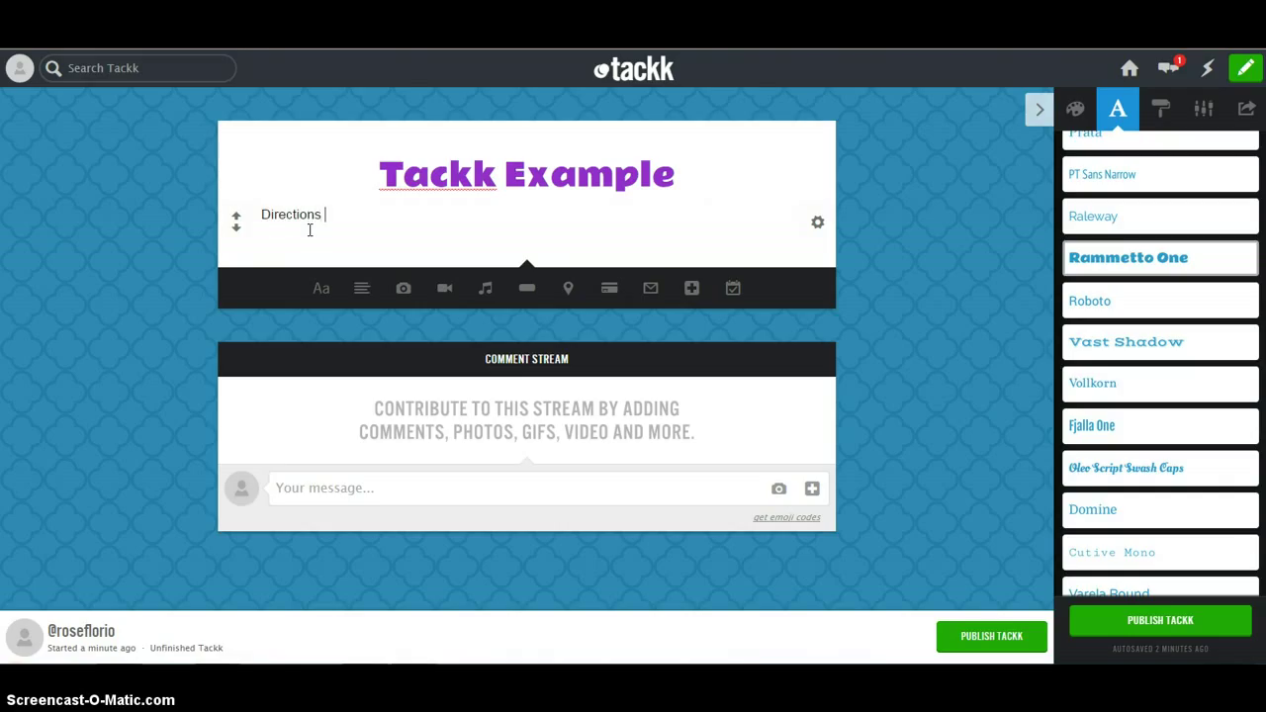
type("to class can")
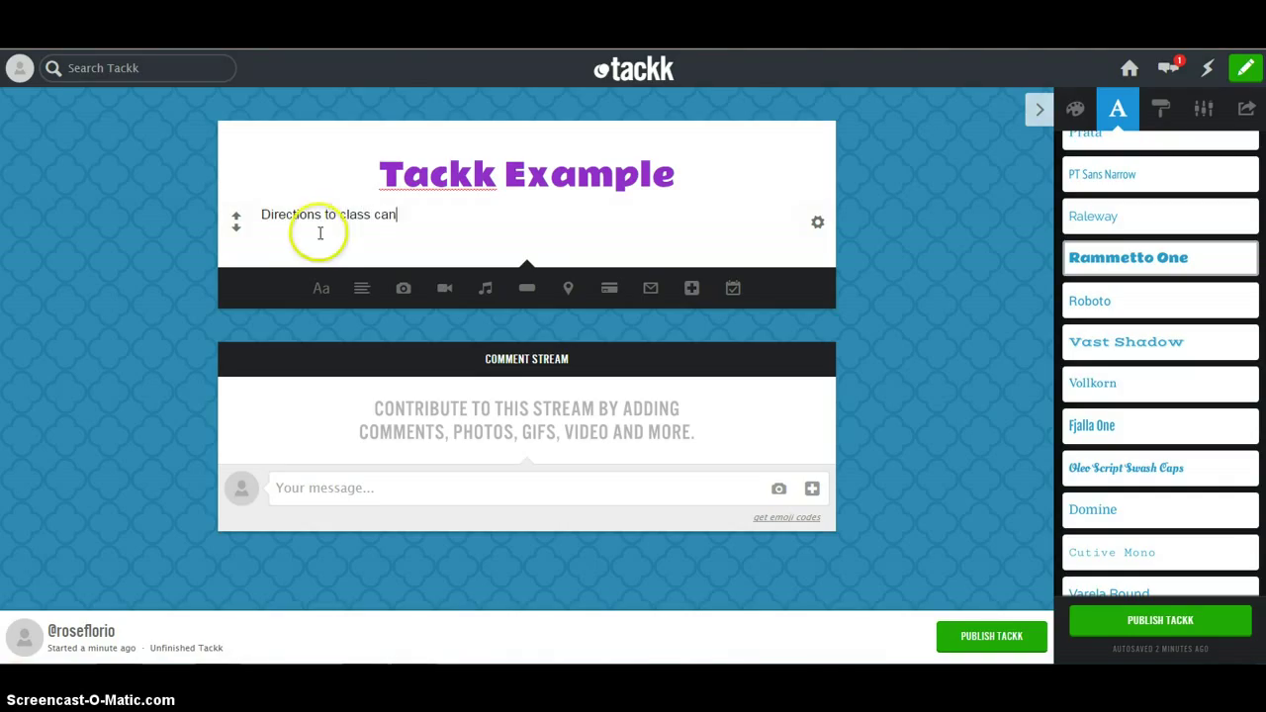
type("go here")
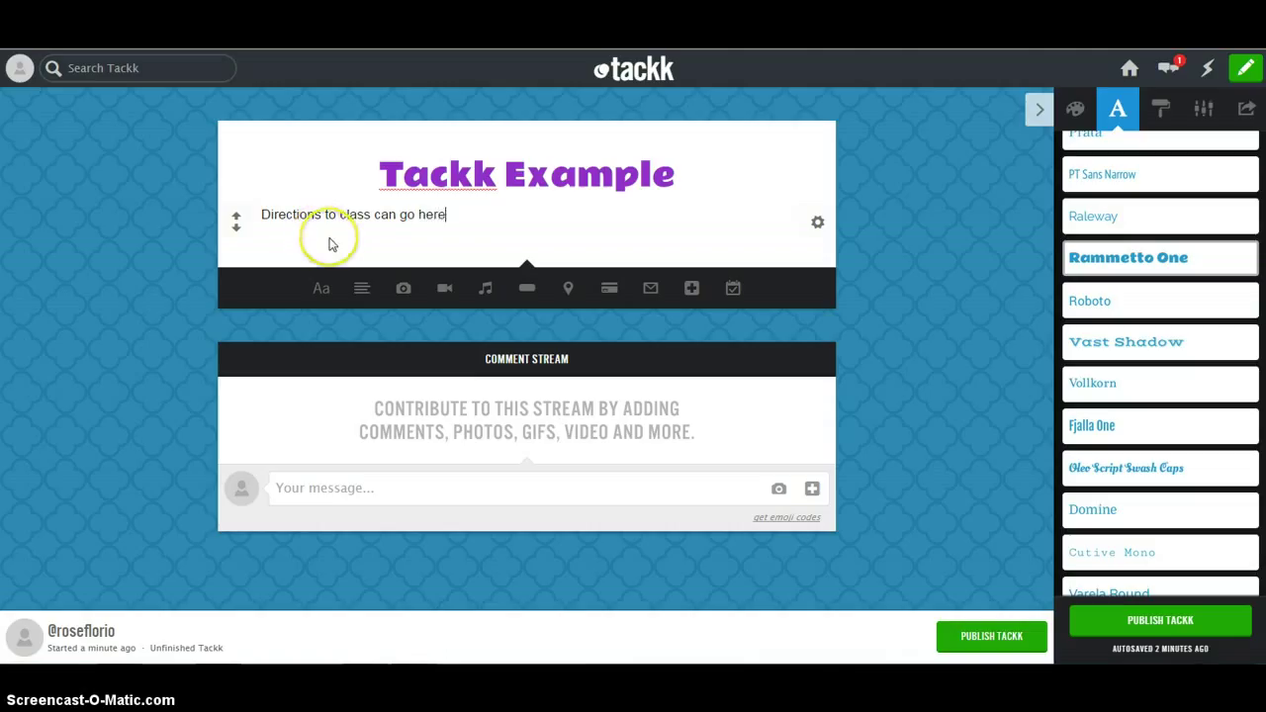
type(".")
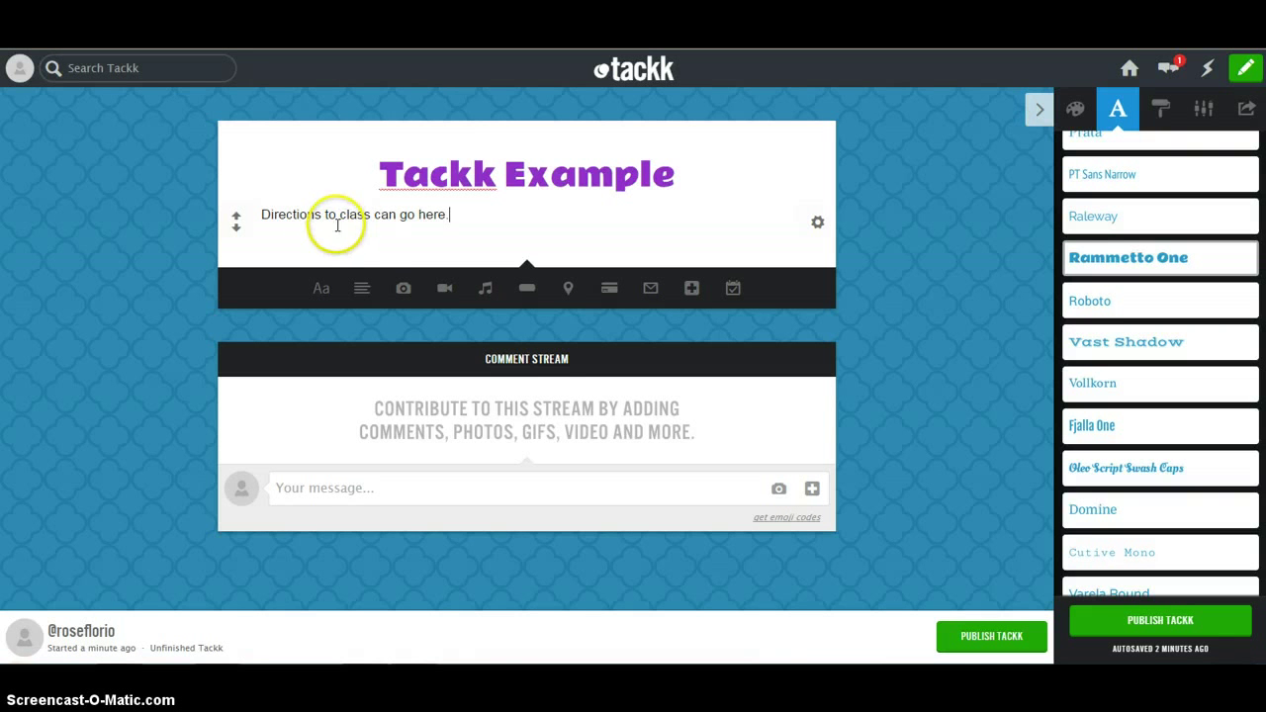
mouse_move(386, 257)
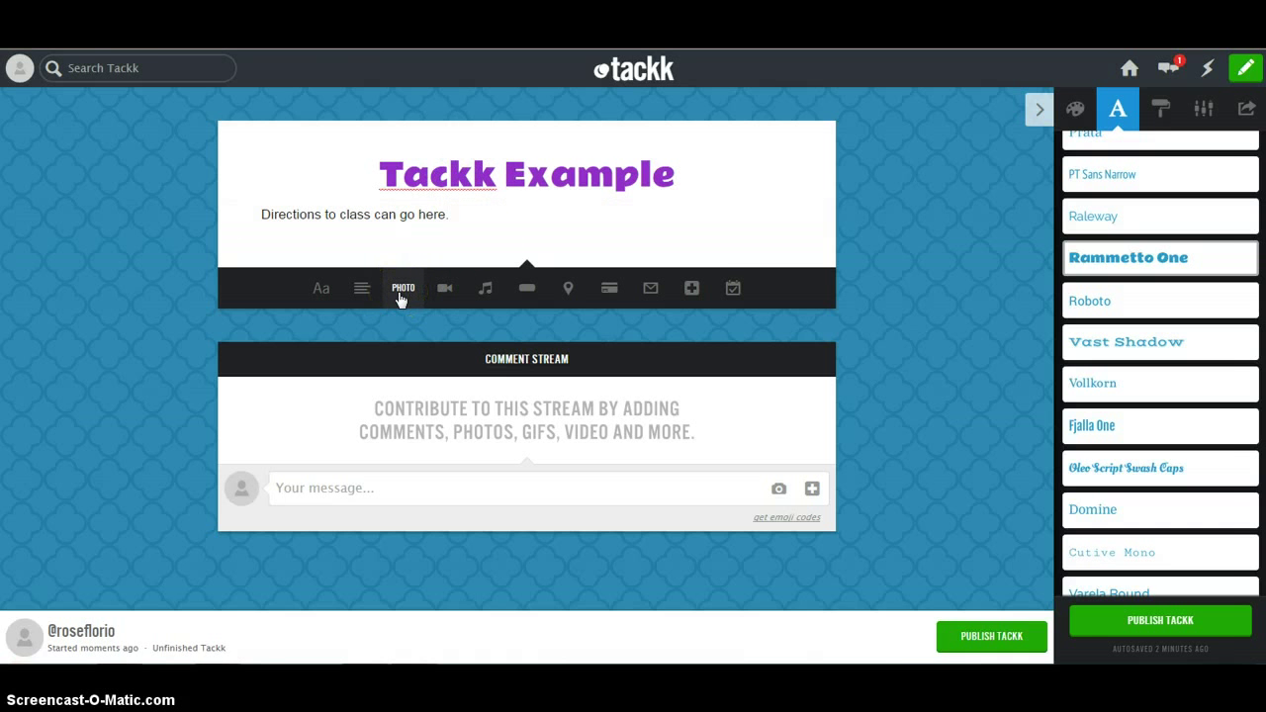
Add a photo block and upload the PicMonkey Collage image of the girl with hearts.
left_click(403, 288)
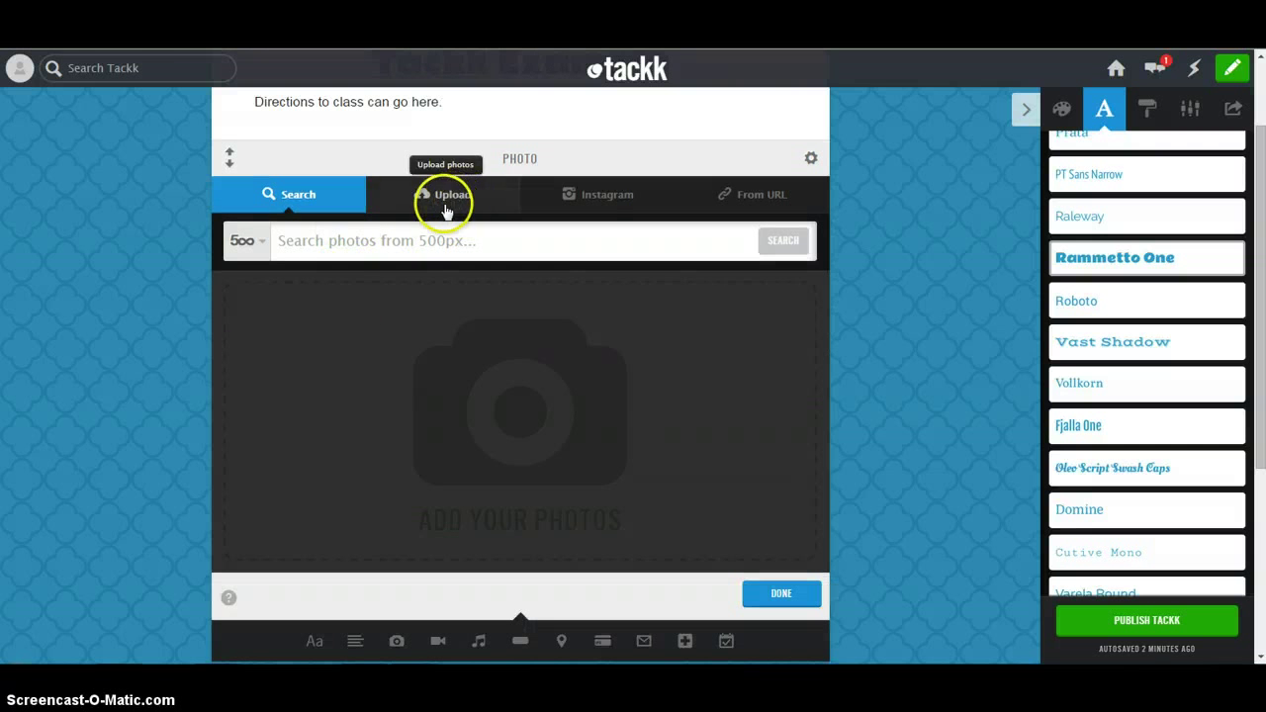
mouse_move(781, 194)
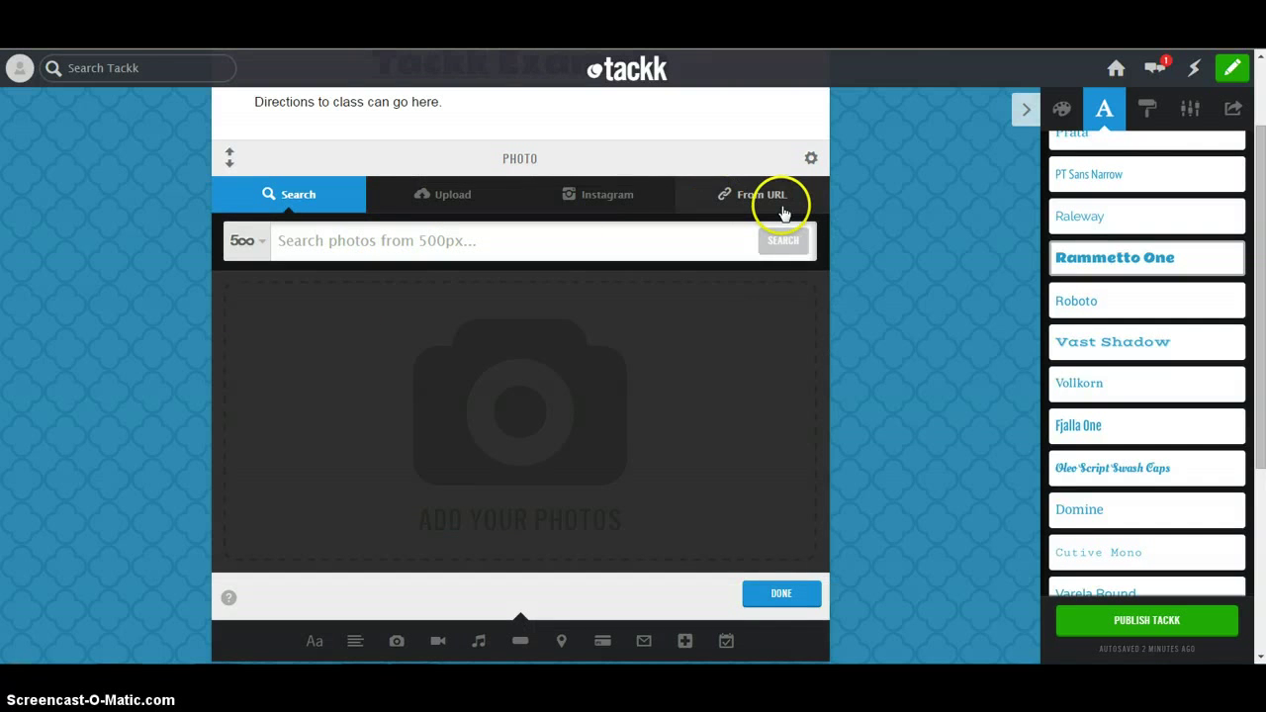
mouse_move(452, 193)
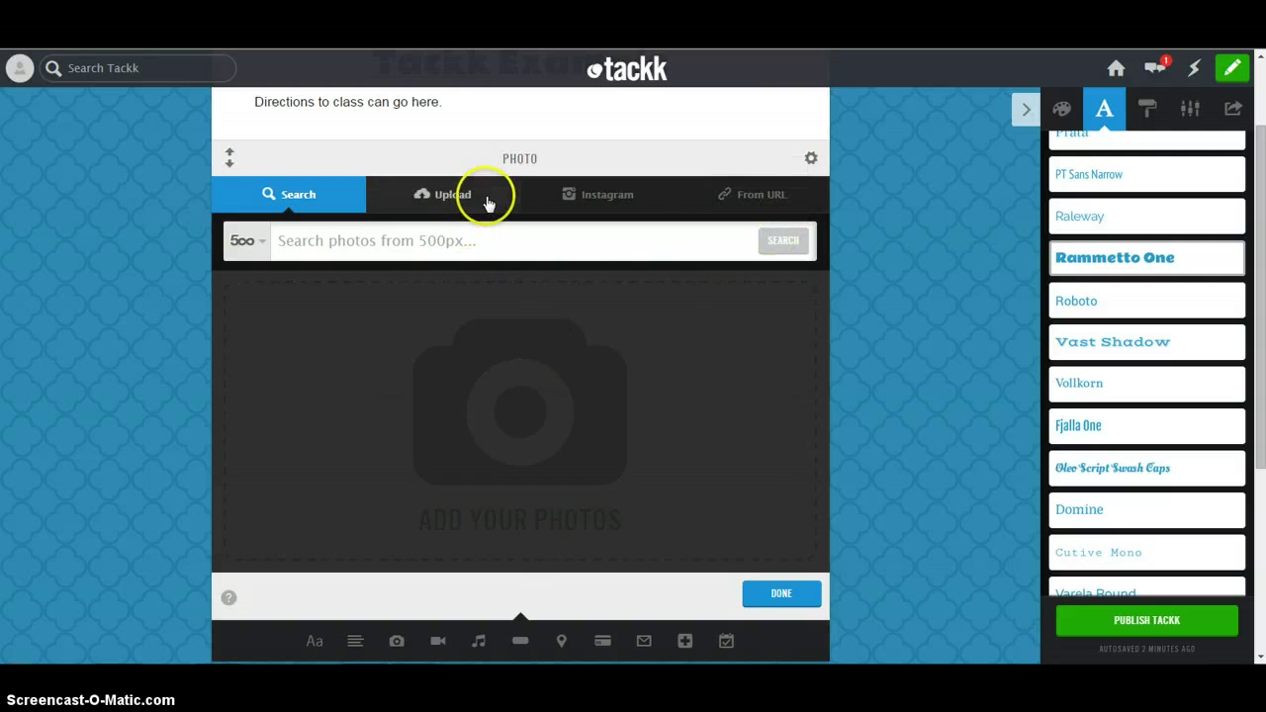
left_click(442, 194)
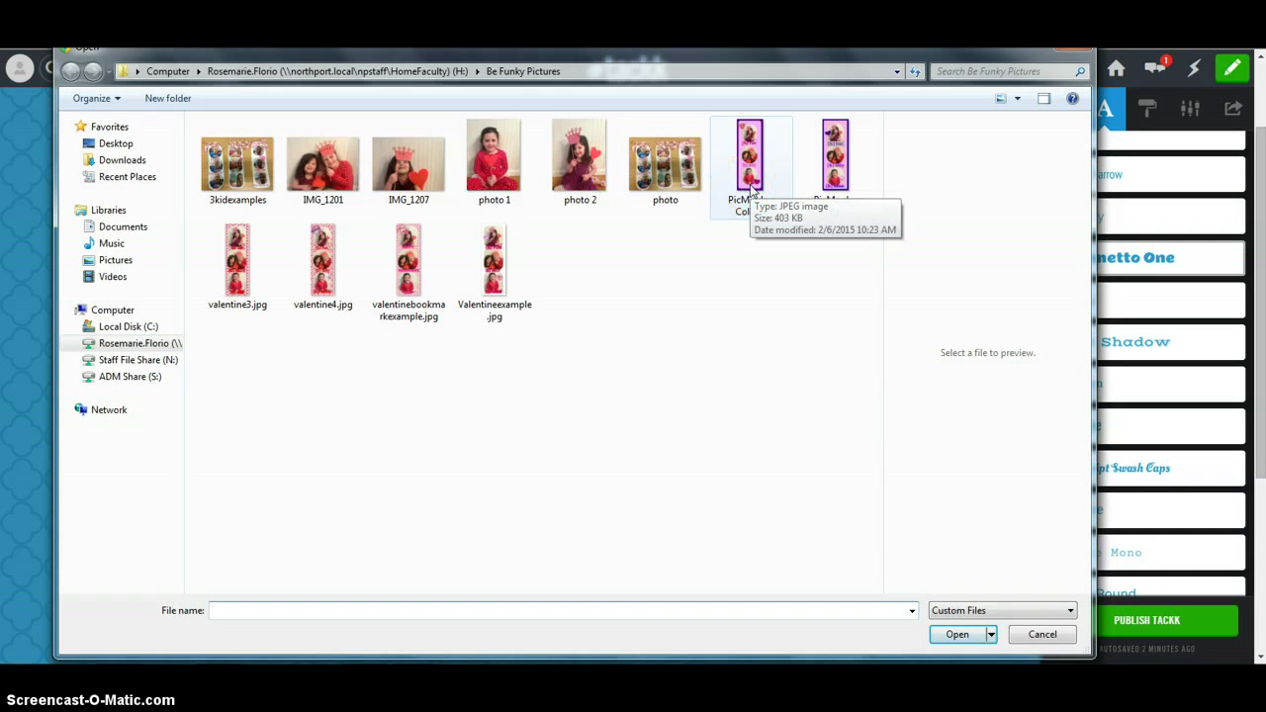
left_click(751, 158)
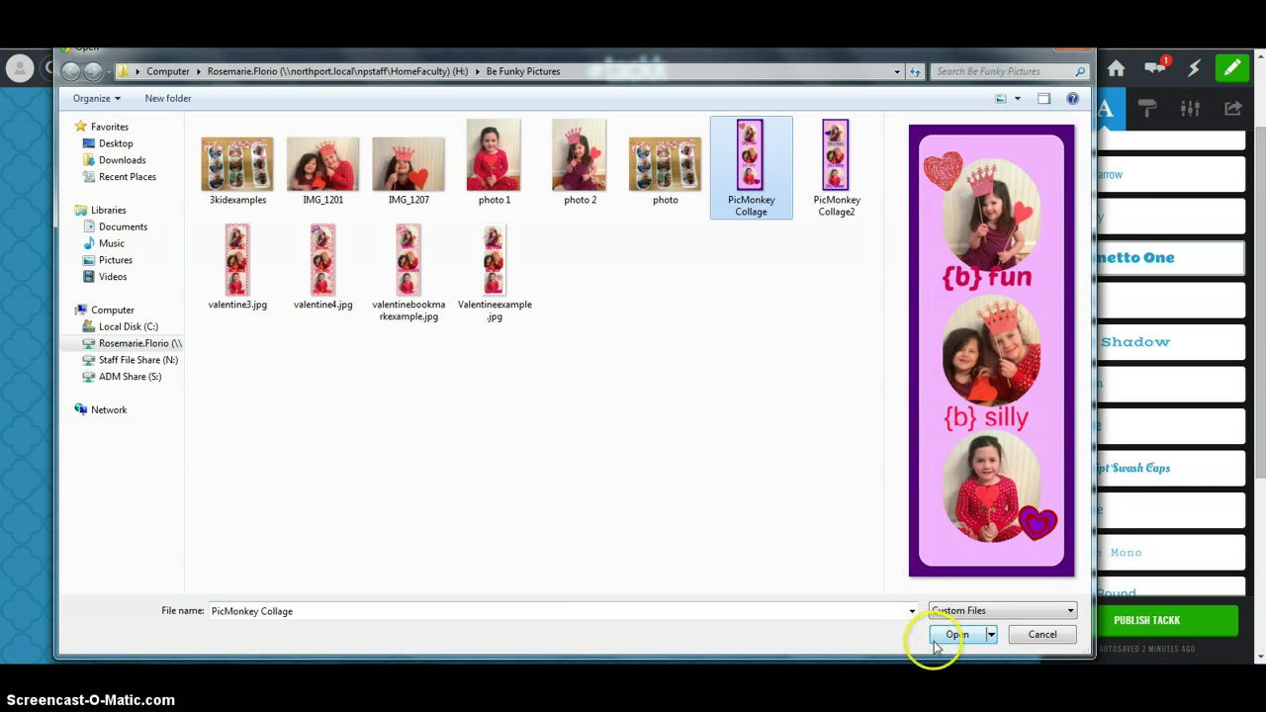
left_click(955, 633)
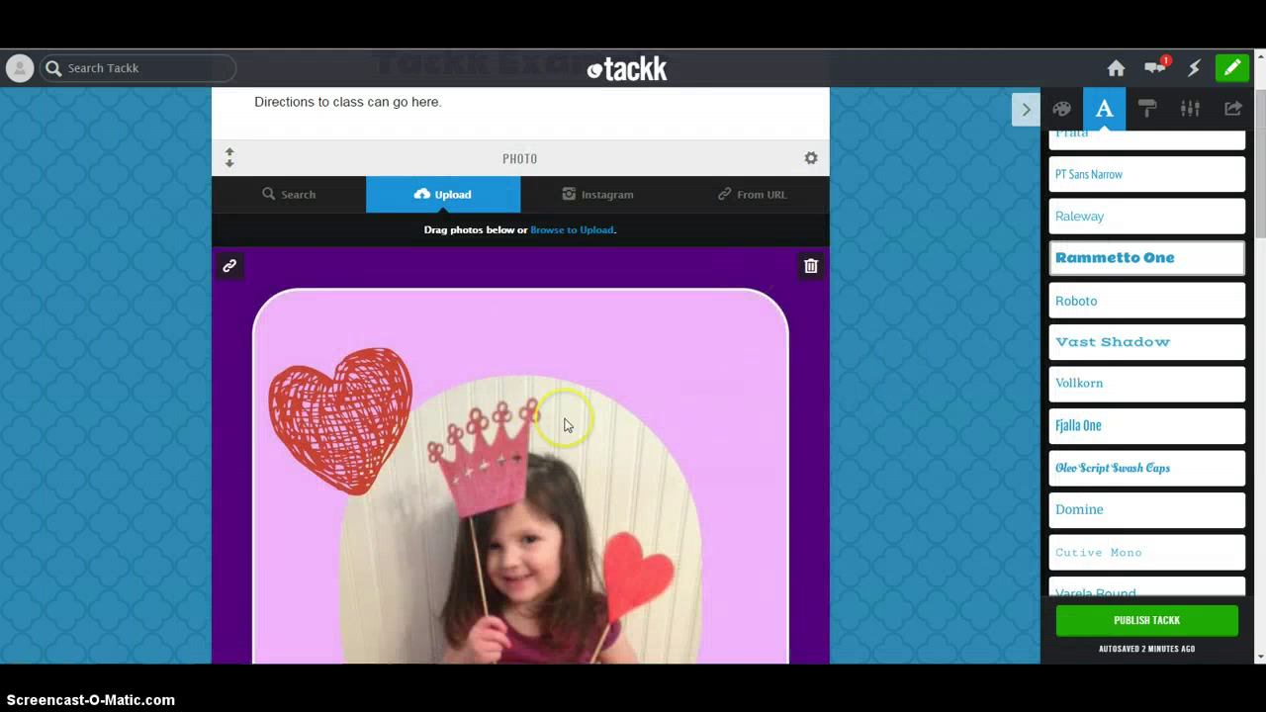
scroll("down", 3)
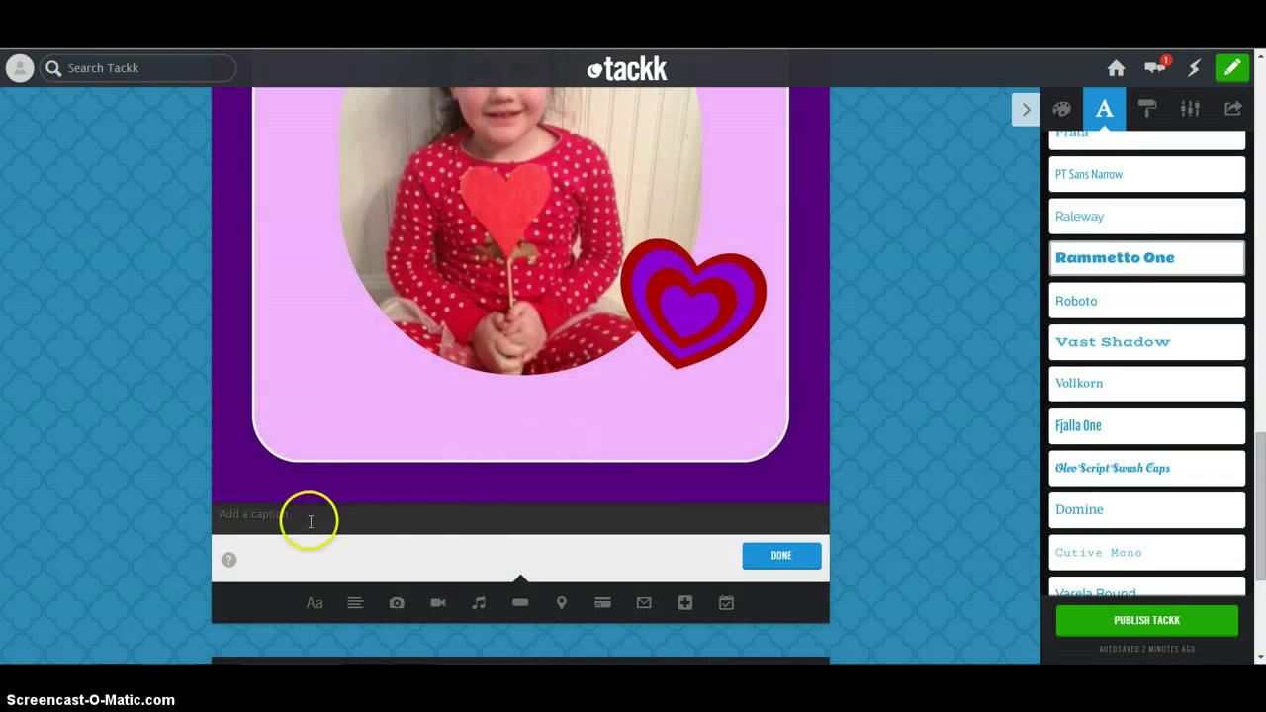
mouse_move(799, 494)
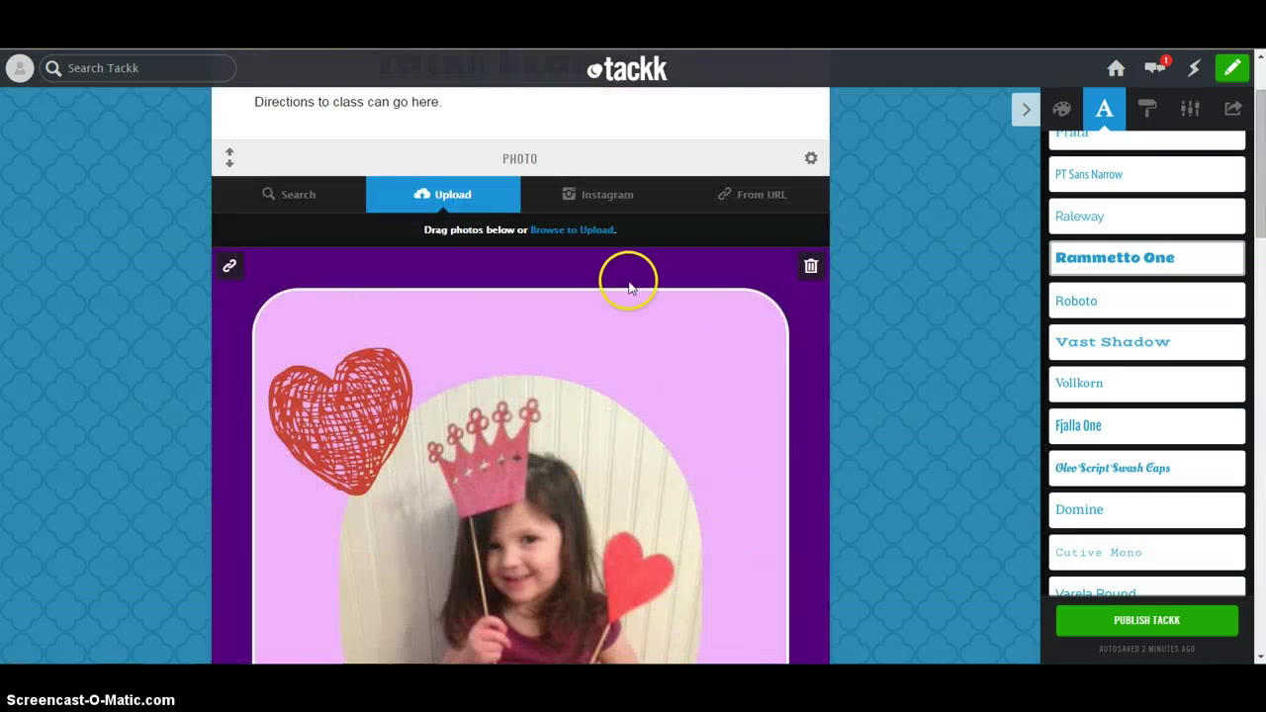
mouse_move(489, 232)
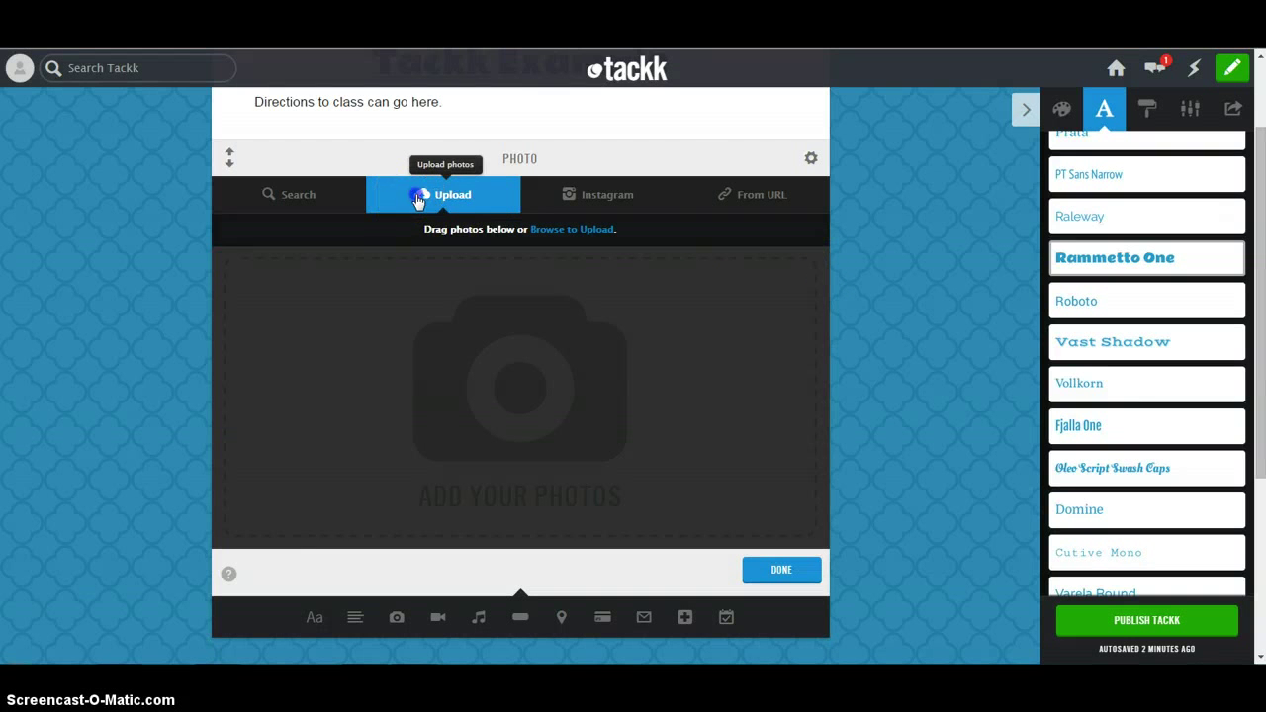
mouse_move(438, 215)
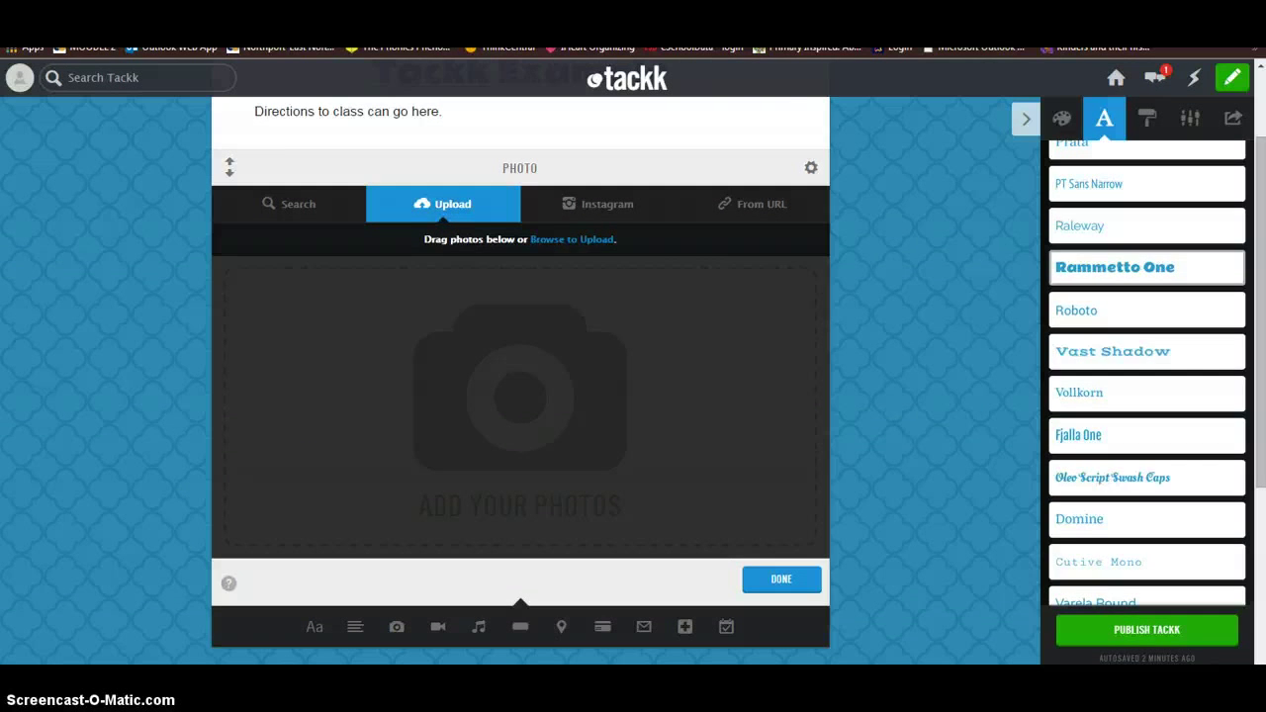
Replace the collage with the Penguins image from Sample Pictures and finish the photo block.
left_click(571, 238)
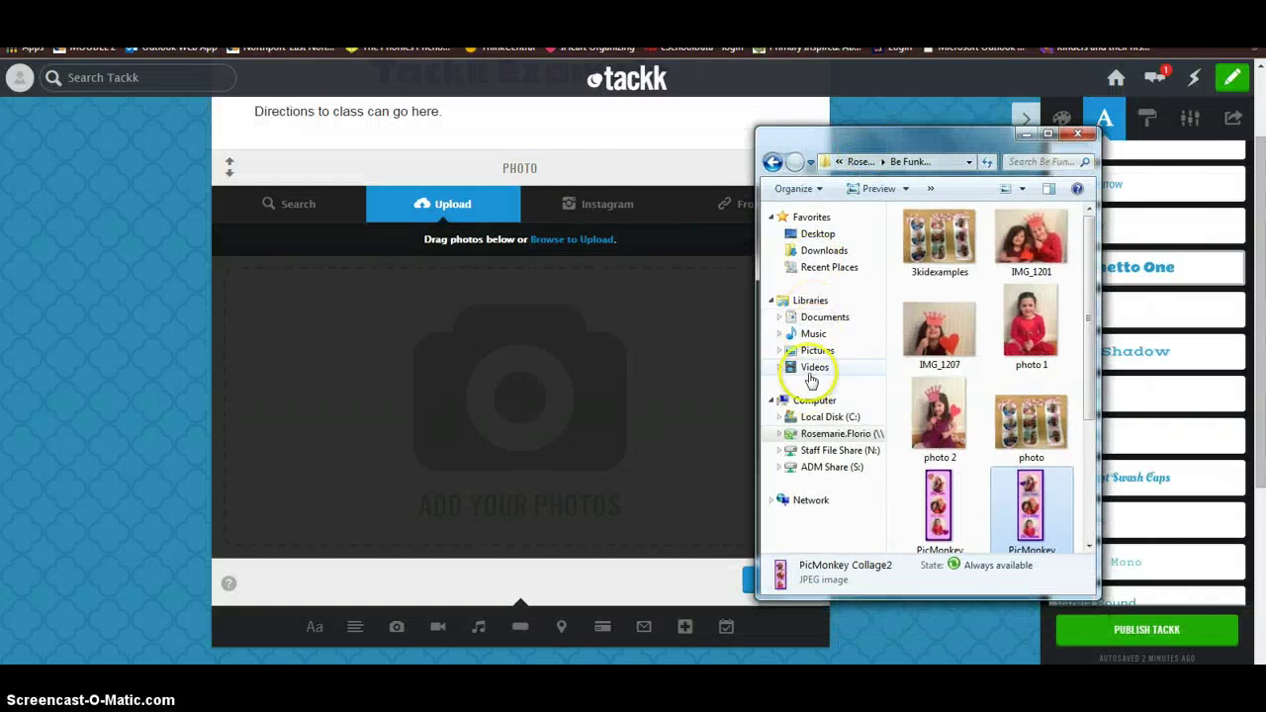
left_click(817, 350)
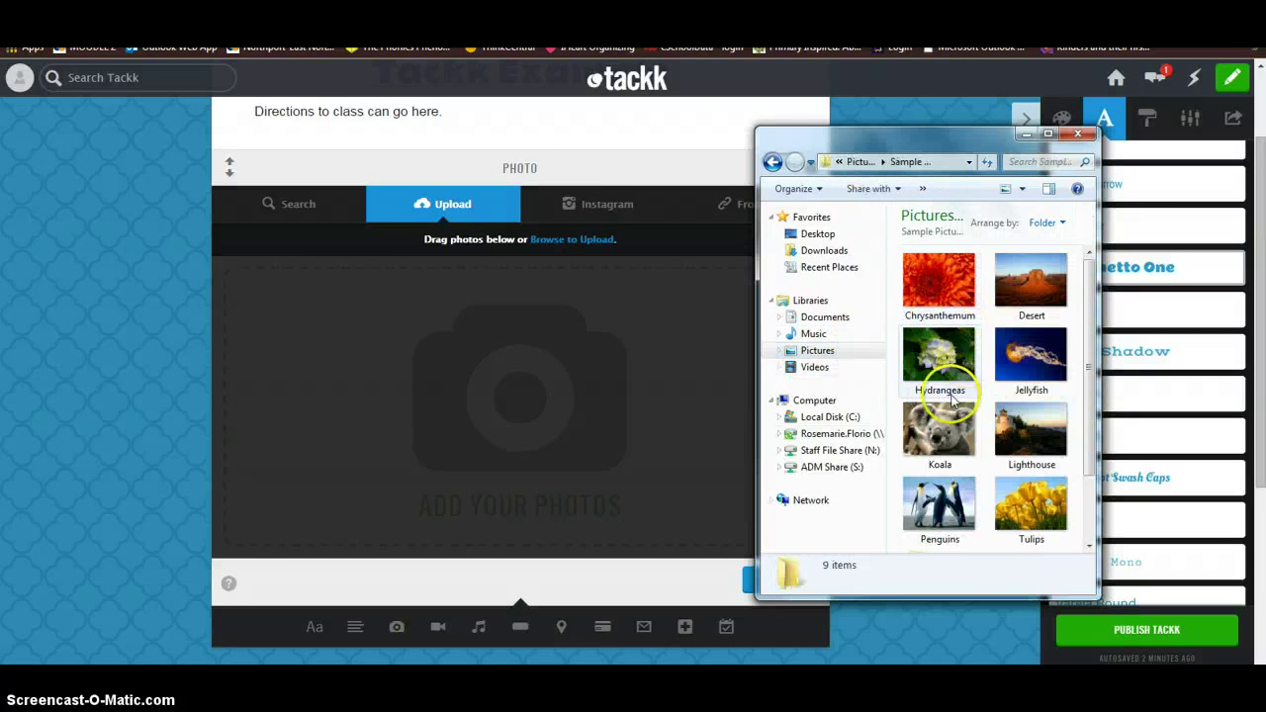
left_click_drag(939, 507, 513, 396)
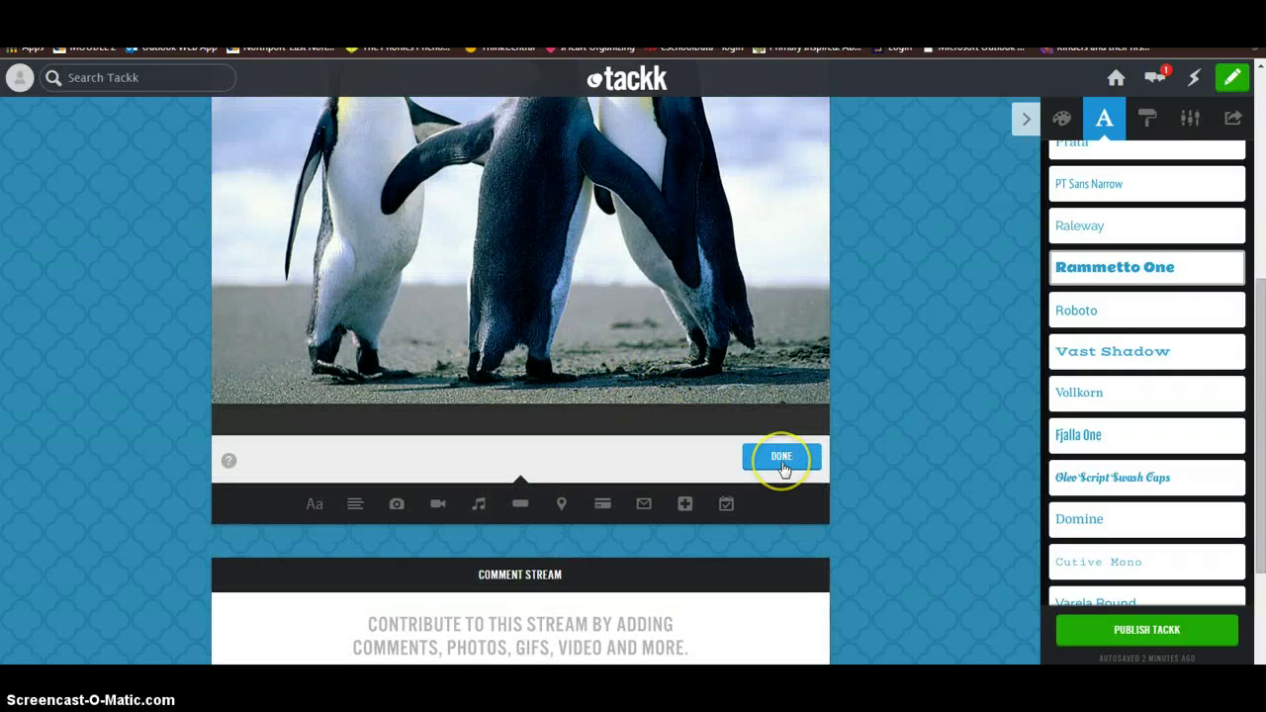
left_click(780, 456)
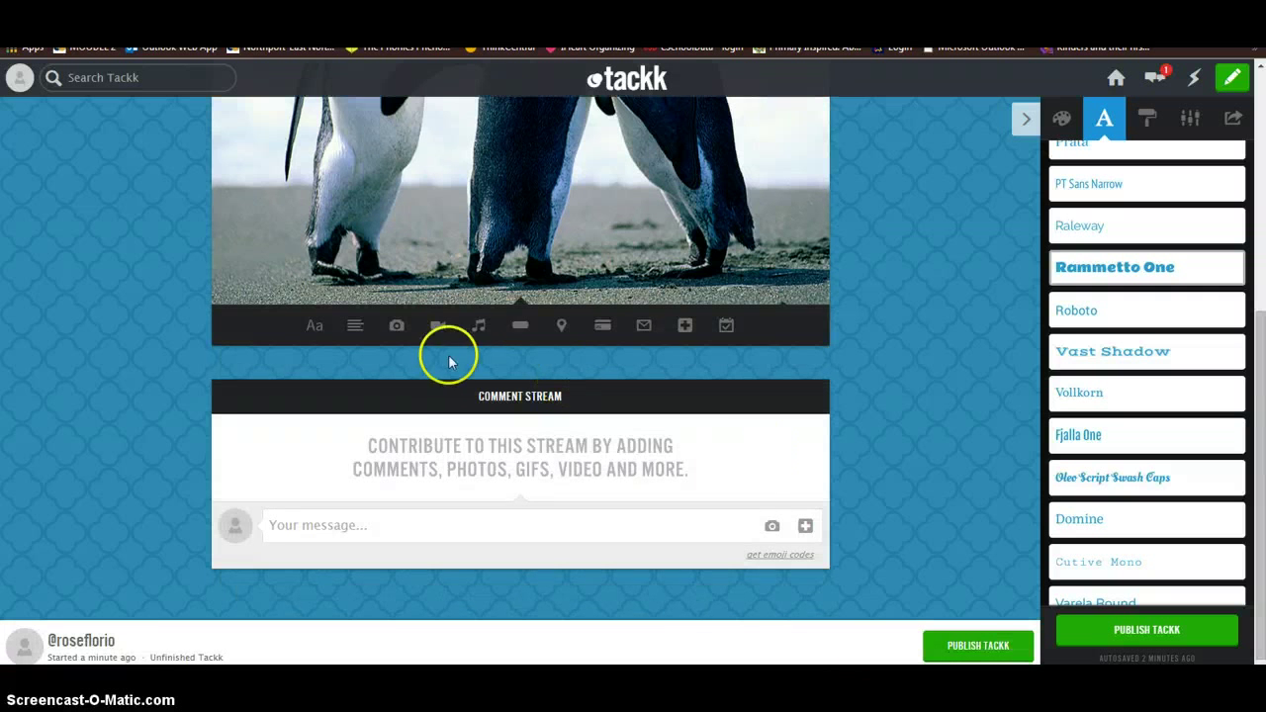
mouse_move(427, 327)
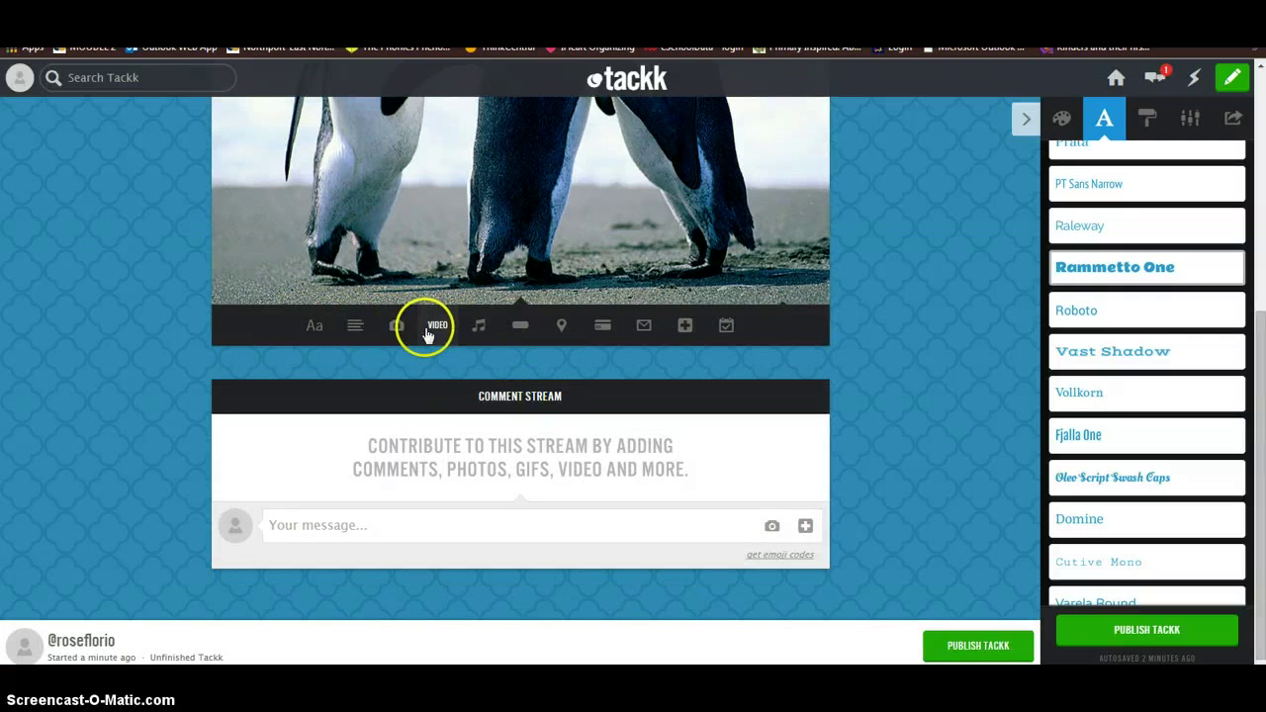
Insert an empty Video block beneath the Penguins photo.
left_click(397, 326)
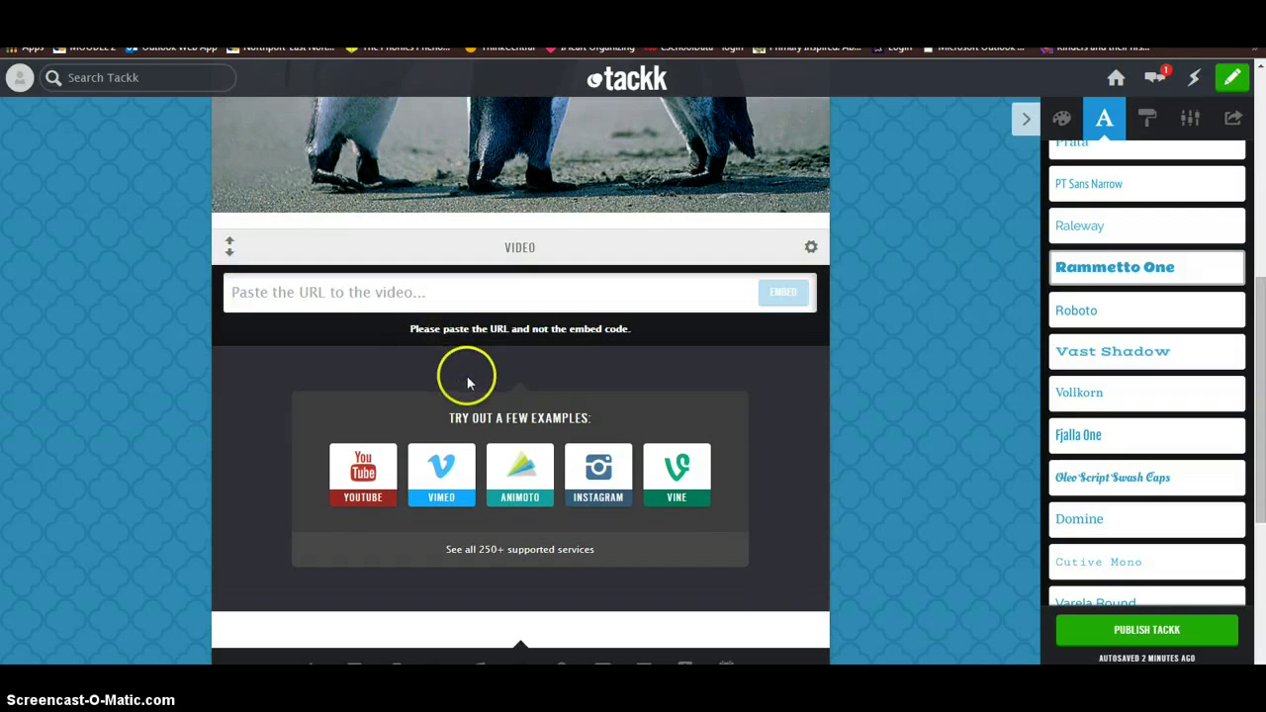
mouse_move(460, 491)
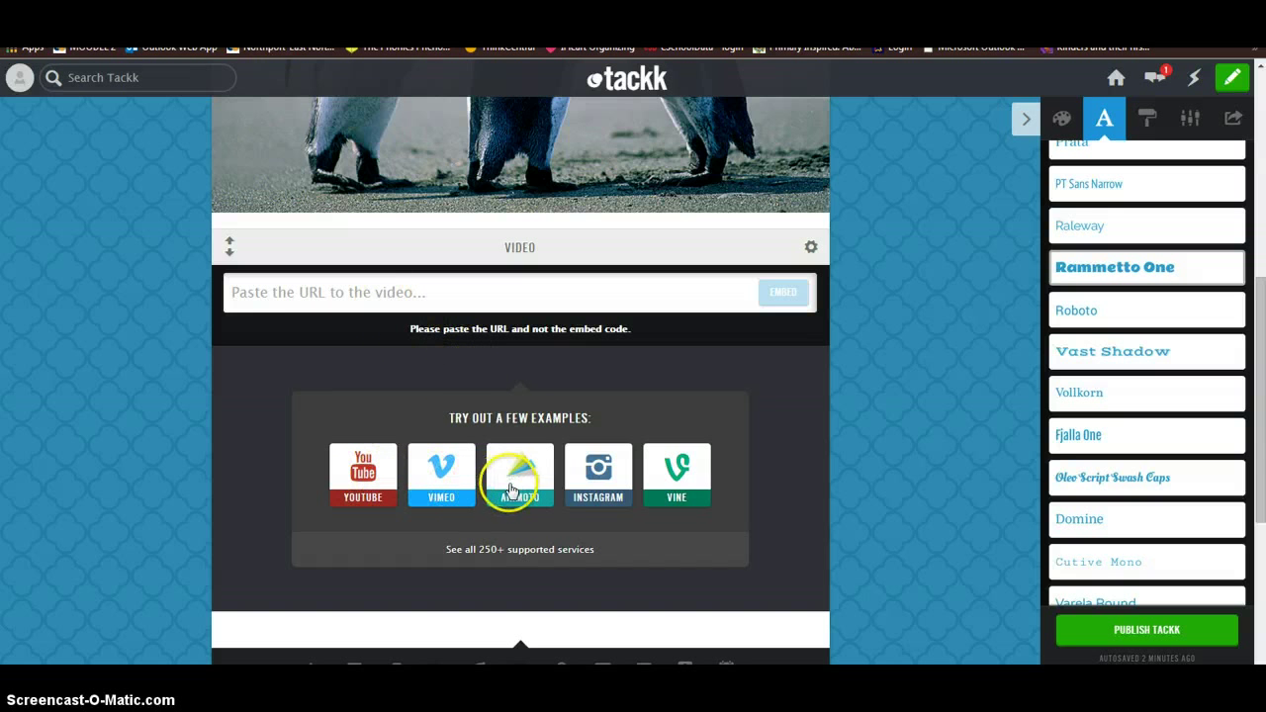
mouse_move(598, 484)
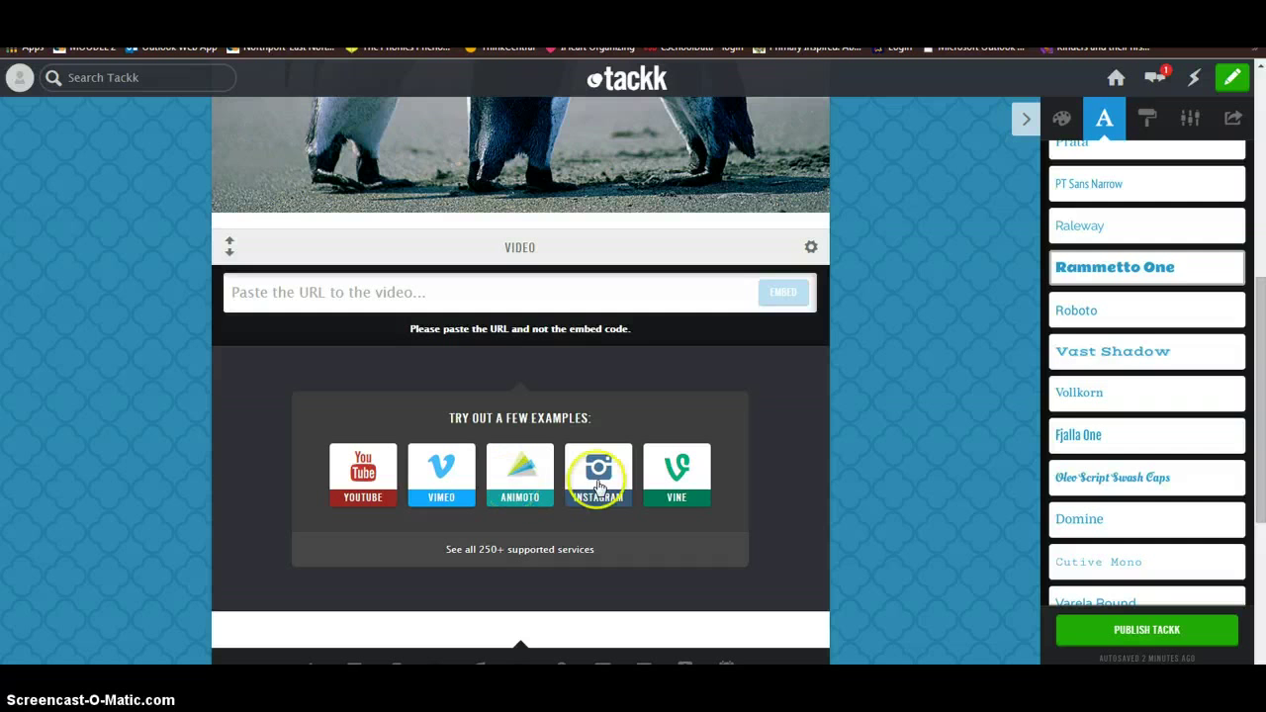
mouse_move(362, 475)
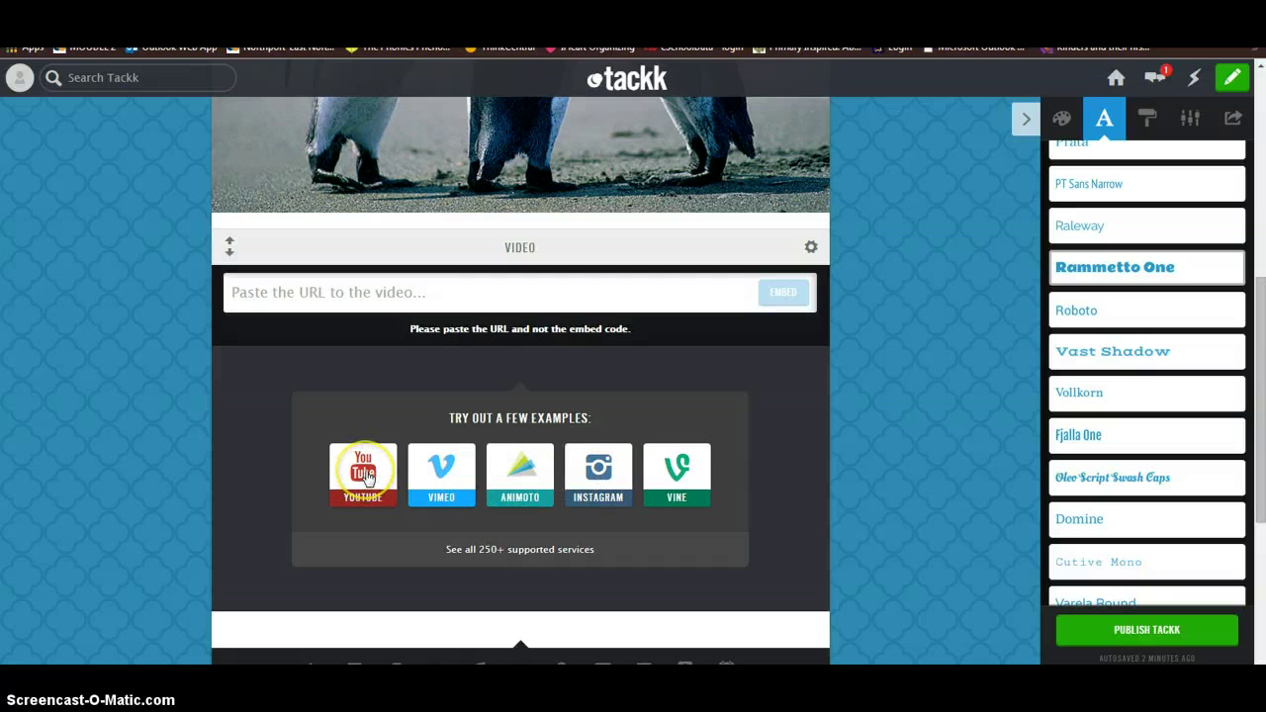
mouse_move(561, 70)
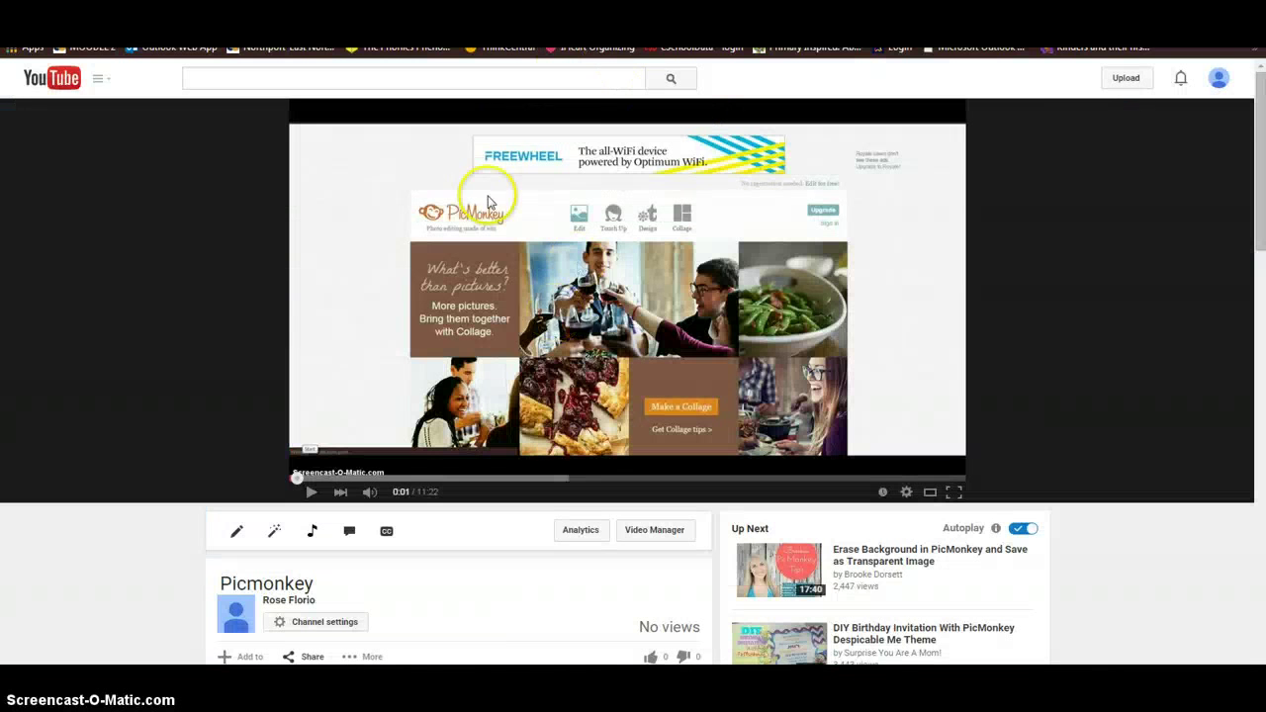
mouse_move(473, 384)
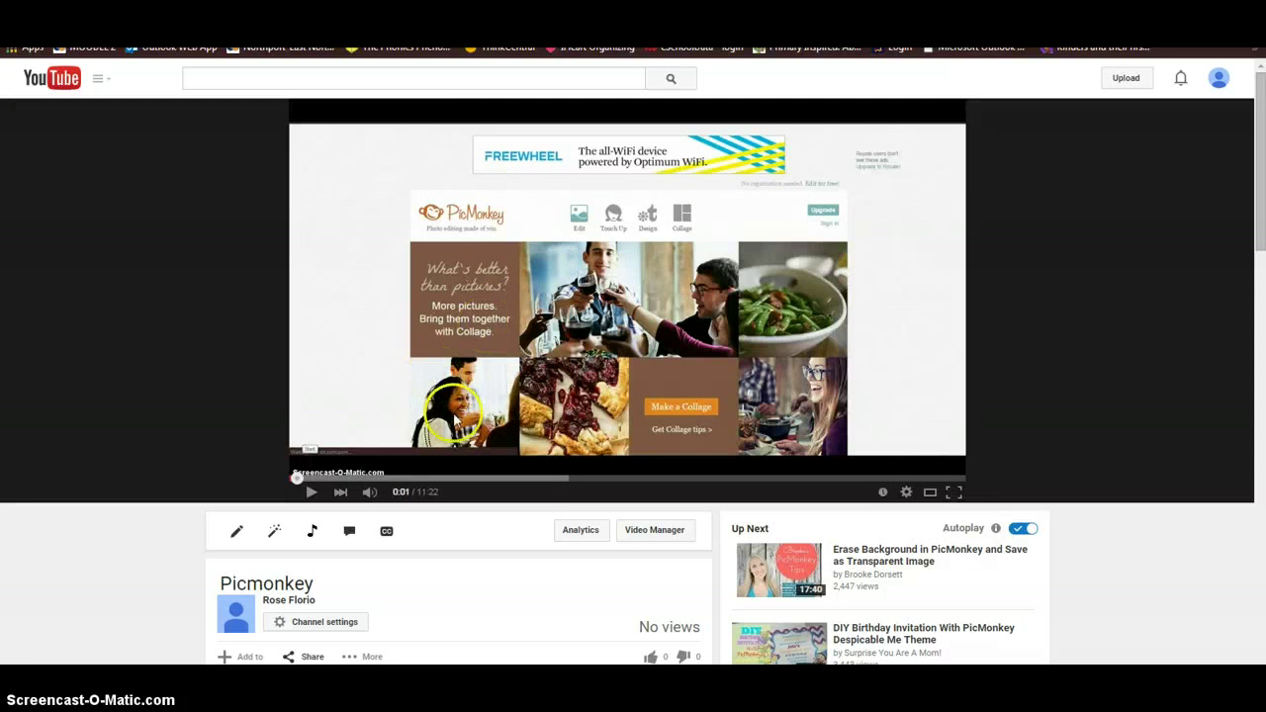
Bring up the Picmonkey video's youtu.be share link and copy it.
left_click(312, 497)
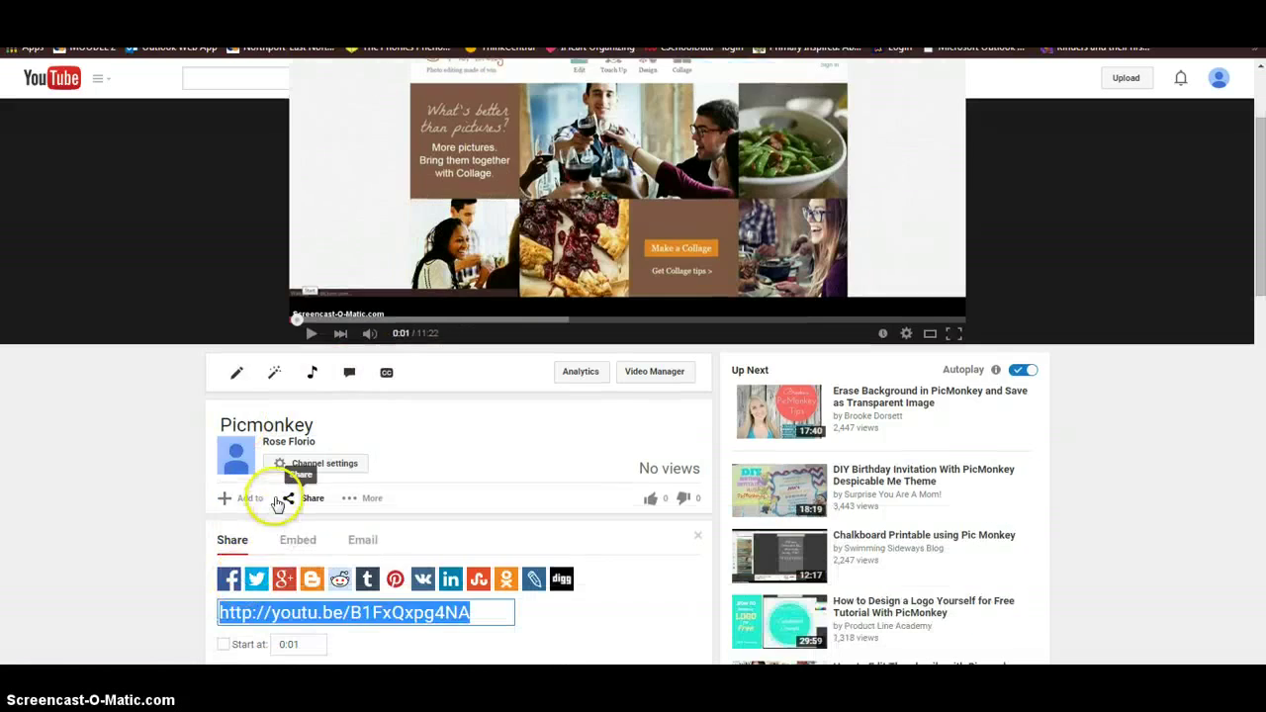
right_click(344, 612)
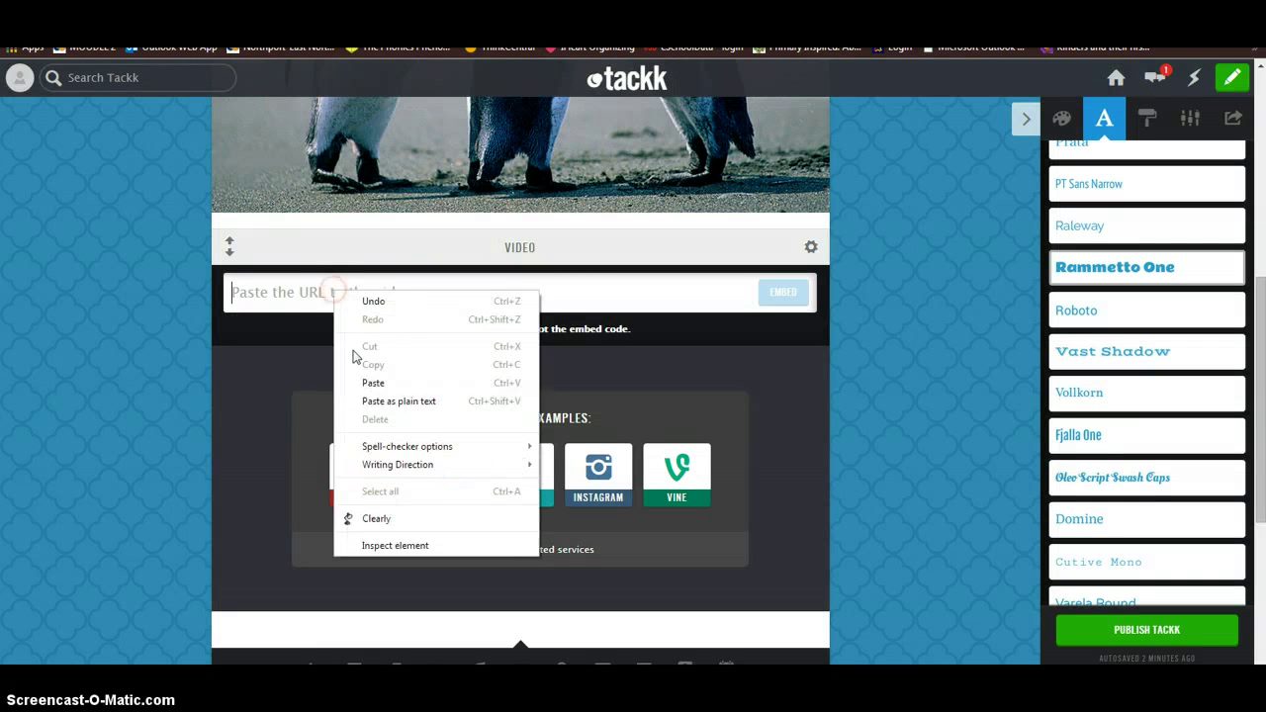
Paste the Picmonkey youtu.be link into the video URL field and embed it.
left_click(373, 382)
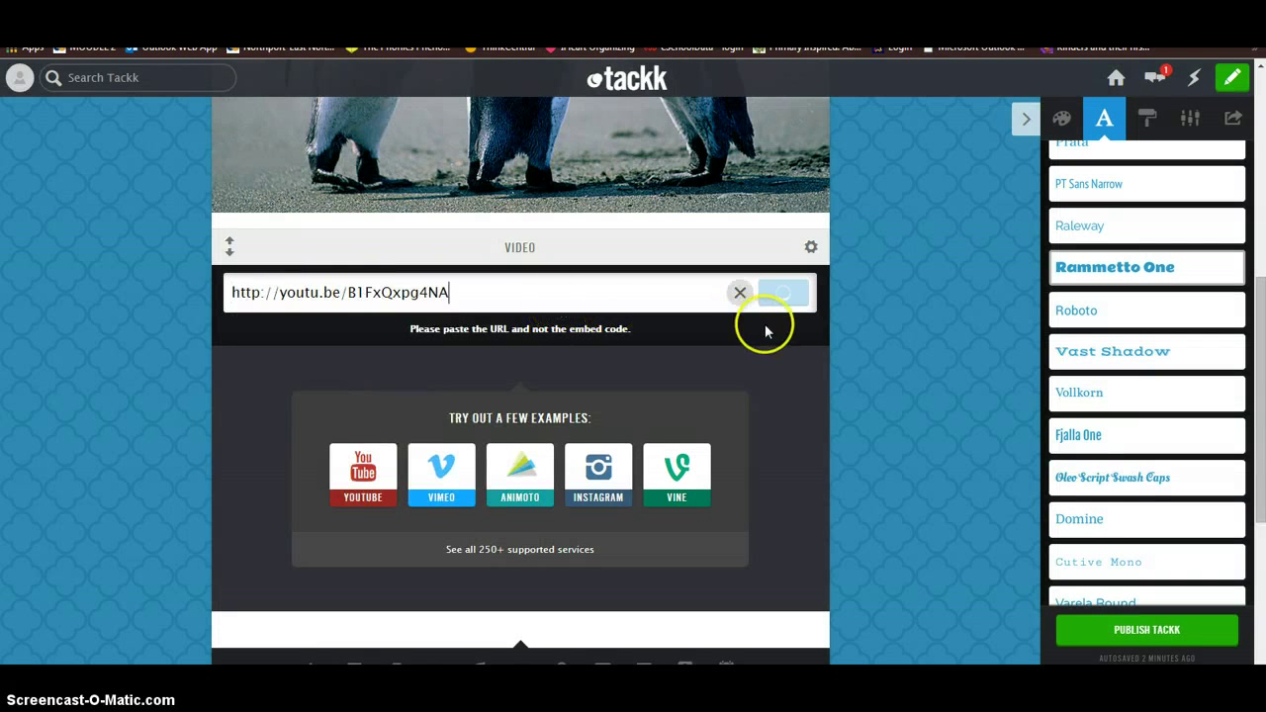
mouse_move(634, 293)
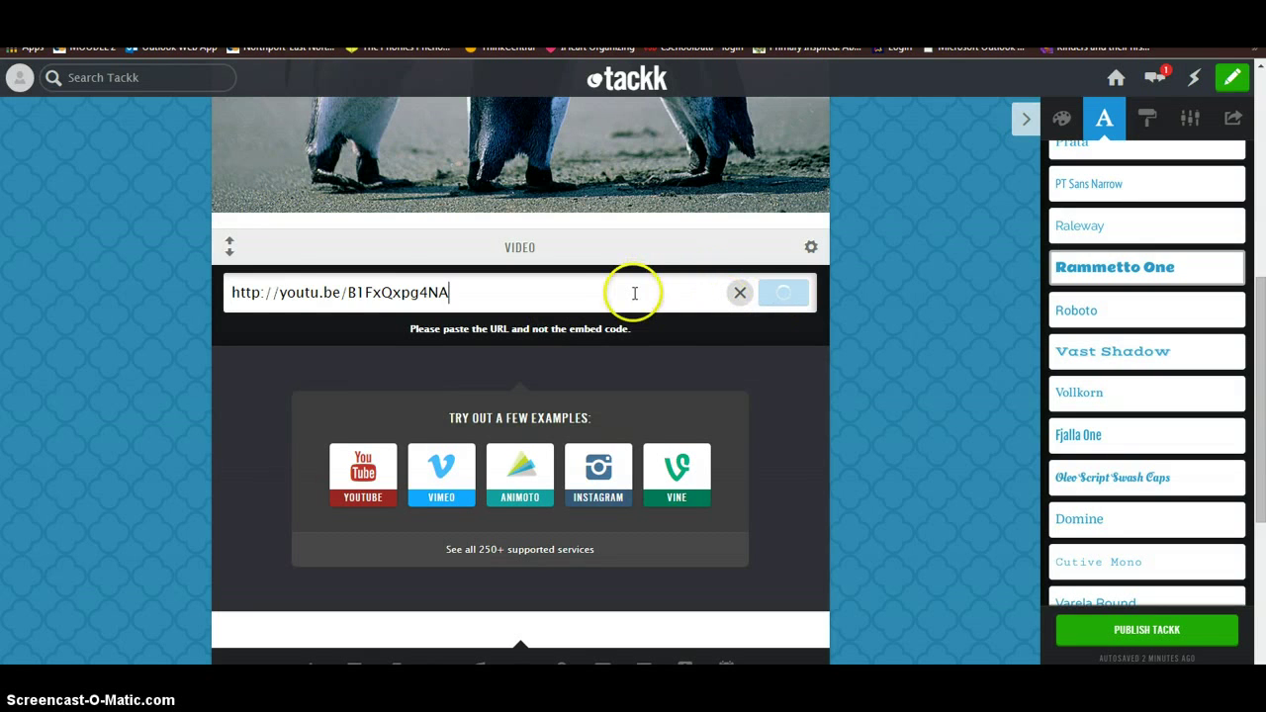
mouse_move(651, 378)
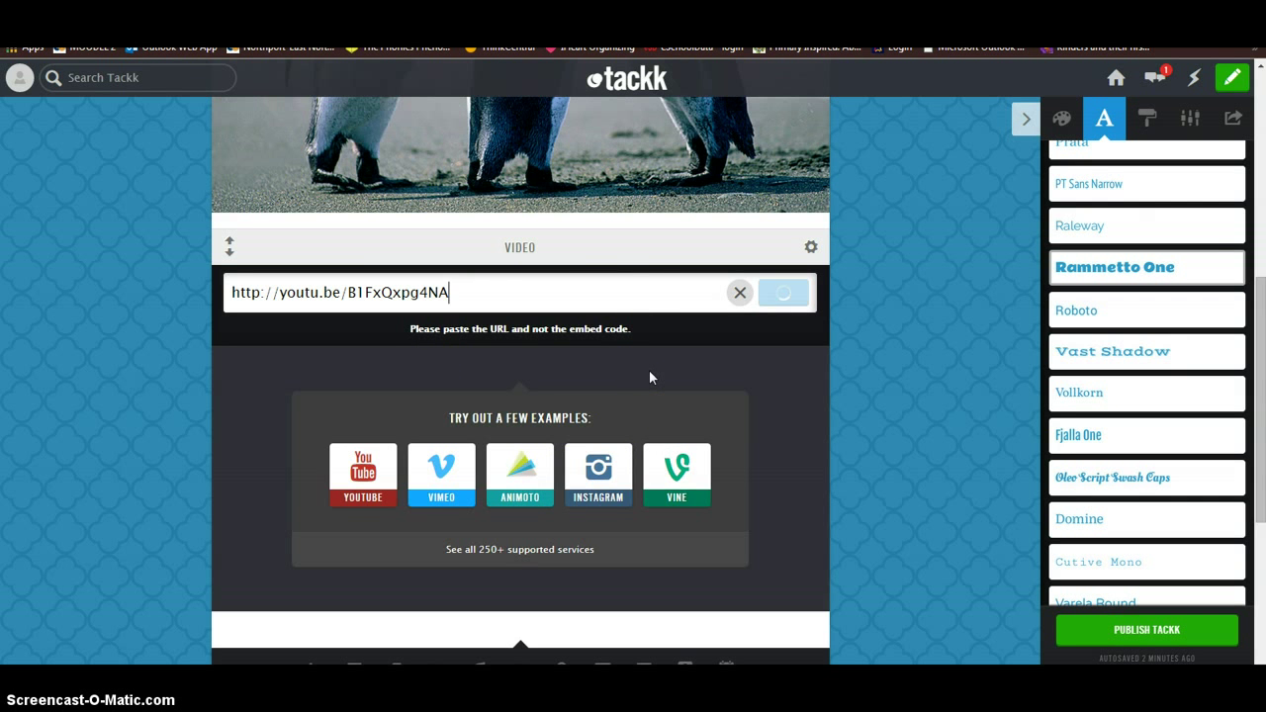
left_click(782, 291)
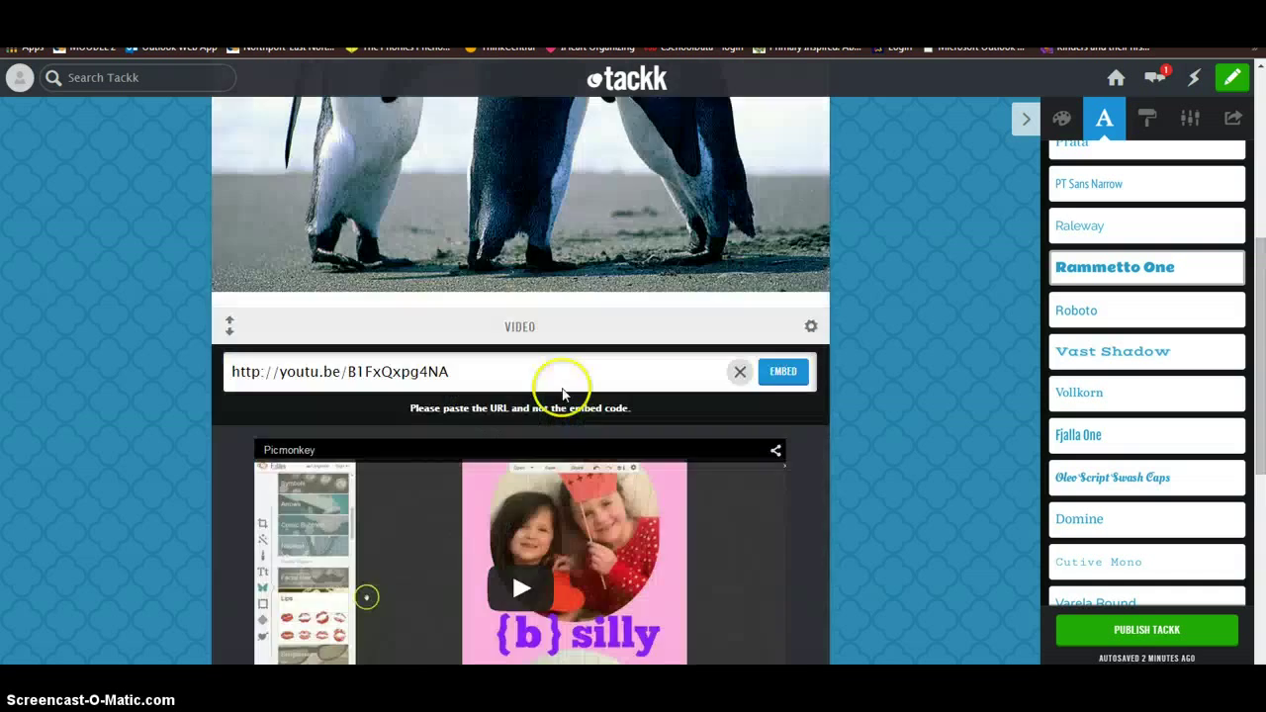
scroll("down", 3)
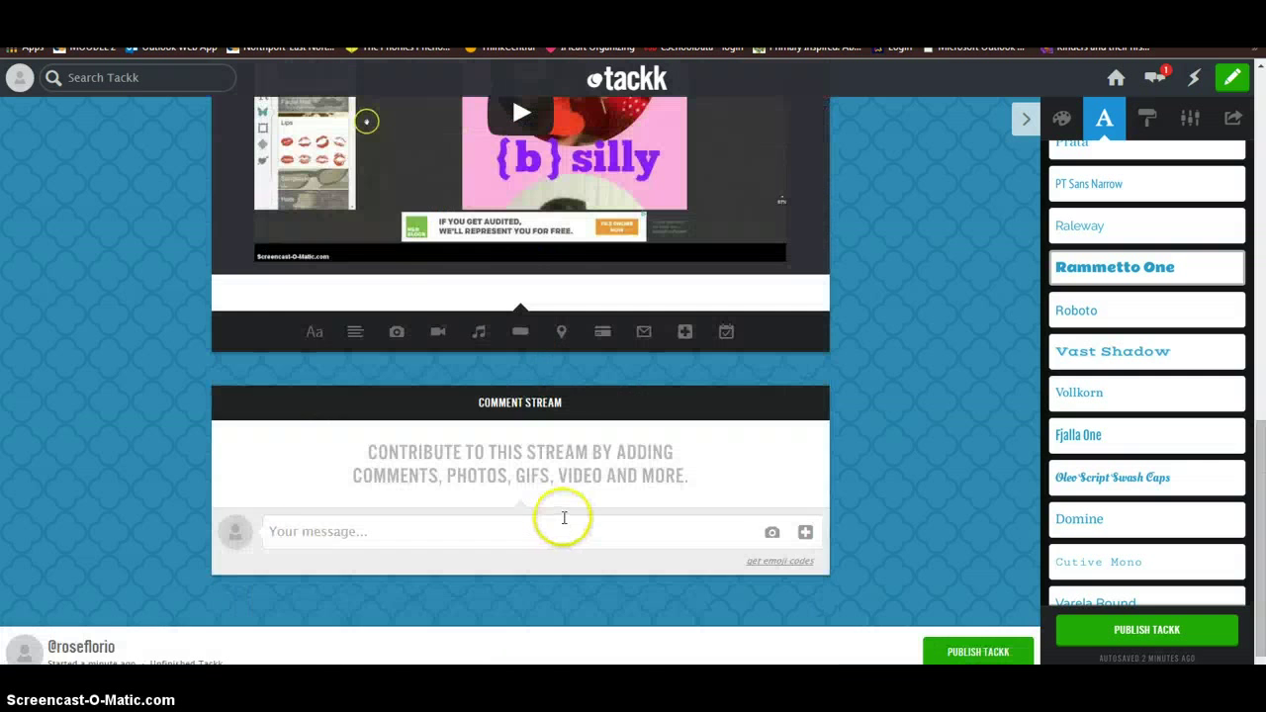
mouse_move(477, 331)
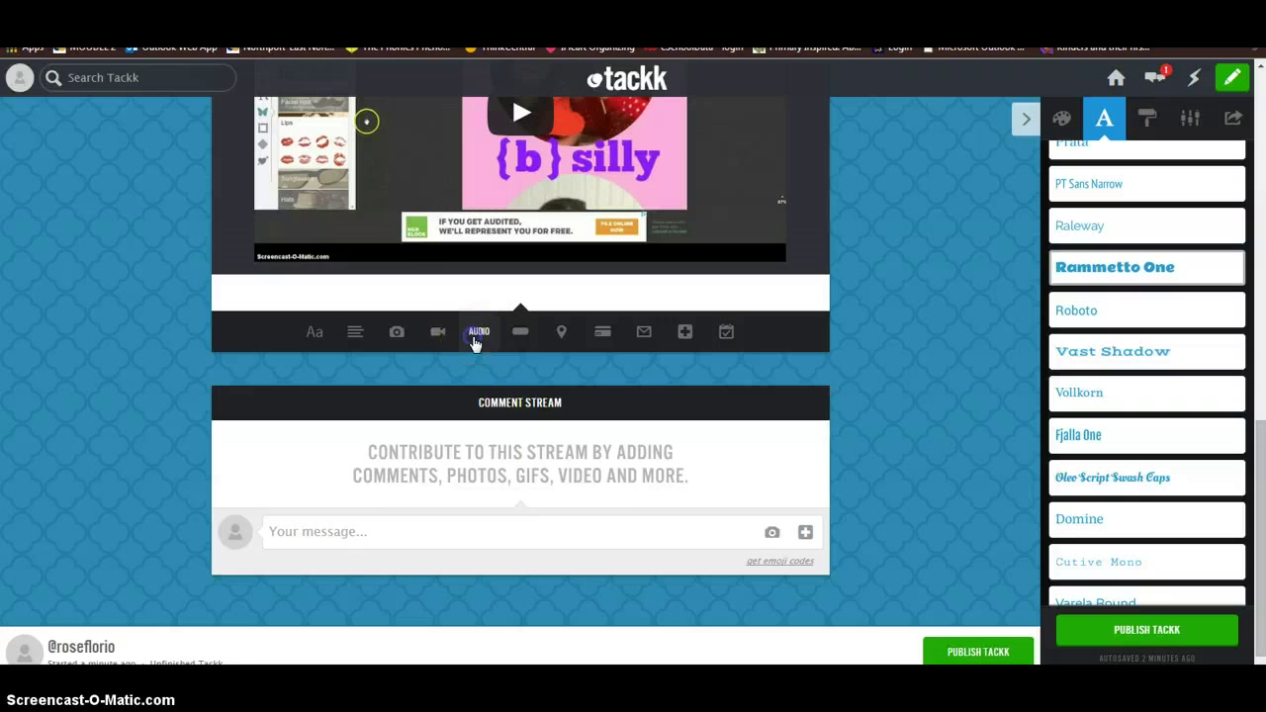
left_click(478, 331)
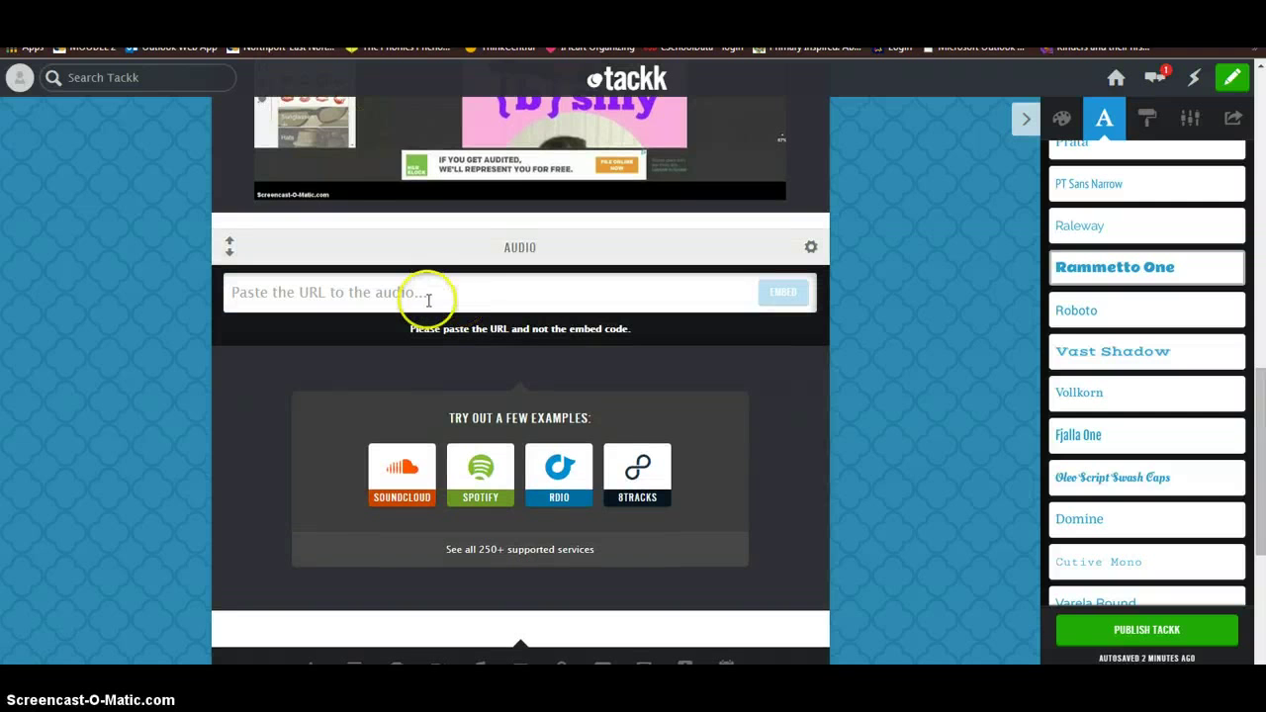
mouse_move(463, 308)
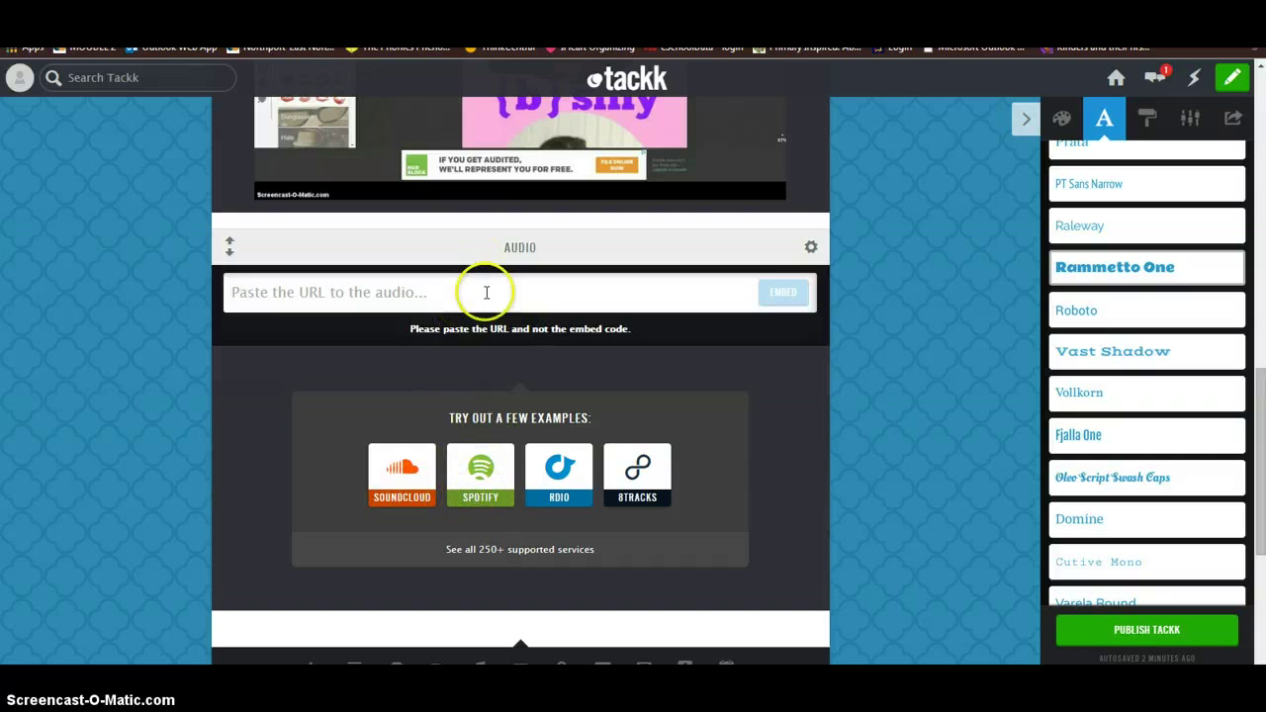
mouse_move(598, 321)
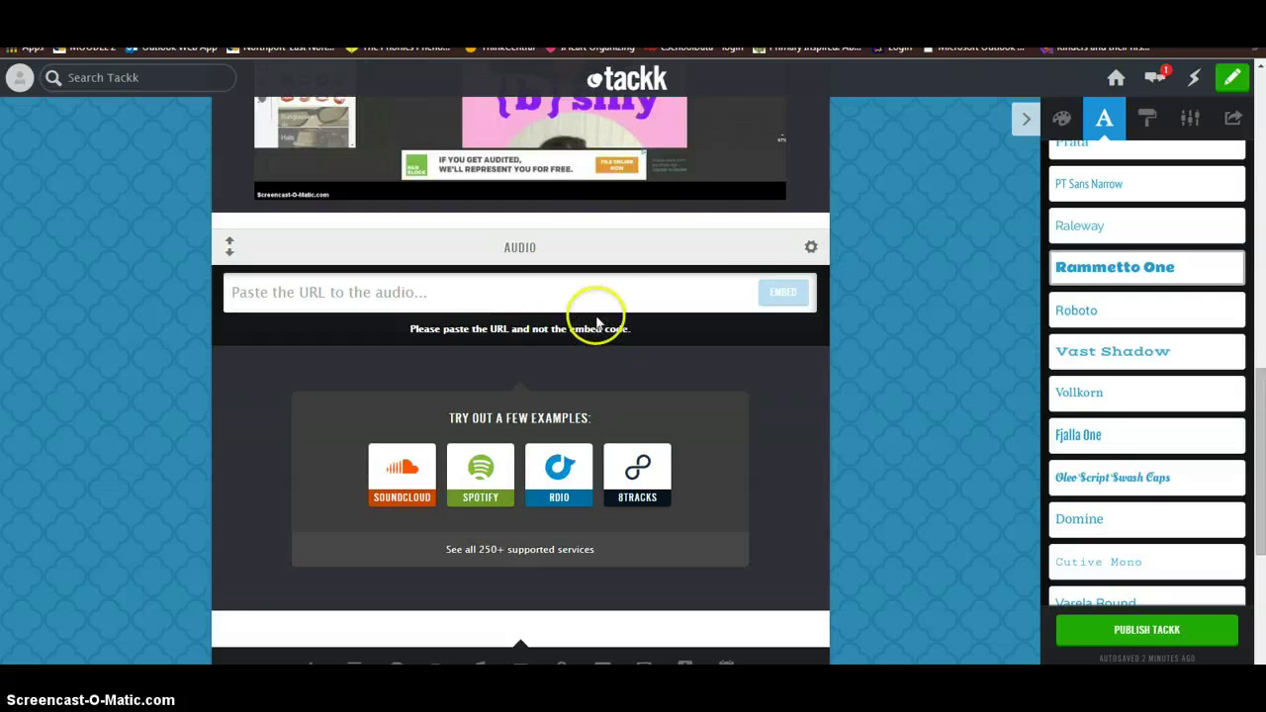
mouse_move(811, 246)
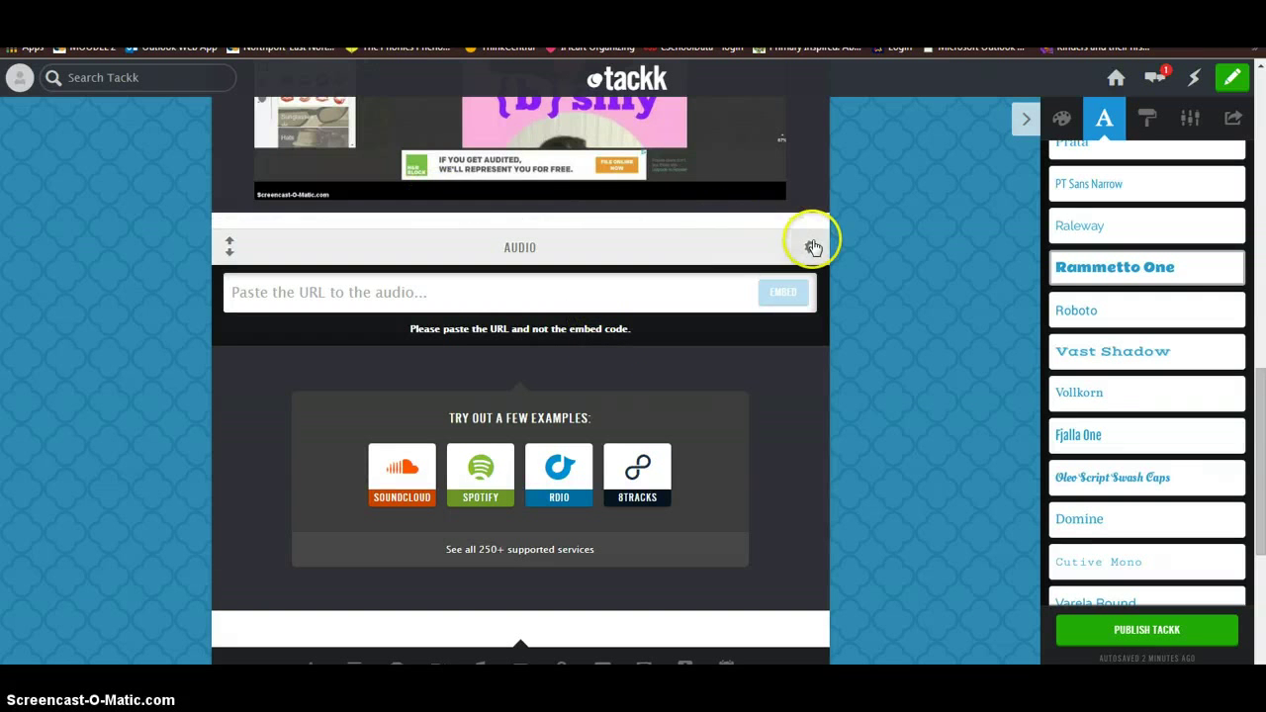
left_click(812, 244)
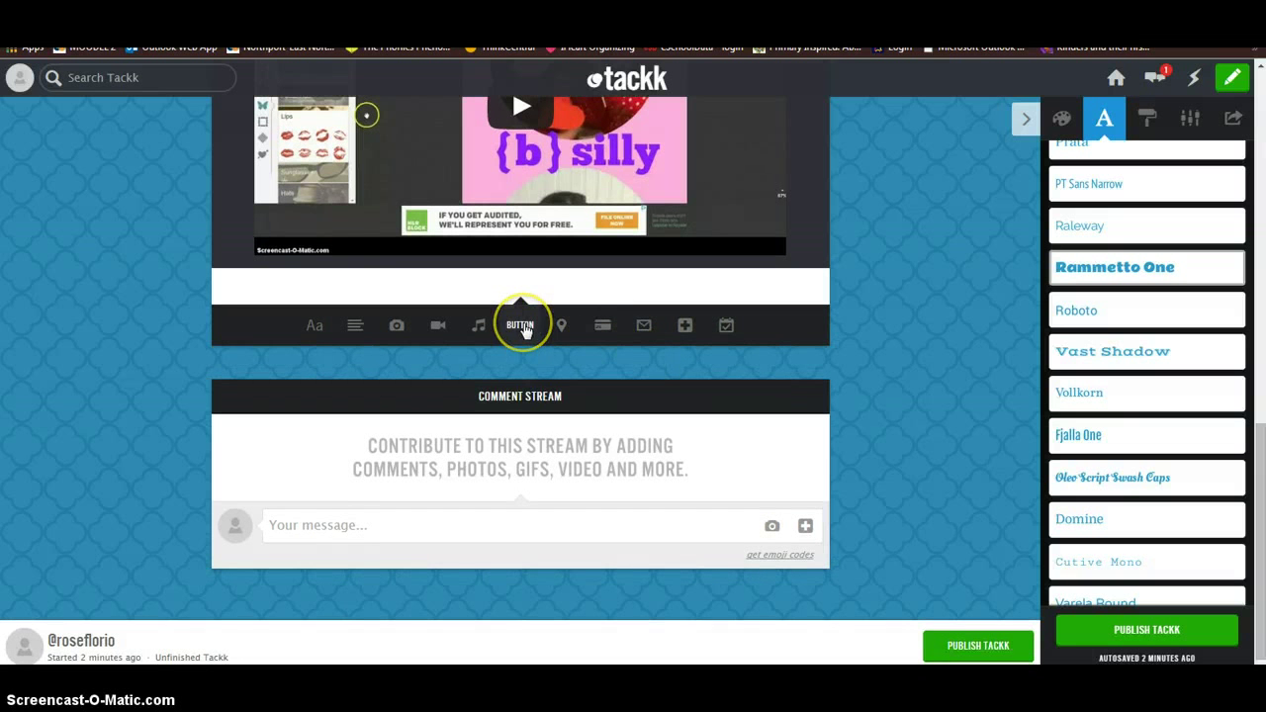
mouse_move(561, 325)
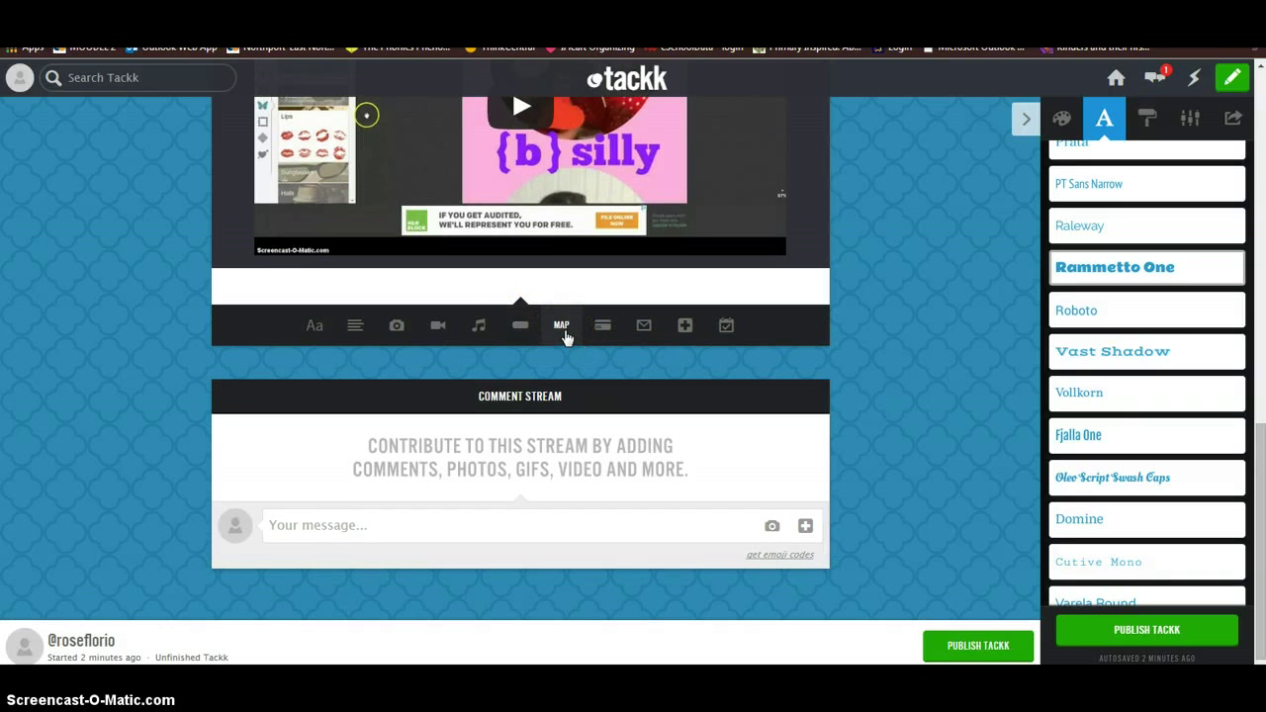
Add a Map block and search for 'empire state building'.
left_click(561, 325)
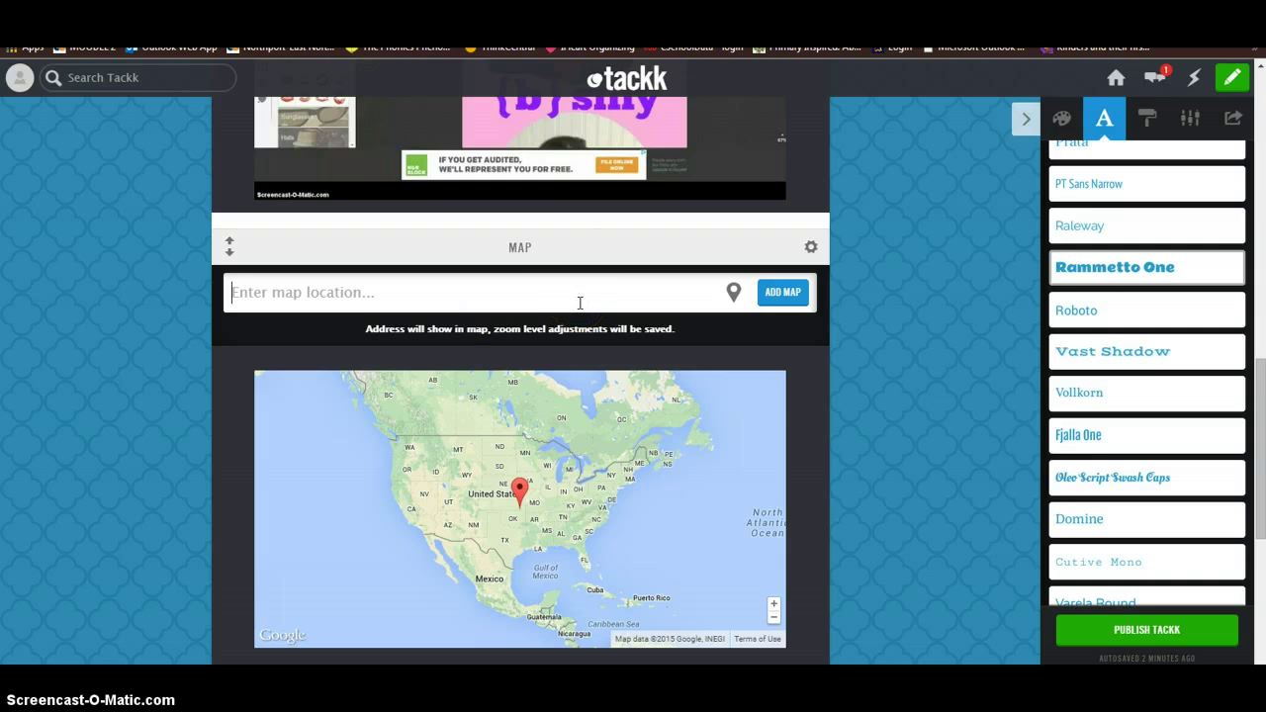
type("emp")
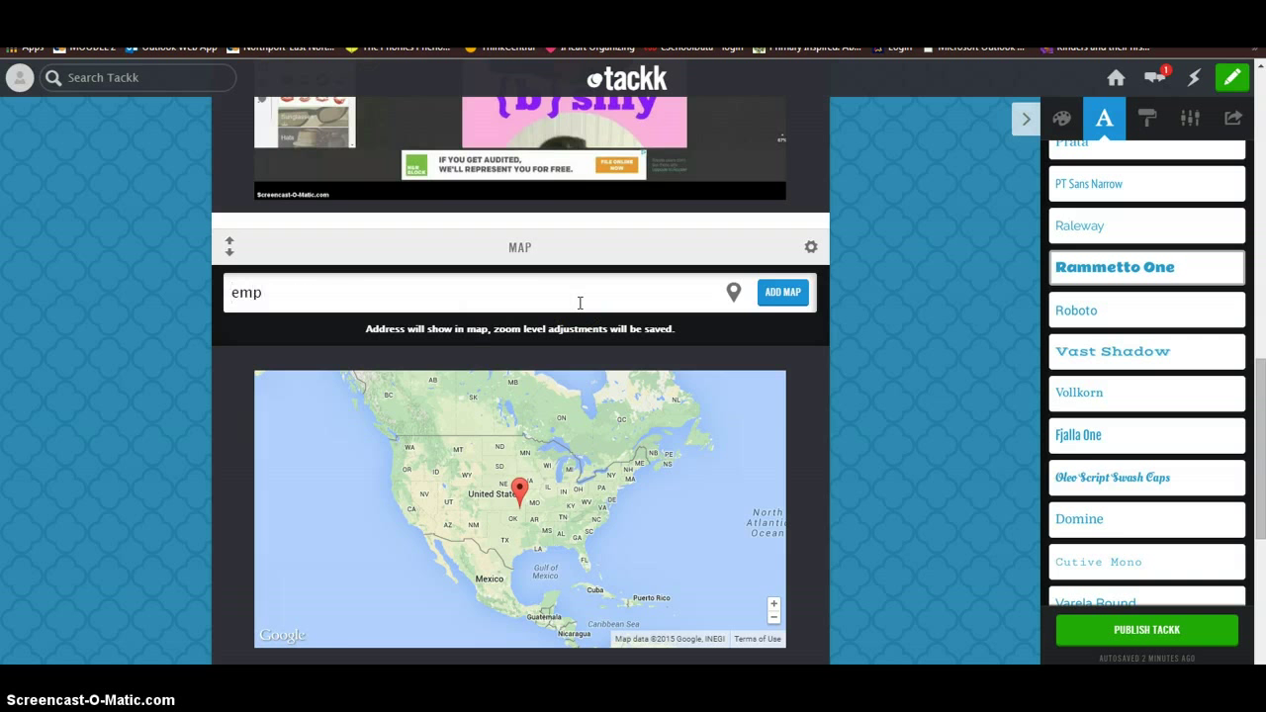
type("ire")
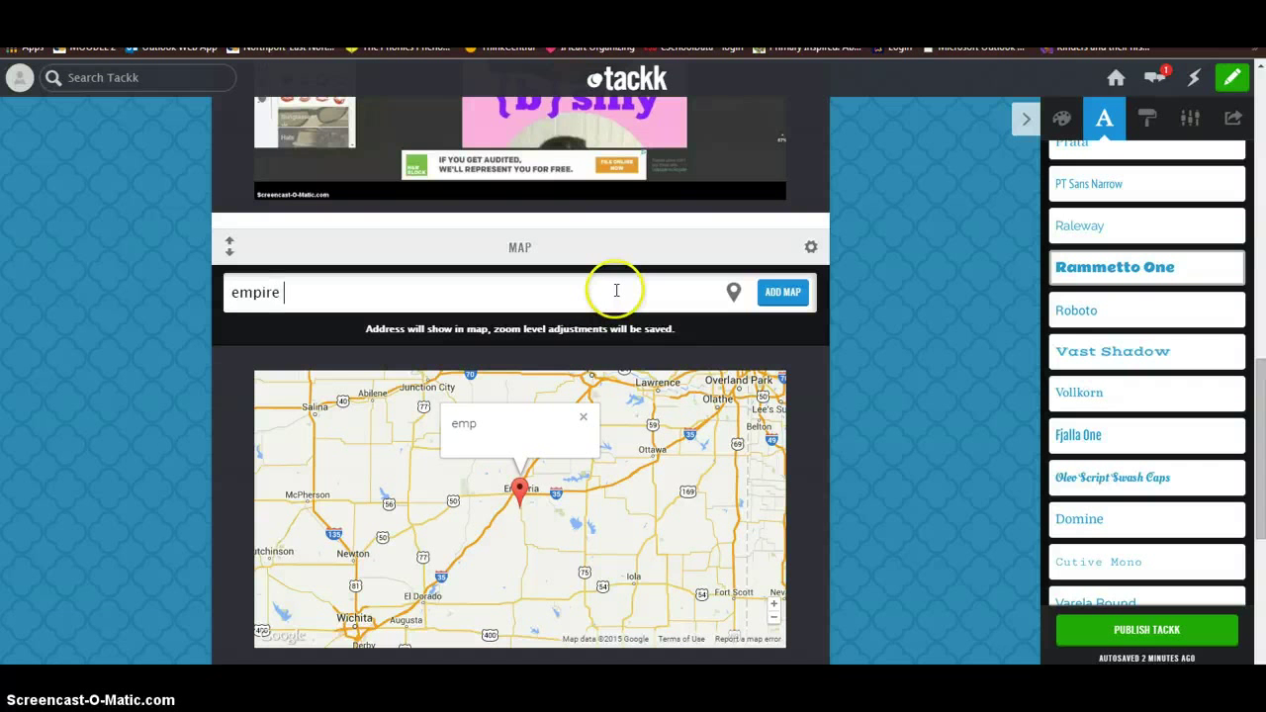
type("state building")
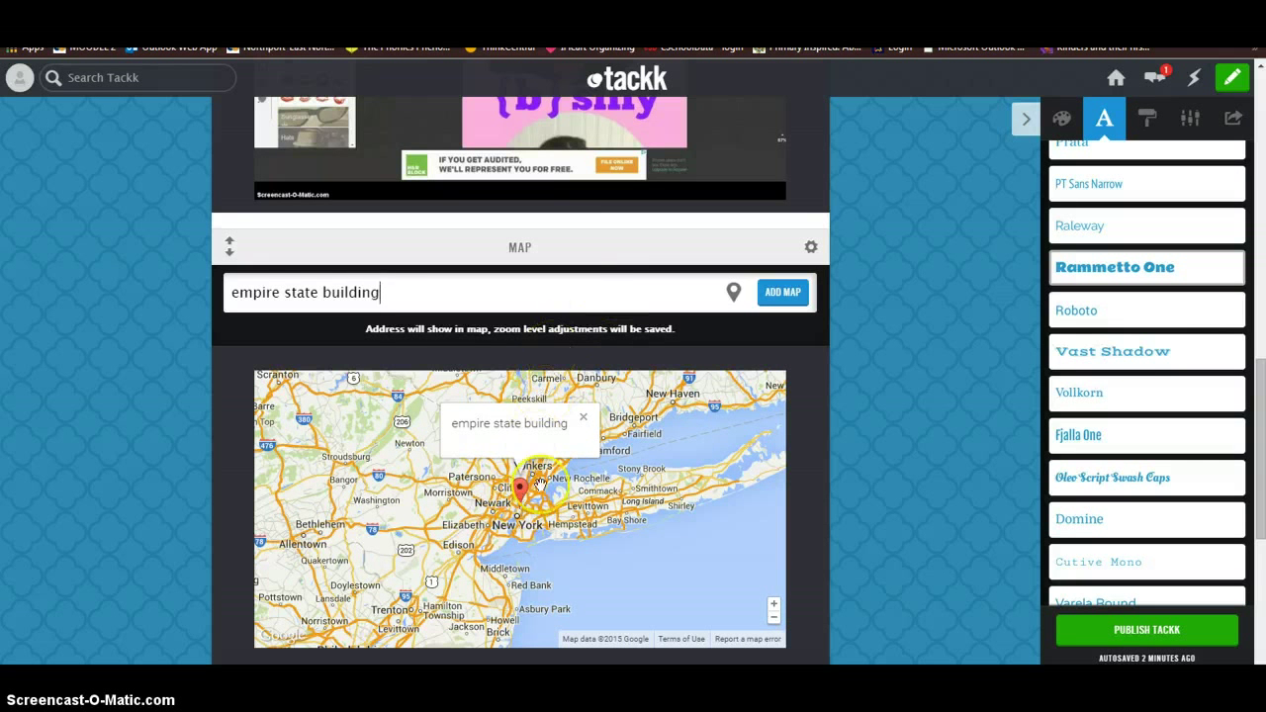
mouse_move(749, 561)
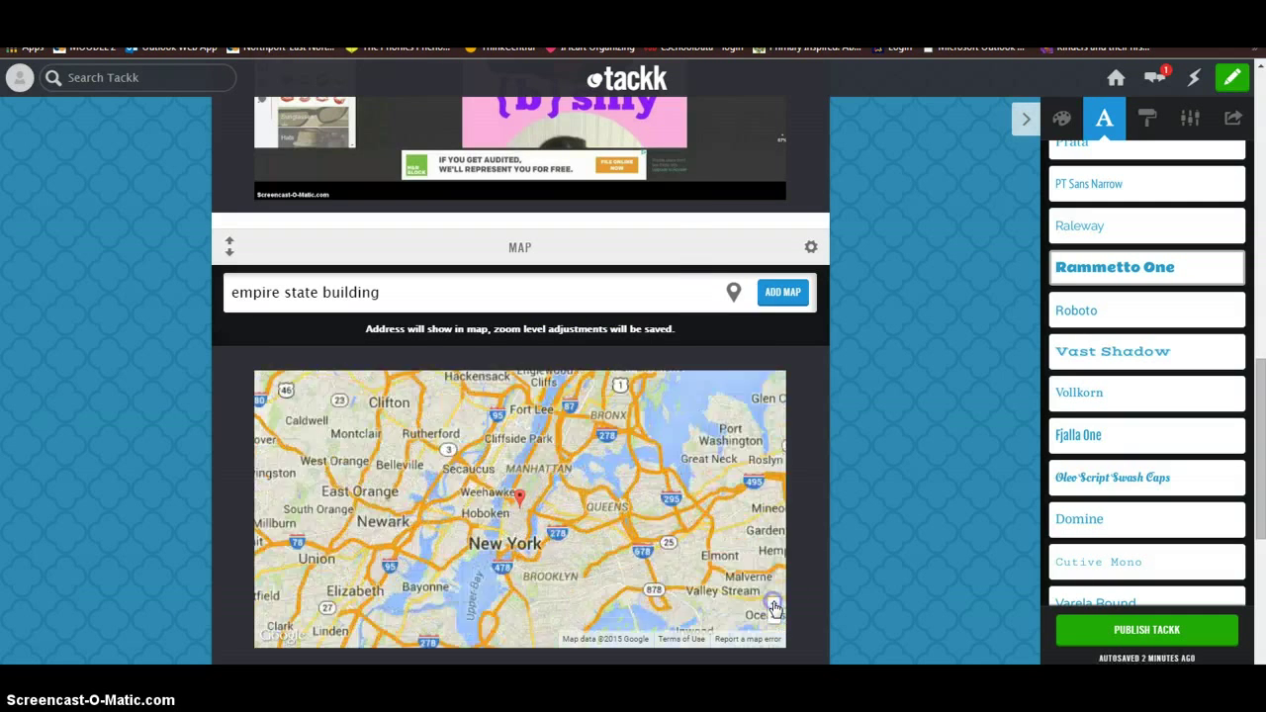
Zoom the map out to show New York around the building and add the map.
left_click(773, 604)
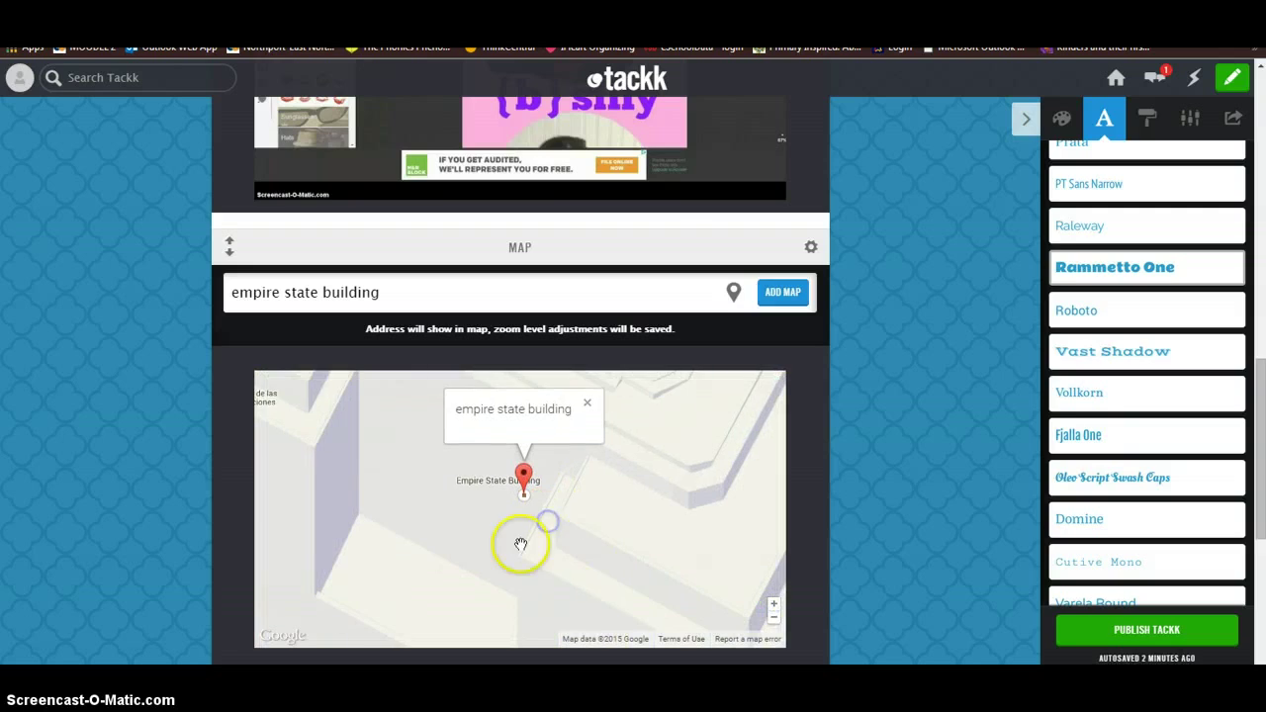
left_click(773, 617)
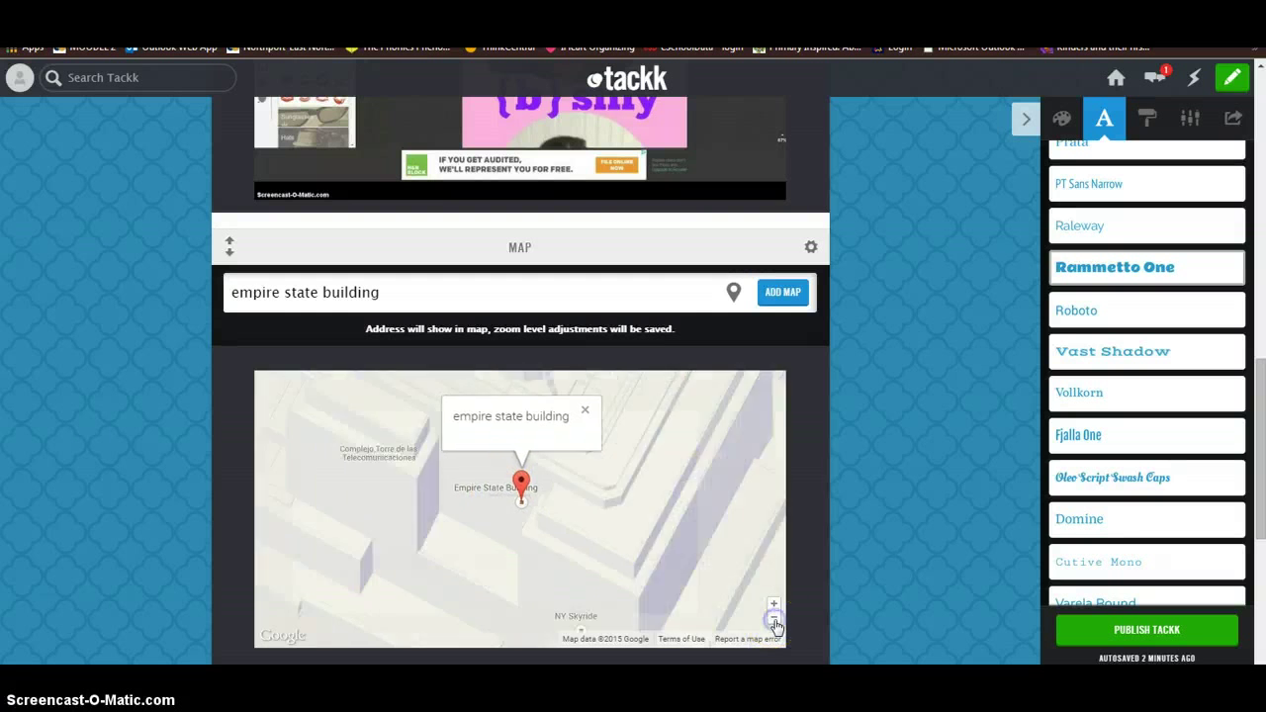
left_click(773, 618)
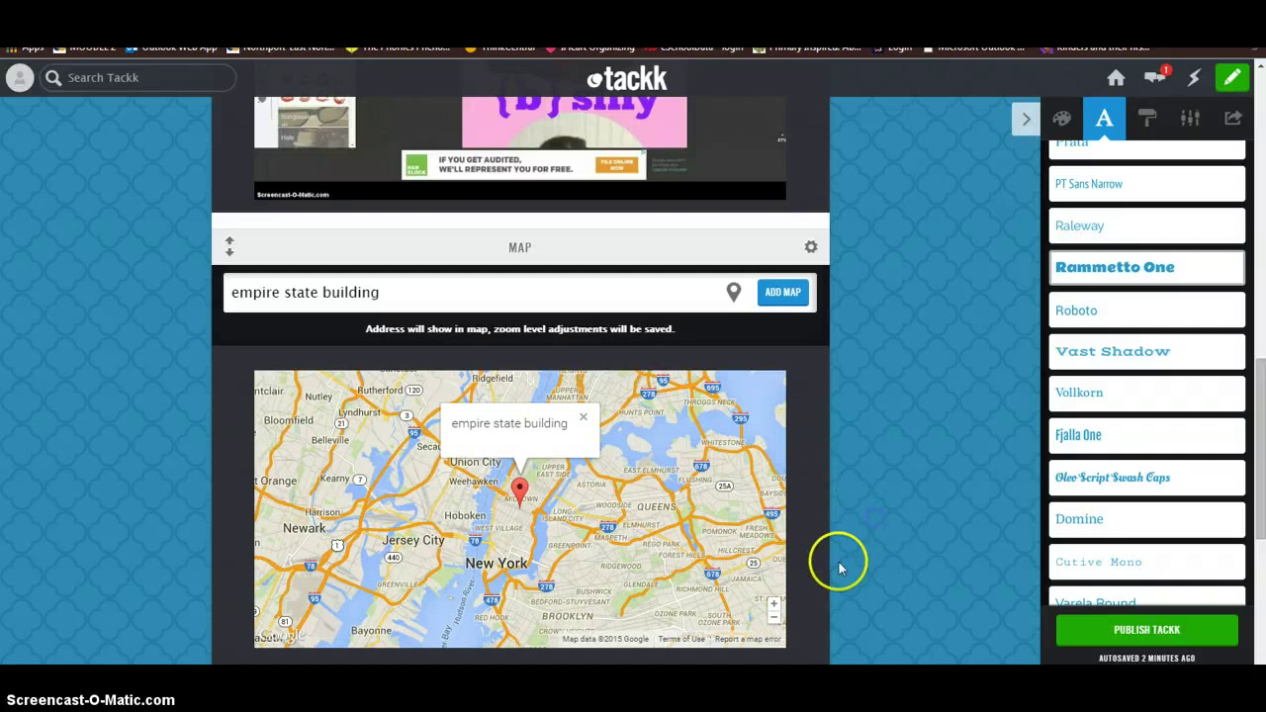
scroll("down", 3)
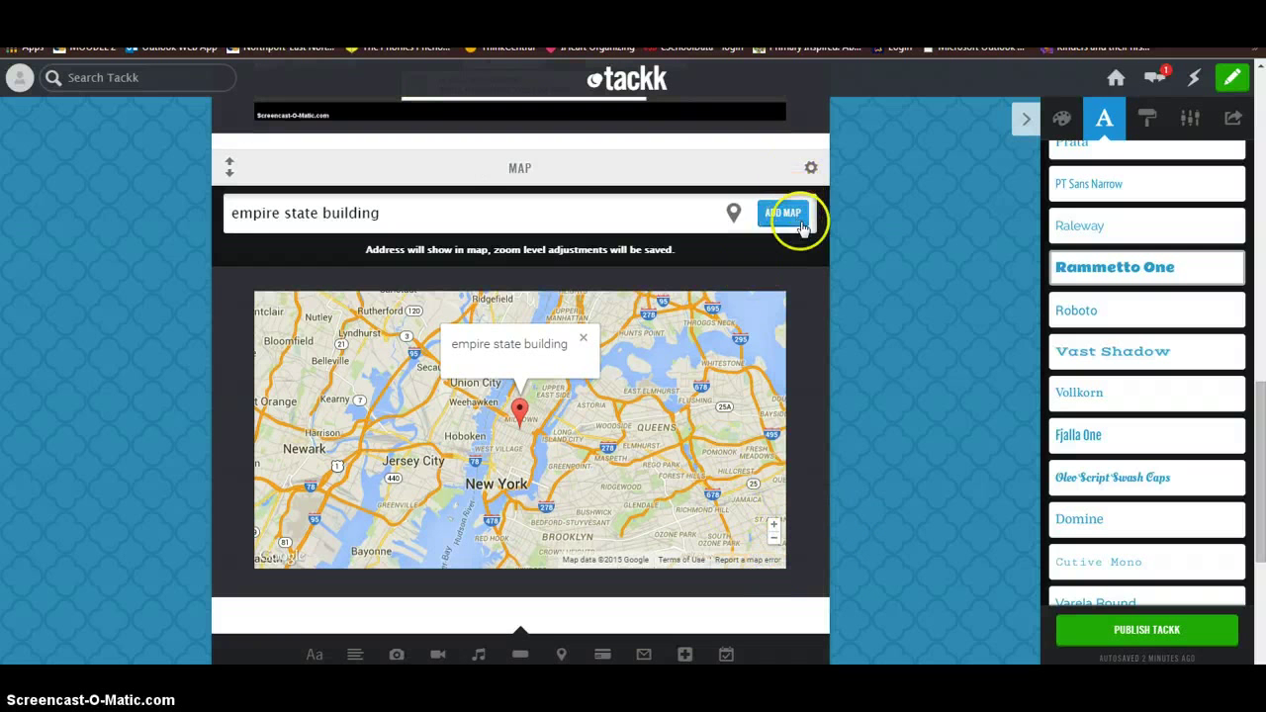
left_click(782, 213)
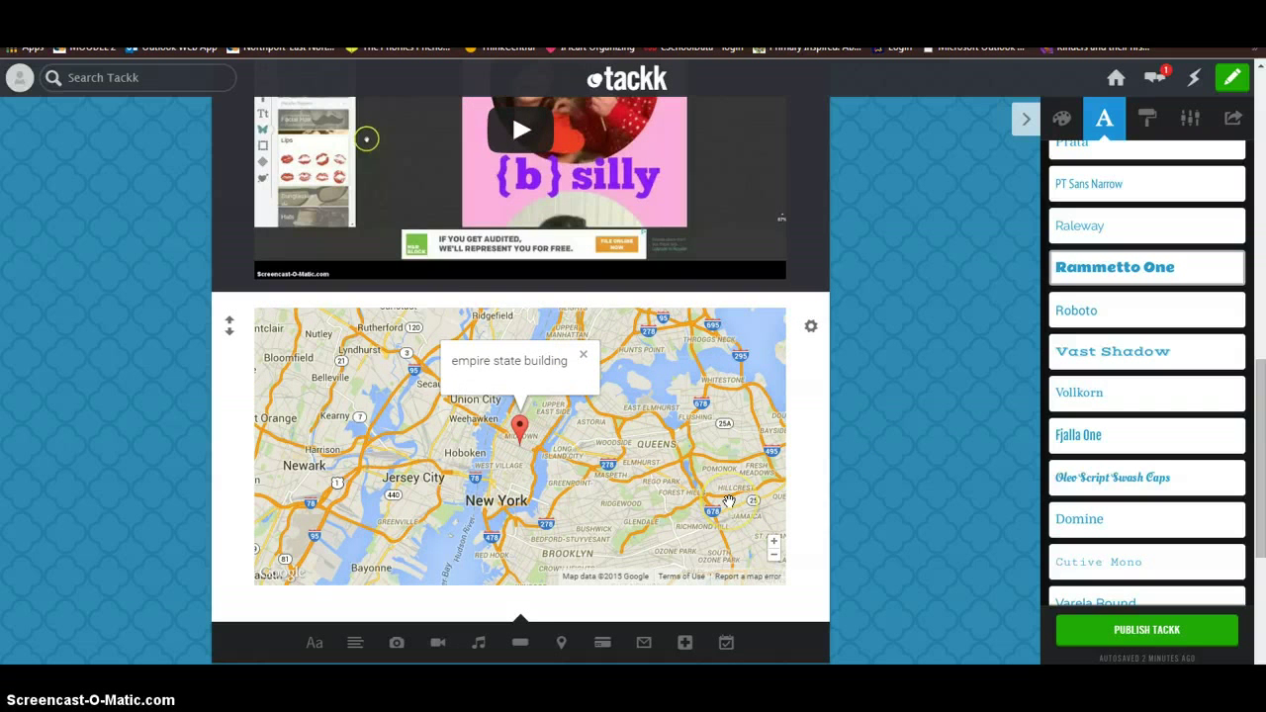
scroll("down", 3)
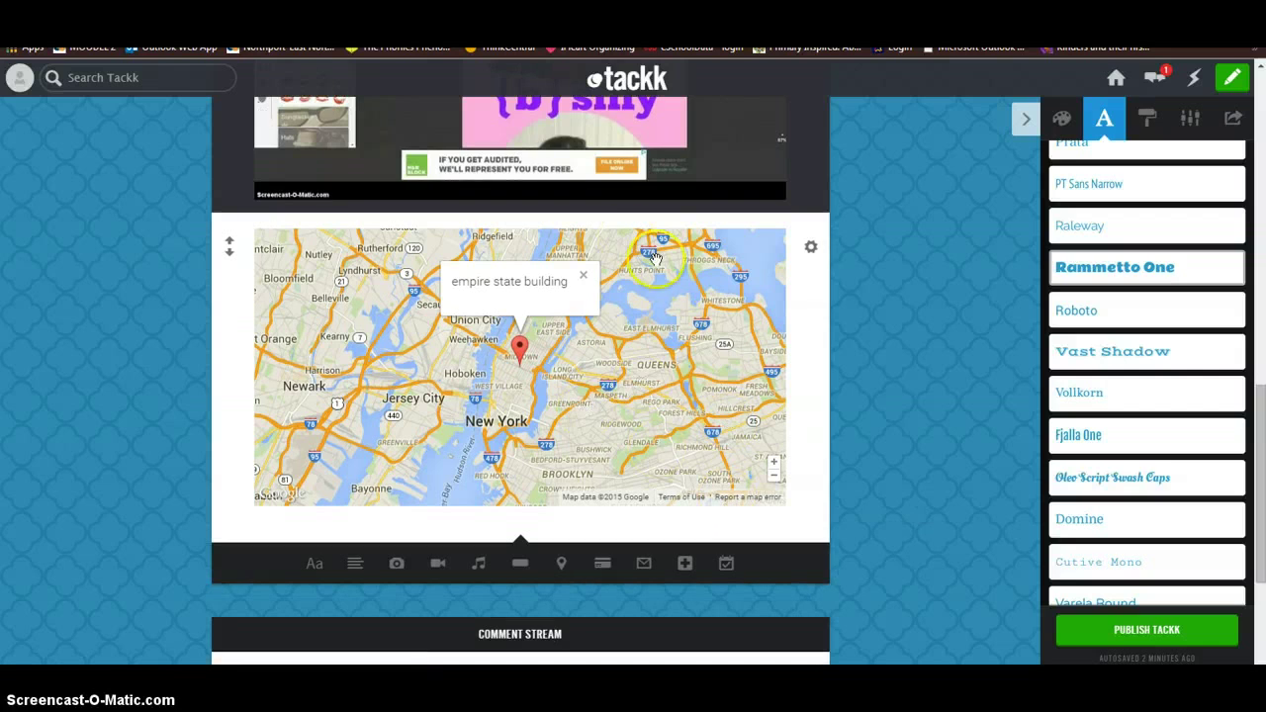
scroll("down", 3)
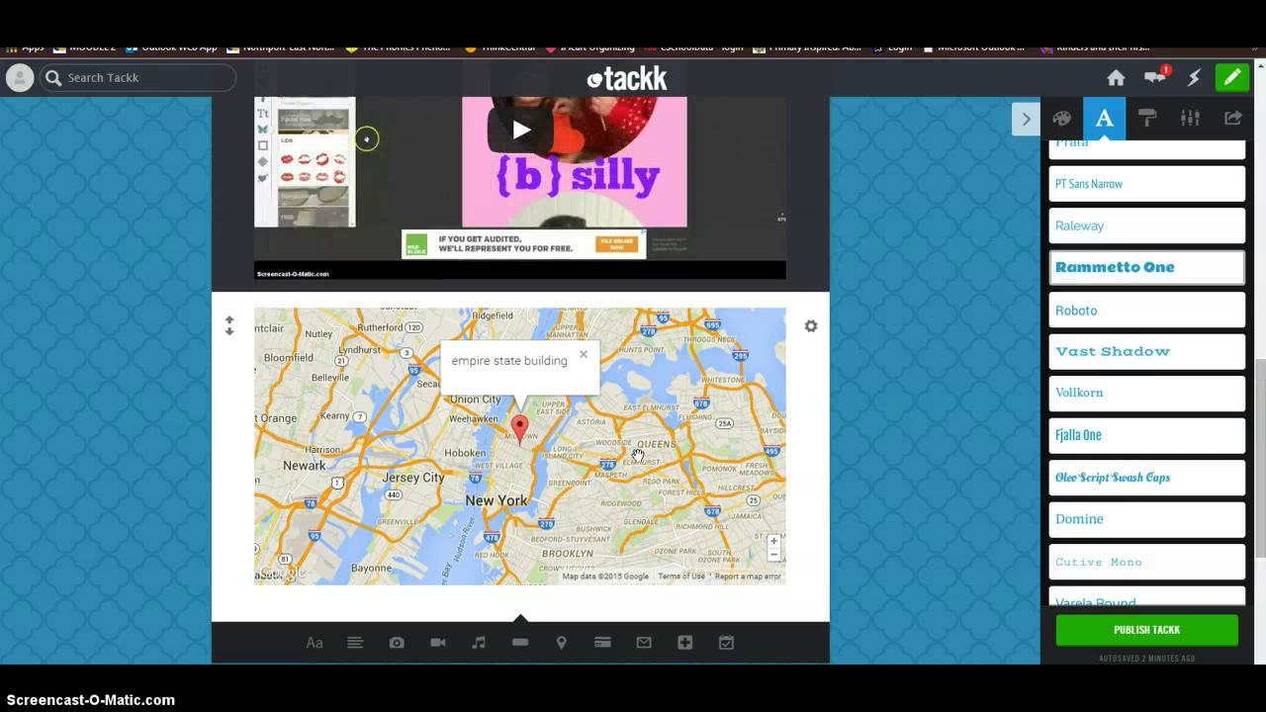
scroll("down", 3)
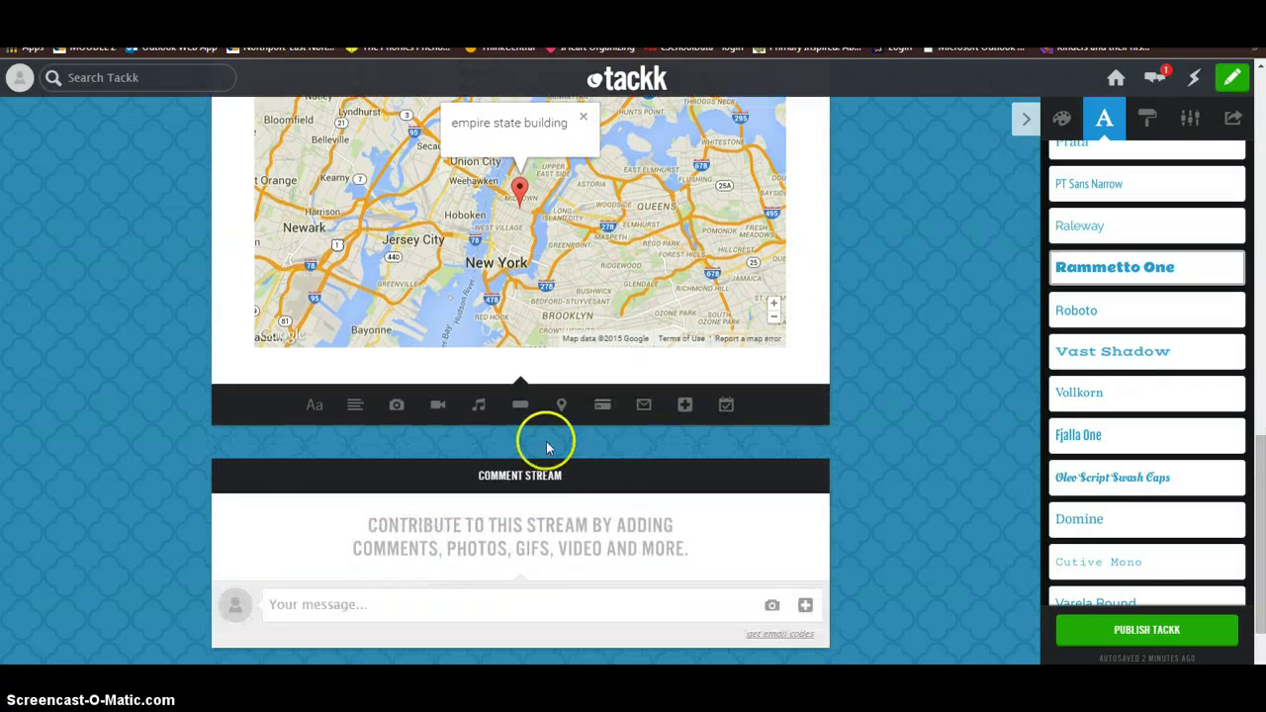
left_click(519, 404)
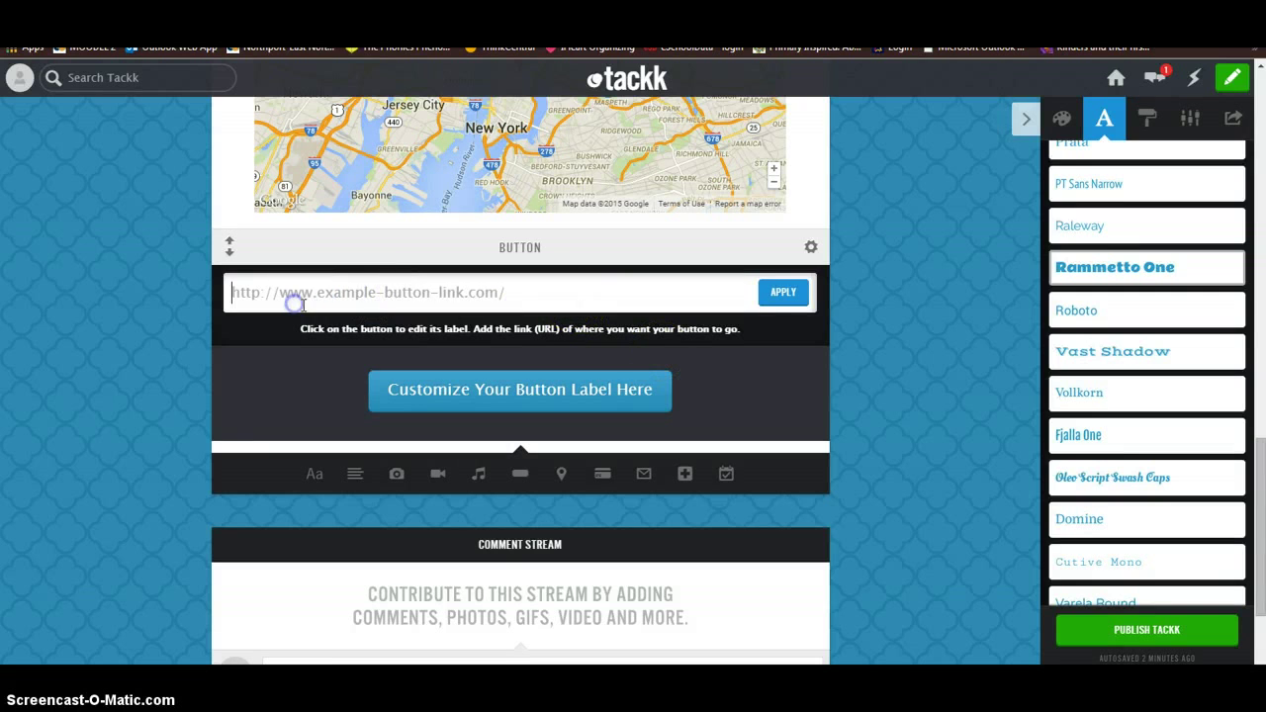
type("www.")
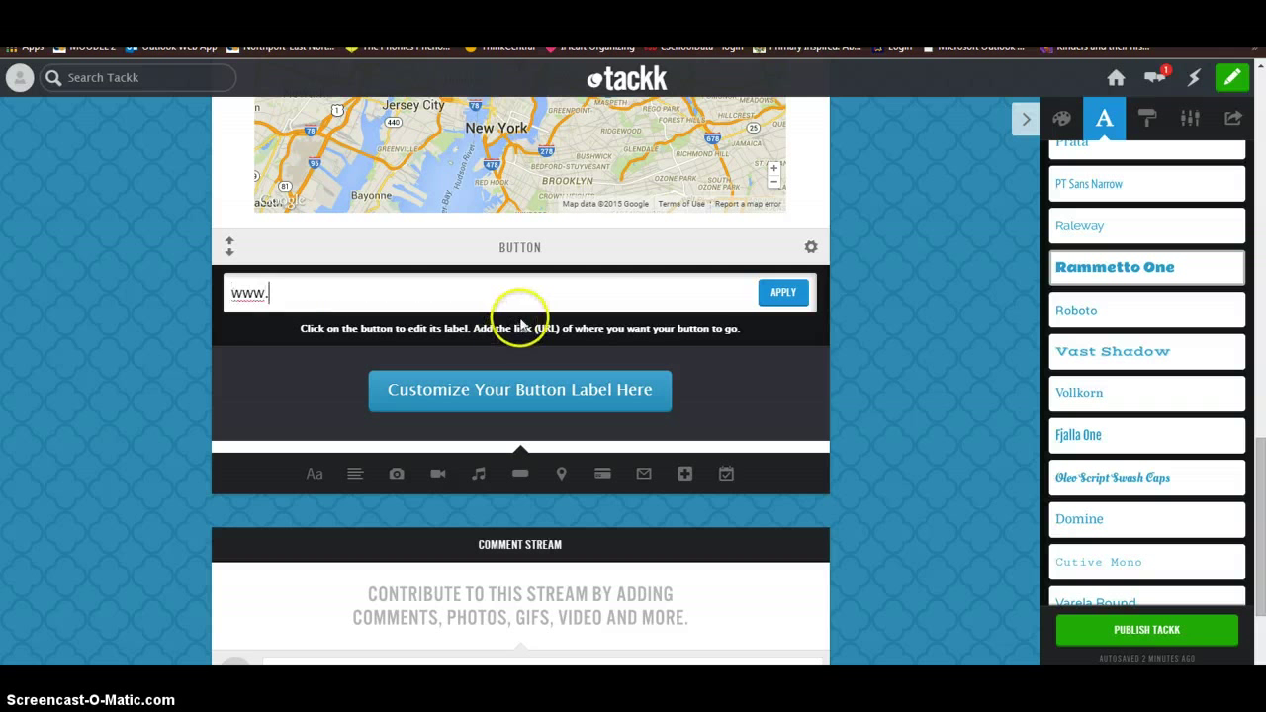
type("brainp")
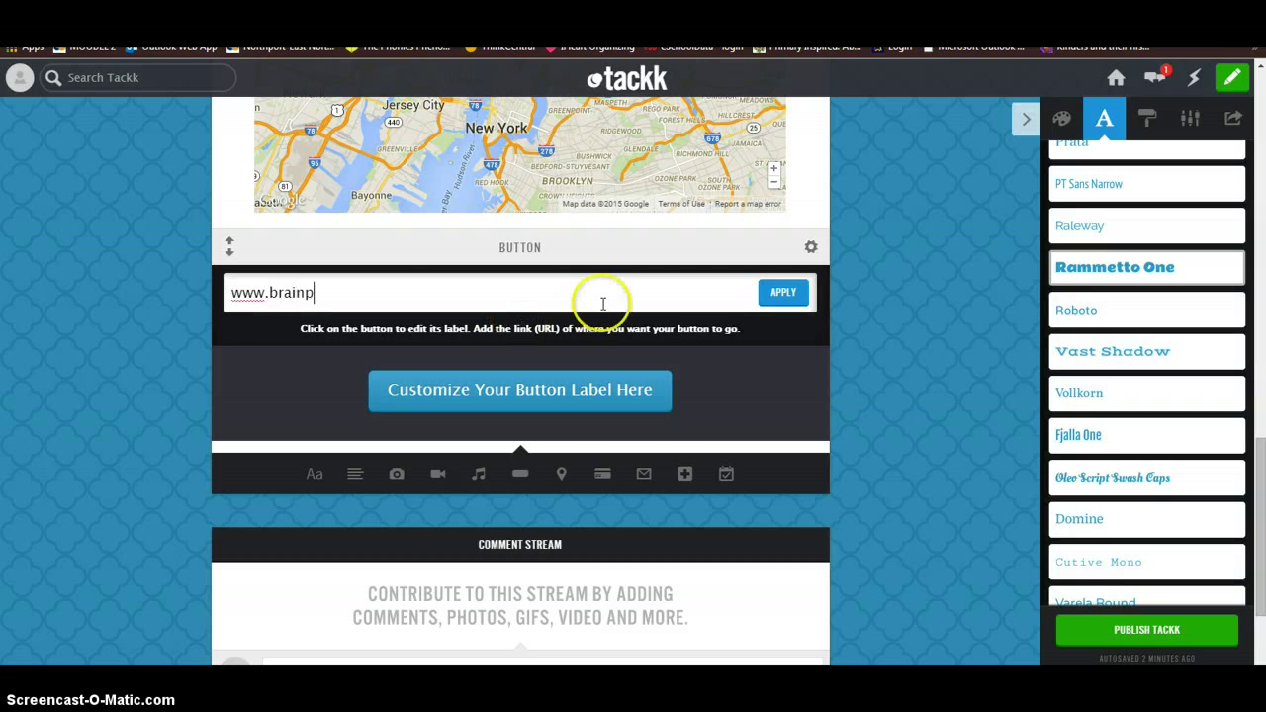
type("opjr.")
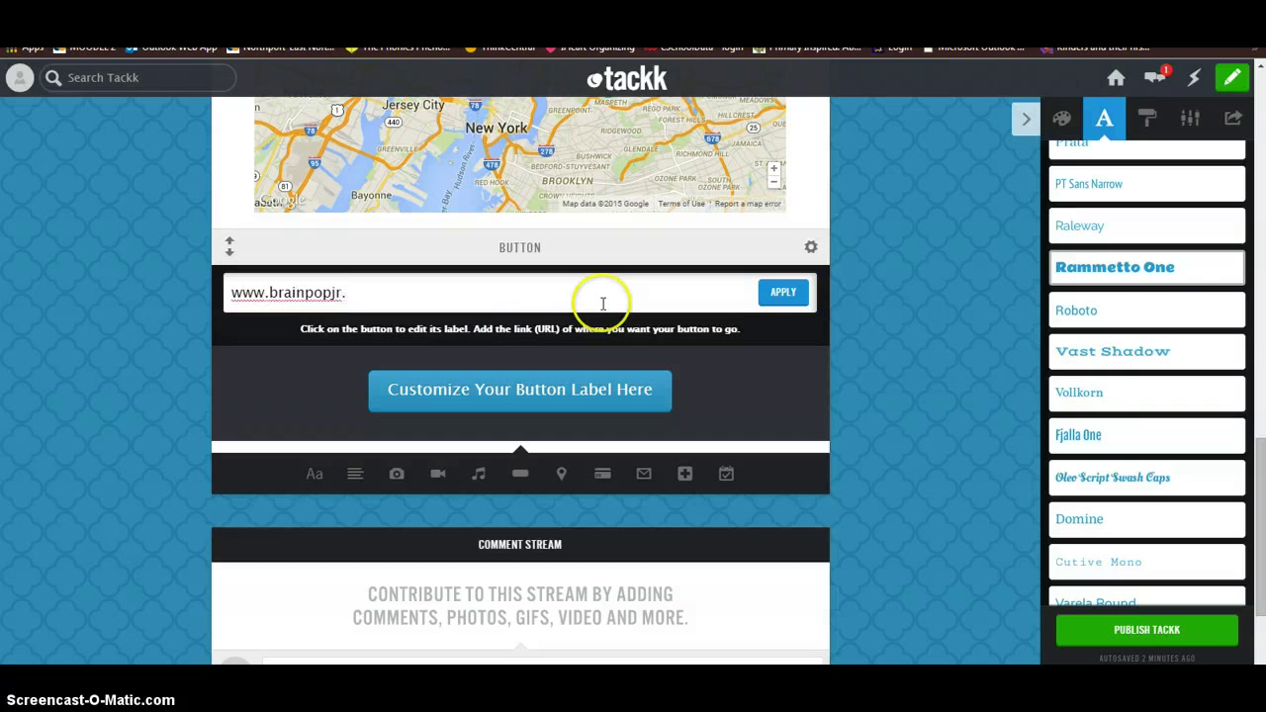
type("com")
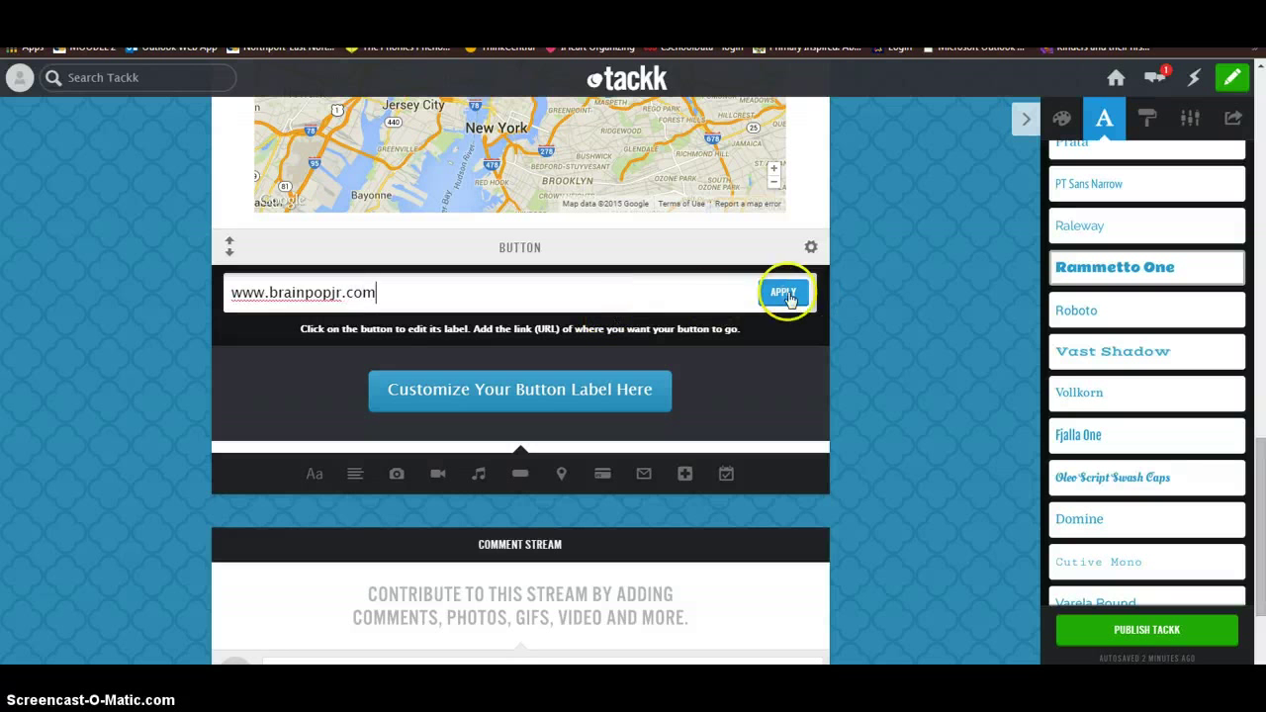
left_click(784, 292)
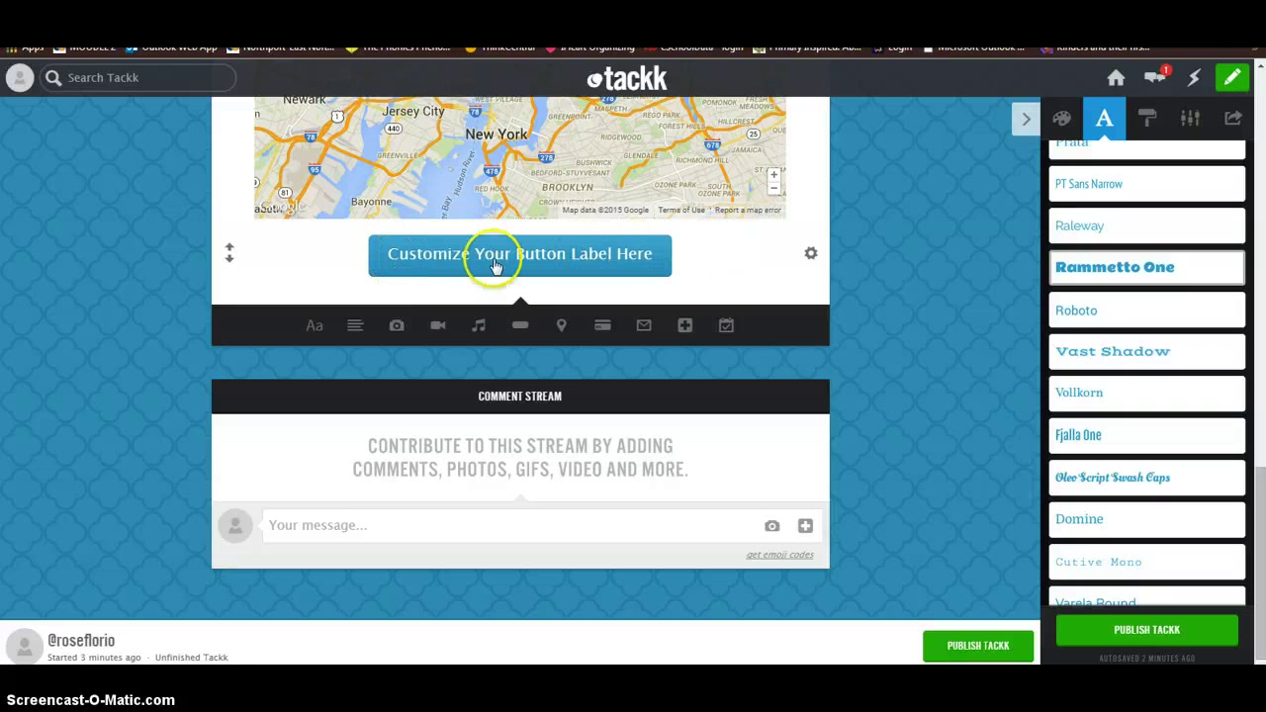
mouse_move(810, 254)
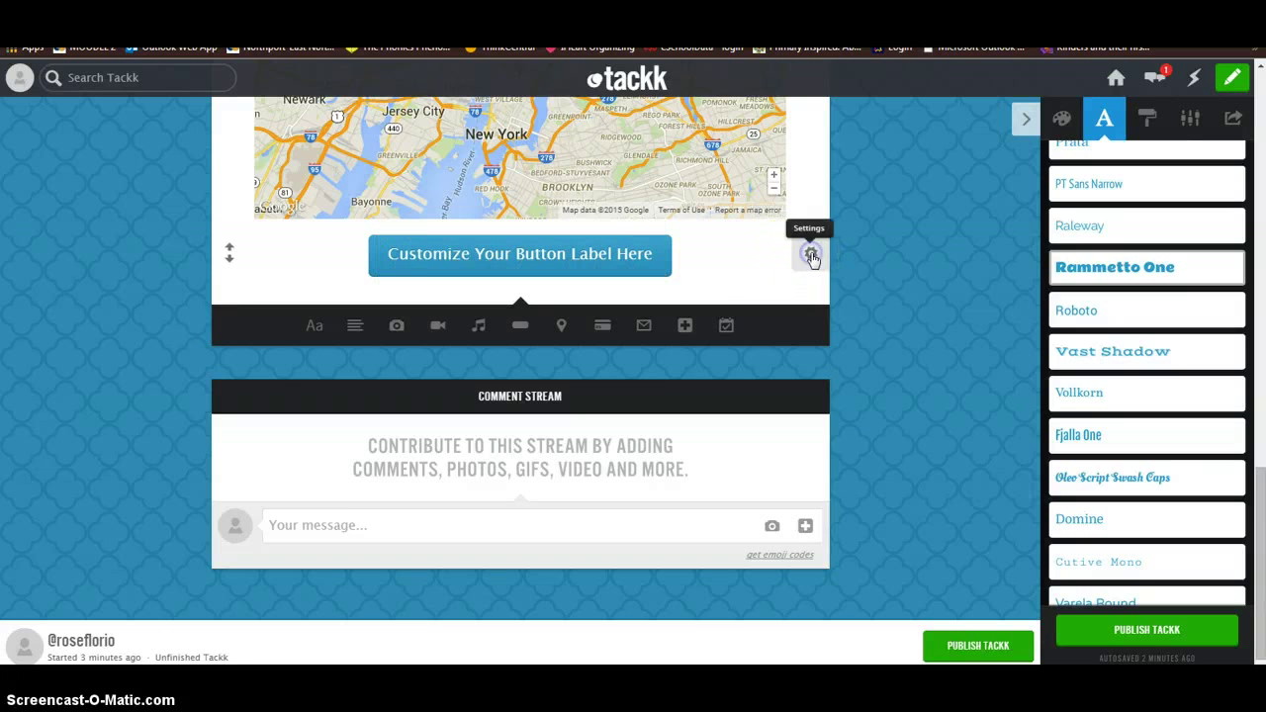
Give the button the rounded shape and relabel it 'Click here to go to BrainPop'.
left_click(810, 255)
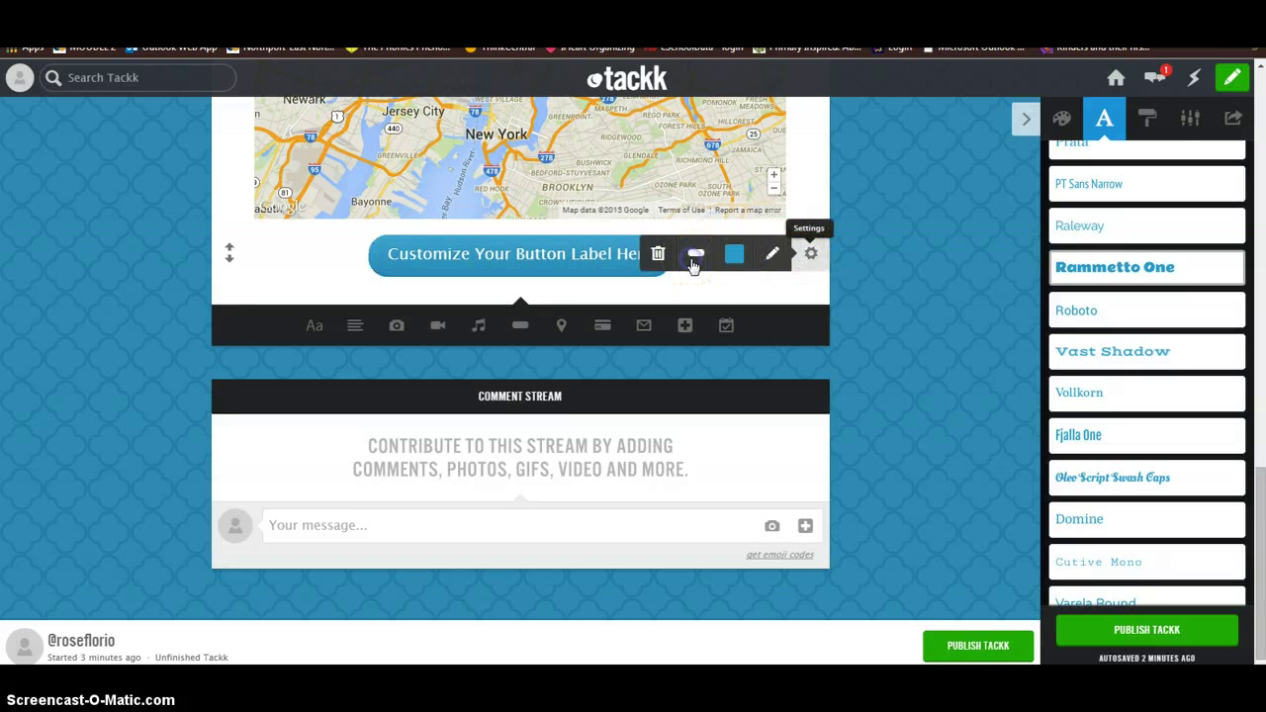
left_click(733, 253)
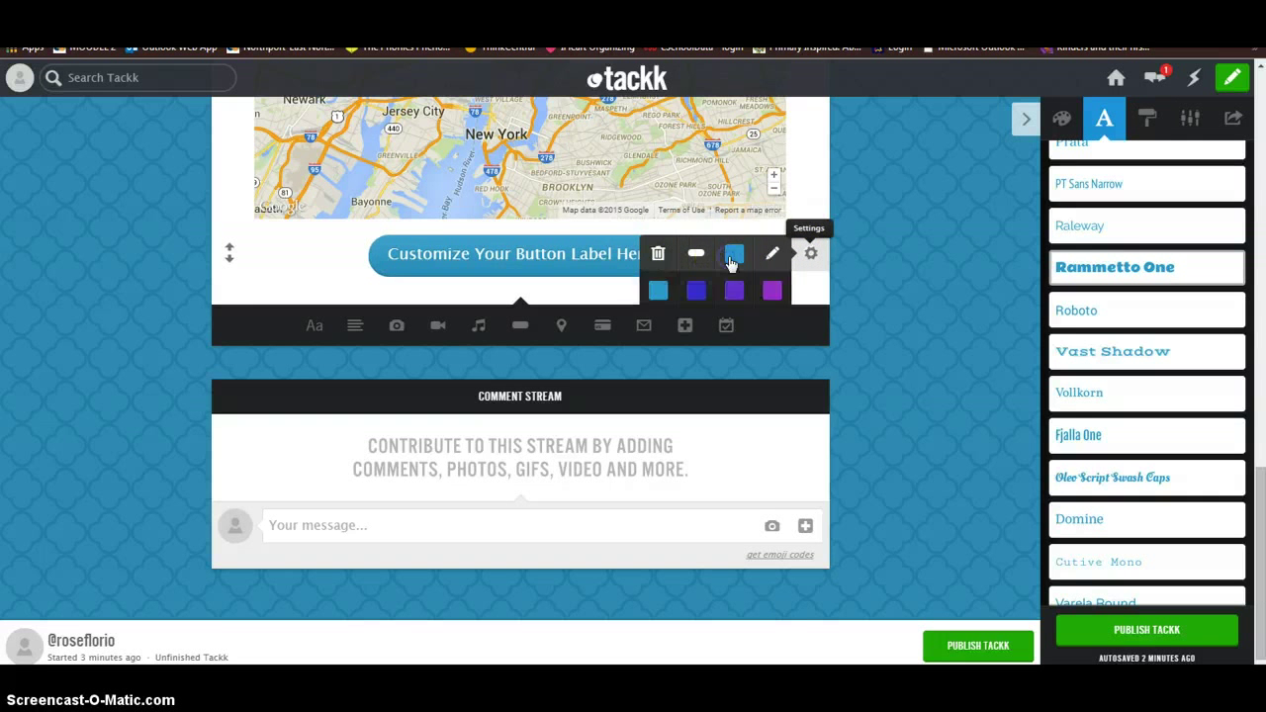
left_click(810, 253)
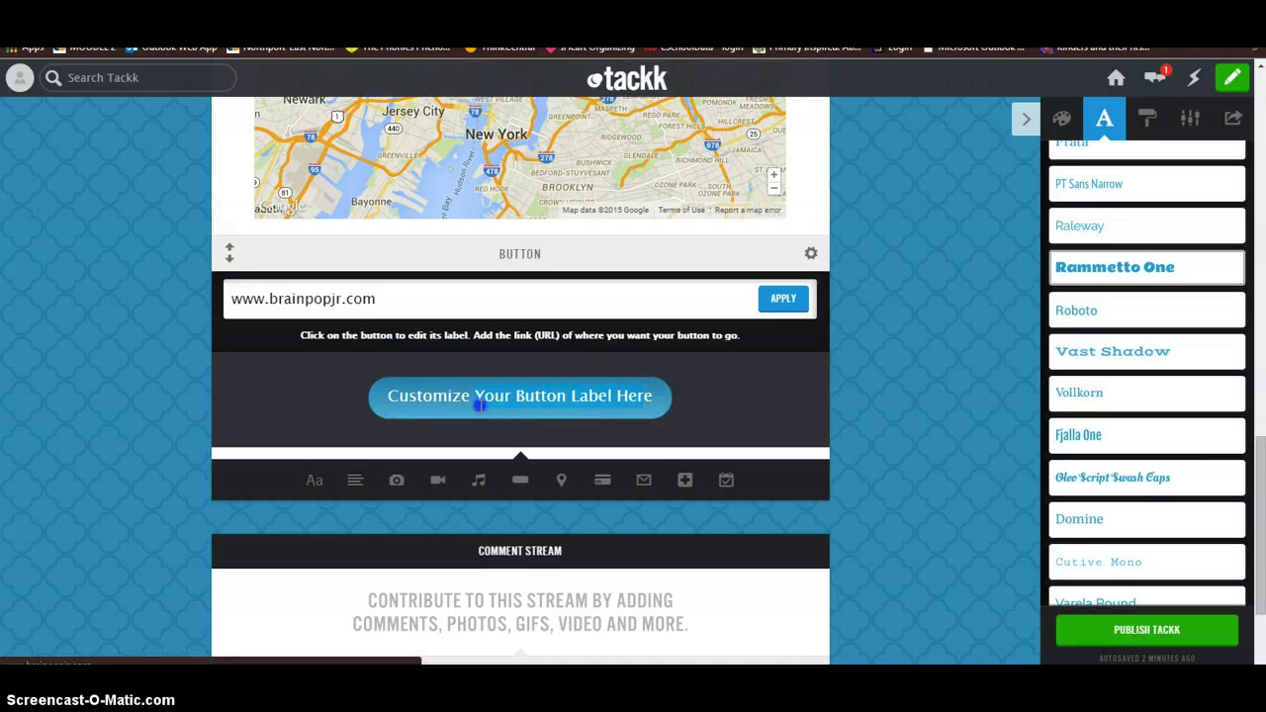
mouse_move(653, 400)
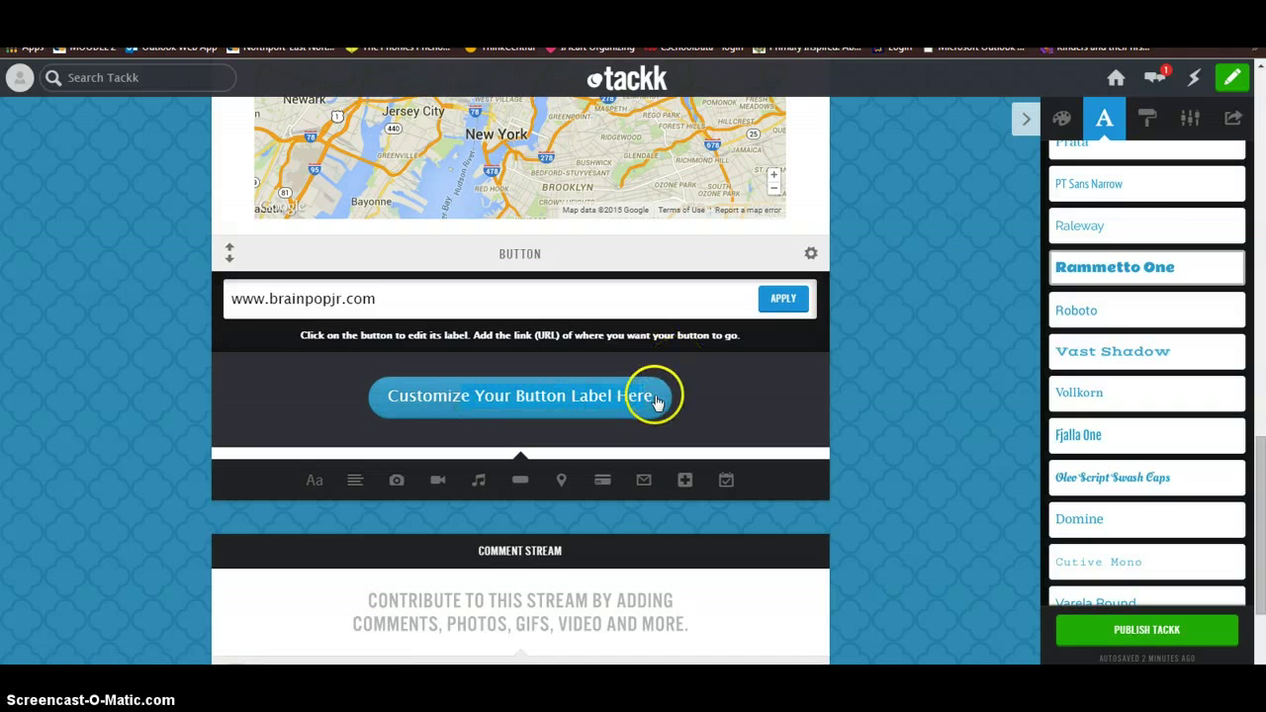
mouse_move(389, 399)
type("Your te")
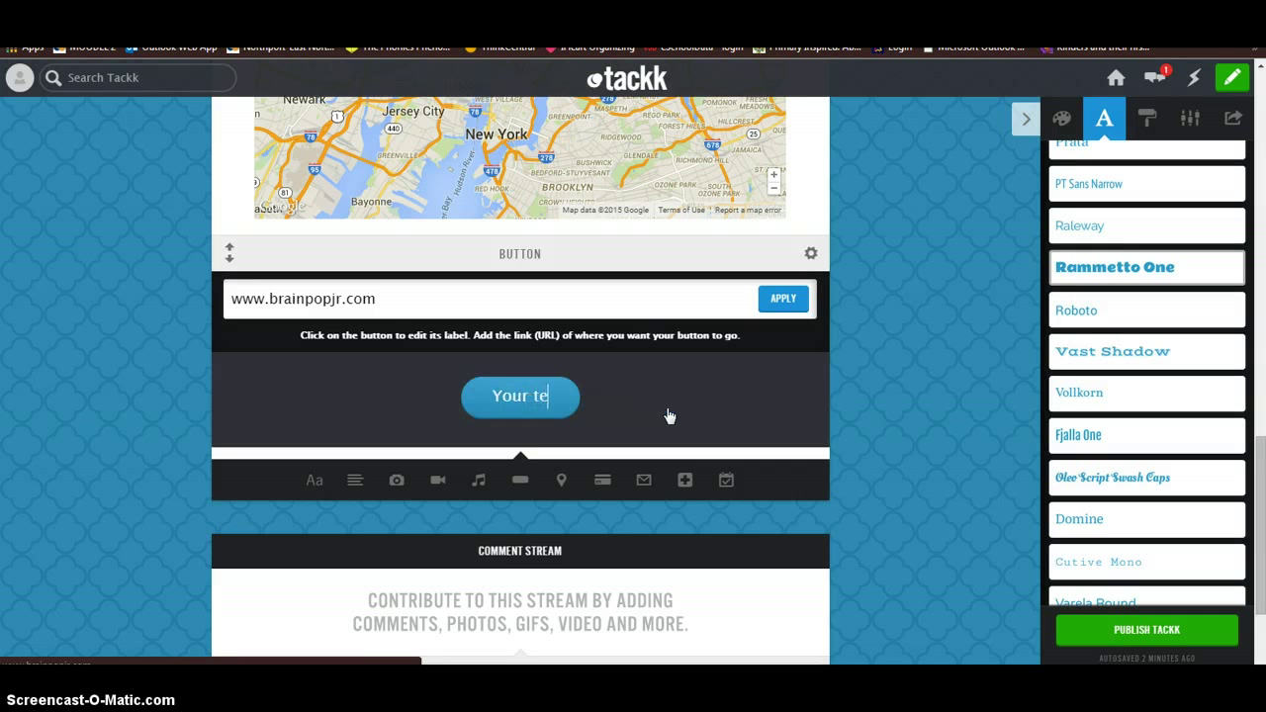
type("xt here")
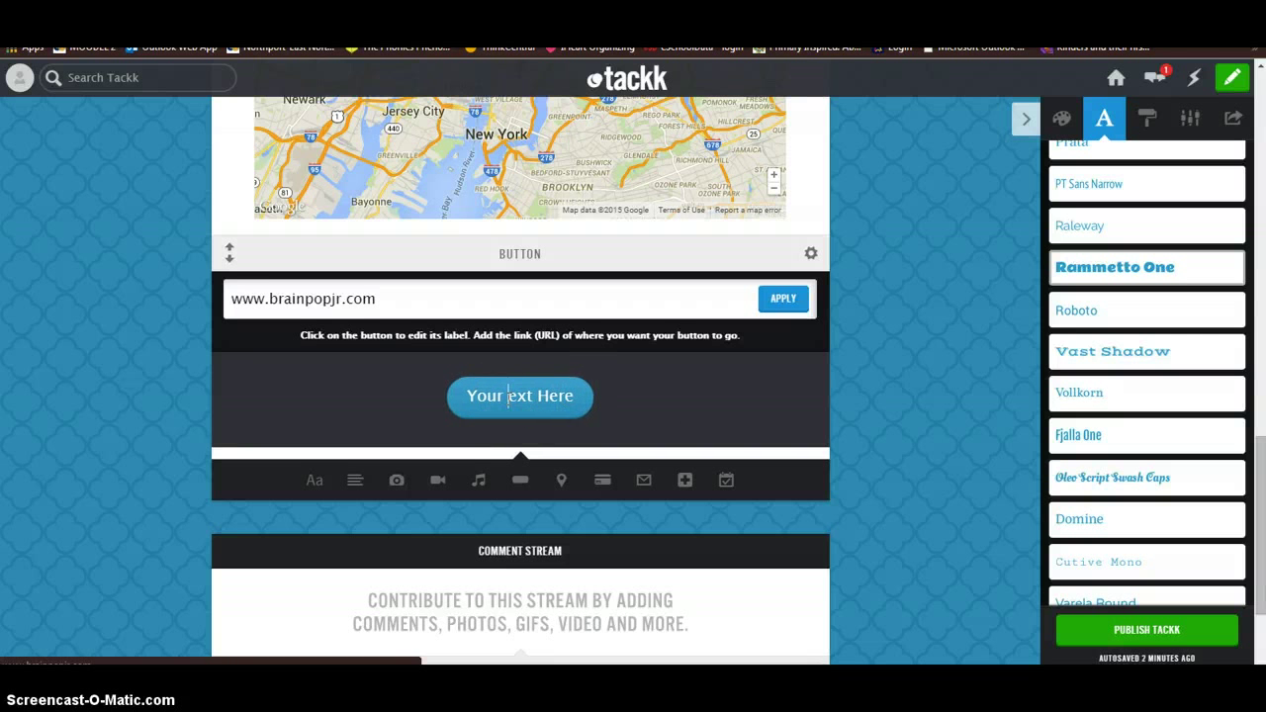
mouse_move(798, 253)
type("T")
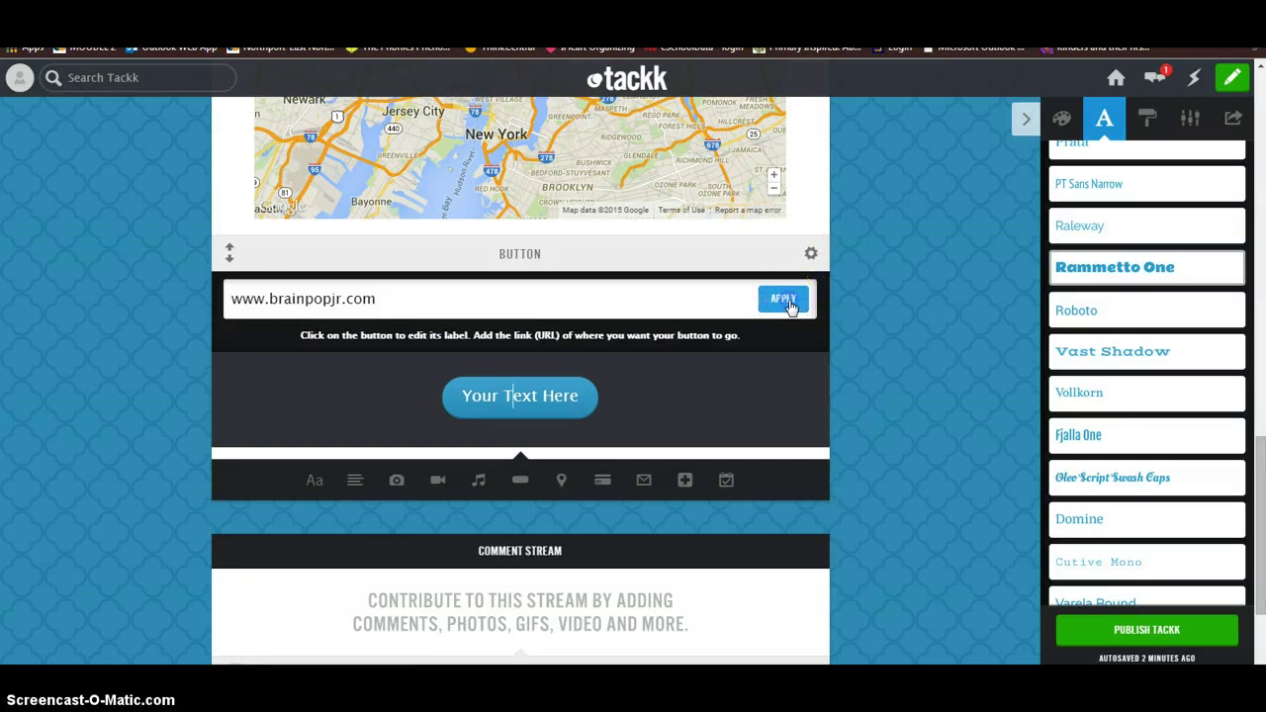
left_click(782, 298)
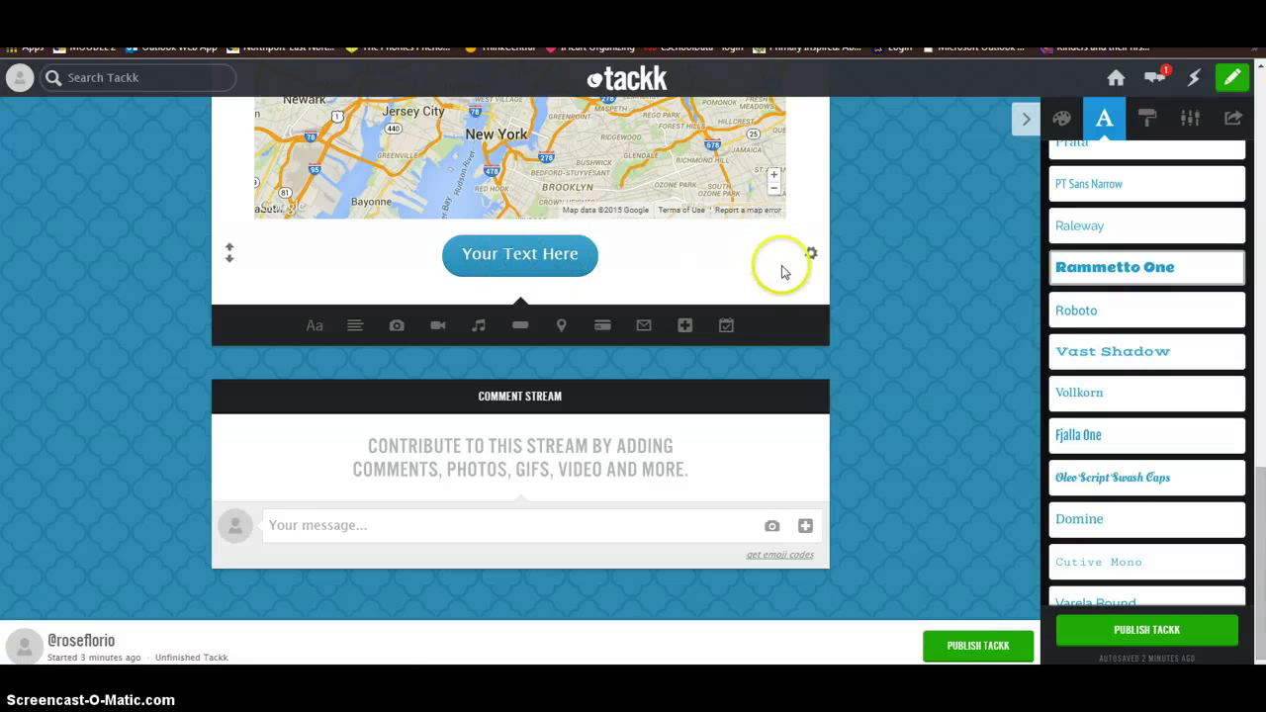
left_click(810, 254)
type("Click here to")
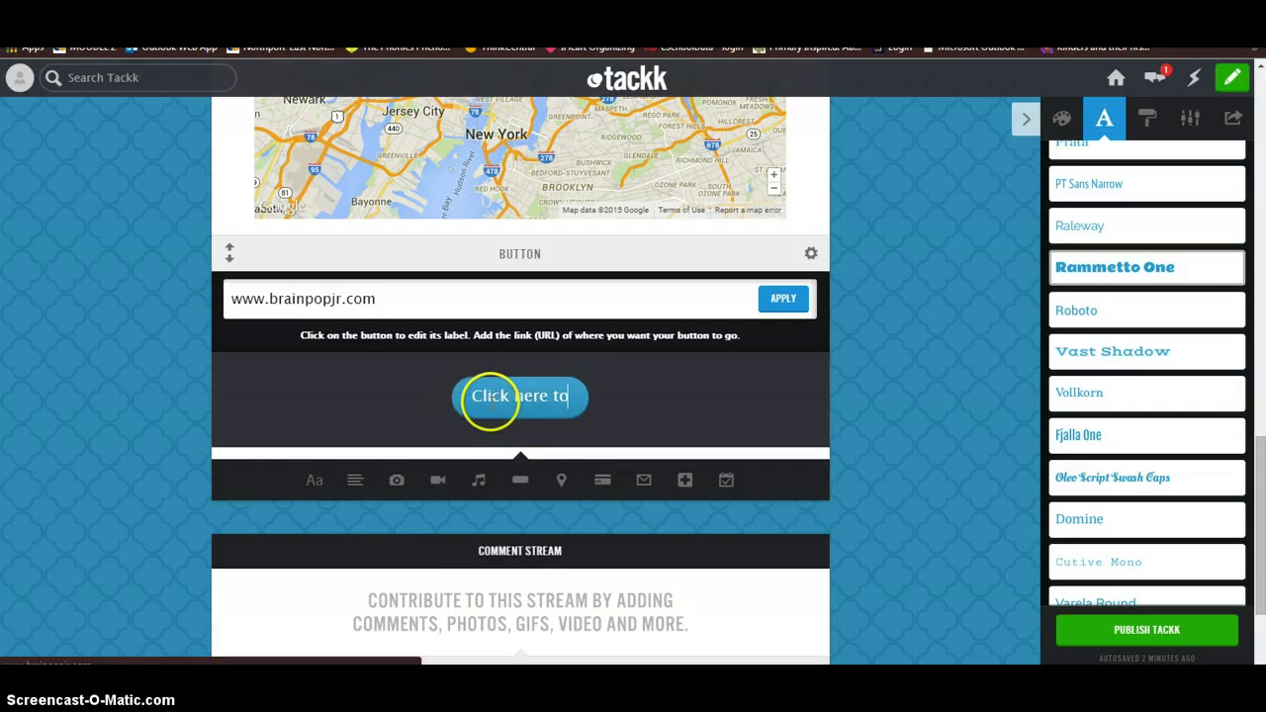
type("go to BrainPop")
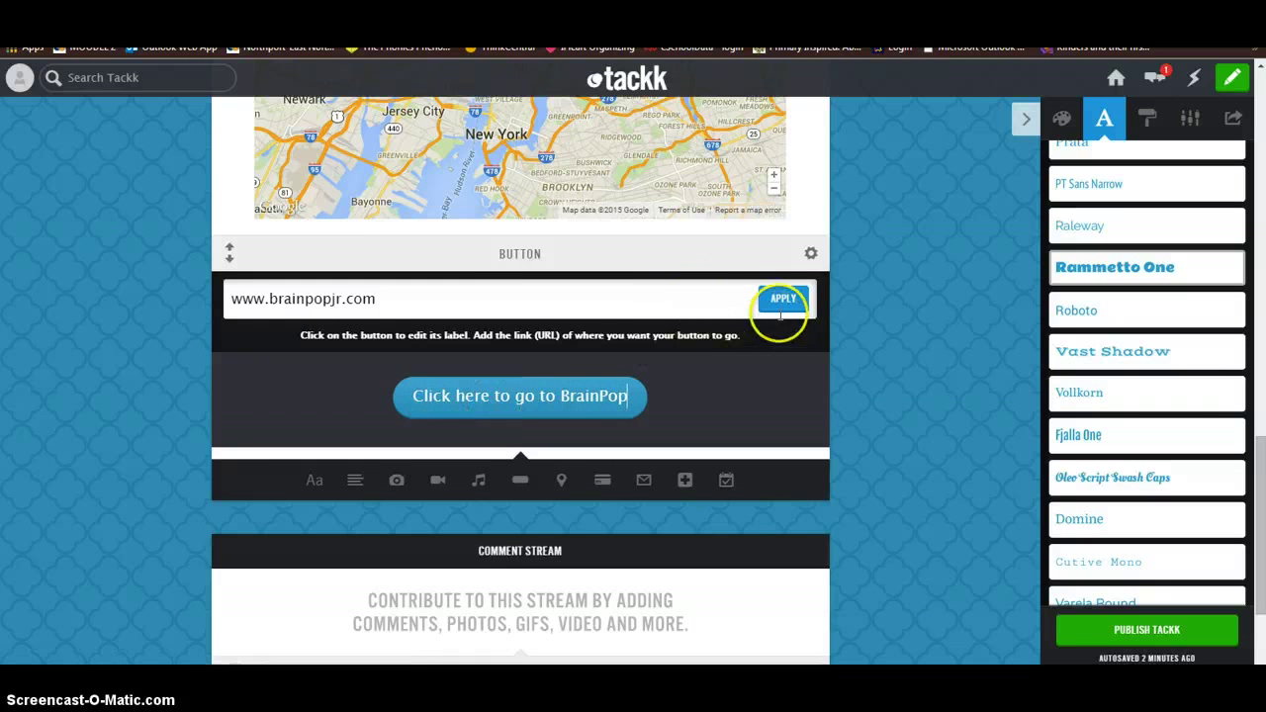
left_click(781, 297)
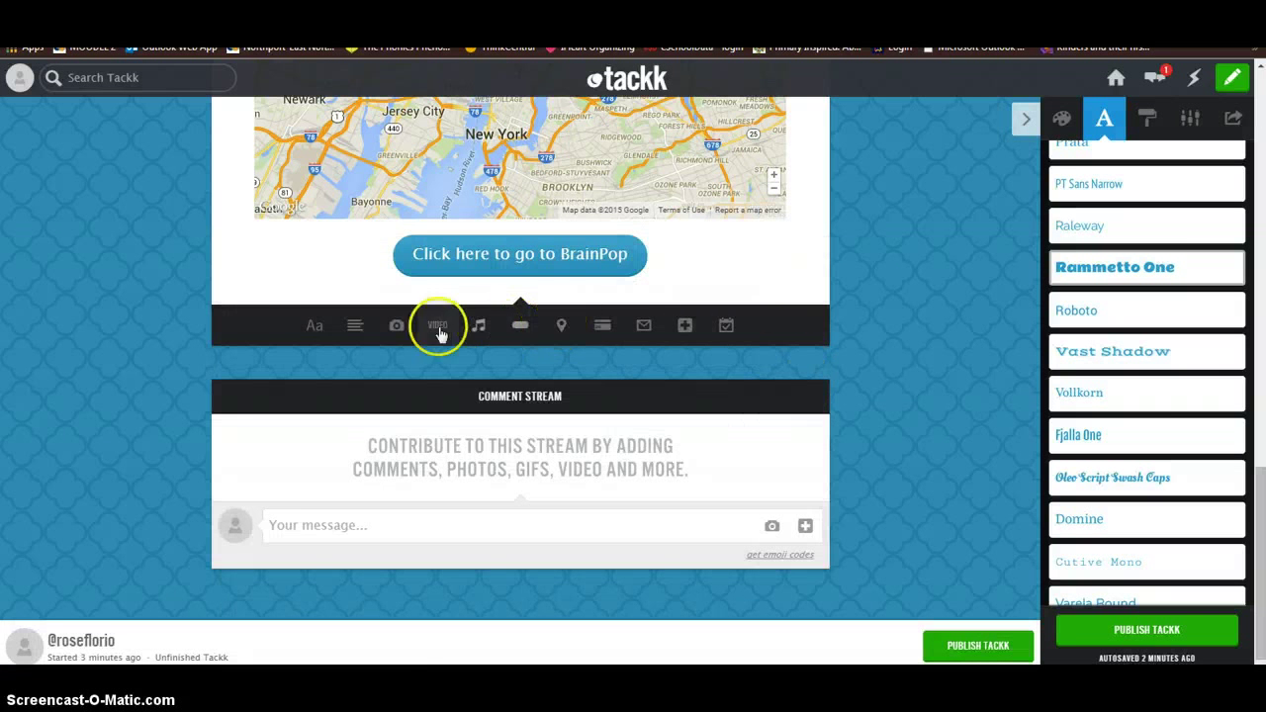
mouse_move(339, 333)
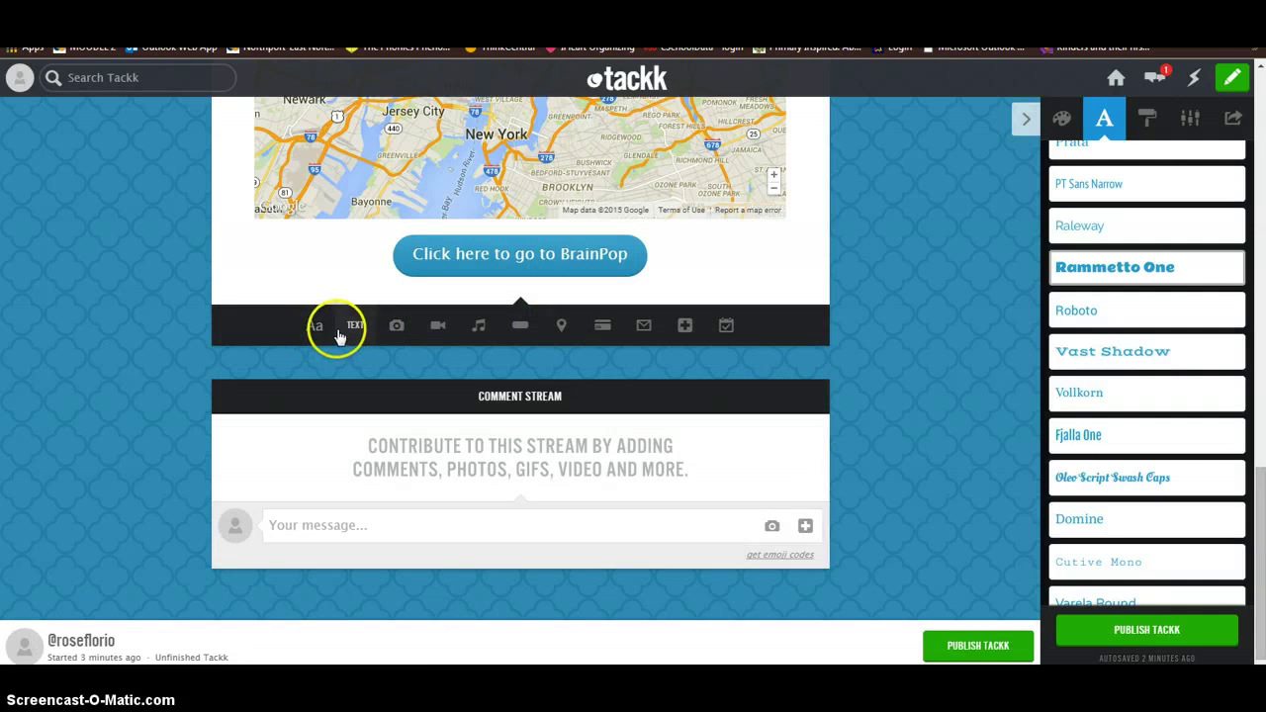
mouse_move(395, 327)
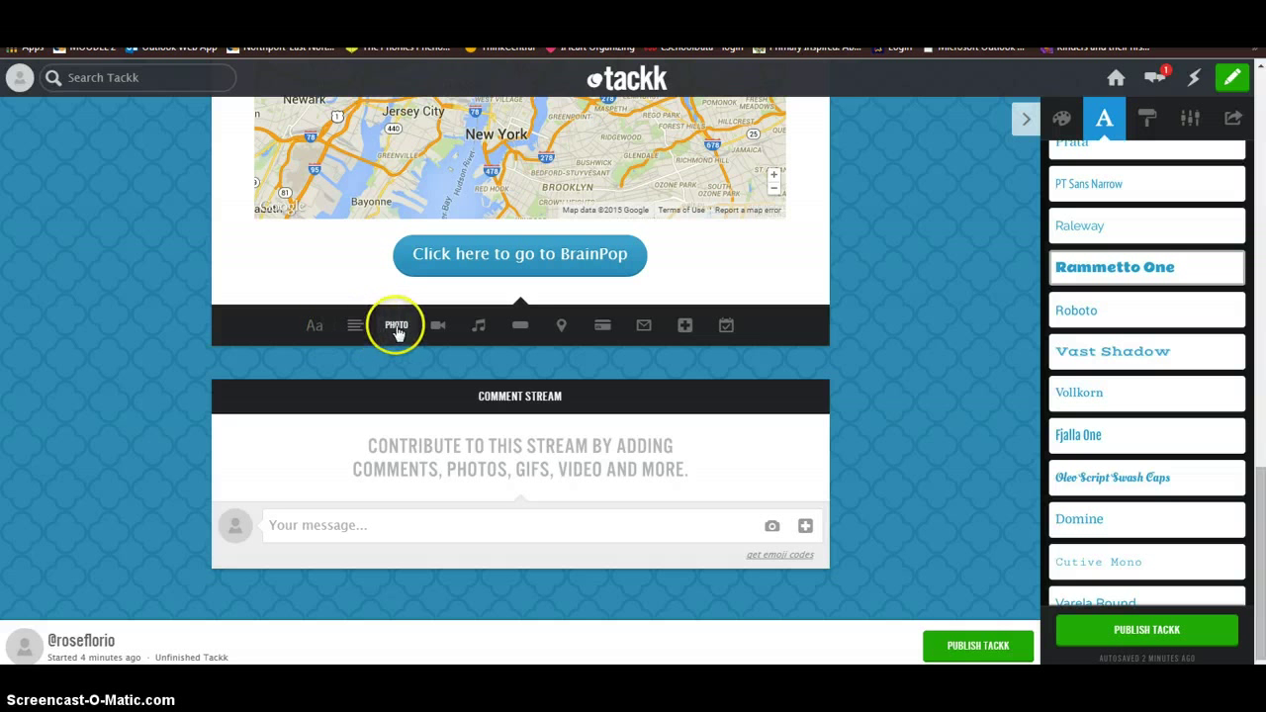
mouse_move(437, 326)
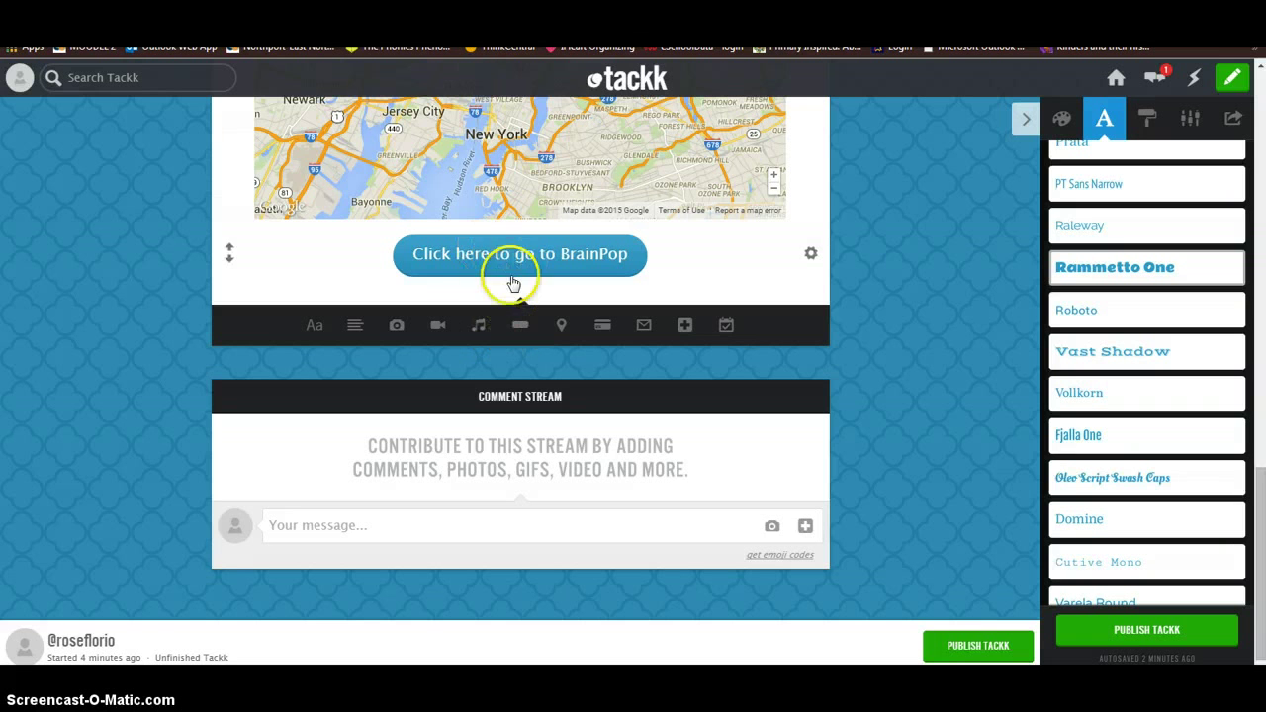
mouse_move(561, 325)
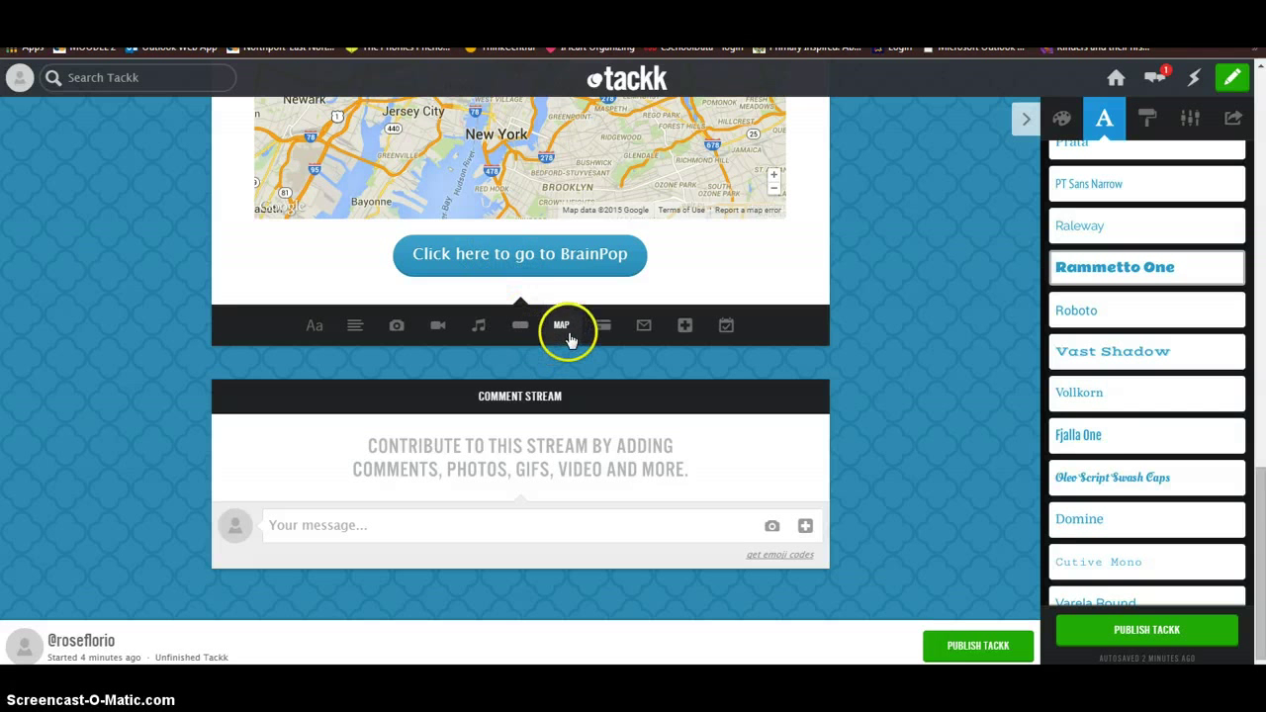
mouse_move(602, 326)
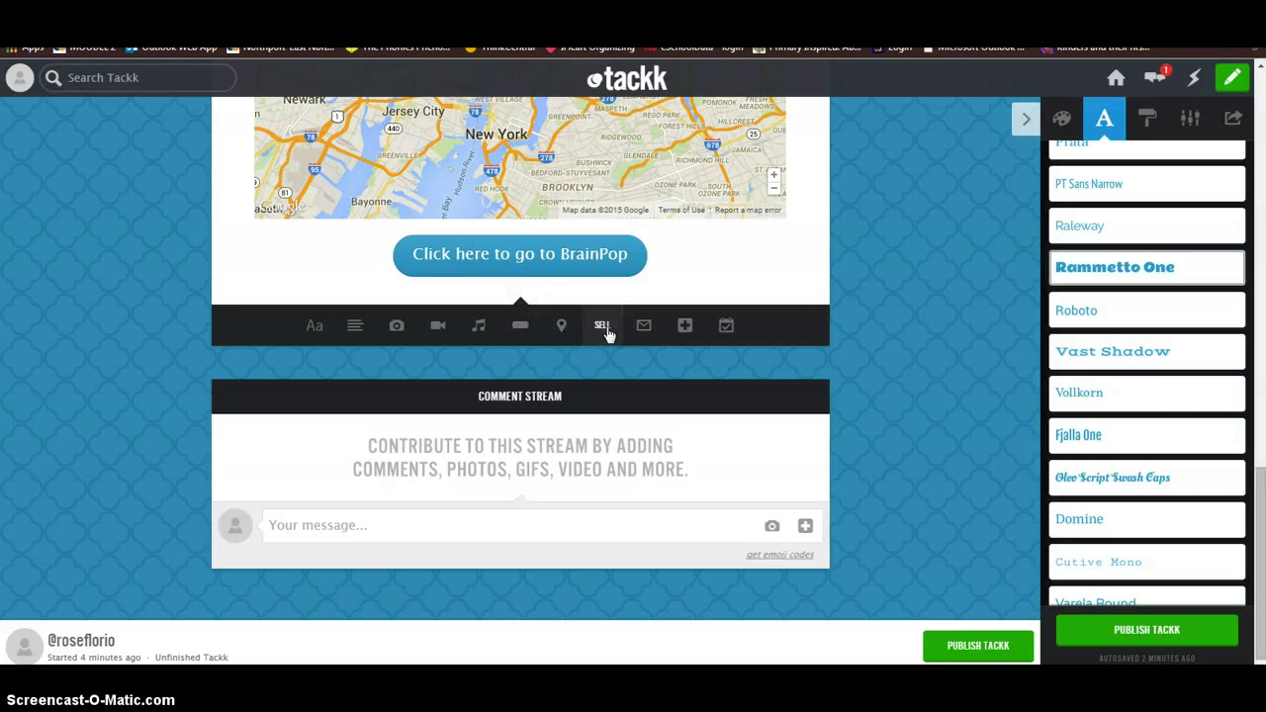
mouse_move(603, 336)
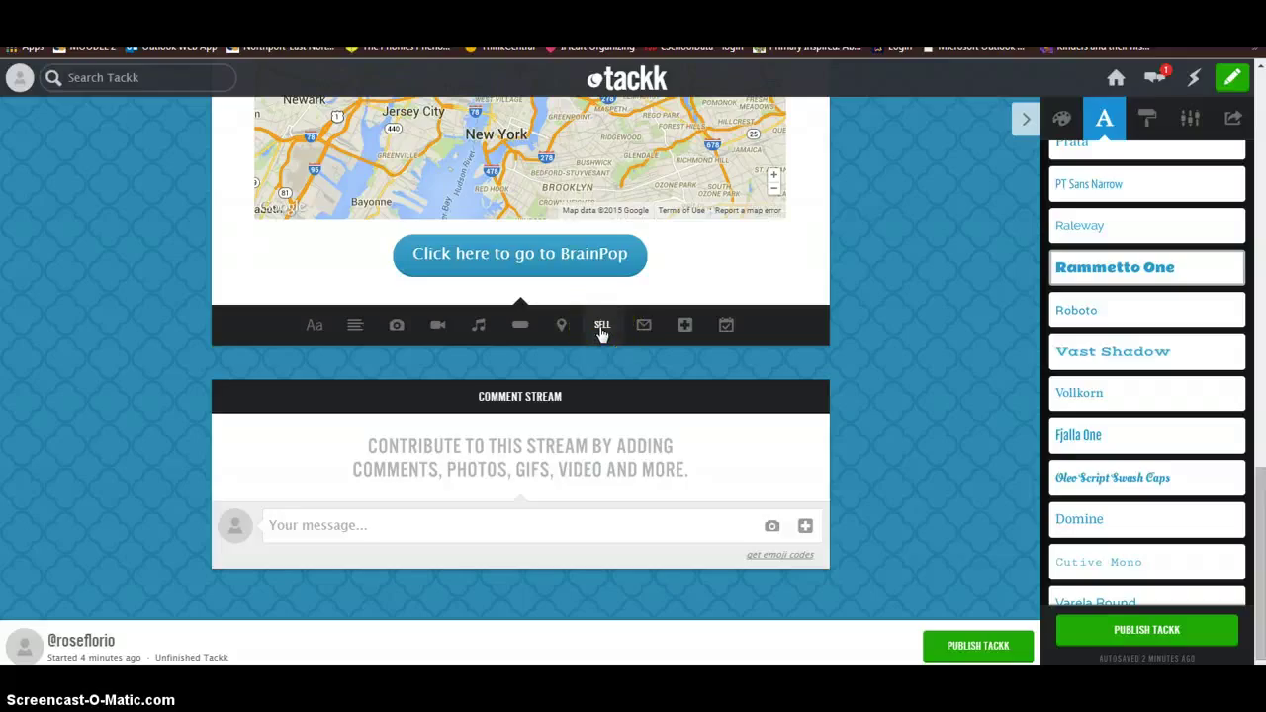
mouse_move(636, 326)
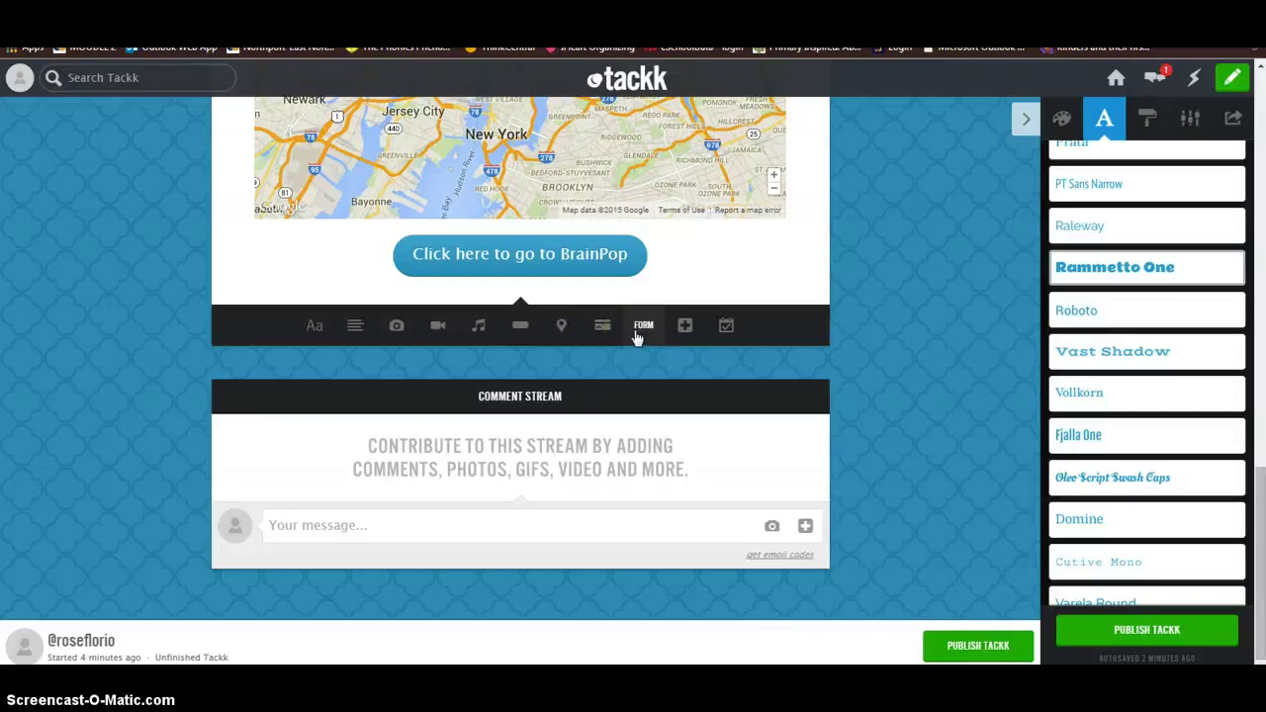
mouse_move(685, 325)
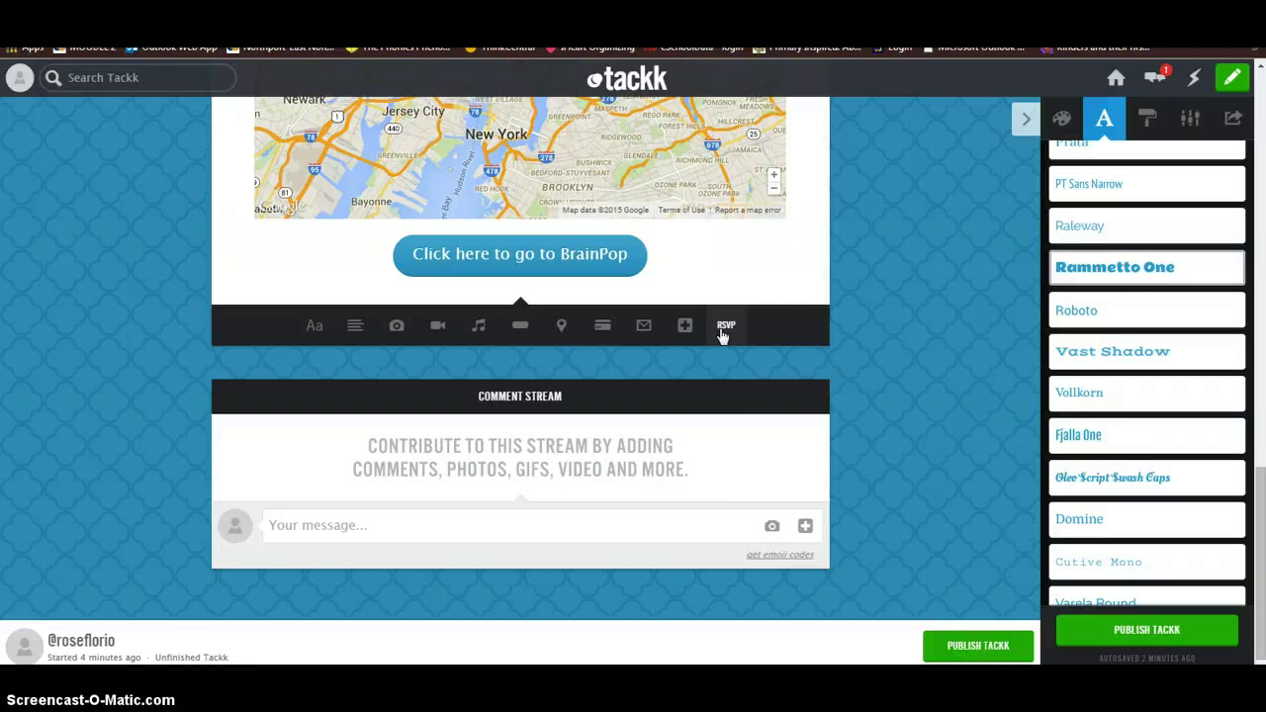
mouse_move(737, 393)
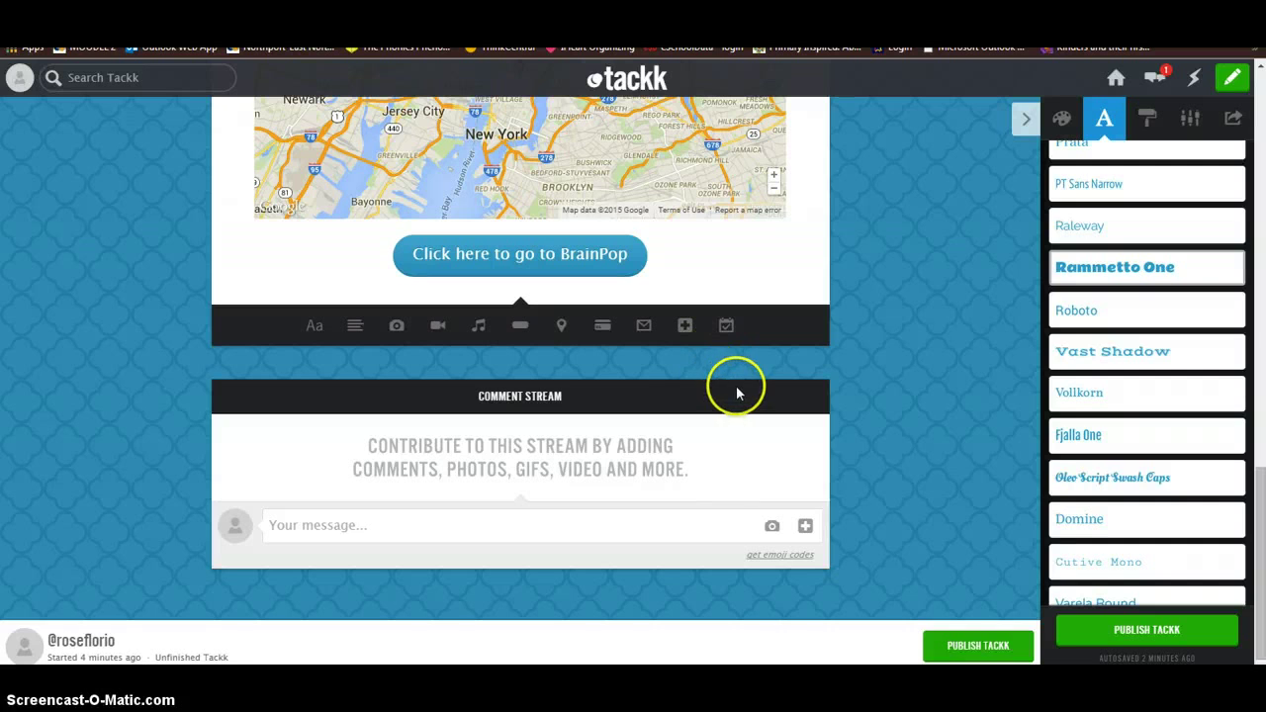
mouse_move(754, 400)
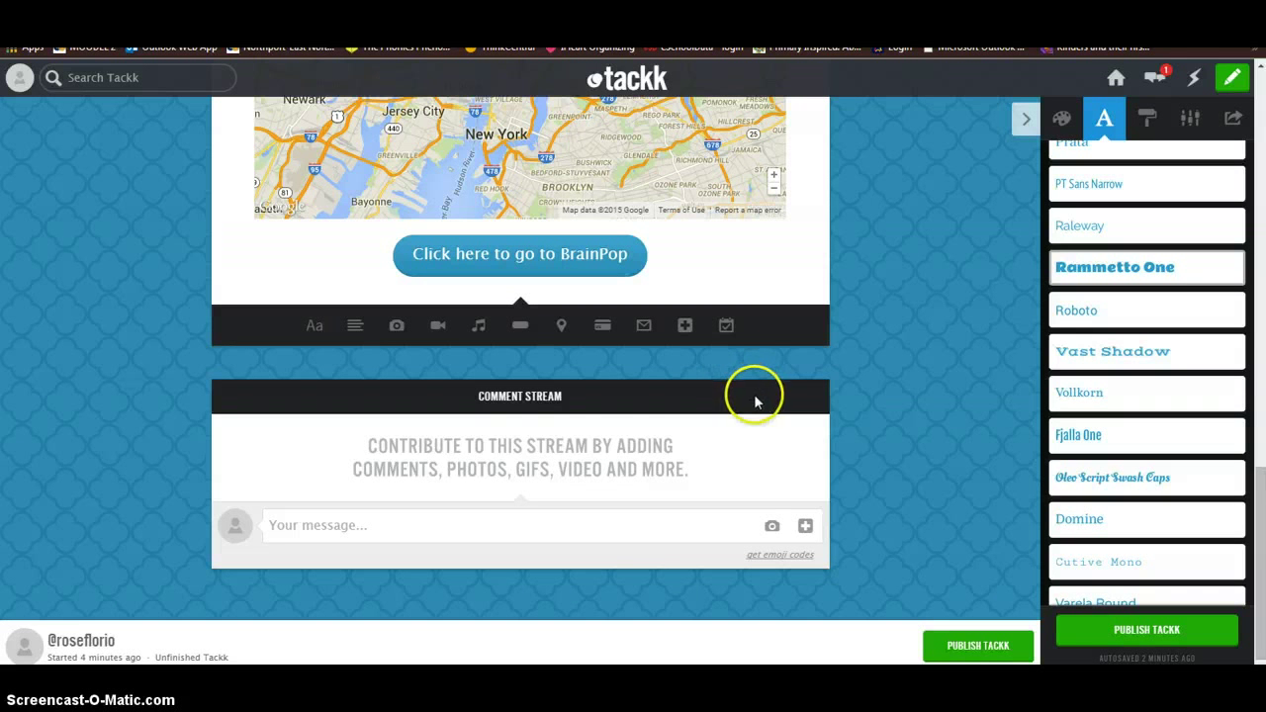
mouse_move(638, 469)
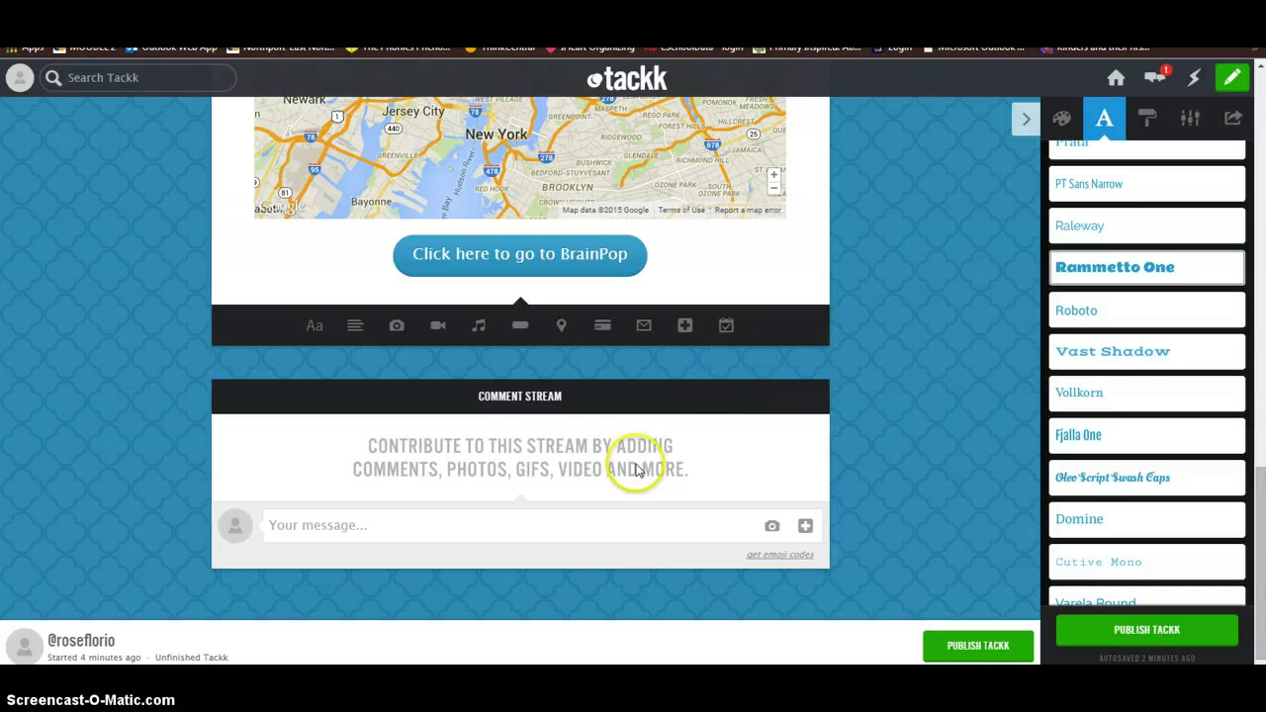
mouse_move(650, 456)
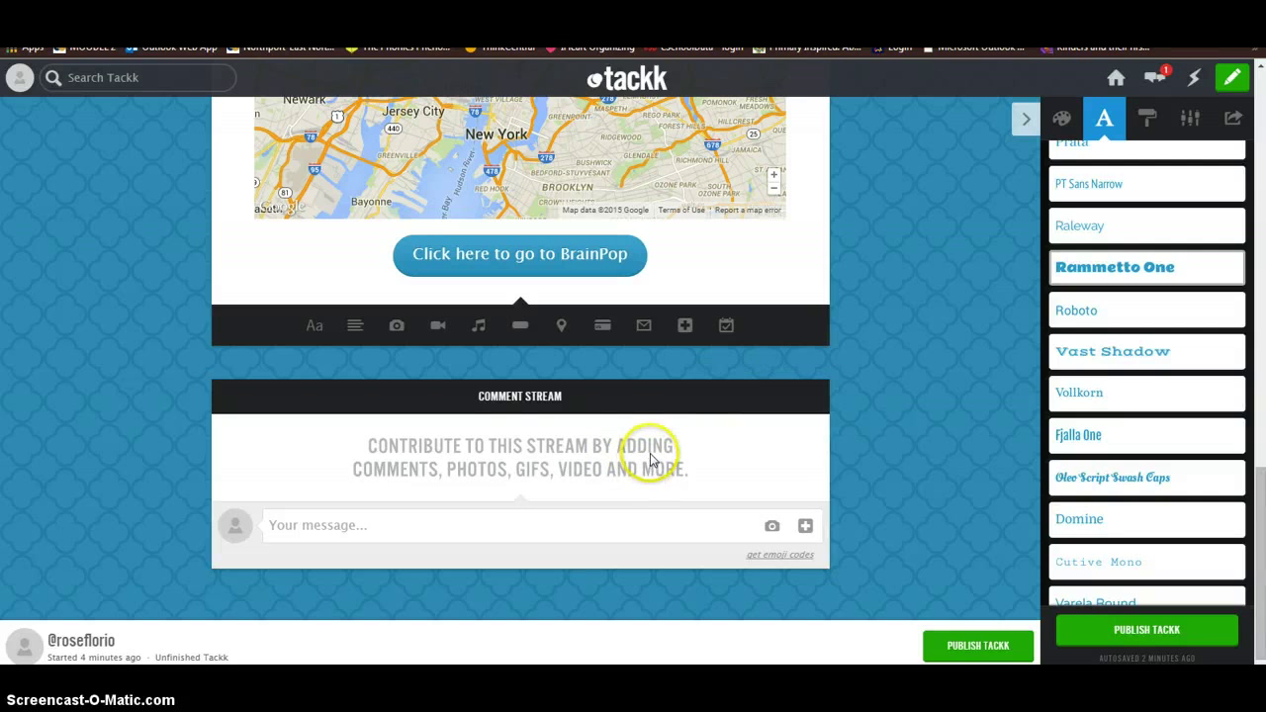
mouse_move(677, 452)
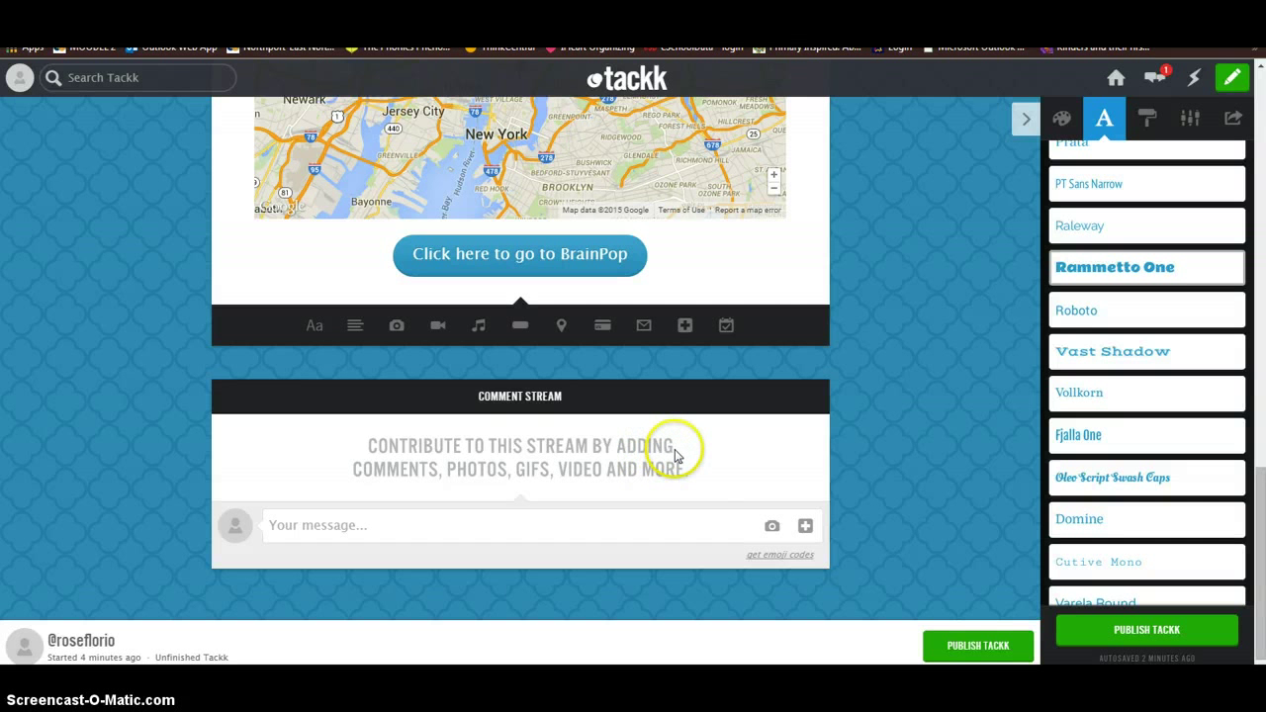
mouse_move(678, 450)
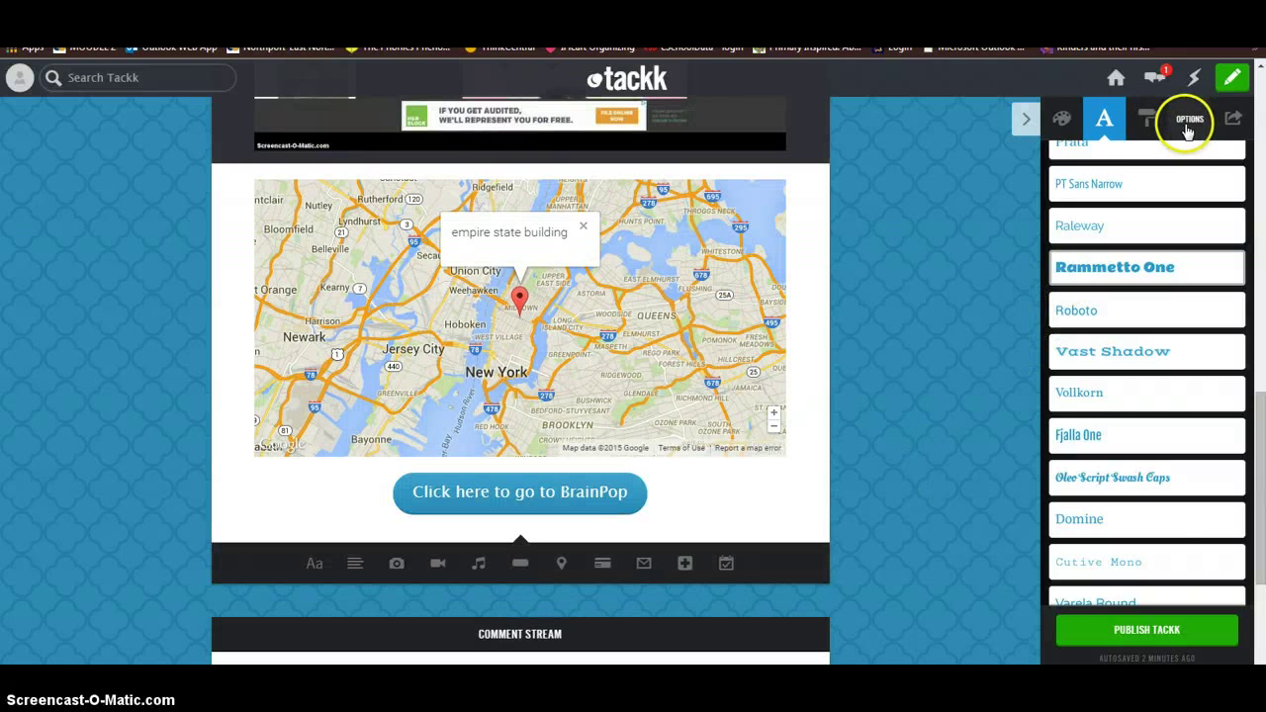
mouse_move(1189, 119)
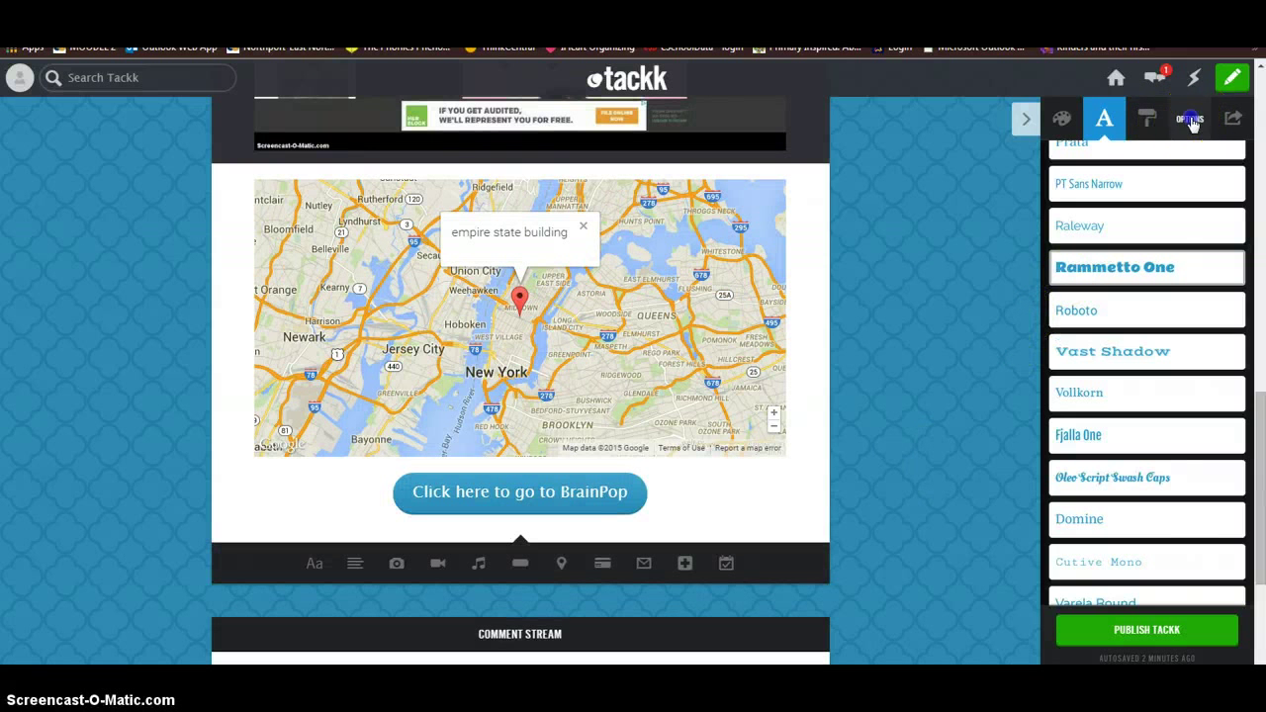
Switch on Rounded Corners in the page Options, keeping Comment Stream off.
left_click(1188, 118)
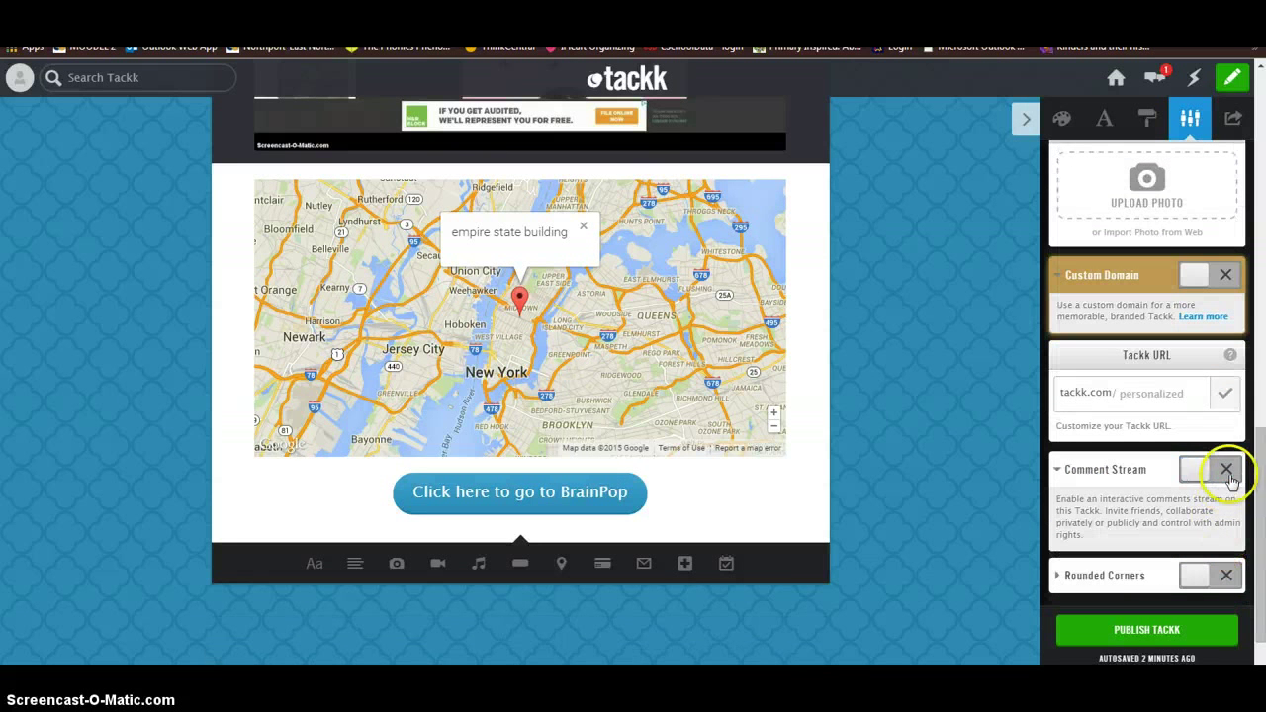
mouse_move(1142, 512)
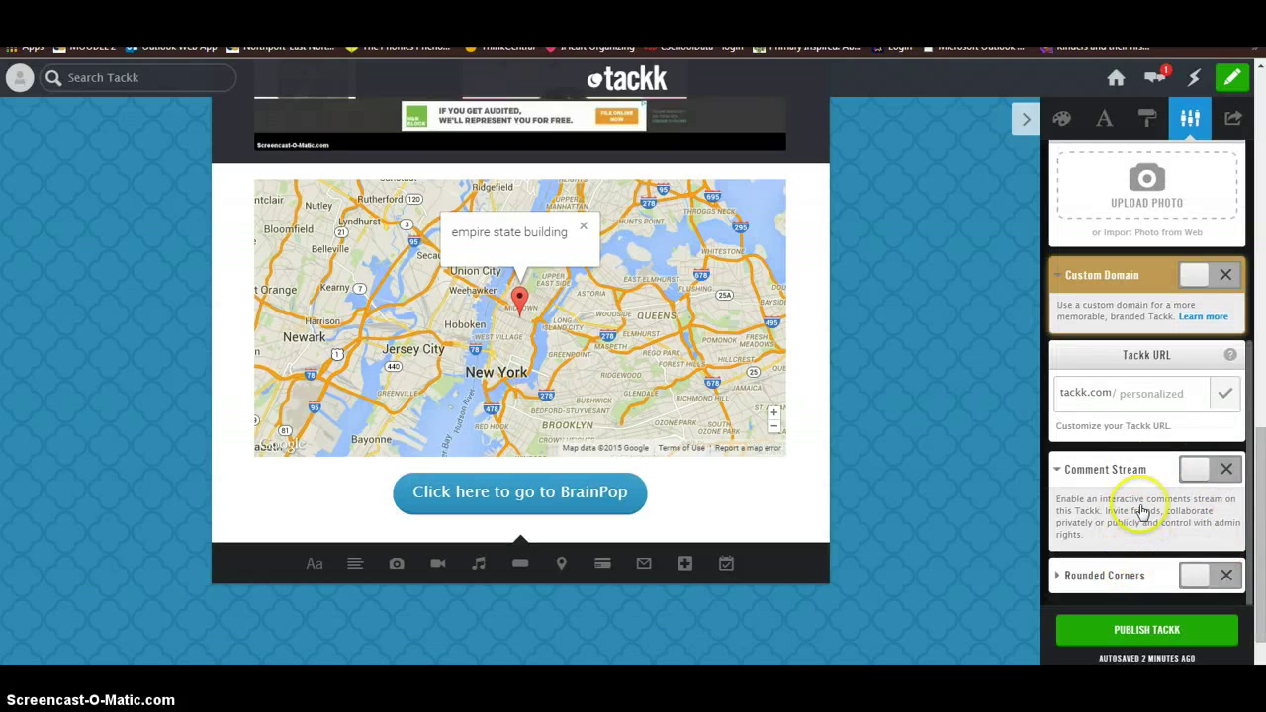
left_click(1210, 575)
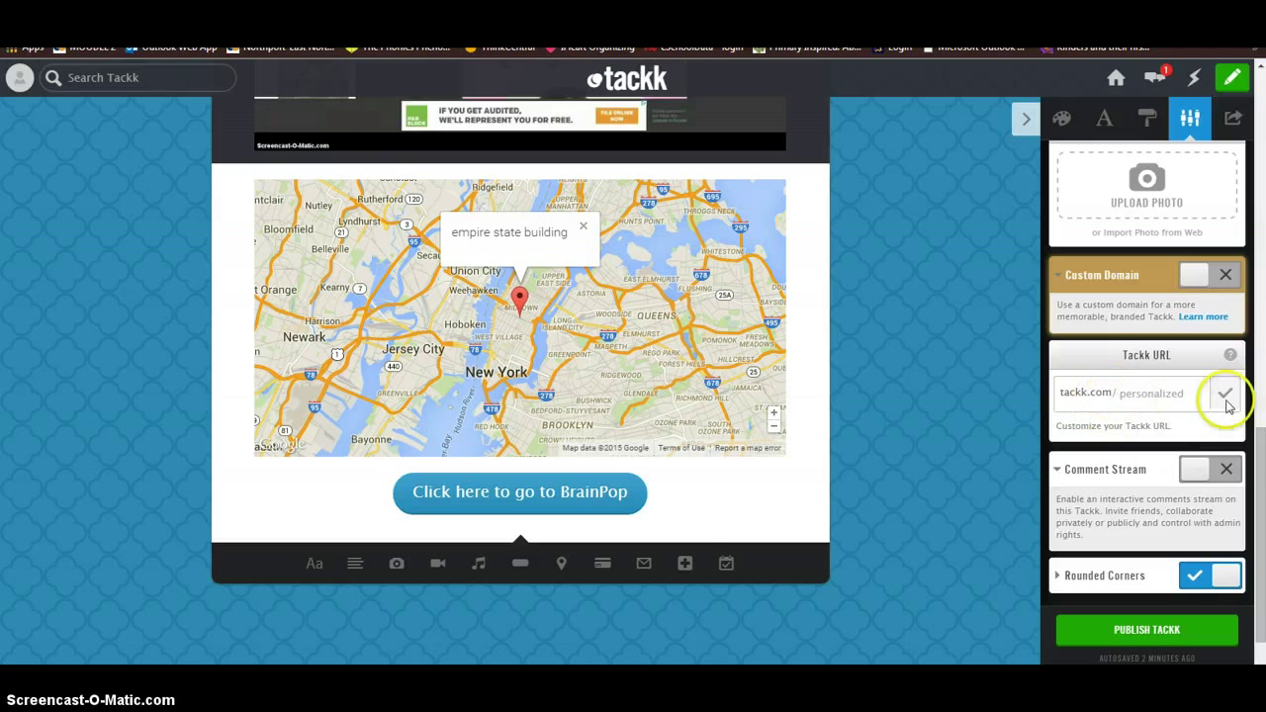
left_click(1137, 393)
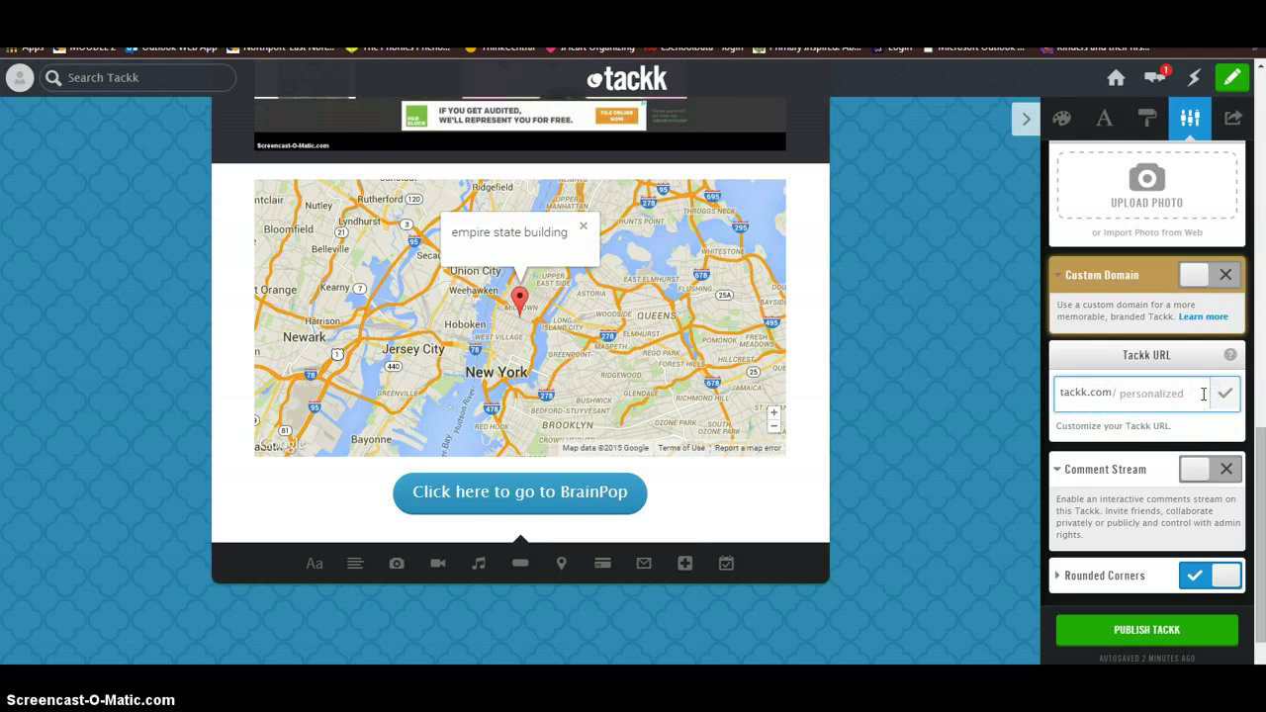
scroll("up", 3)
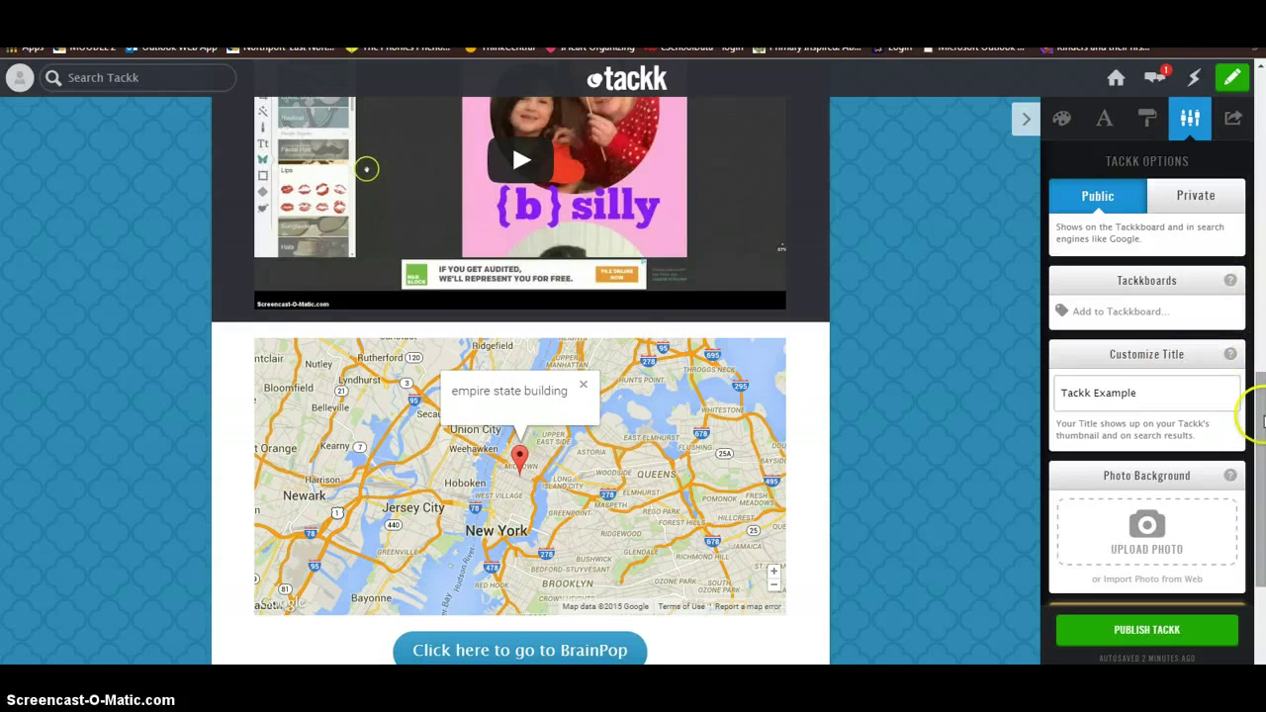
scroll("up", 3)
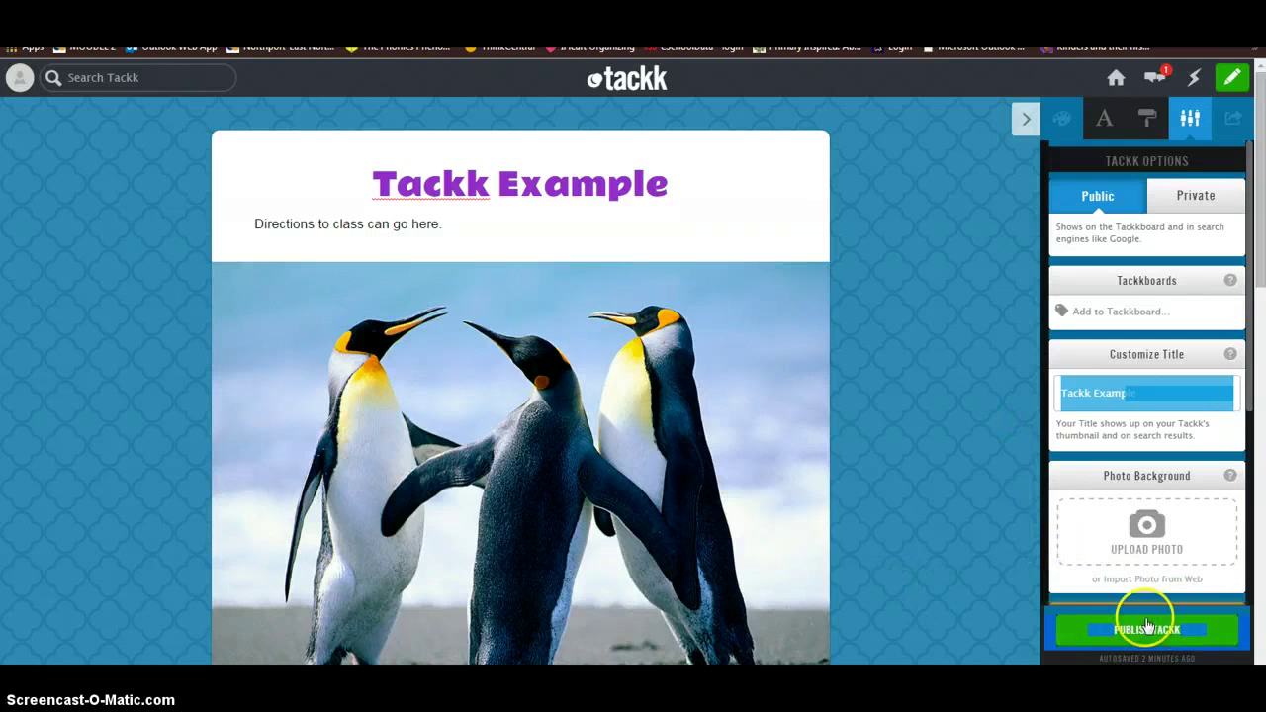
mouse_move(880, 292)
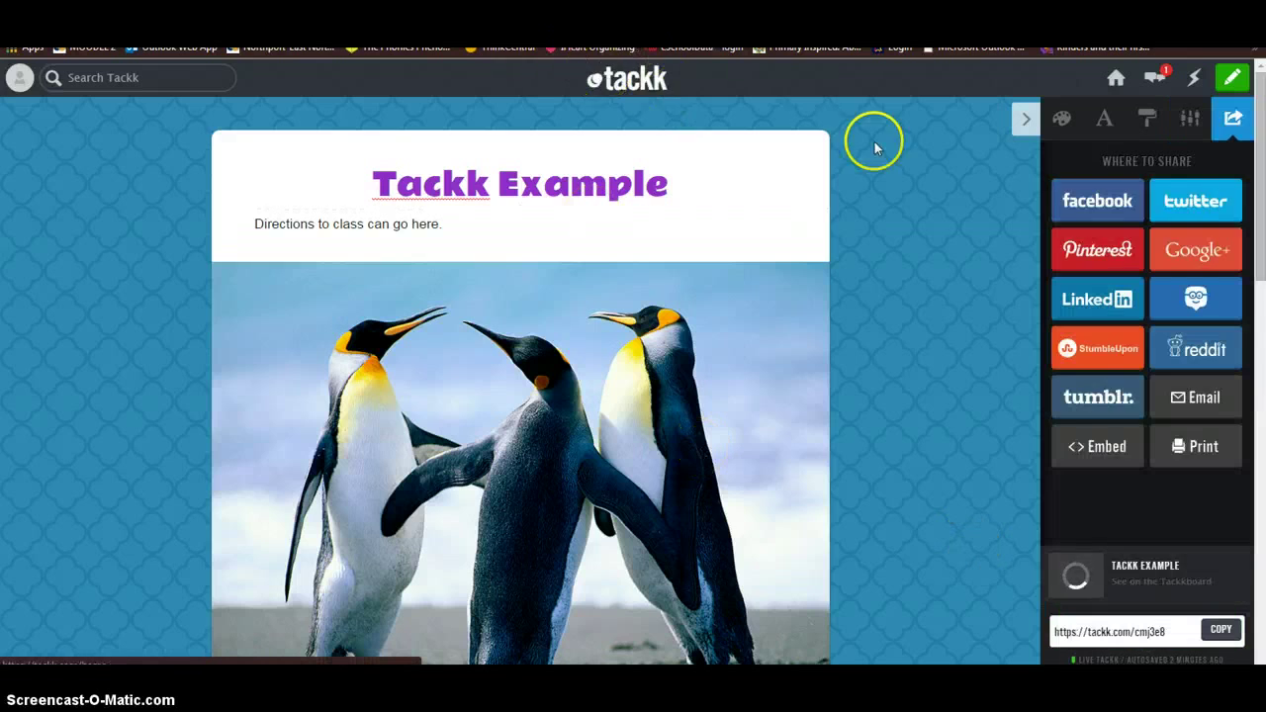
mouse_move(874, 149)
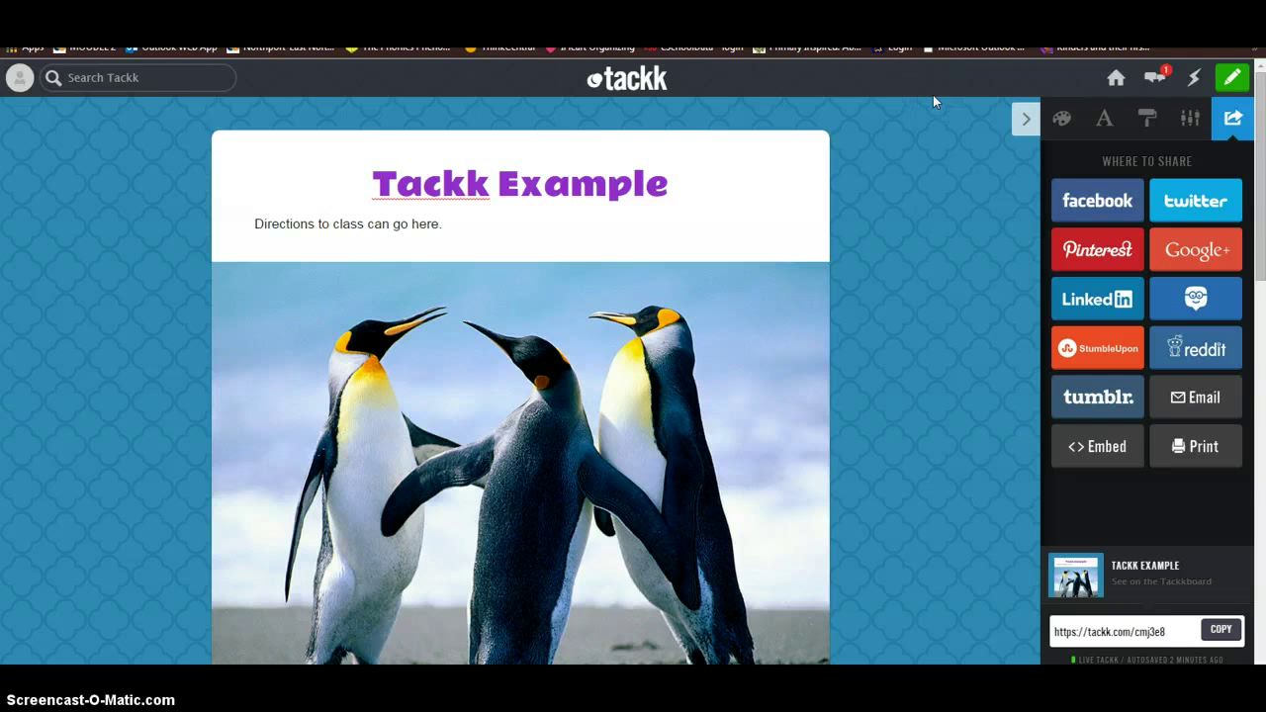
mouse_move(927, 98)
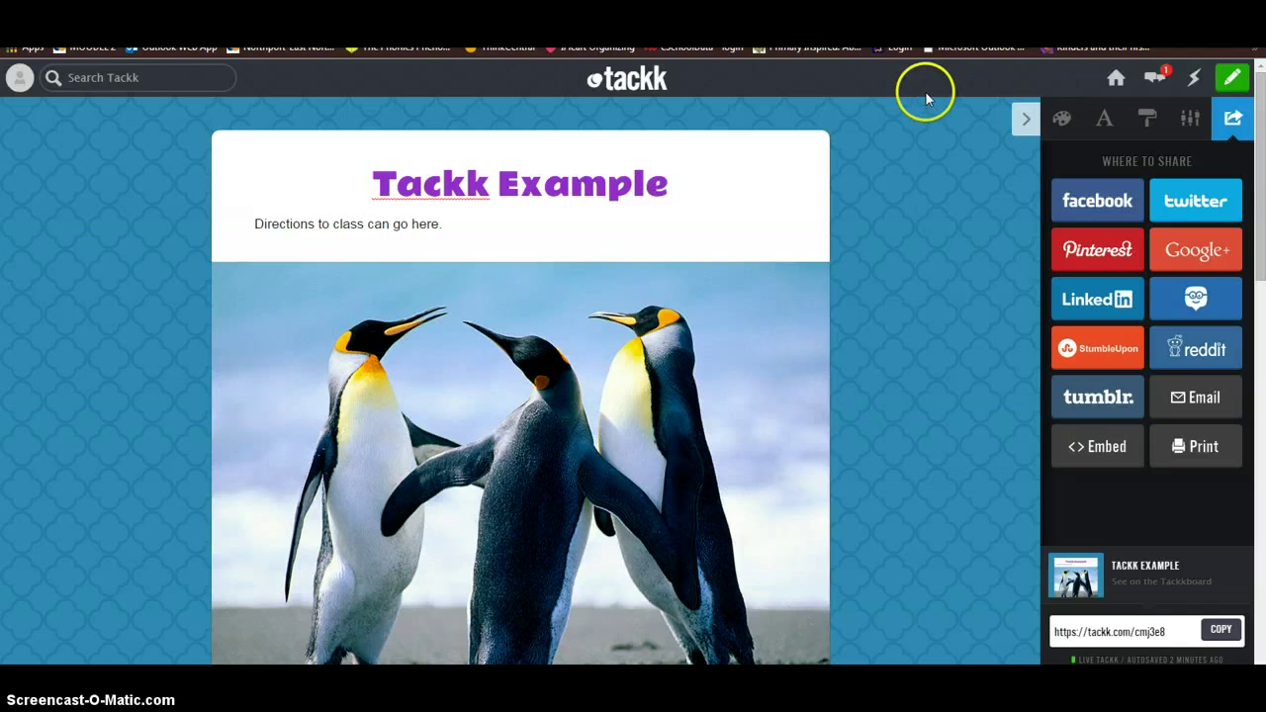
mouse_move(1038, 173)
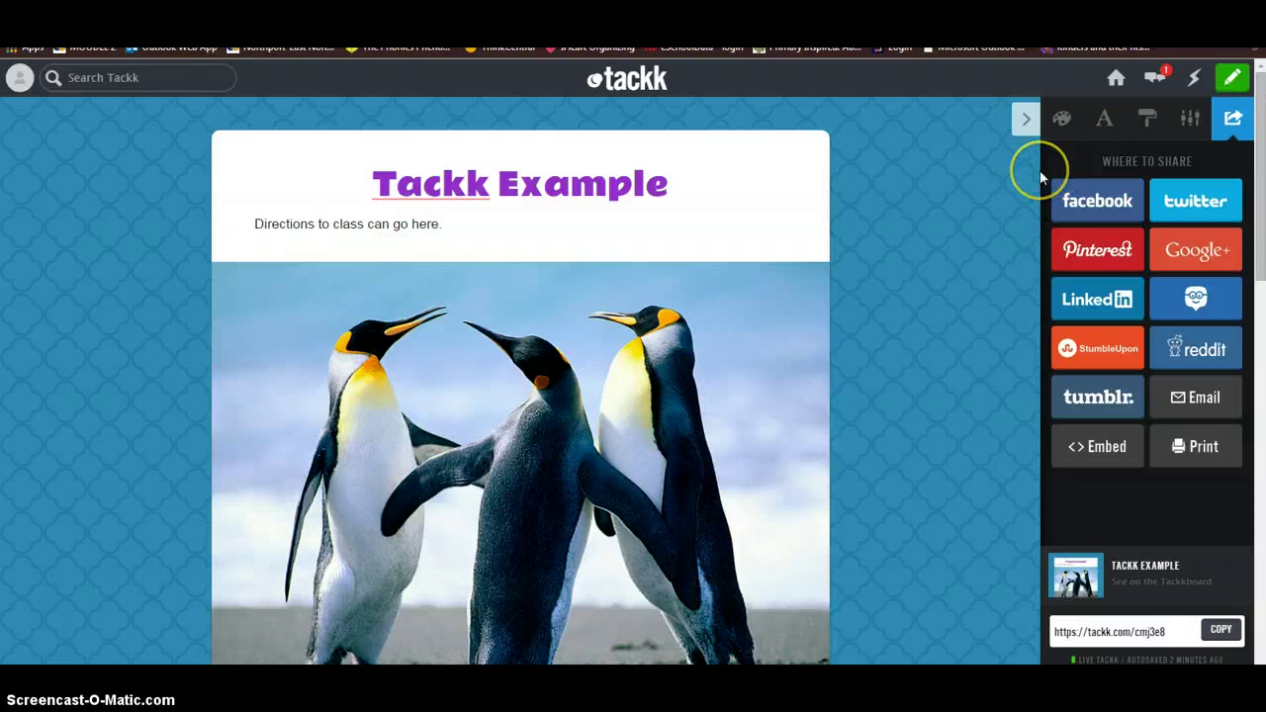
mouse_move(1162, 343)
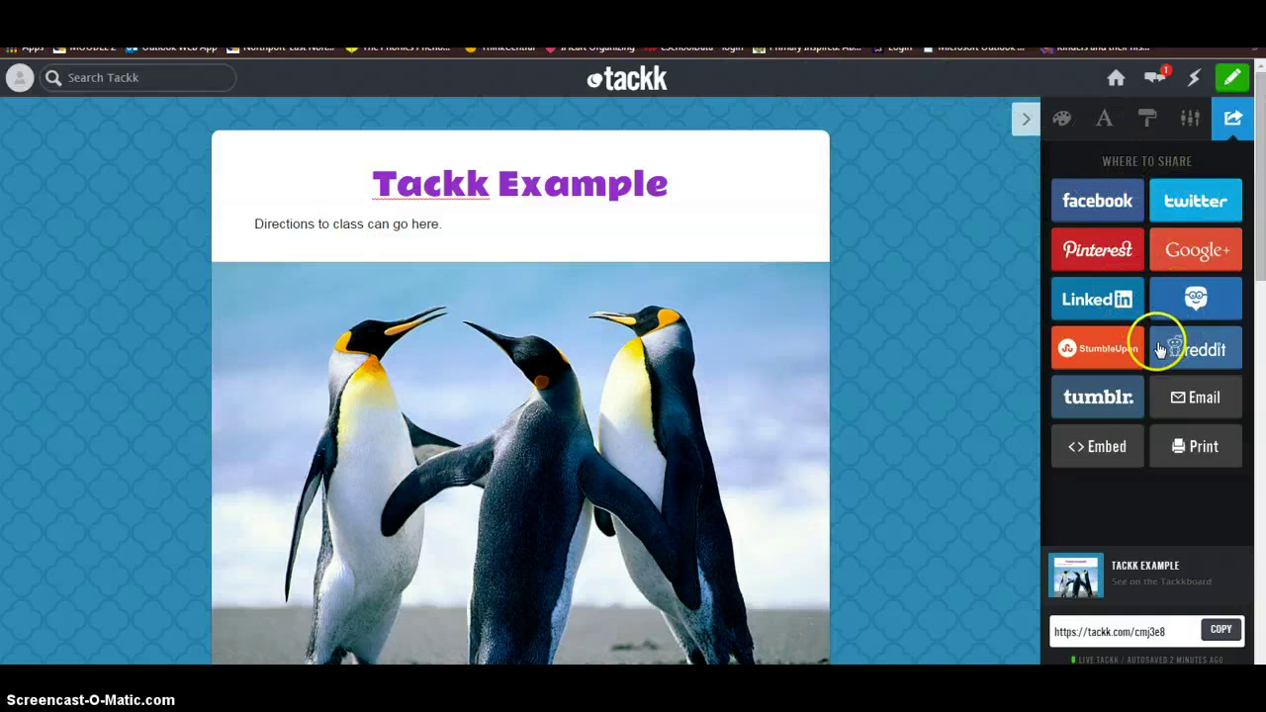
mouse_move(1145, 516)
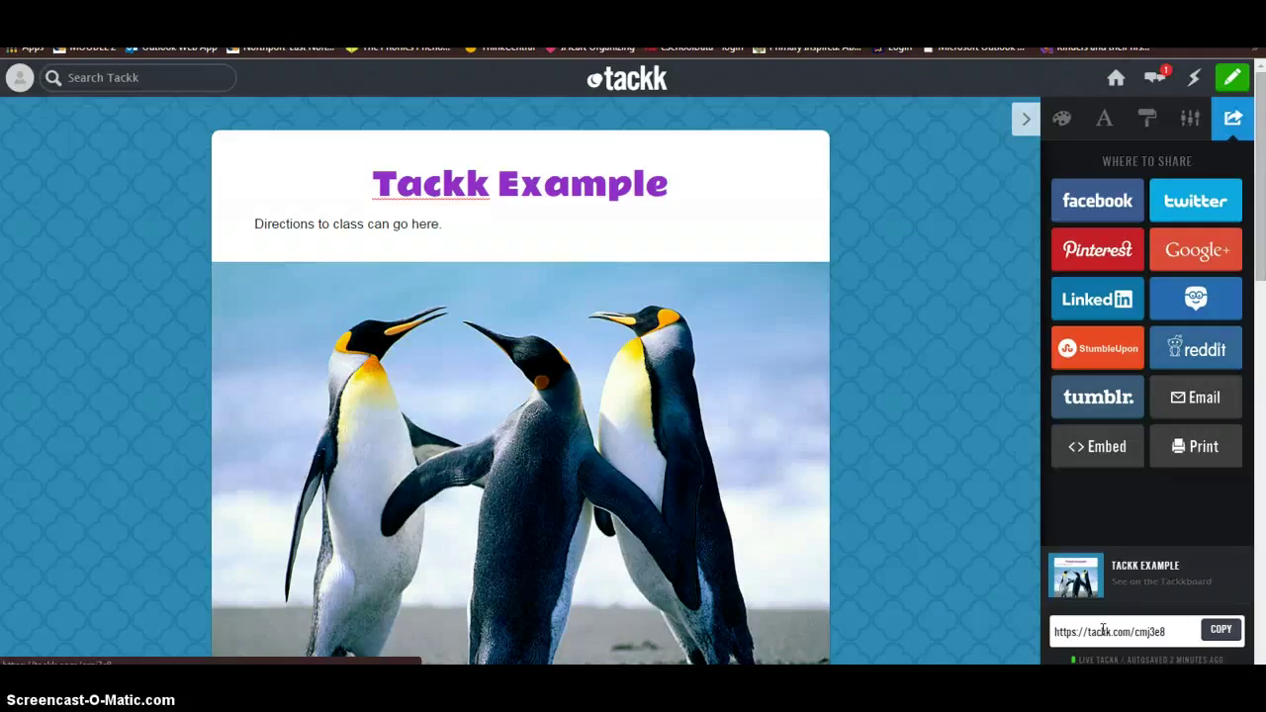
mouse_move(1034, 582)
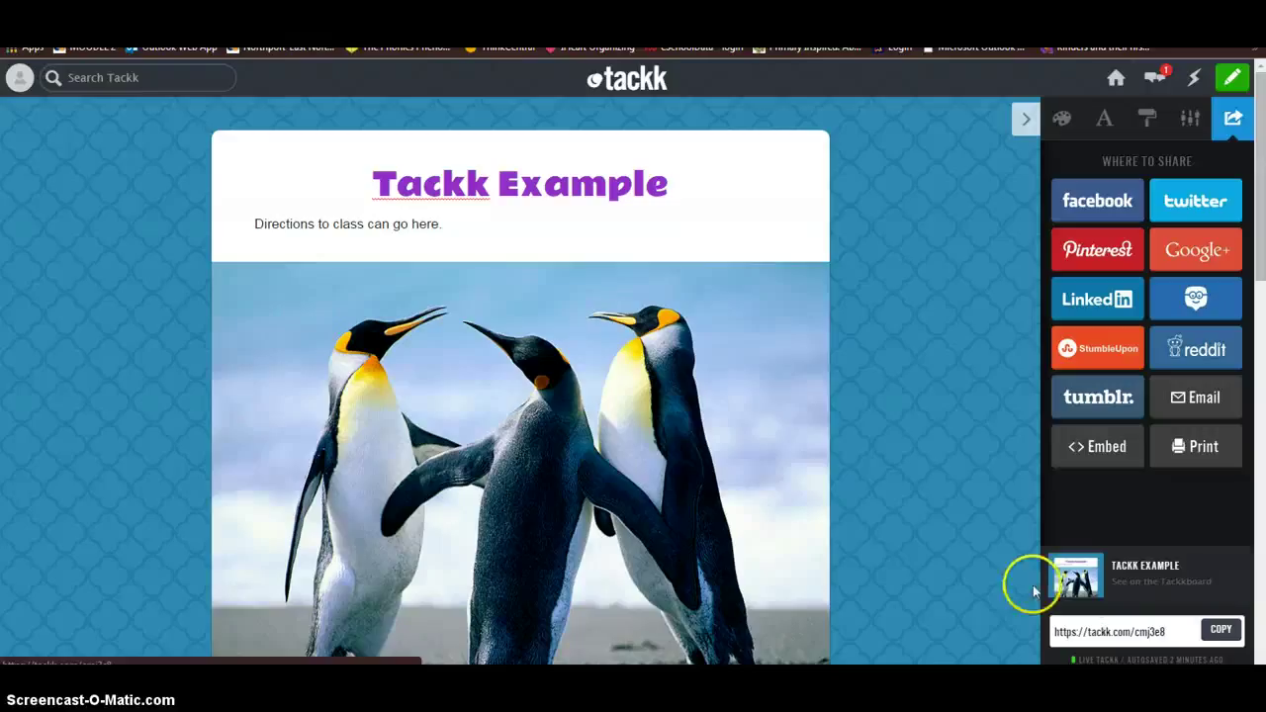
mouse_move(878, 437)
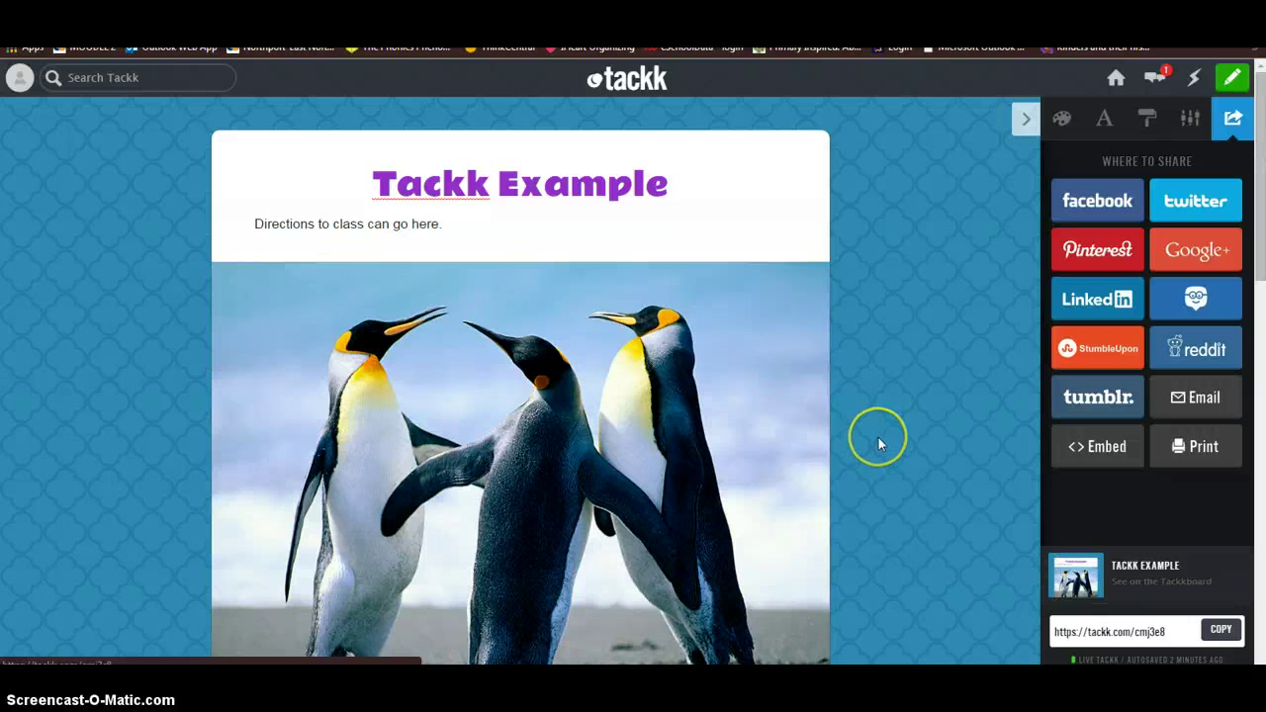
Scroll through the published page's Share panel with the tackk.com/cmj3e8 link.
scroll("down", 3)
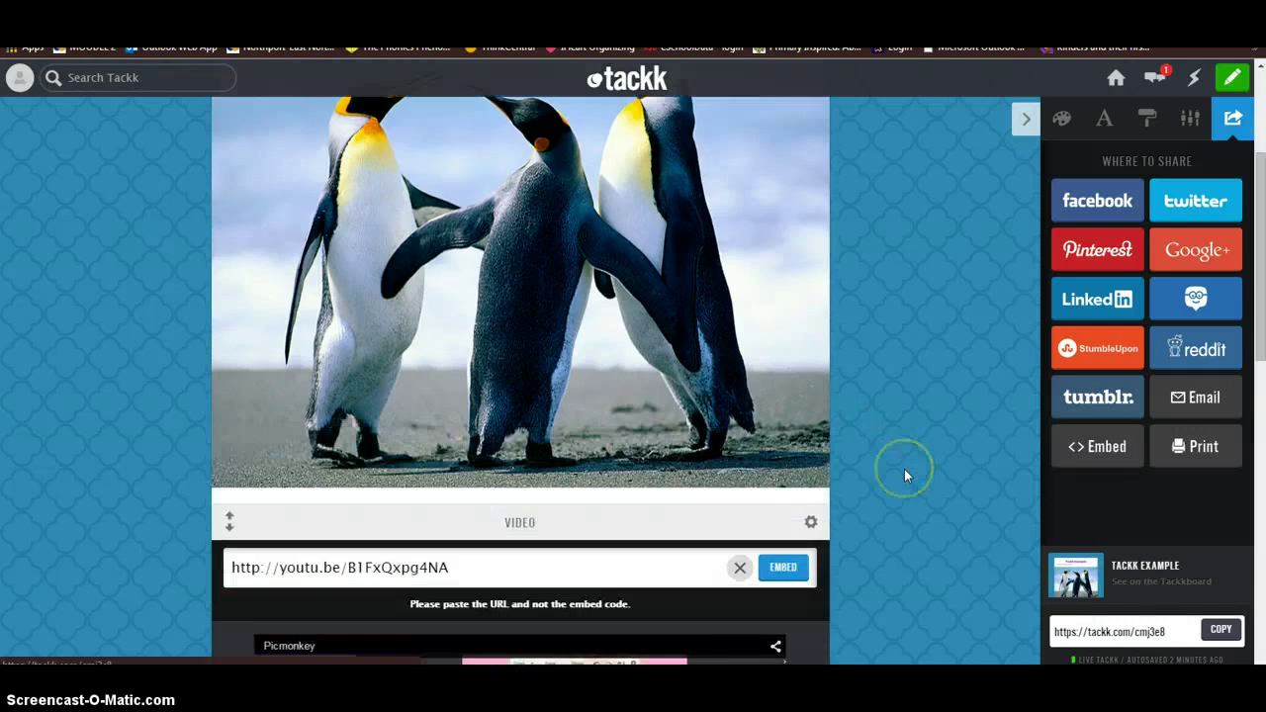
mouse_move(892, 461)
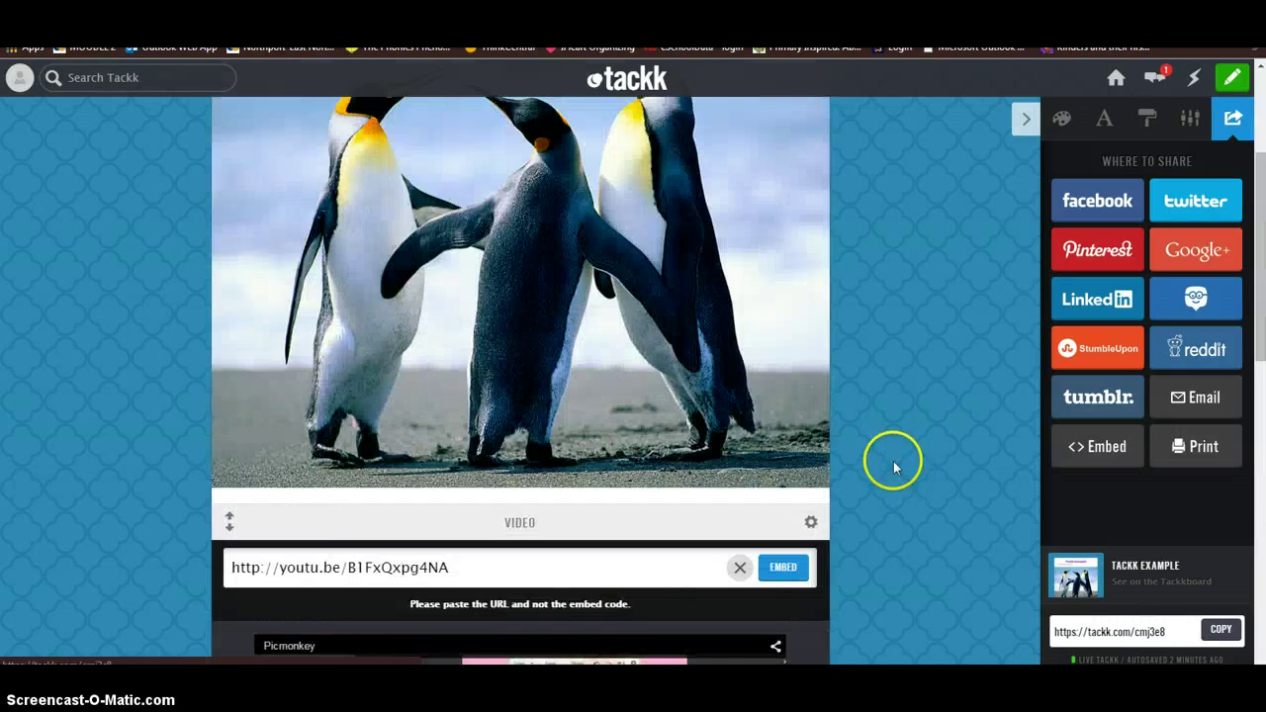
mouse_move(616, 107)
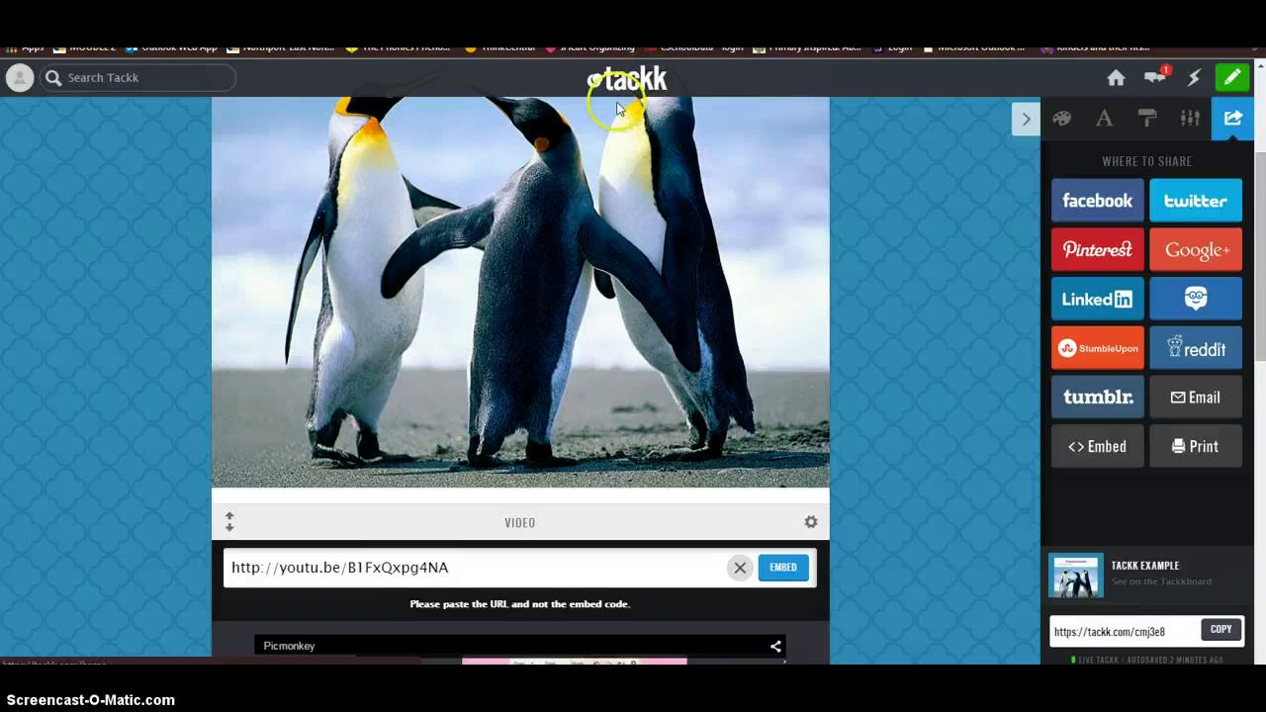